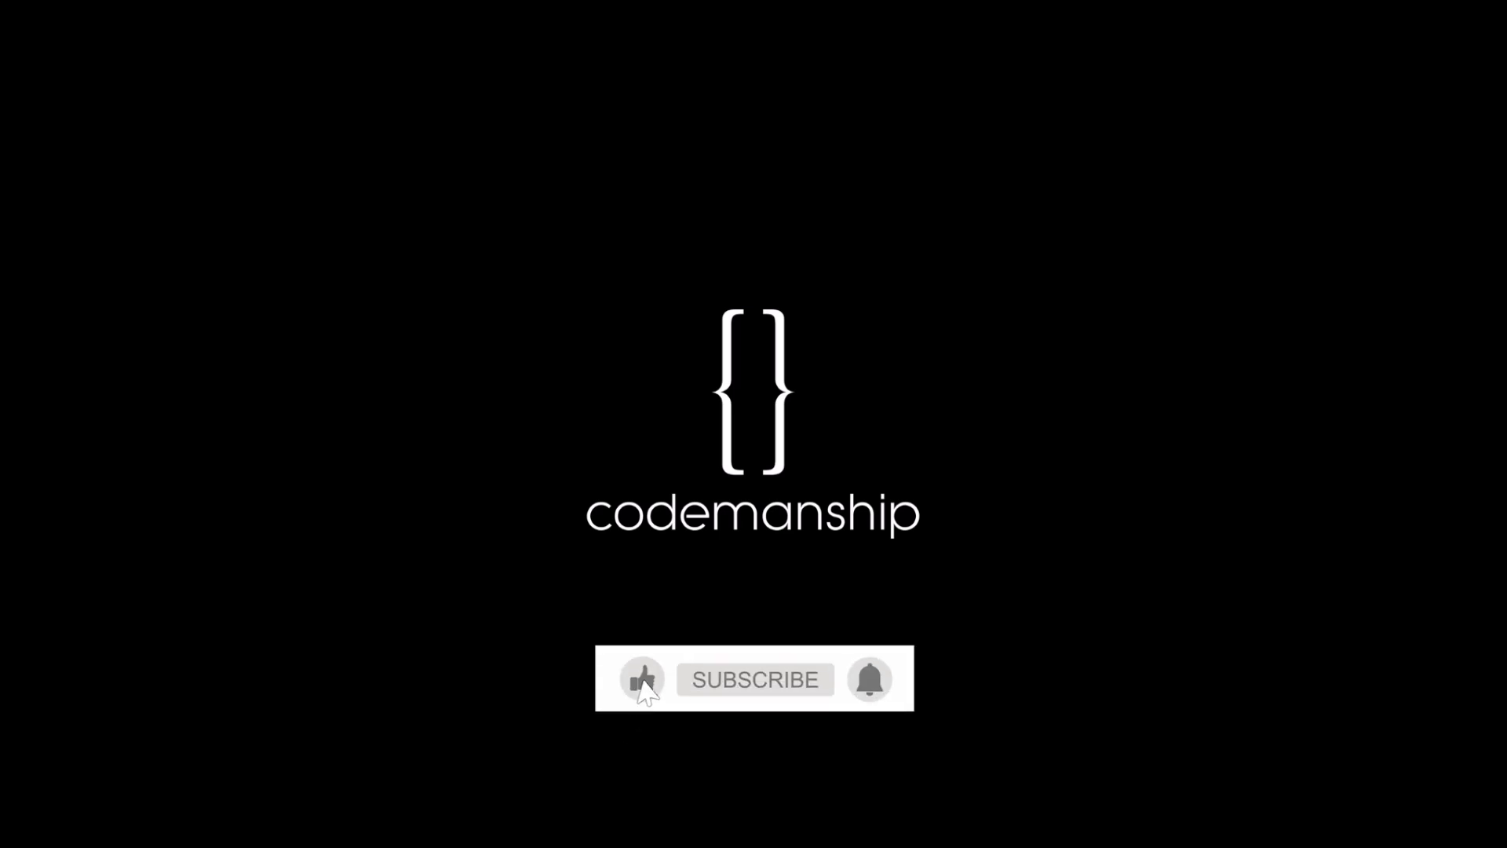
Open test_basket.js and start an empty it() case inside the Basket functions describe block
{"action": "left_click", "coordinate": [754, 680]}
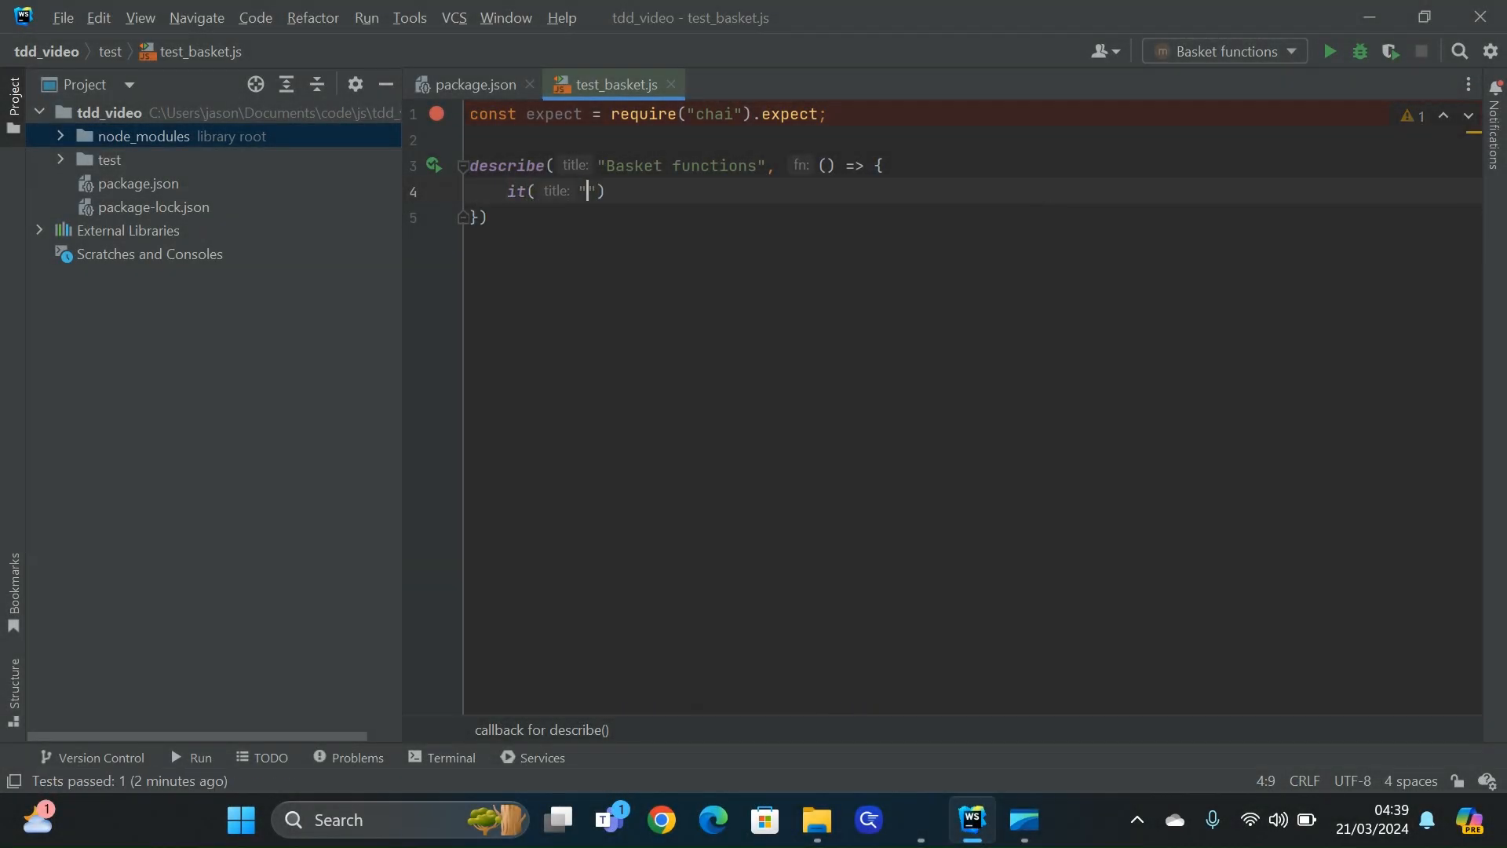
Write the 'calculates total of empty basket' test expecting total([]) to equal 0, with a generated total(basket) stub
{"action": "type", "text": "calculates"}
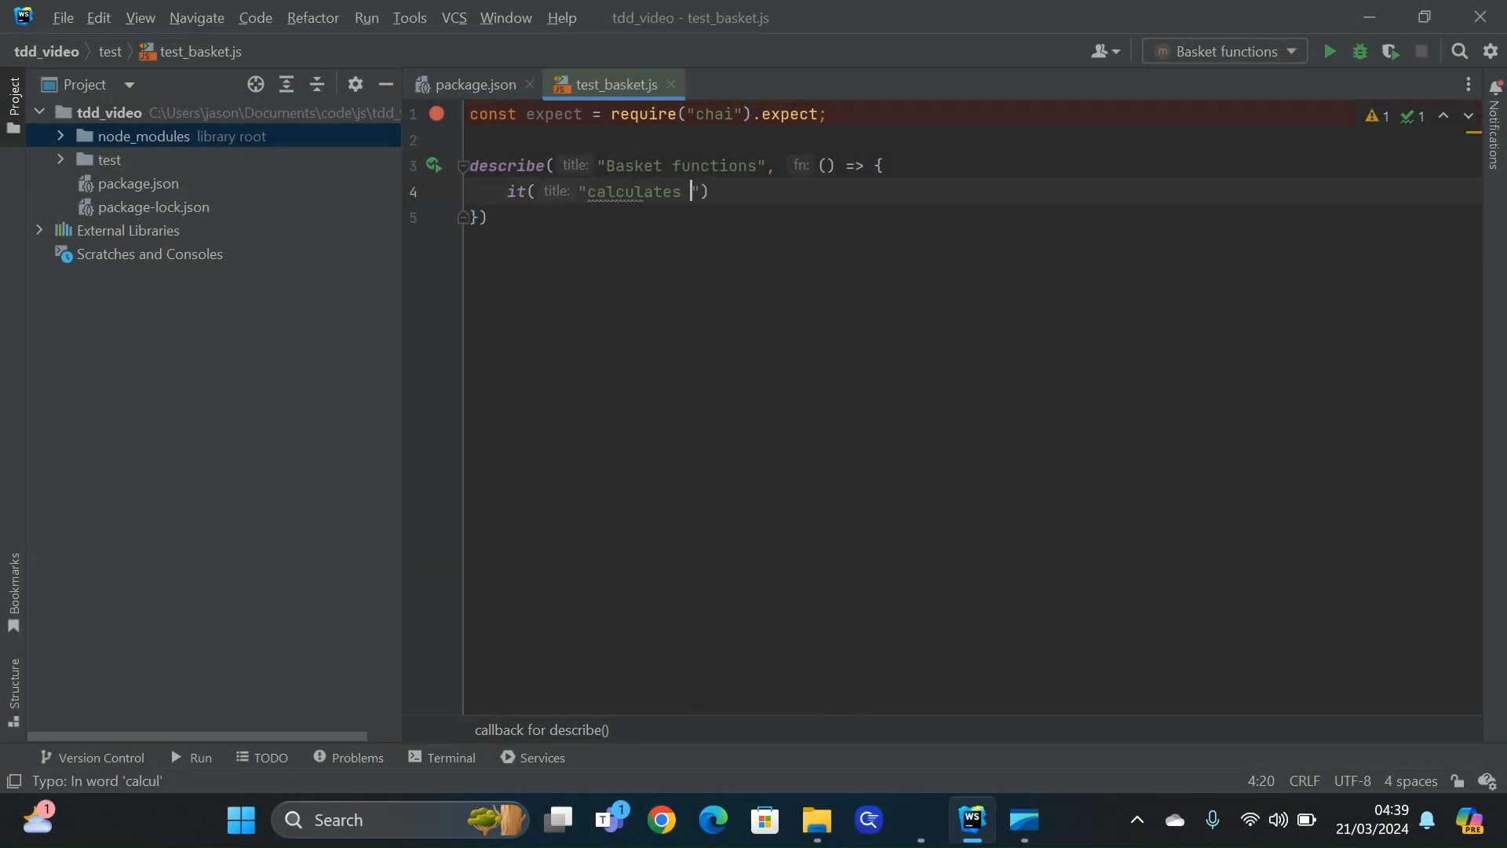
{"action": "type", "text": "total of emp"}
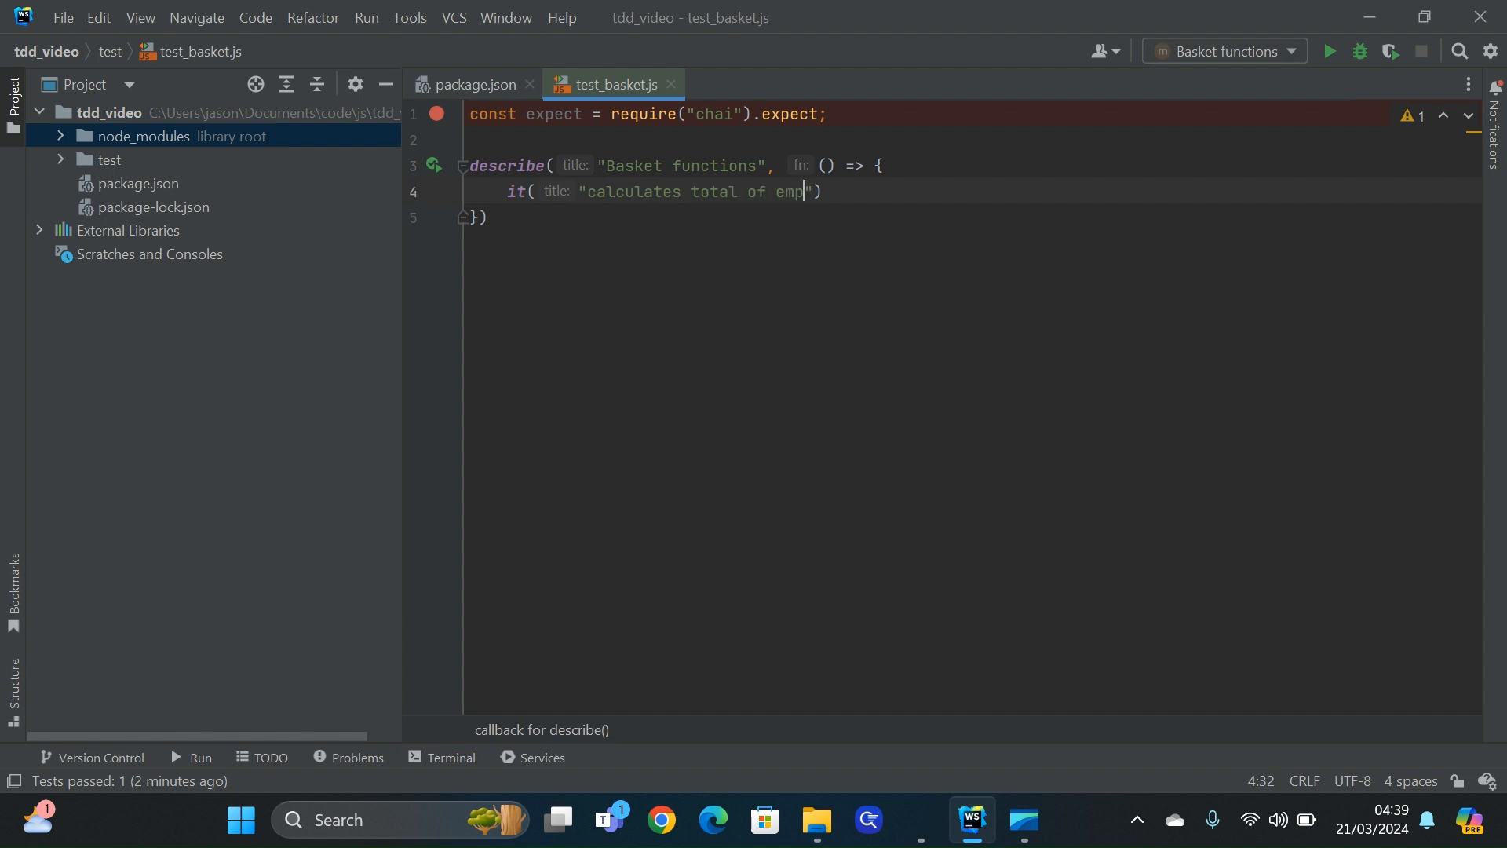
{"action": "type", "text": "ty basket"}
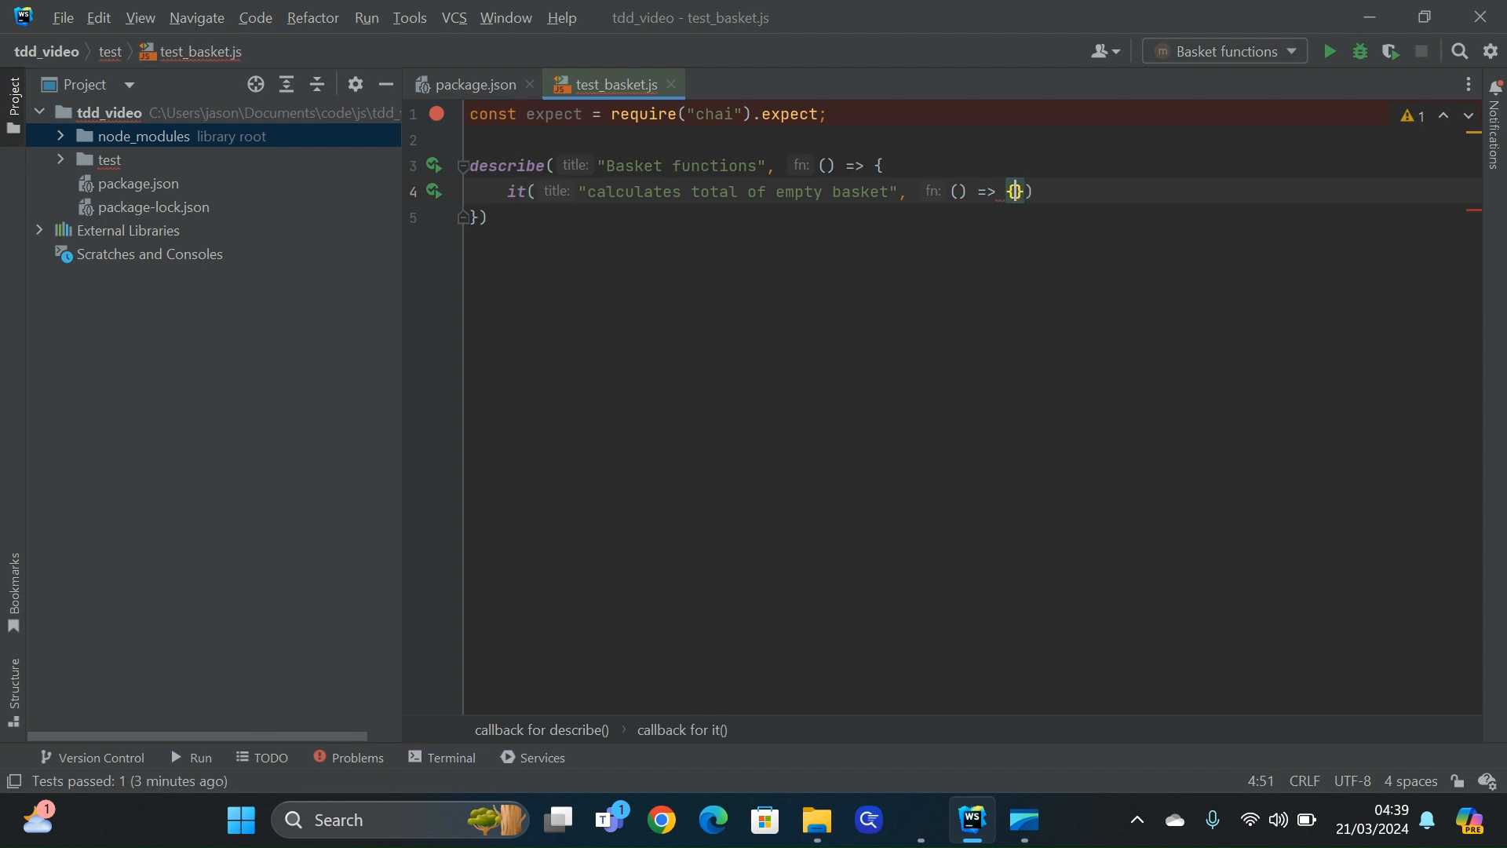
{"action": "type", "text": "expect("}
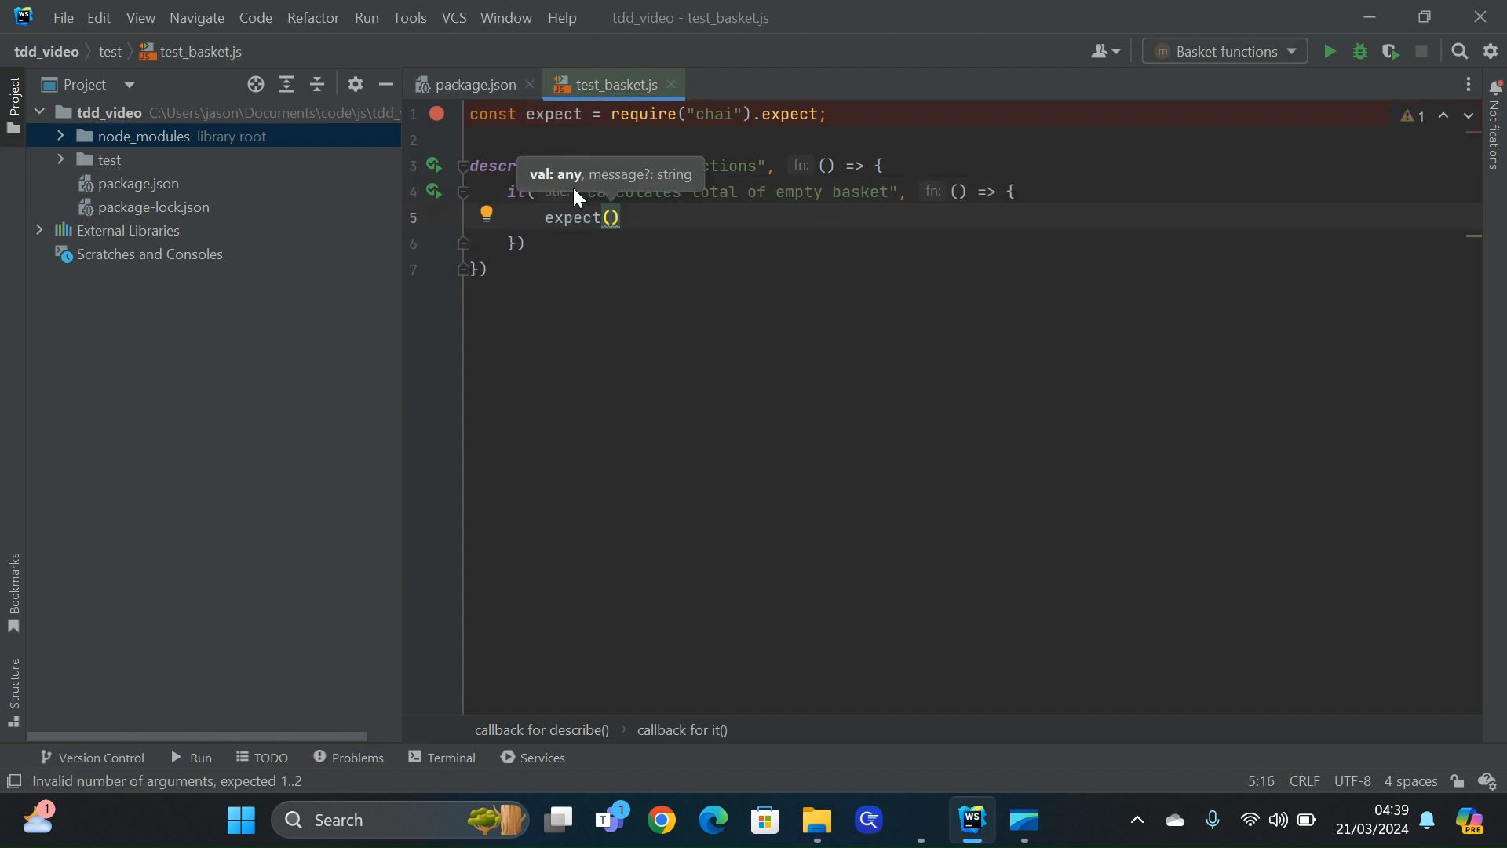
{"action": "type", "text": "total(["}
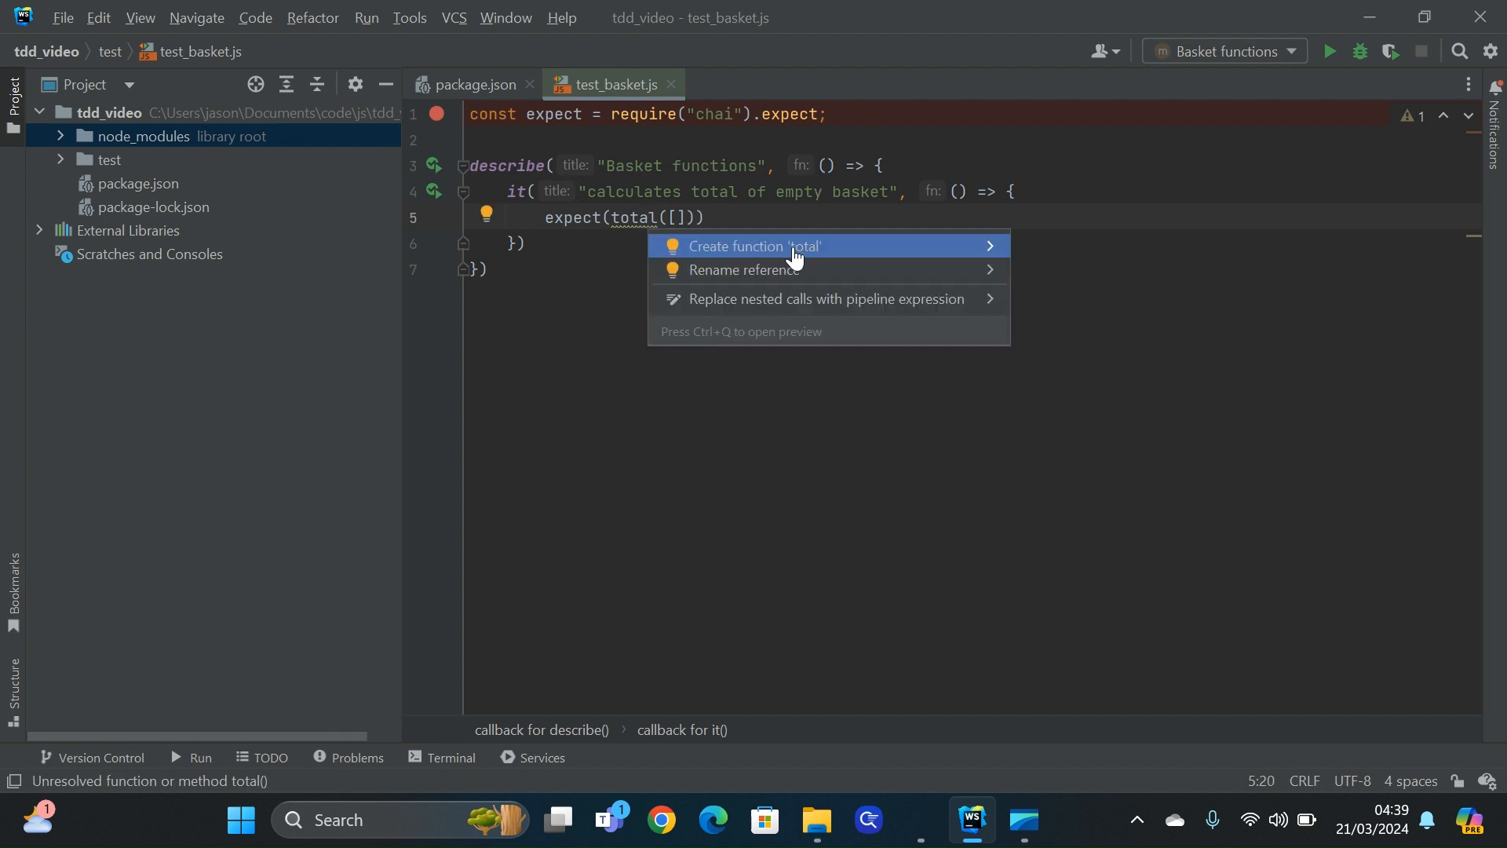
{"action": "left_click", "coordinate": [735, 246]}
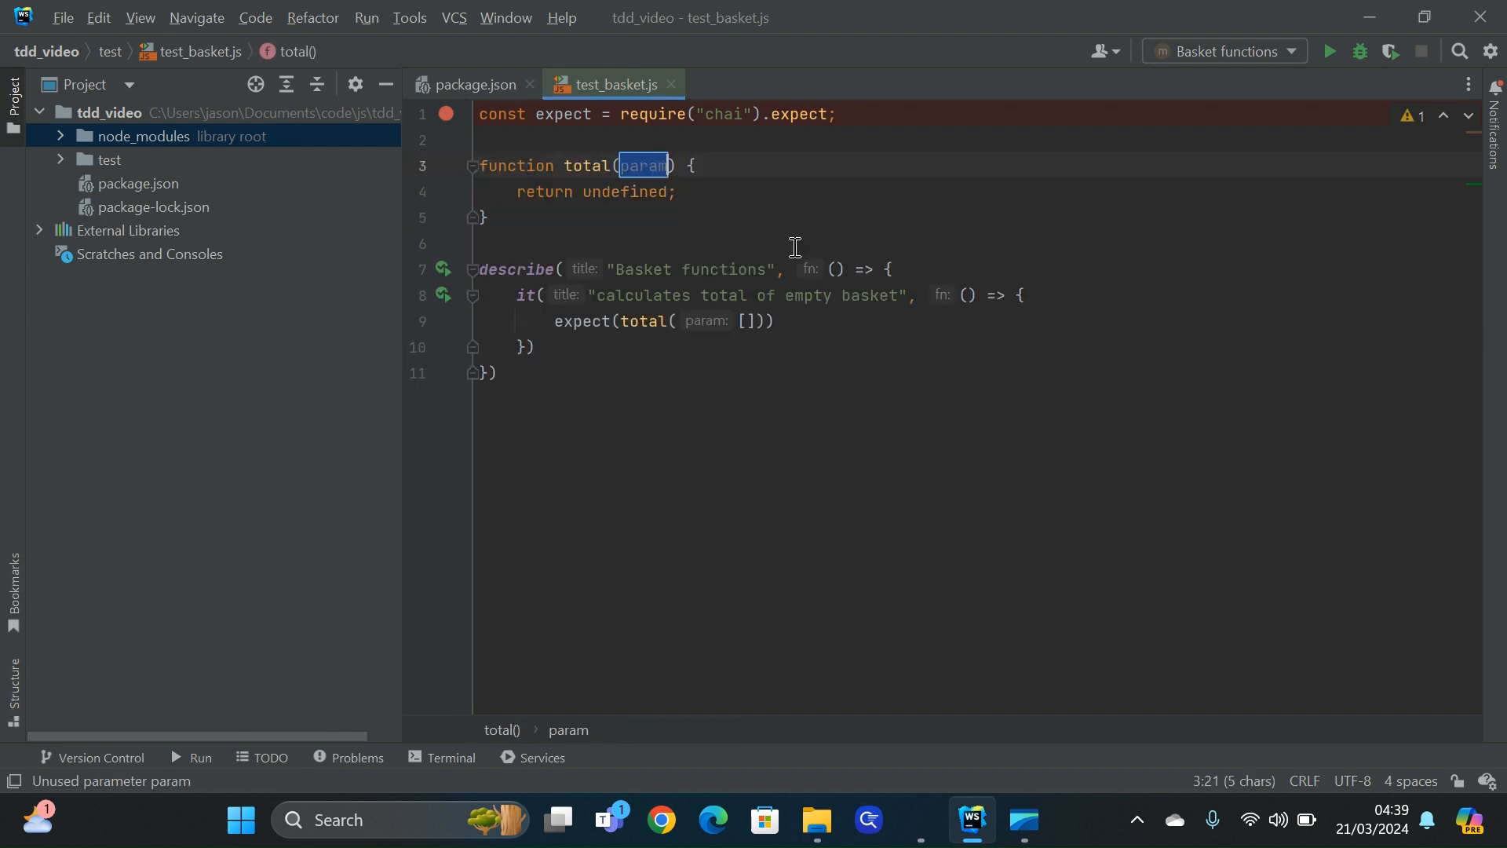
{"action": "type", "text": "basket"}
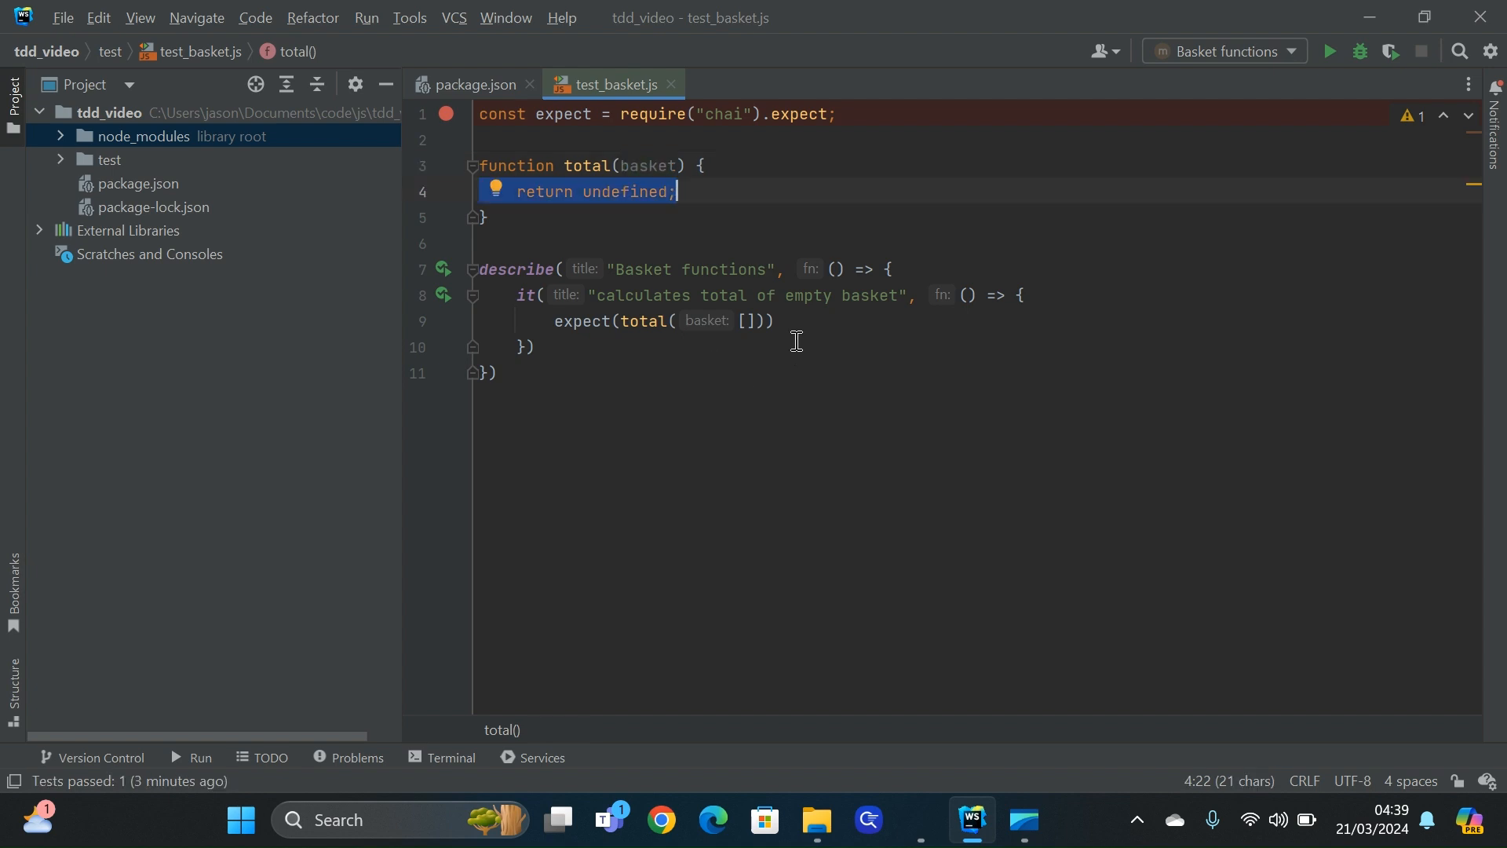
{"action": "type", "text": ".to."}
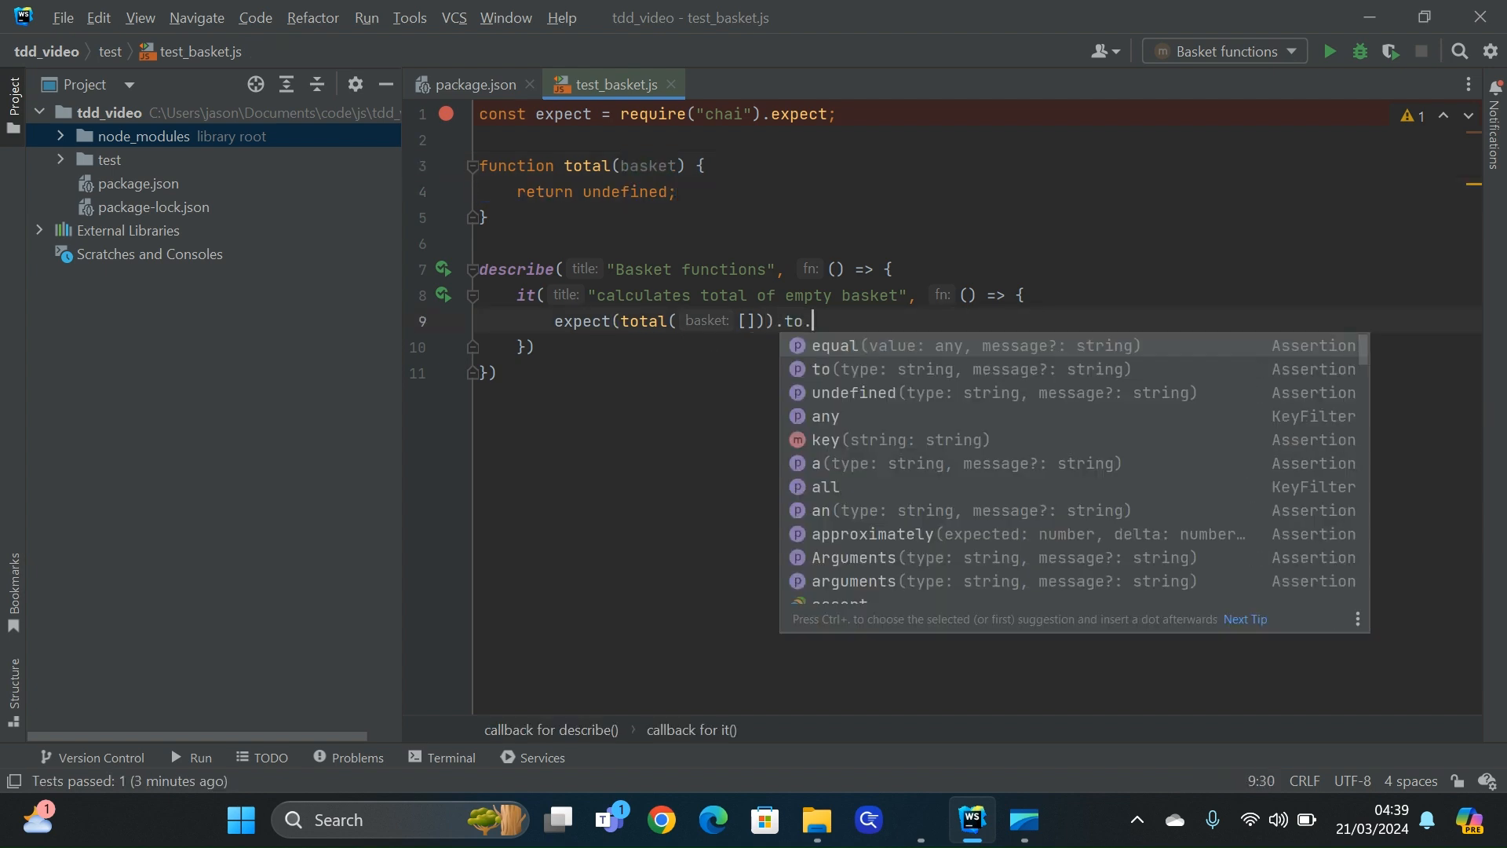
{"action": "type", "text": "equal(0"}
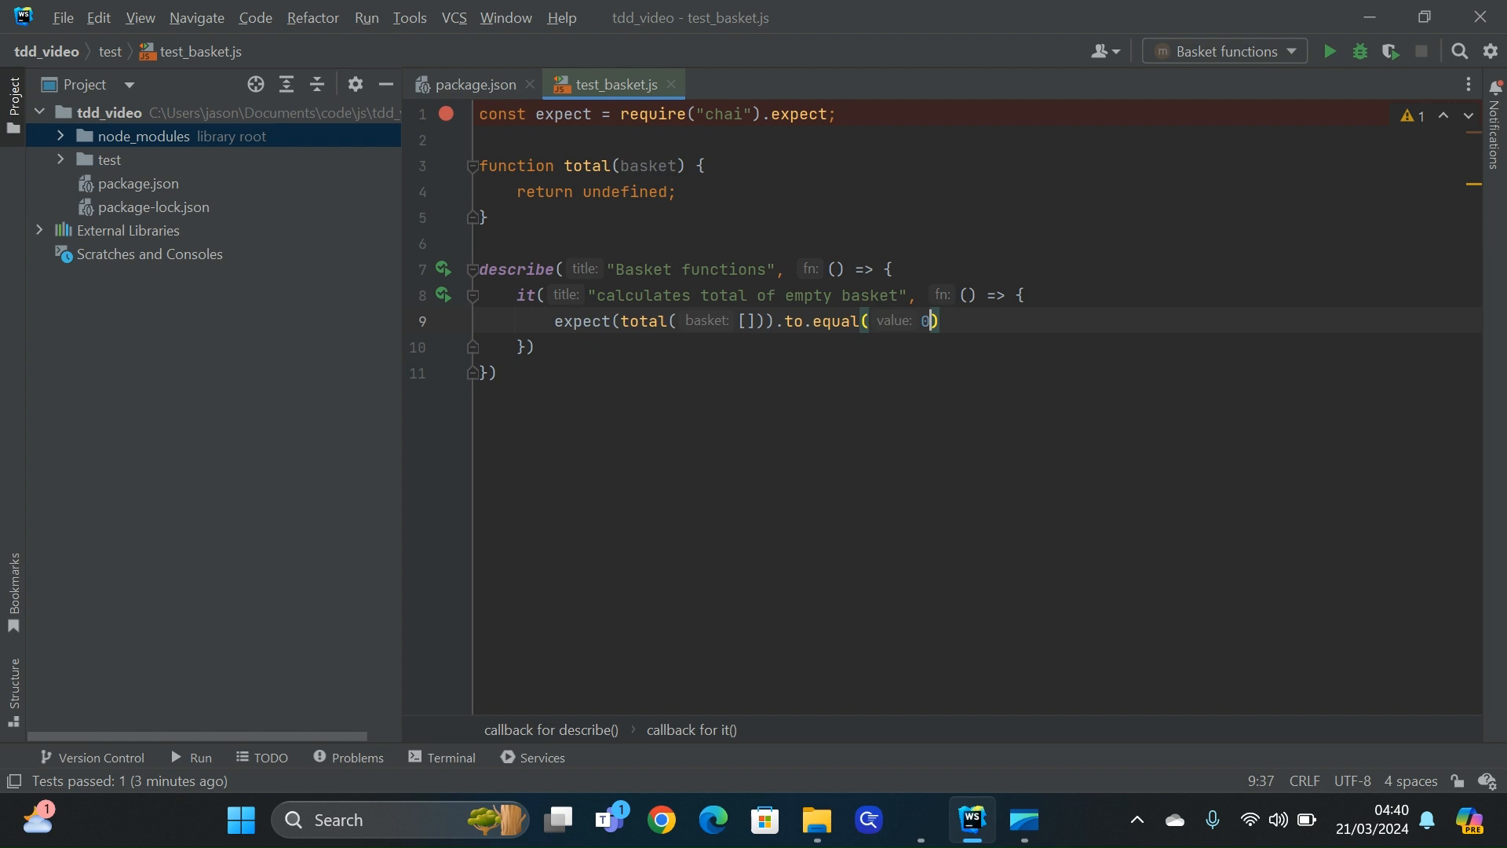
{"action": "type", "text": ";"}
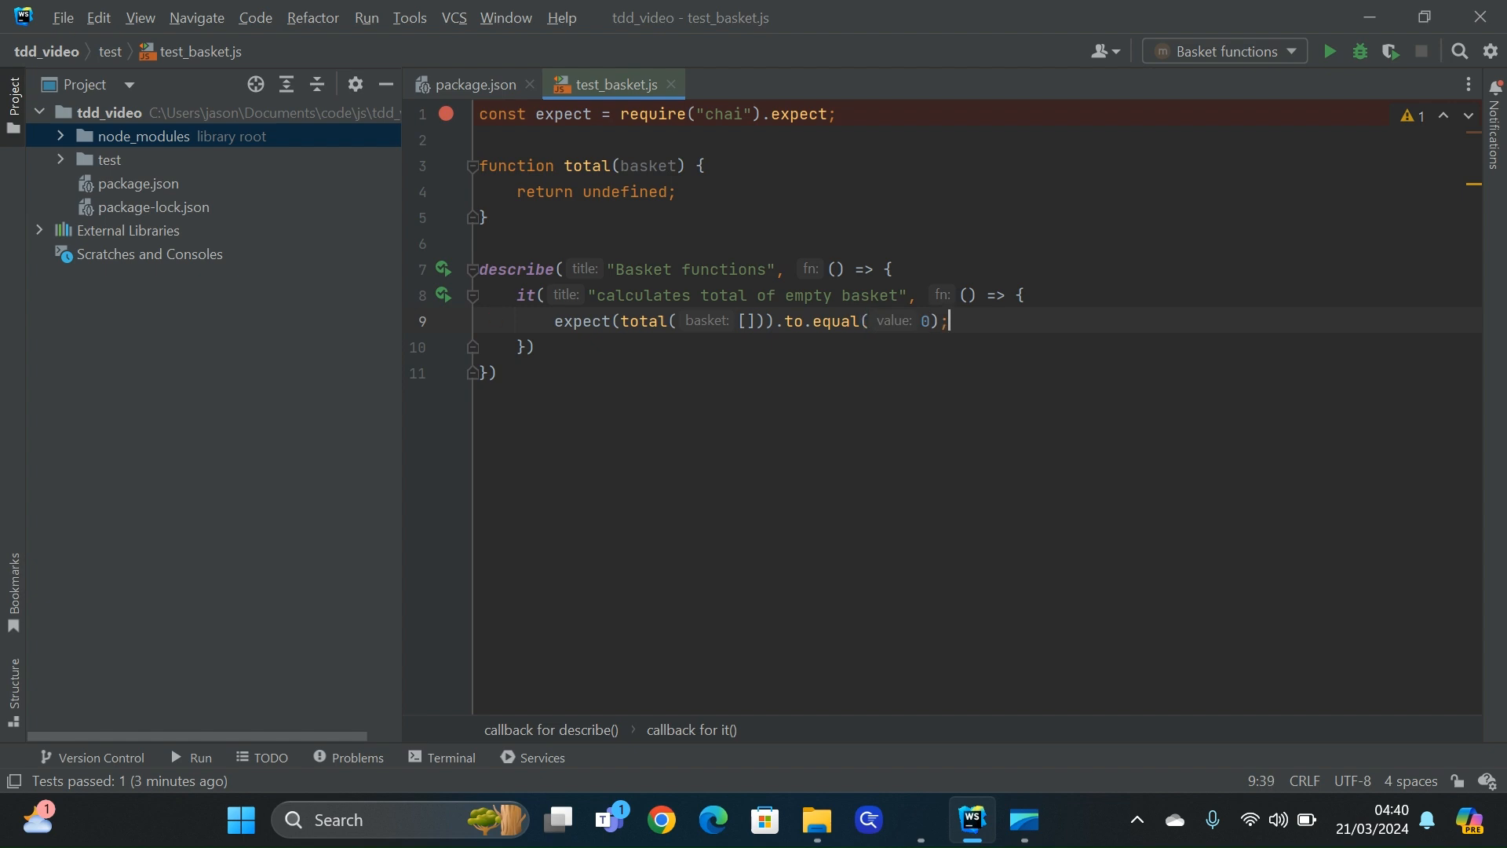
Run the tests, make total return 0, and rerun to confirm the empty-basket test passes
{"action": "left_click", "coordinate": [1328, 52]}
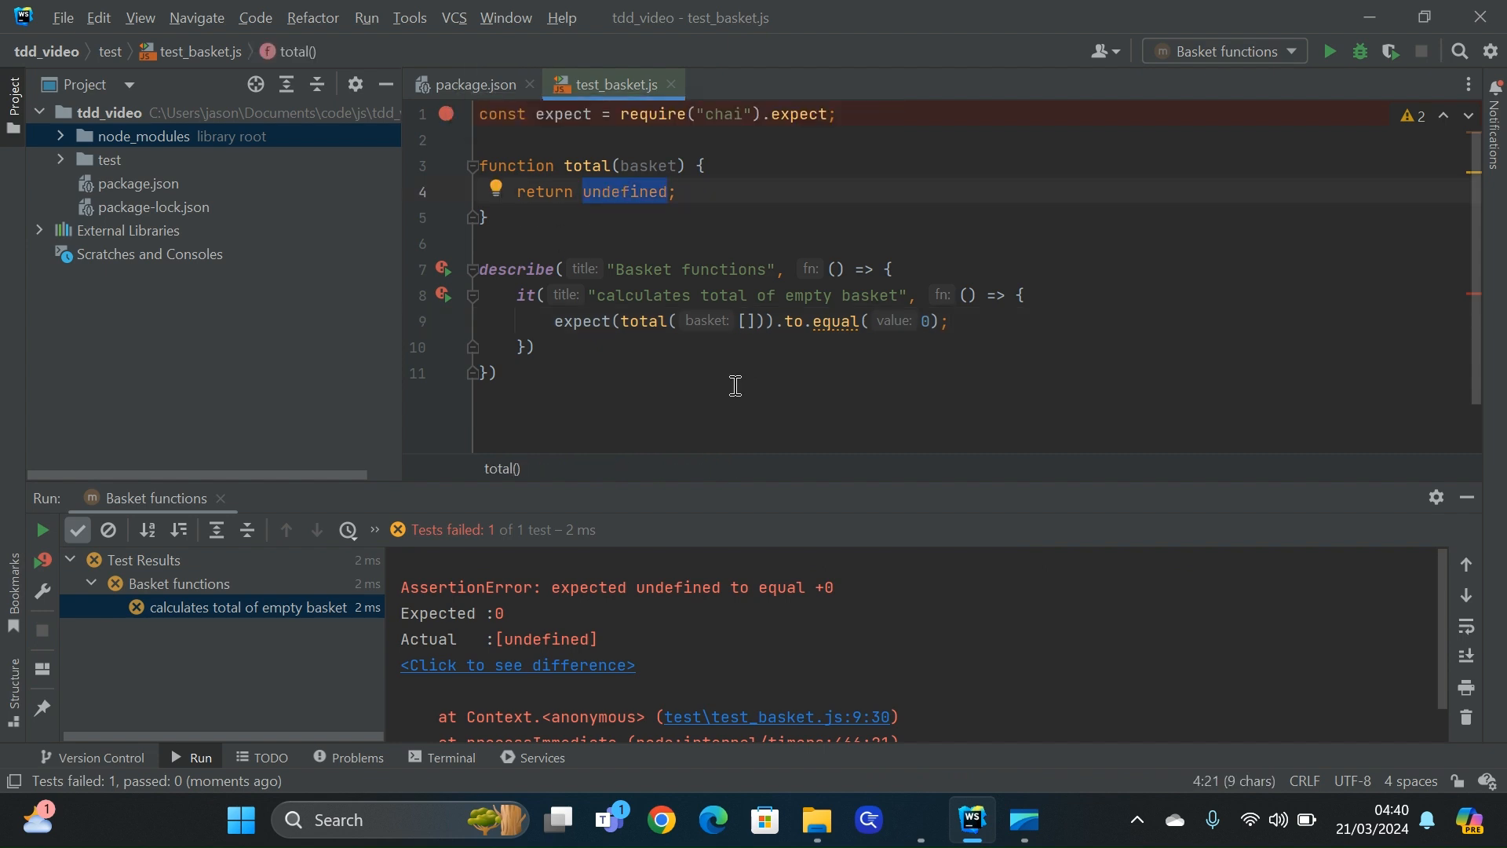
{"action": "type", "text": "0;"}
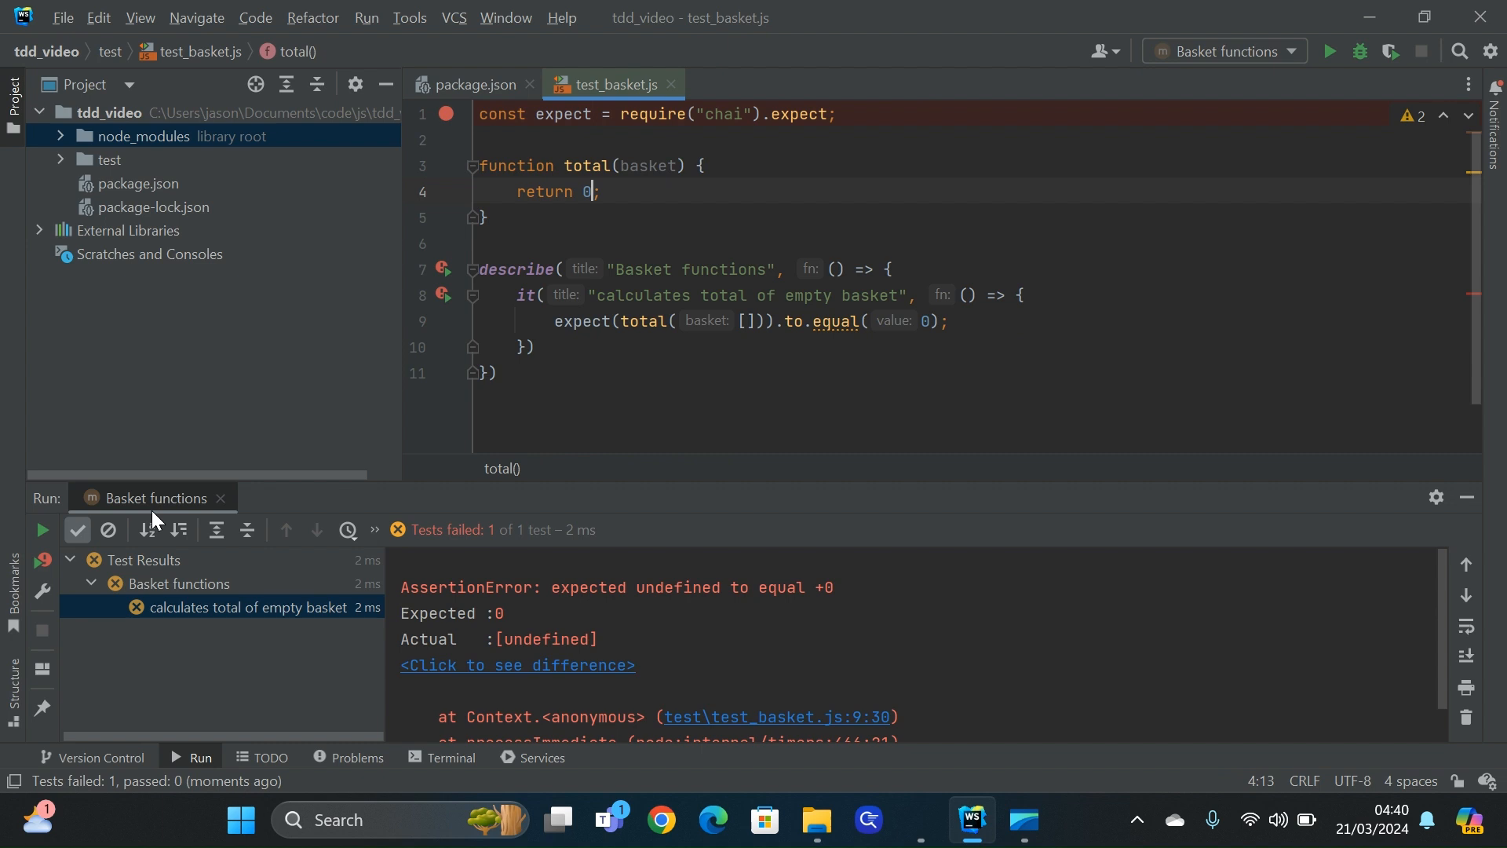
{"action": "left_click", "coordinate": [41, 530]}
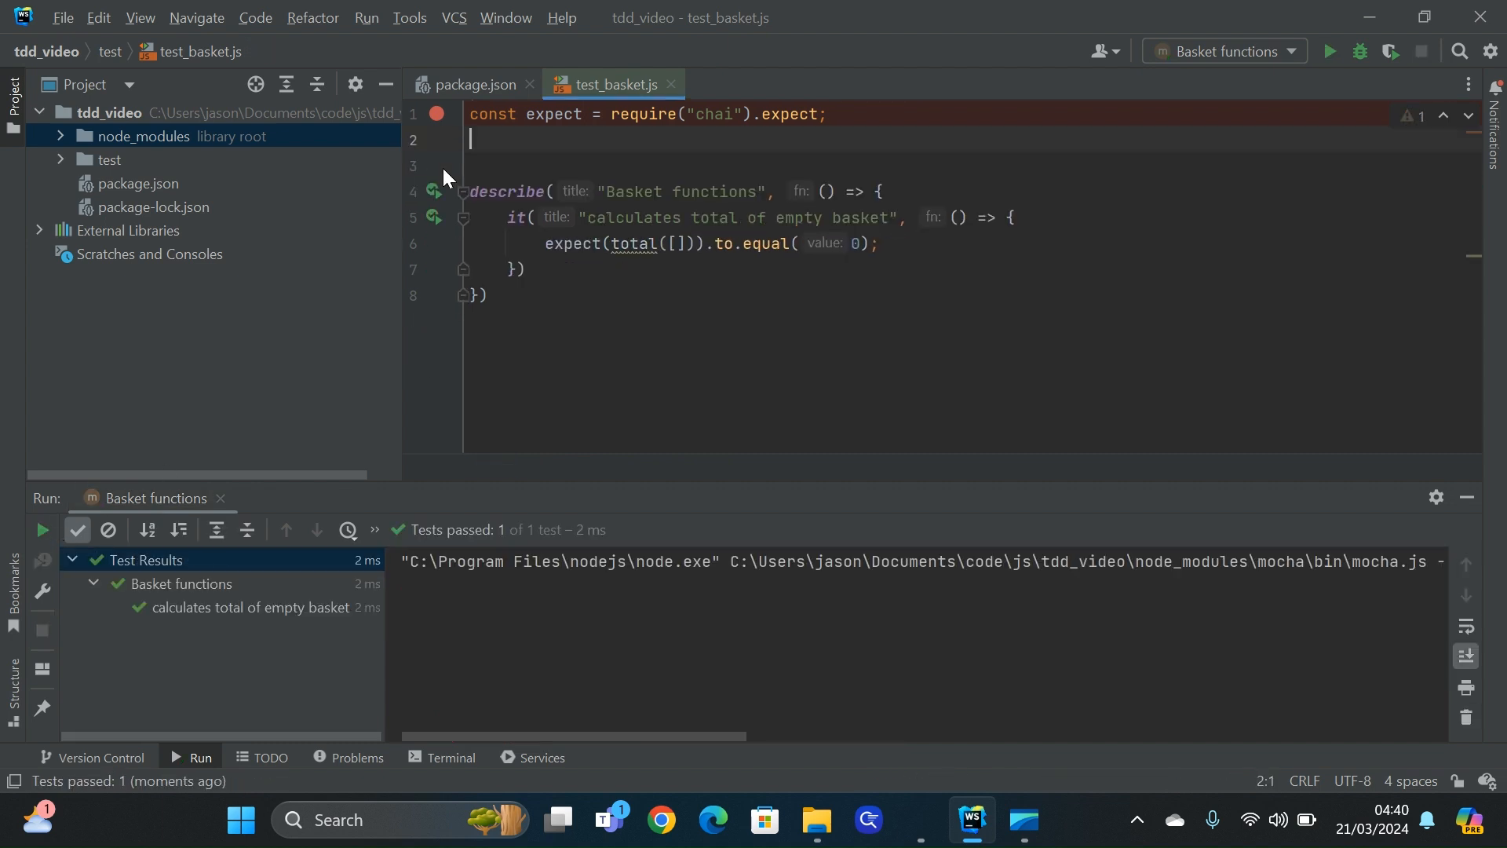
Move total into basket.js with module.exports = total and require it from the test
{"action": "type", "text": "const total = require"}
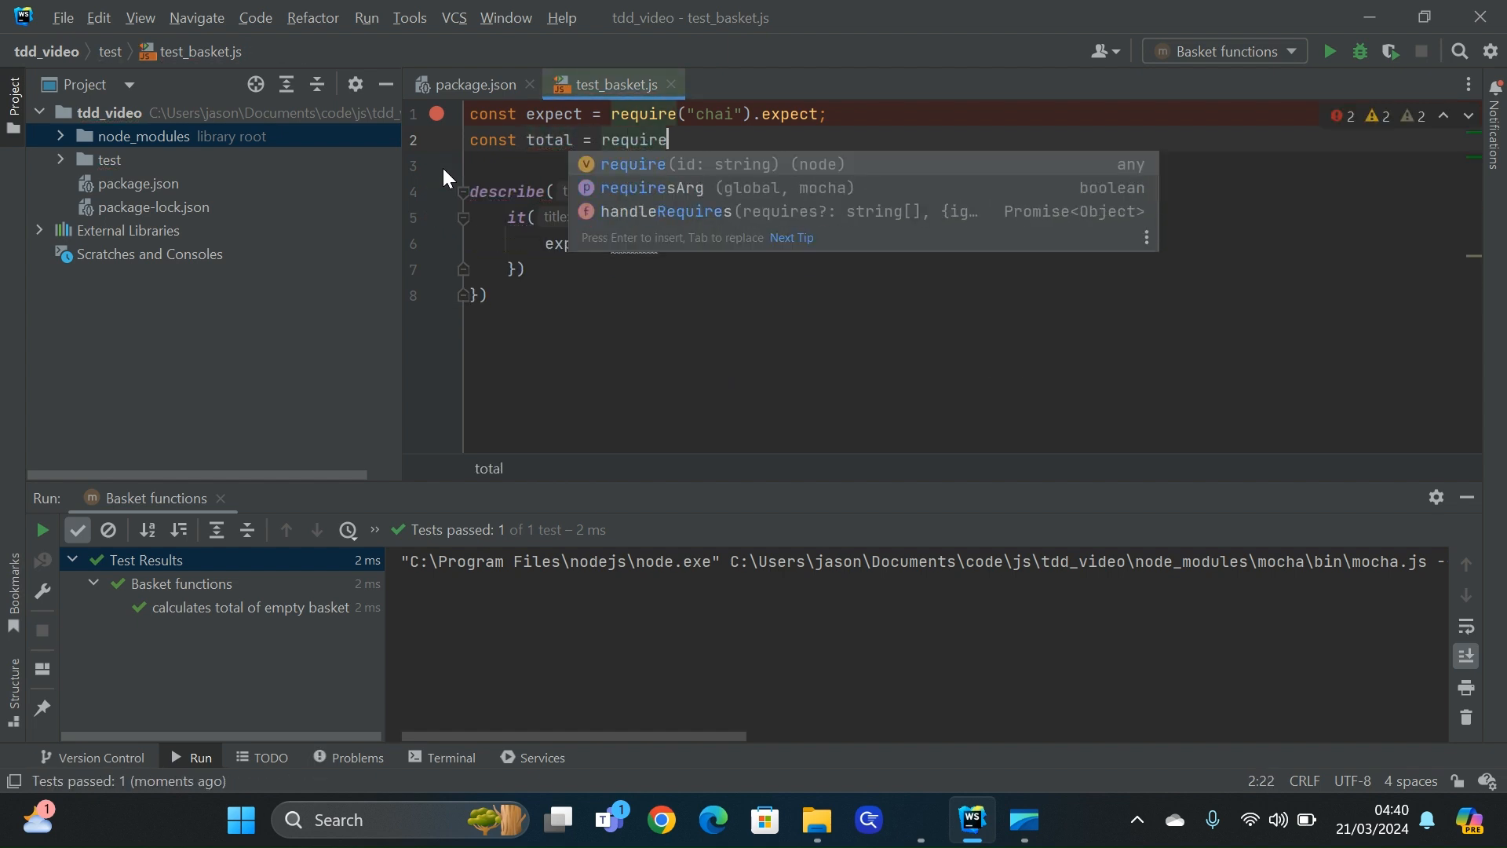
{"action": "type", "text": "(\"../"}
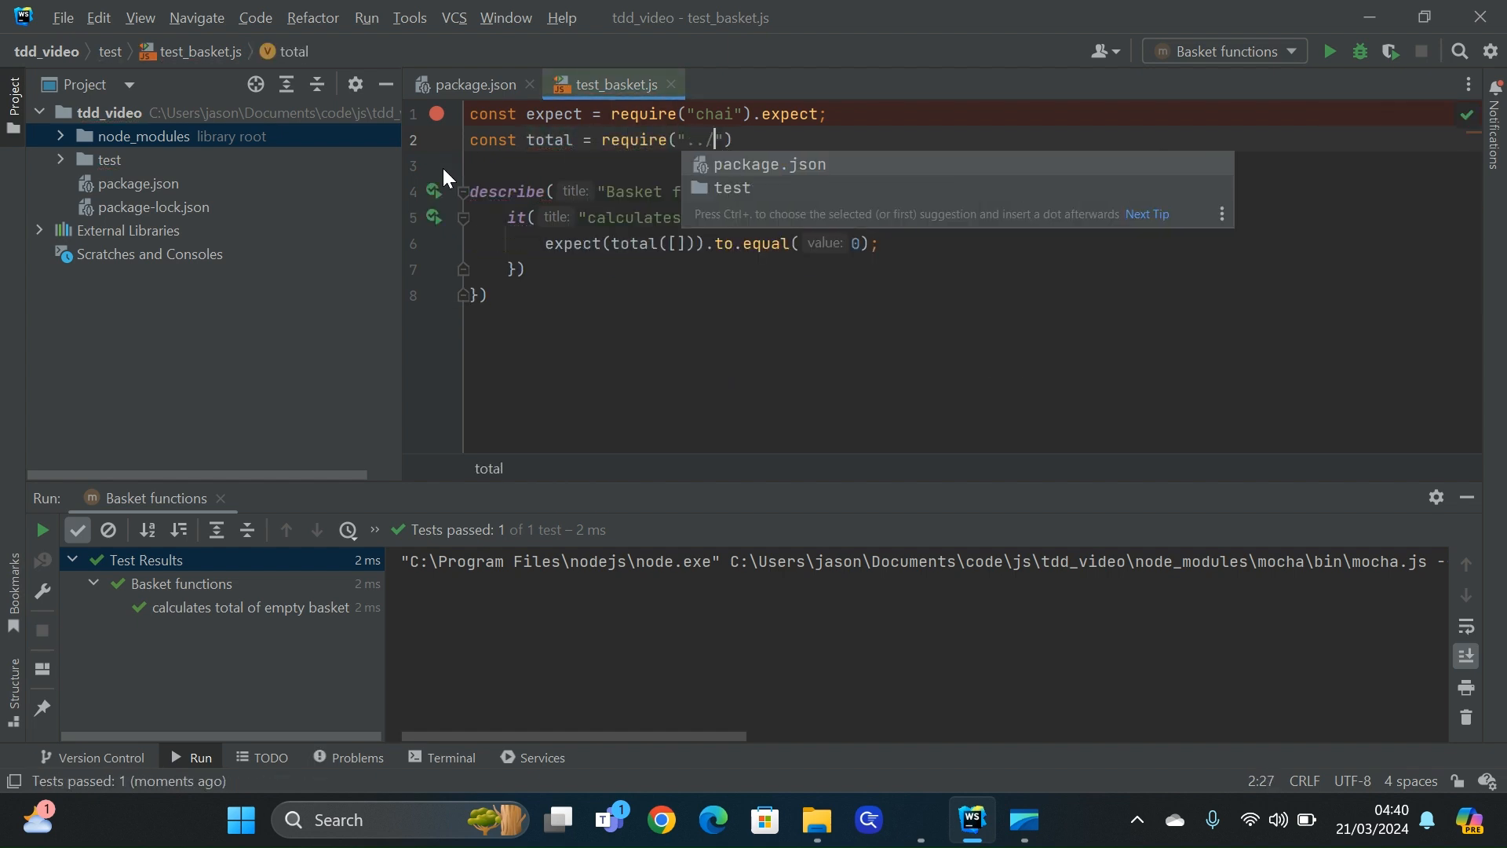
{"action": "type", "text": "basket.js"}
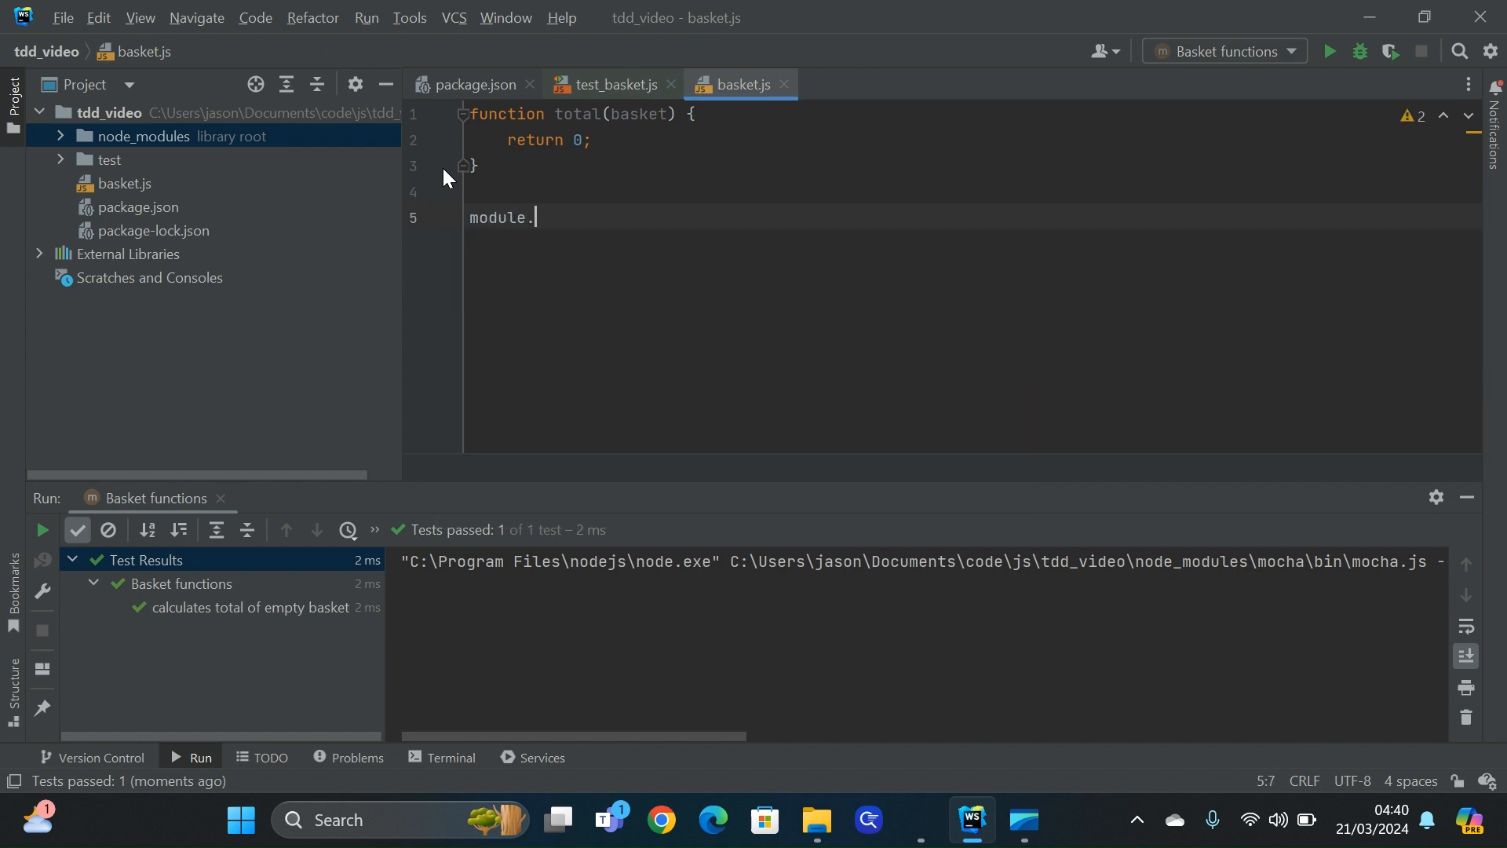
{"action": "type", "text": "exports = total"}
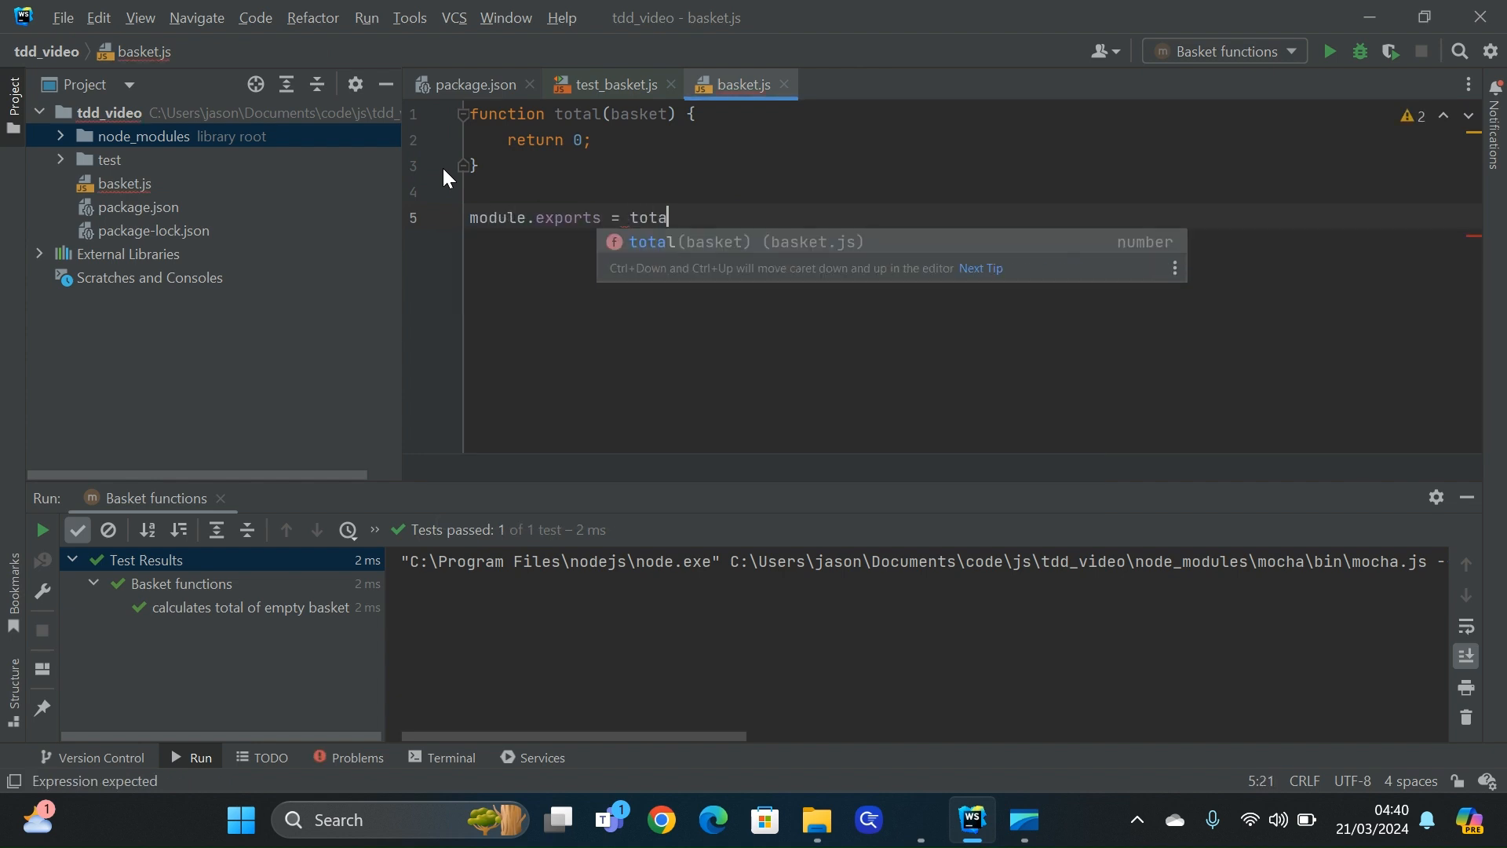
{"action": "key", "text": "Enter"}
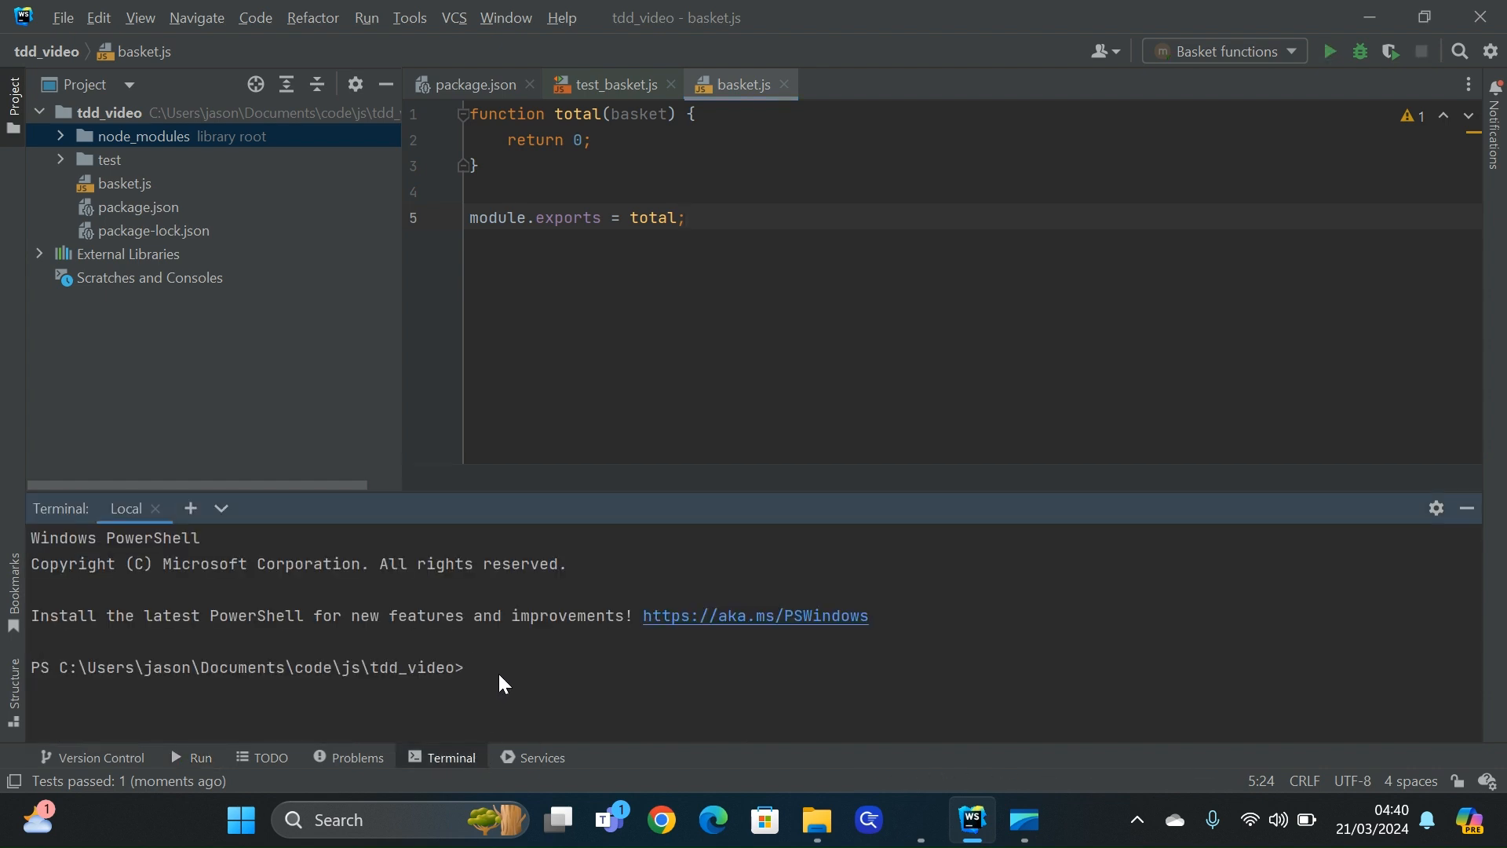
Run git add . and commit with message 'Added test for calculating total of empty basket'
{"action": "type", "text": "git add ."}
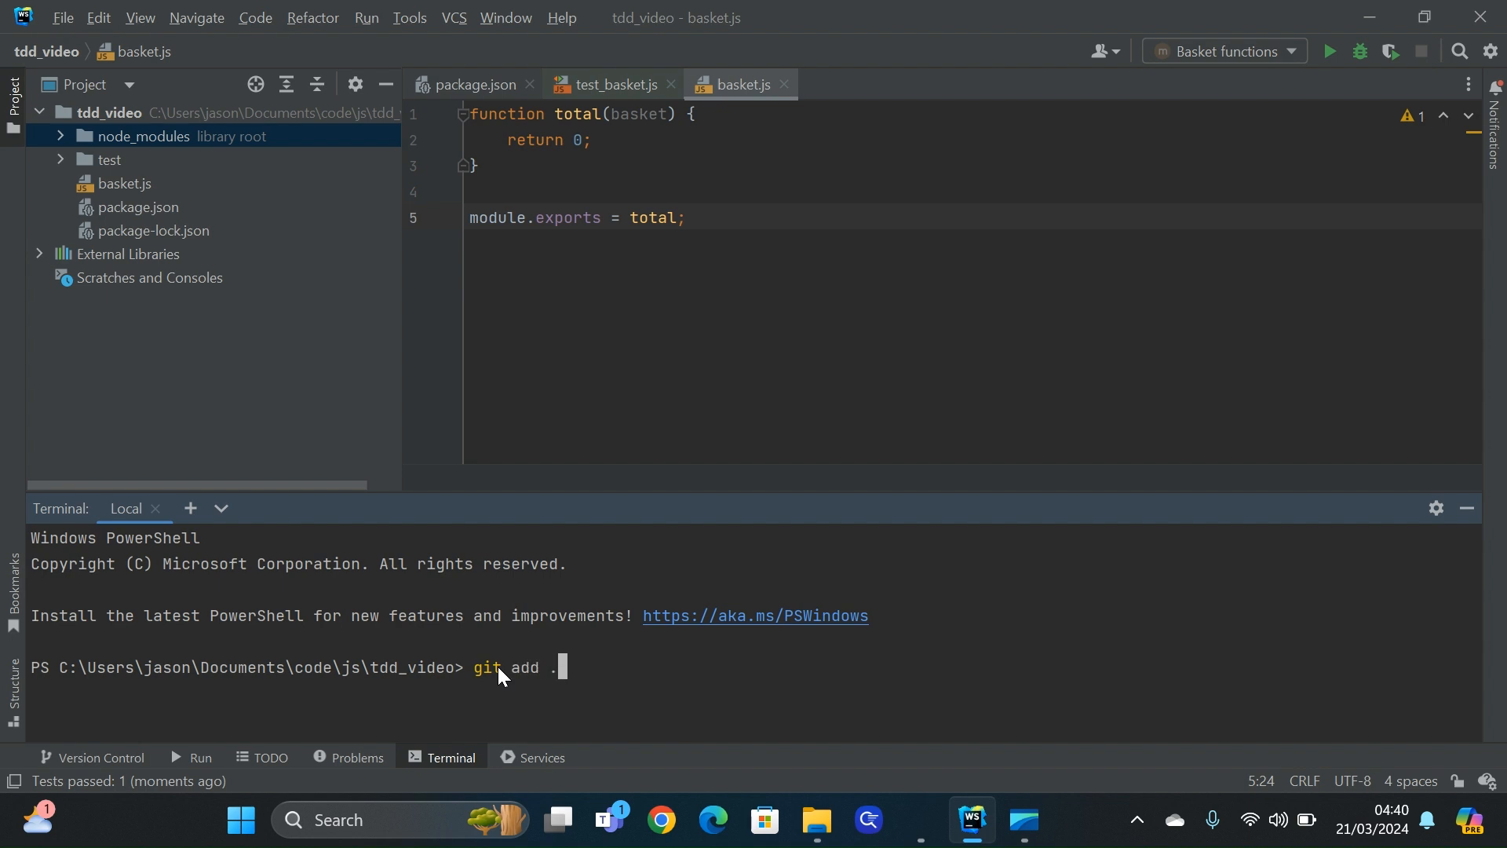
{"action": "type", "text": "git comm"}
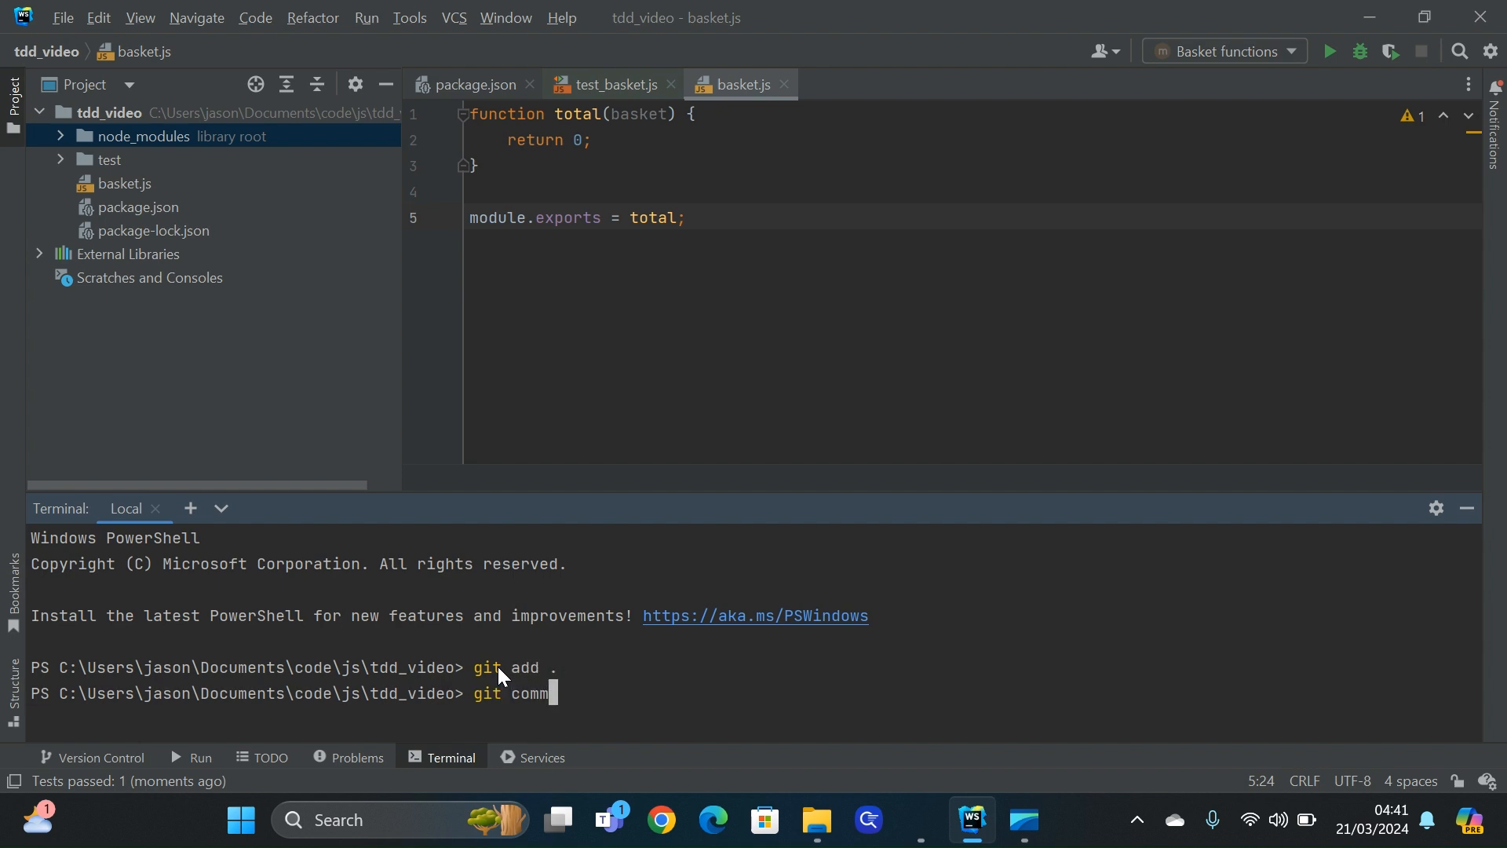
{"action": "type", "text": "it -m \""}
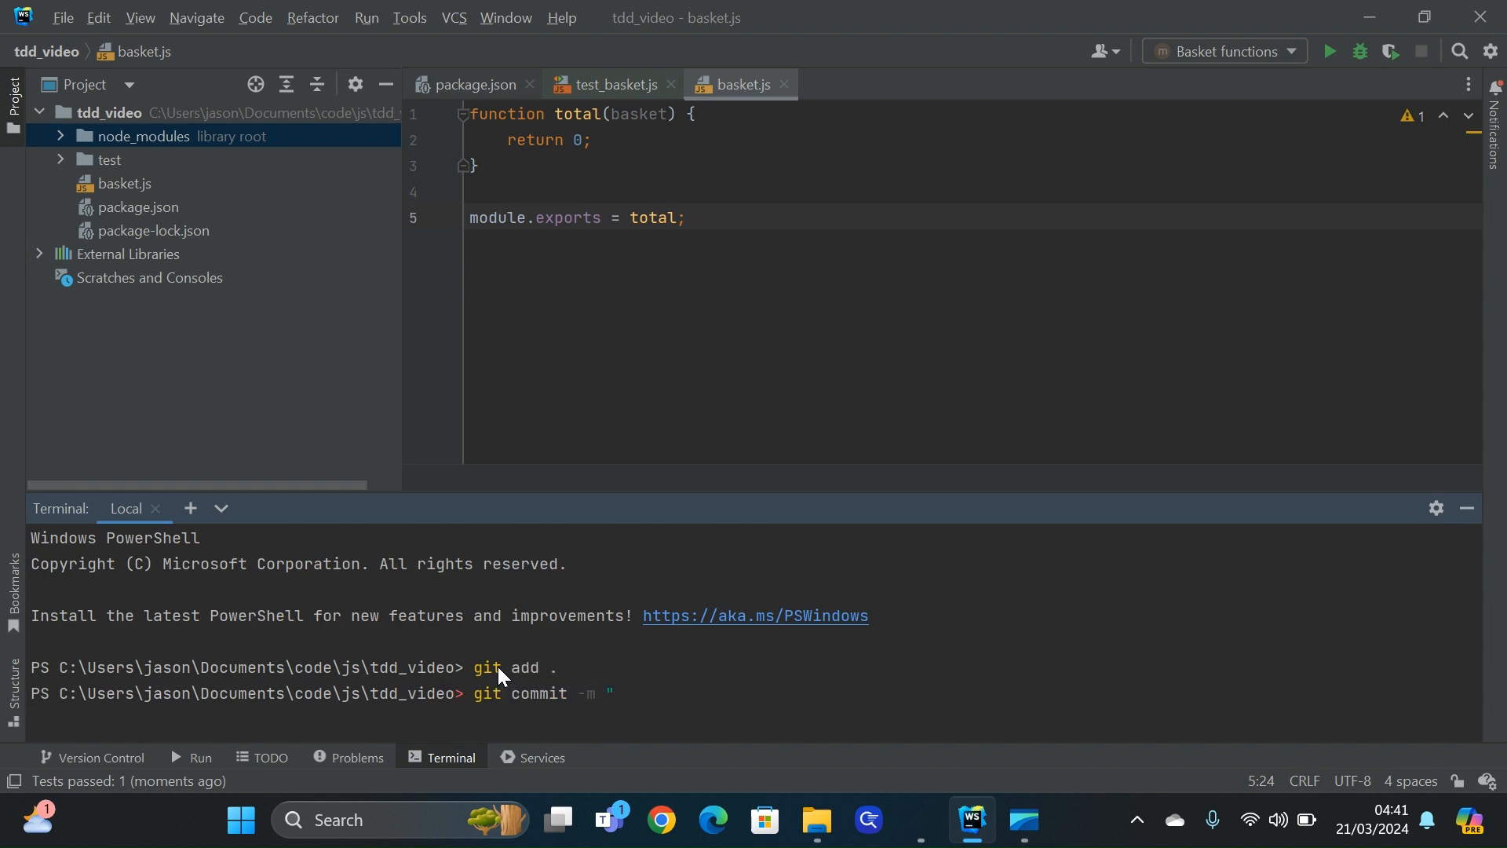
{"action": "type", "text": "Added test for calculating total of em"}
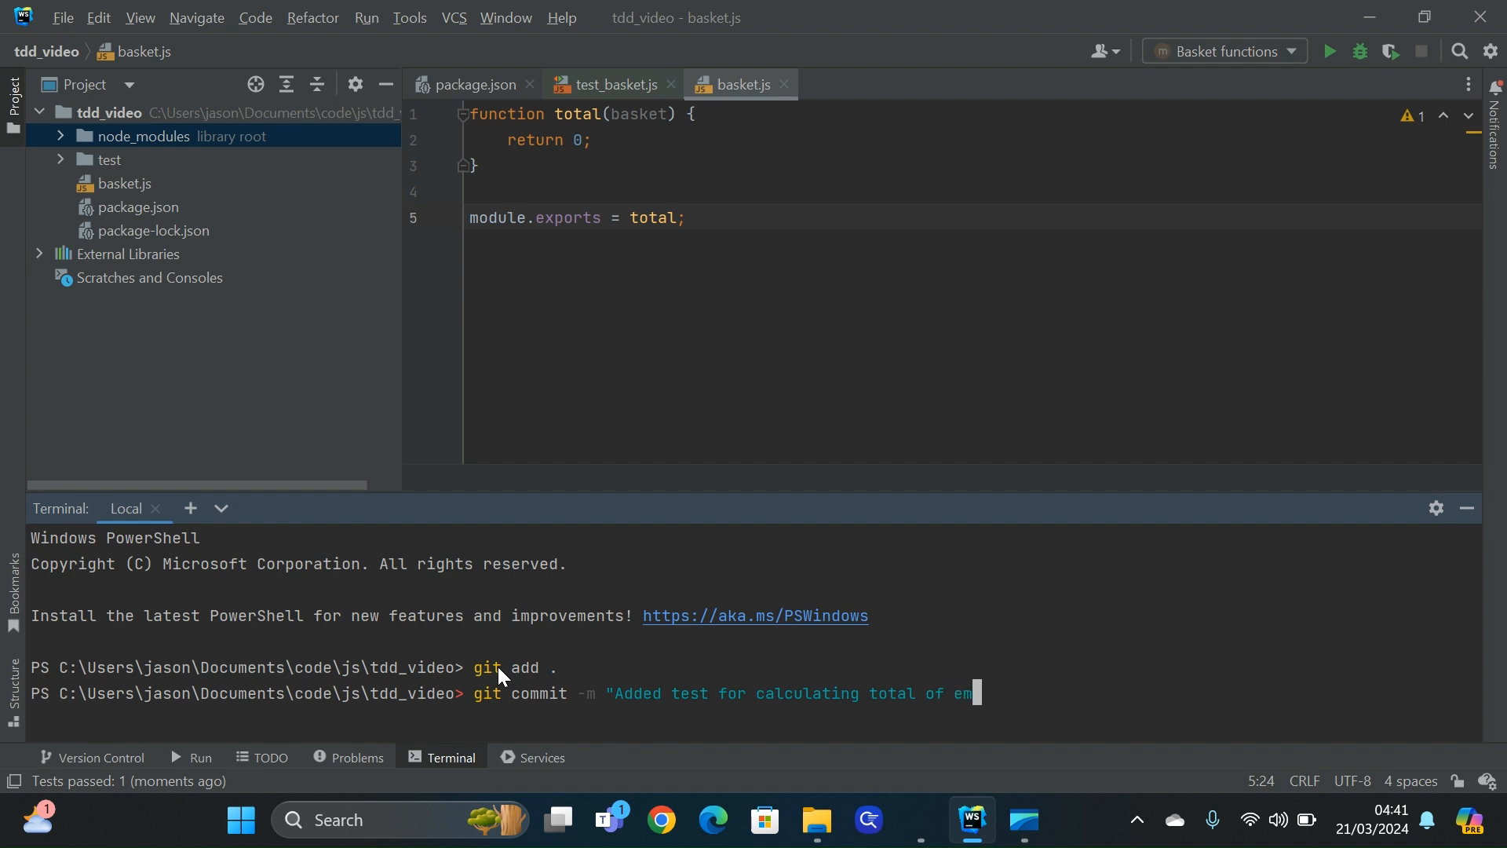
{"action": "type", "text": "pty basket\""}
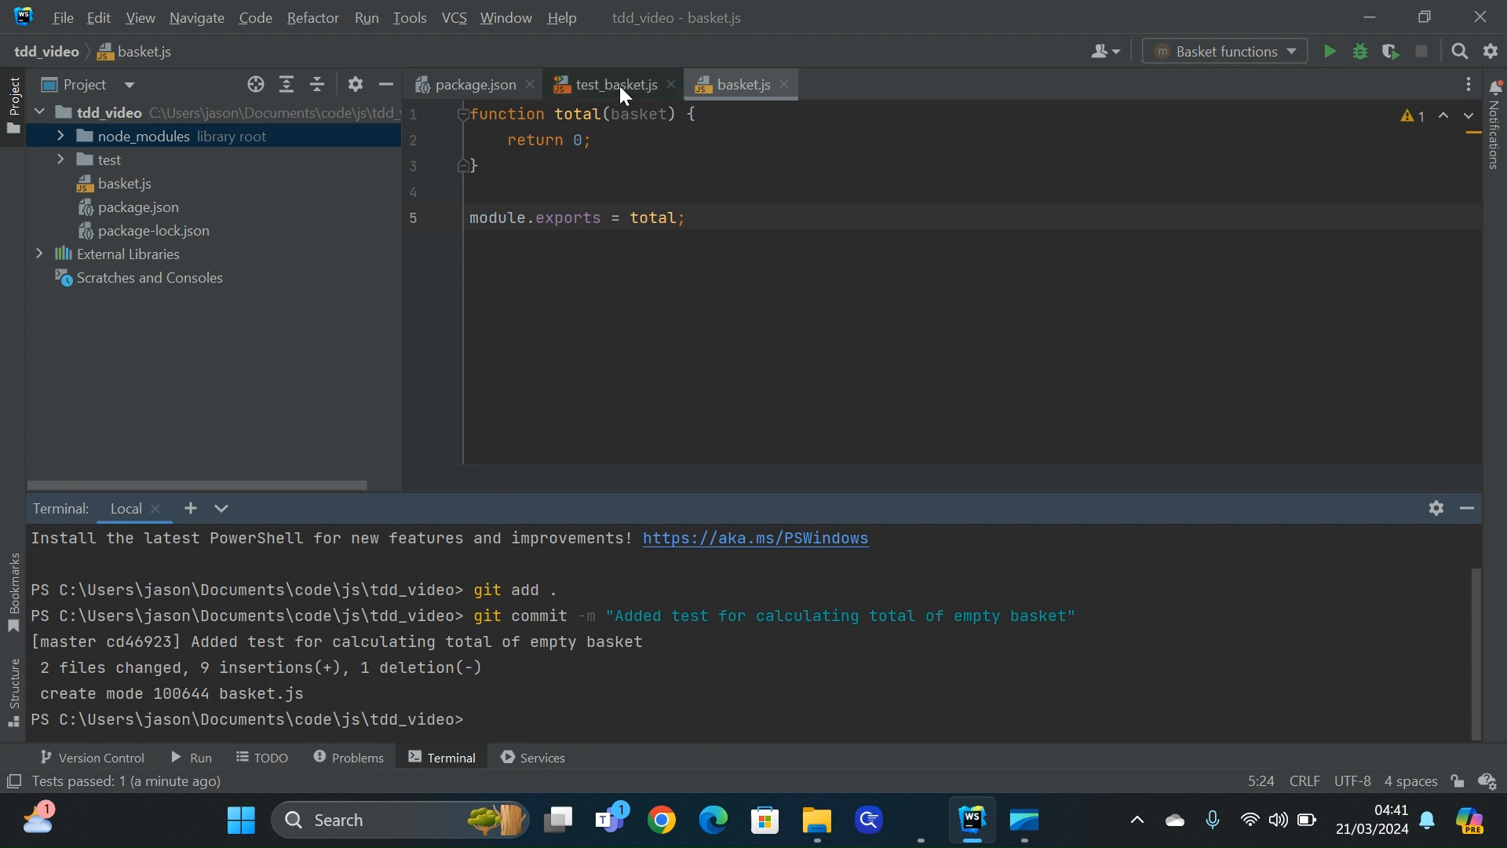
Back in test_basket.js, start the 'calculates total of single item' test with expect(total(basket))
{"action": "left_click", "coordinate": [608, 85]}
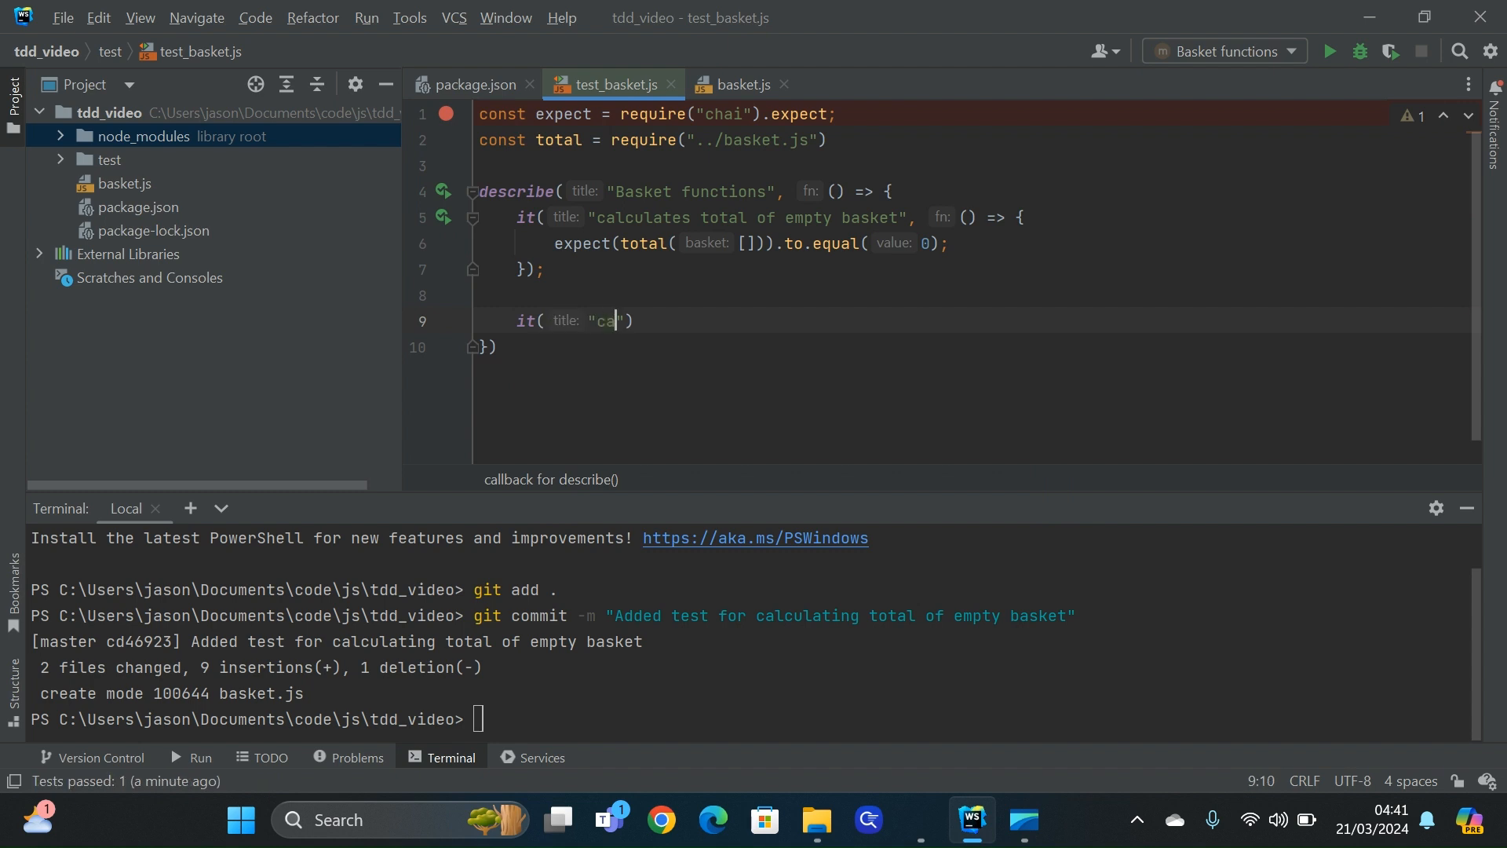
{"action": "type", "text": "lculates total of single item"}
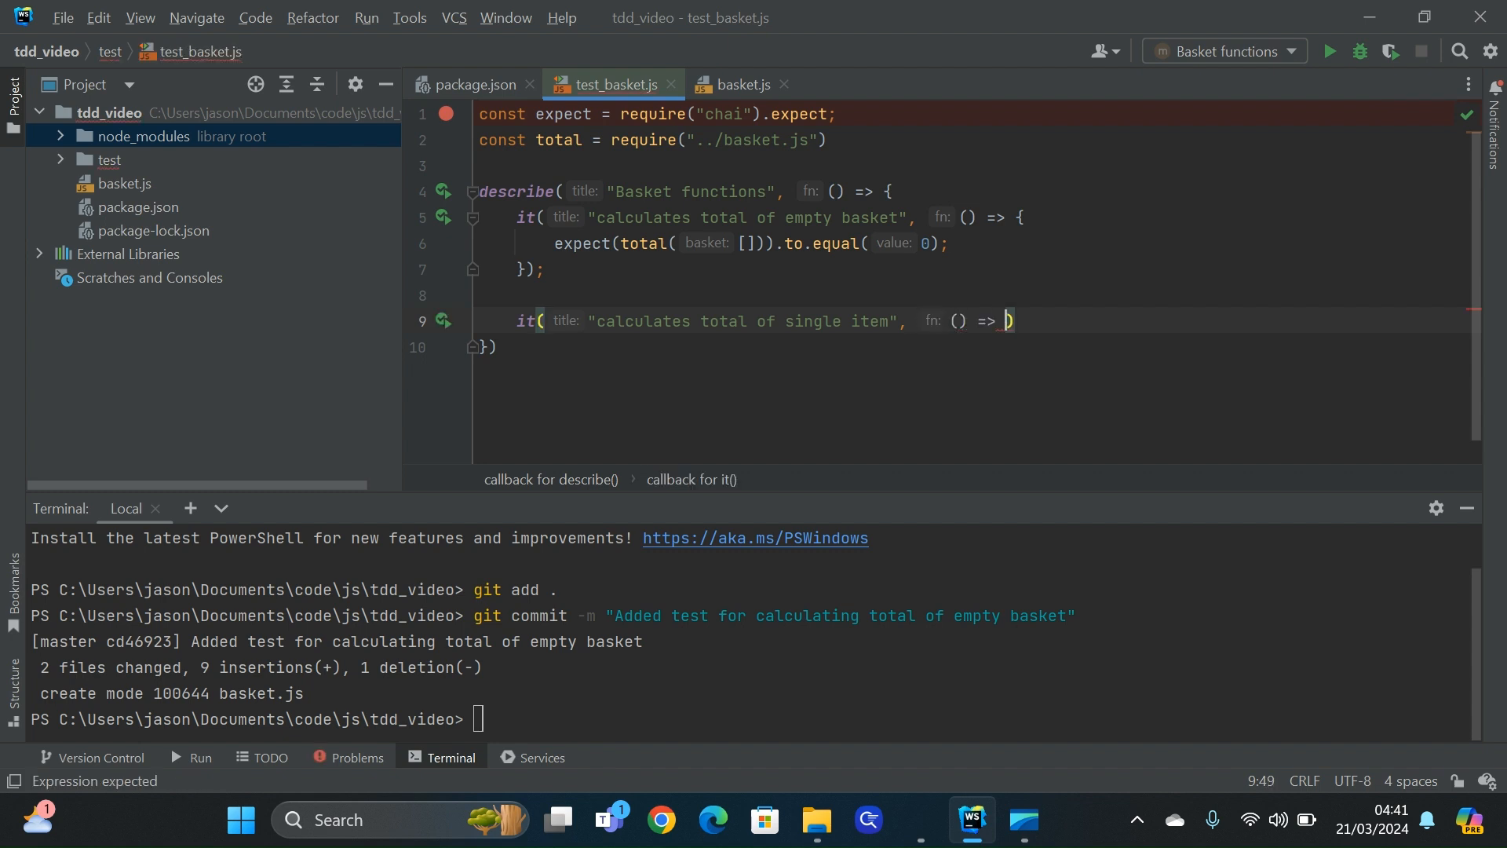
{"action": "type", "text": "expect"}
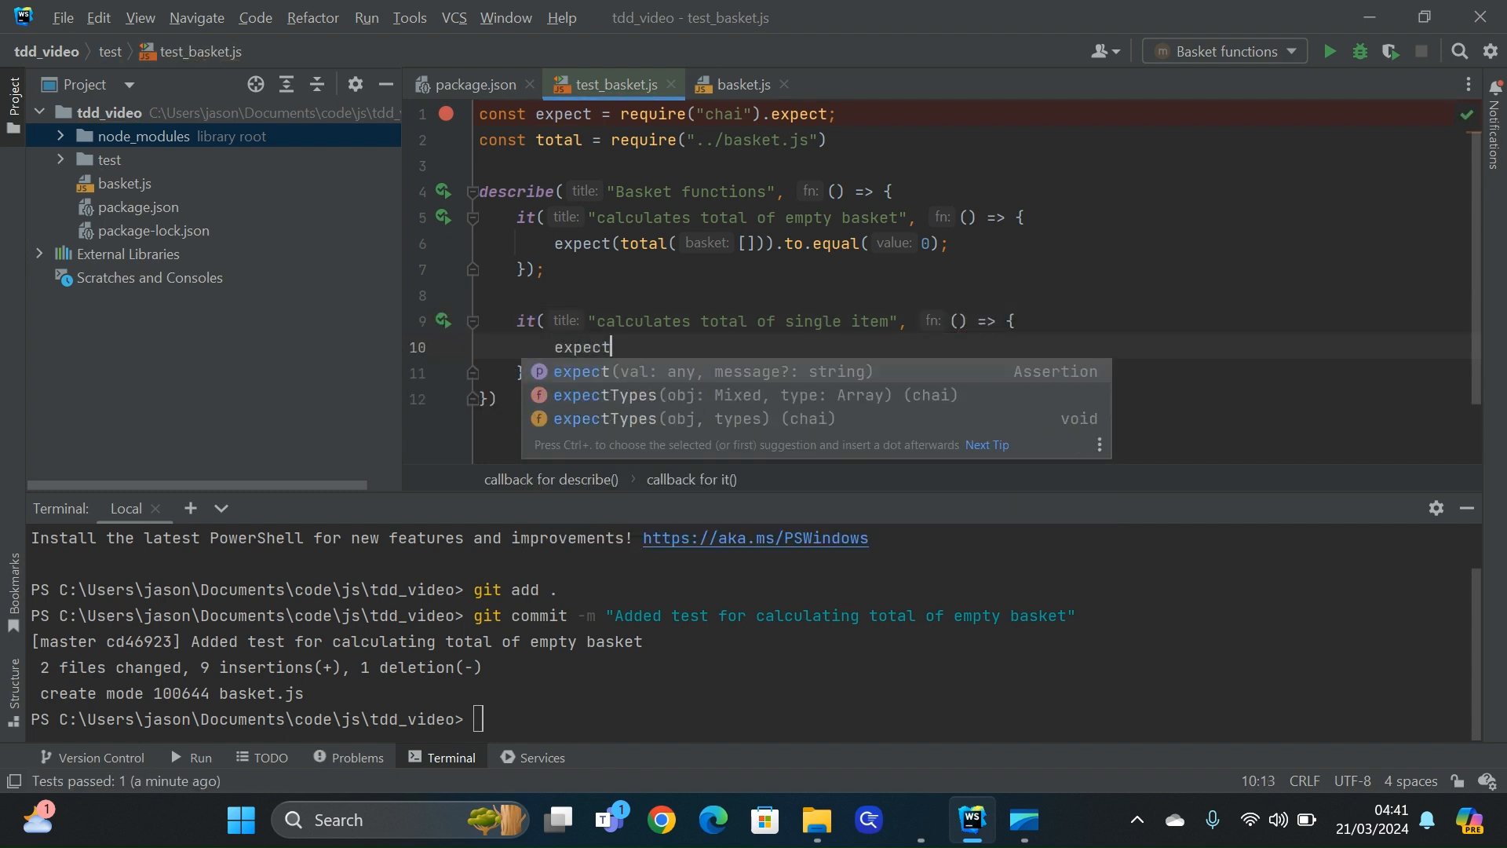
{"action": "type", "text": "(total)"}
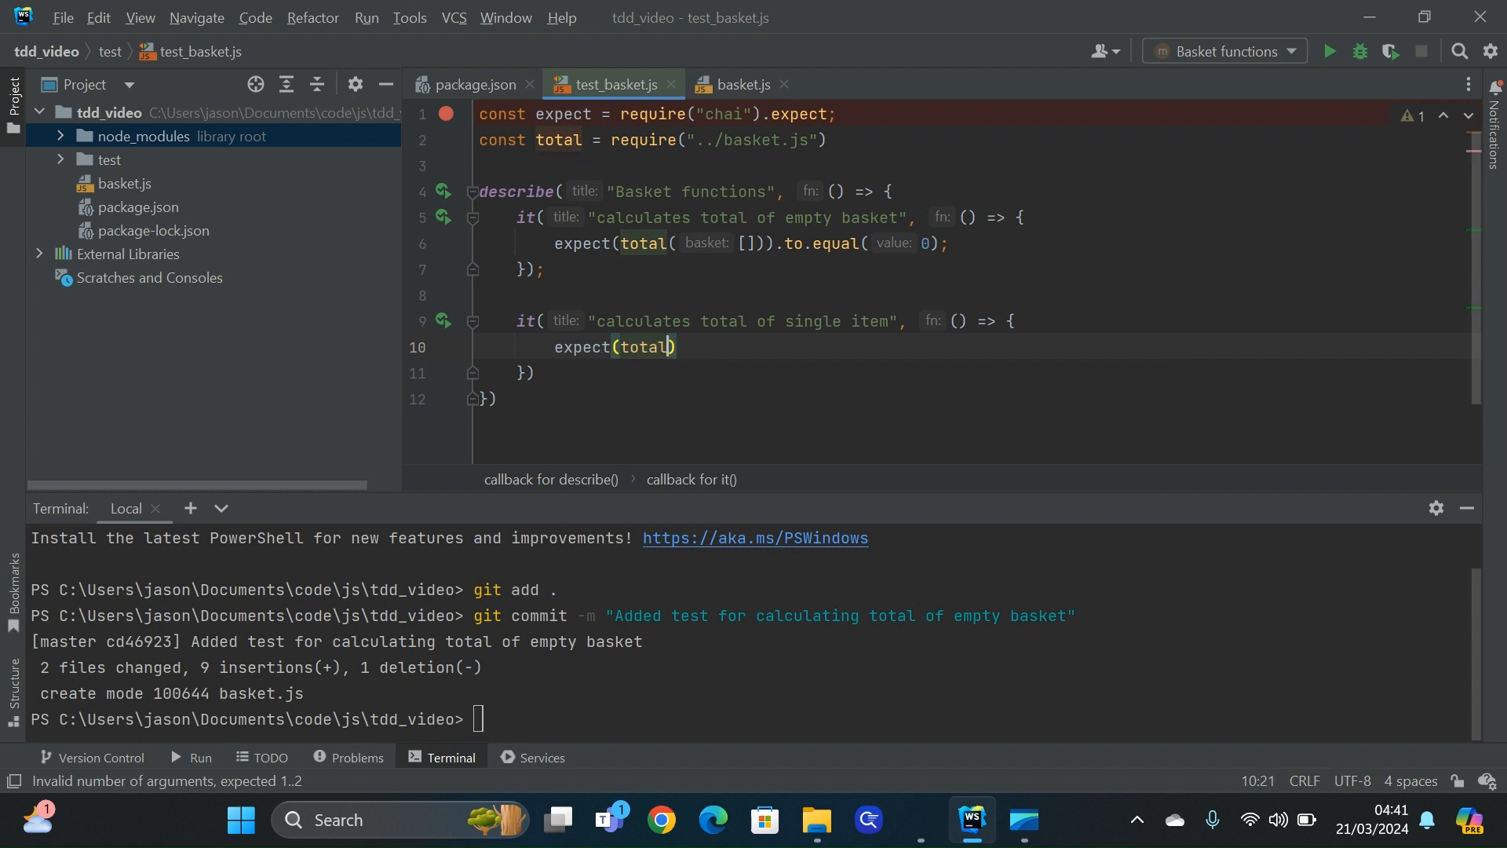
{"action": "type", "text": "basket"}
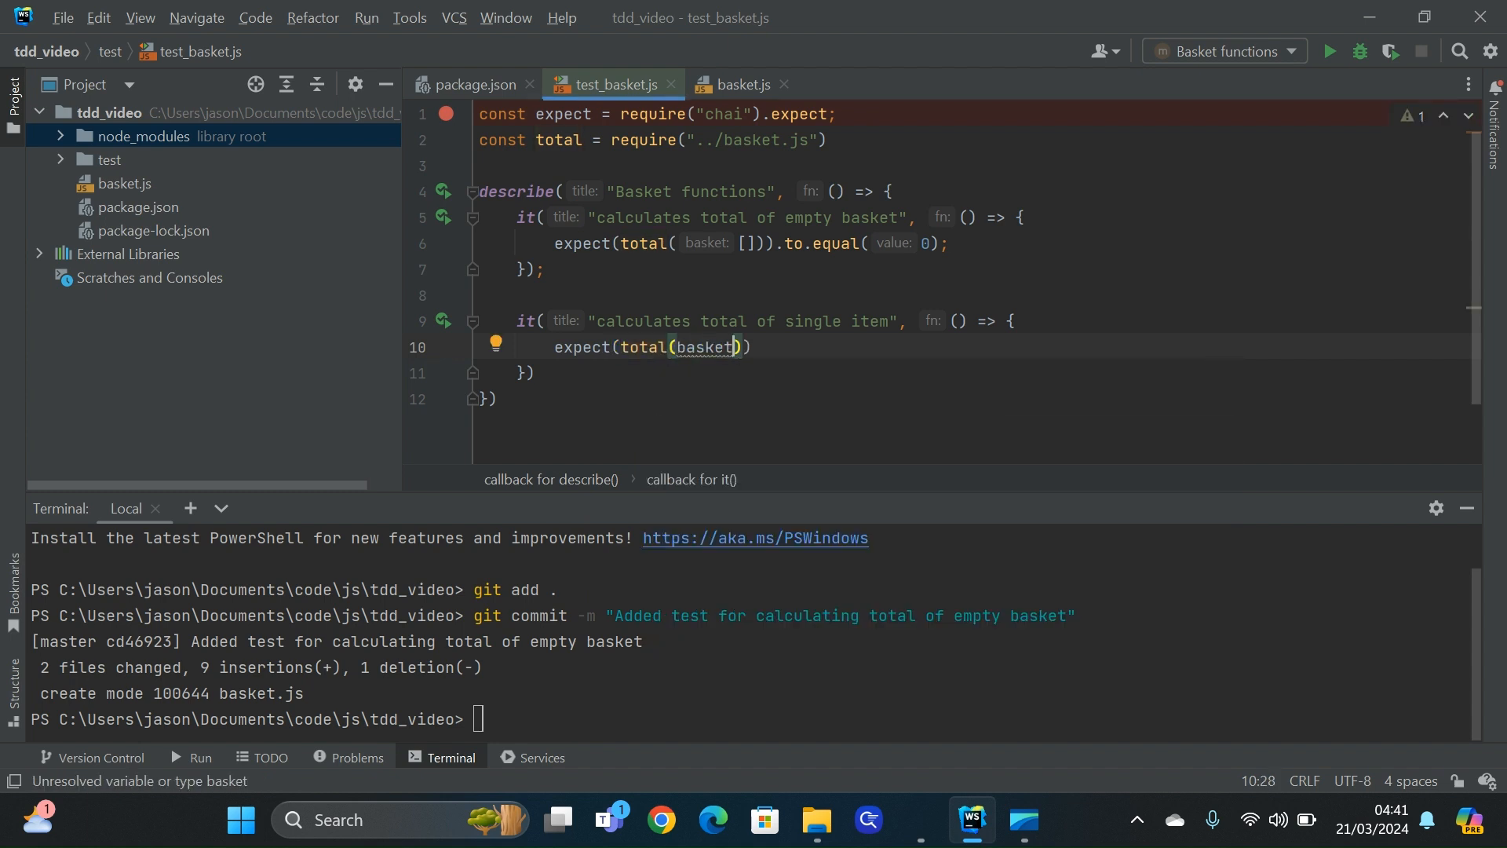
Declare basket via quick-fix as one item priced 100.0, quantity 1, expecting total 100
{"action": "left_click", "coordinate": [496, 343]}
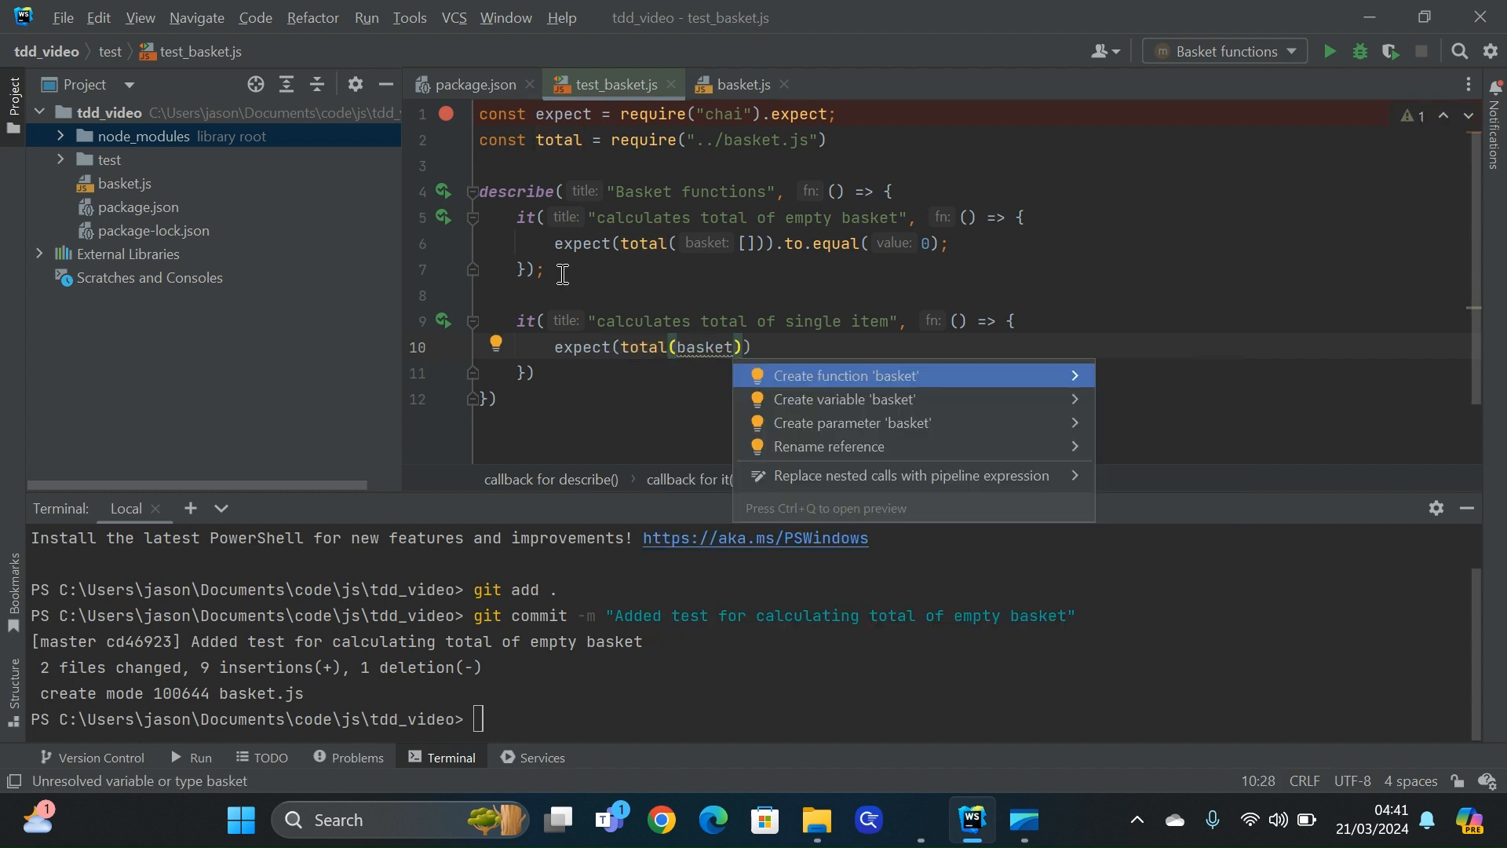
{"action": "left_click", "coordinate": [845, 399]}
{"action": "type", "text": "price: 1"}
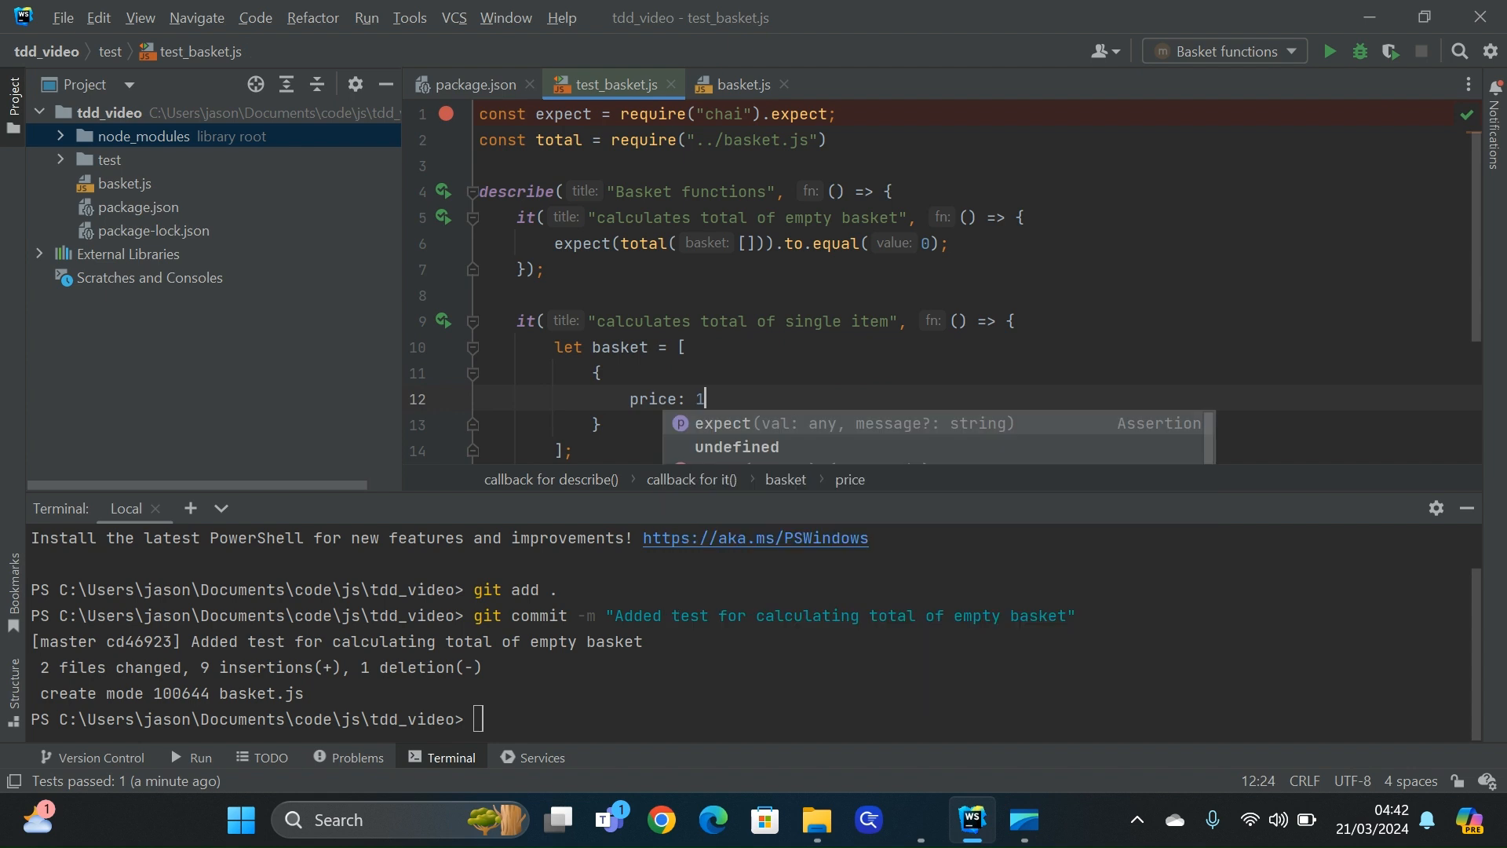
{"action": "type", "text": "00.0,"}
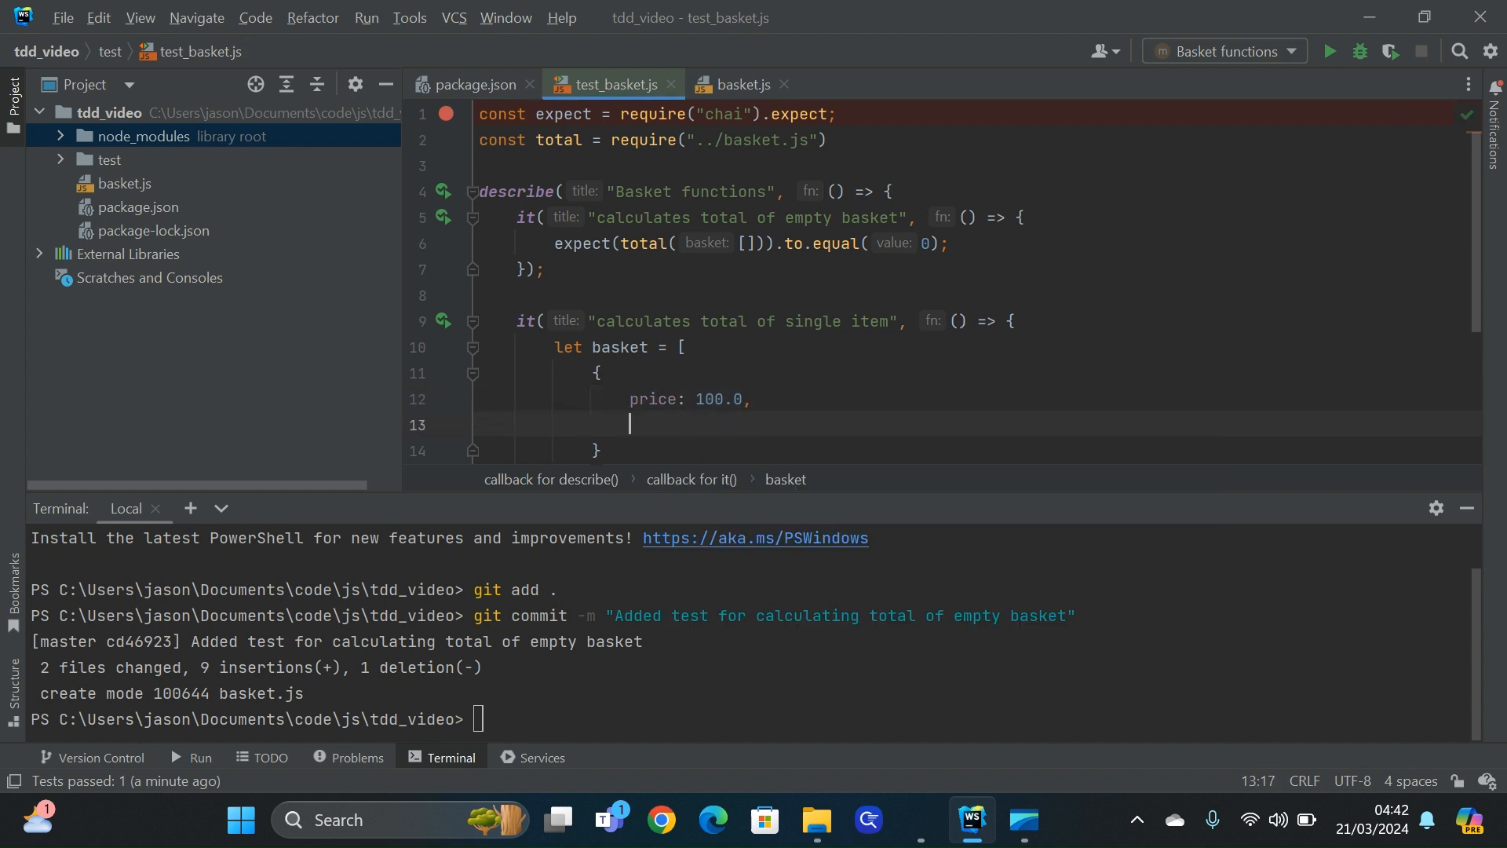
{"action": "type", "text": "quantity: 1"}
{"action": "type", "text": "expect(total(basket"}
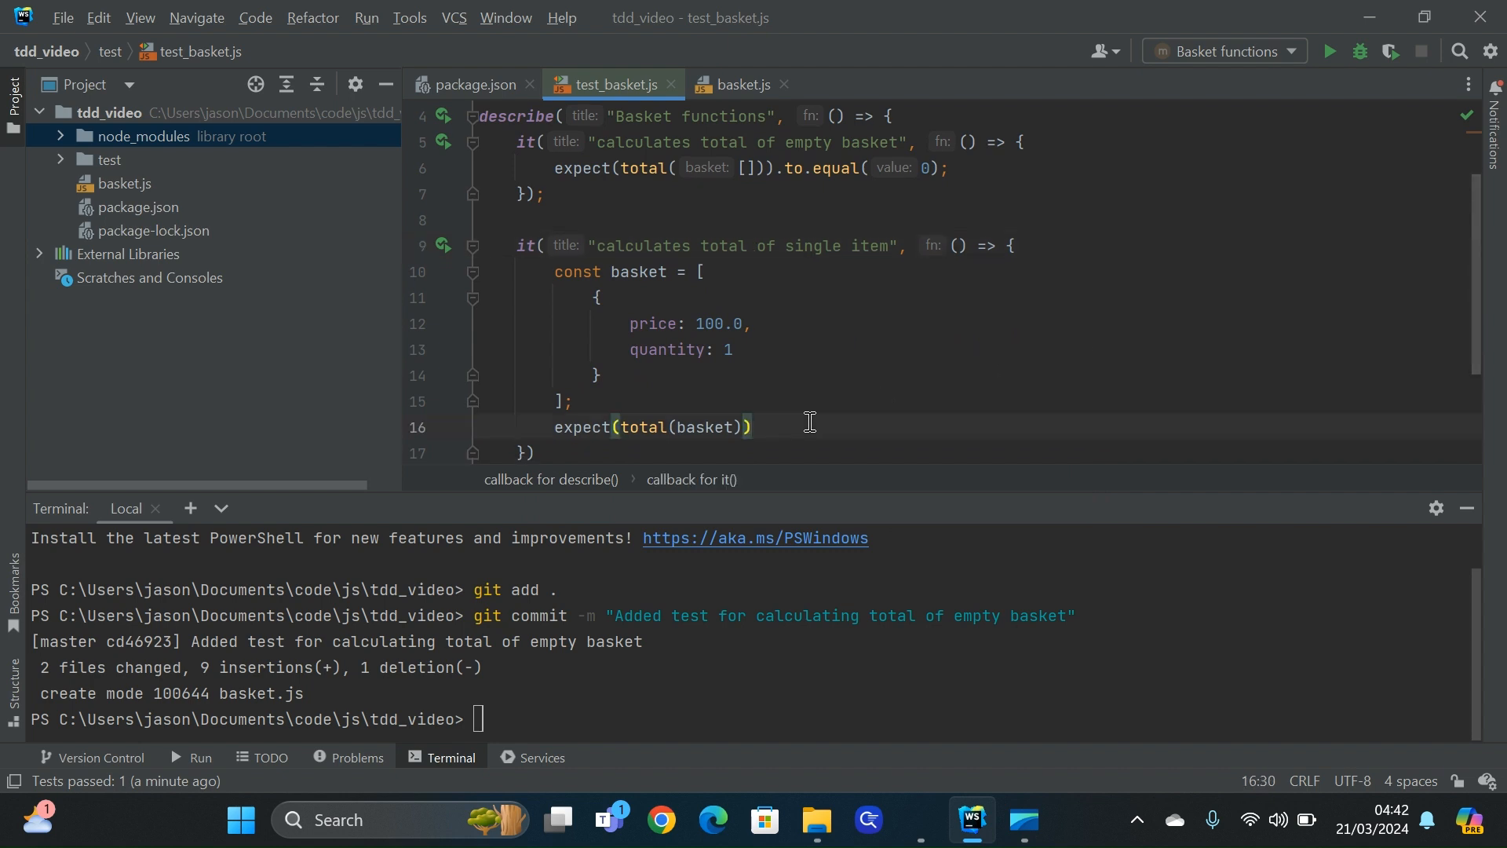
{"action": "type", "text": ".to.equal("}
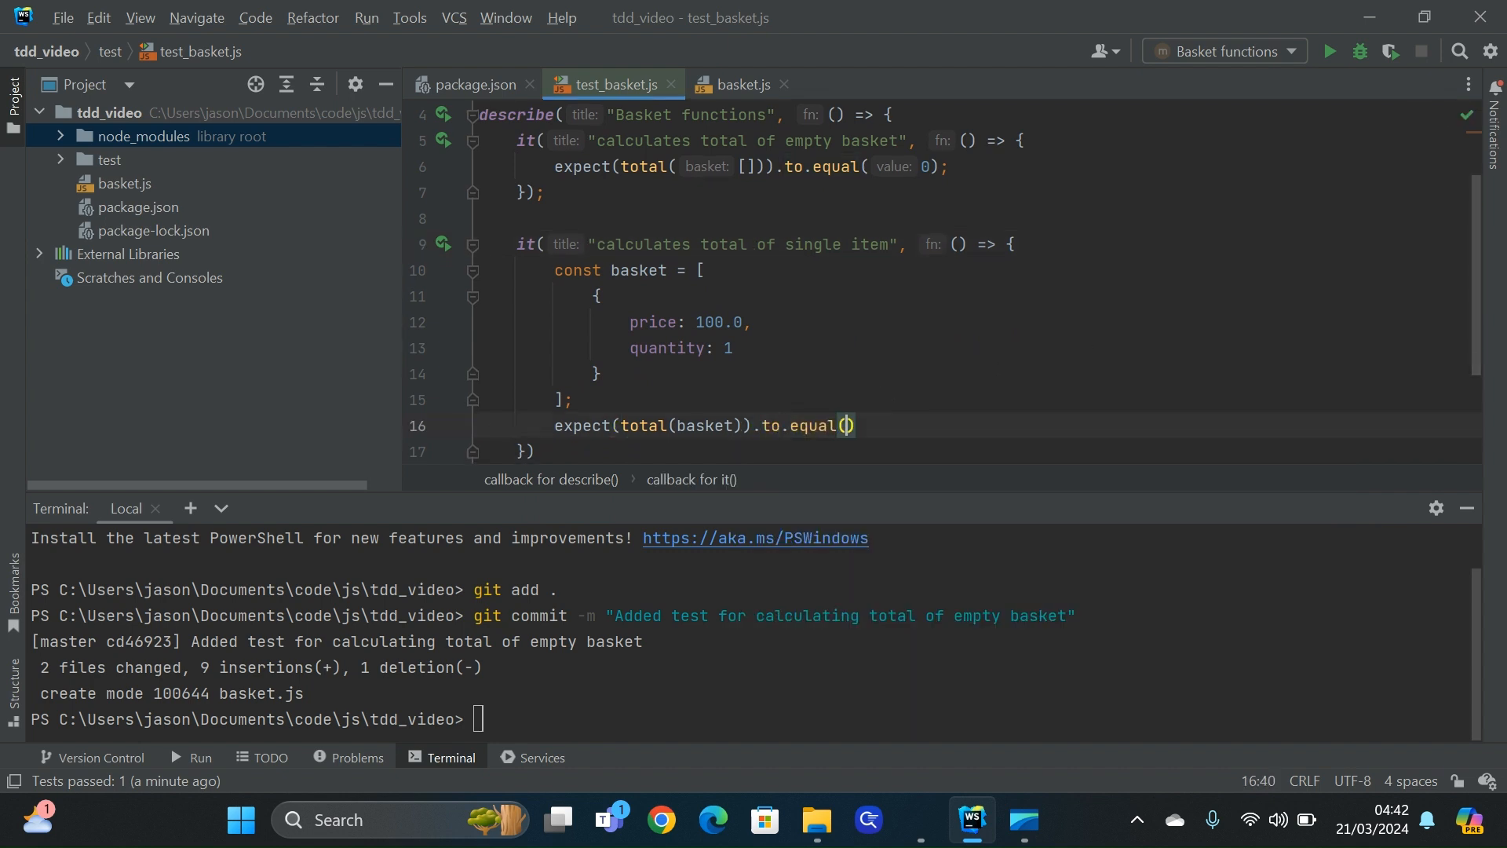
{"action": "type", "text": "100"}
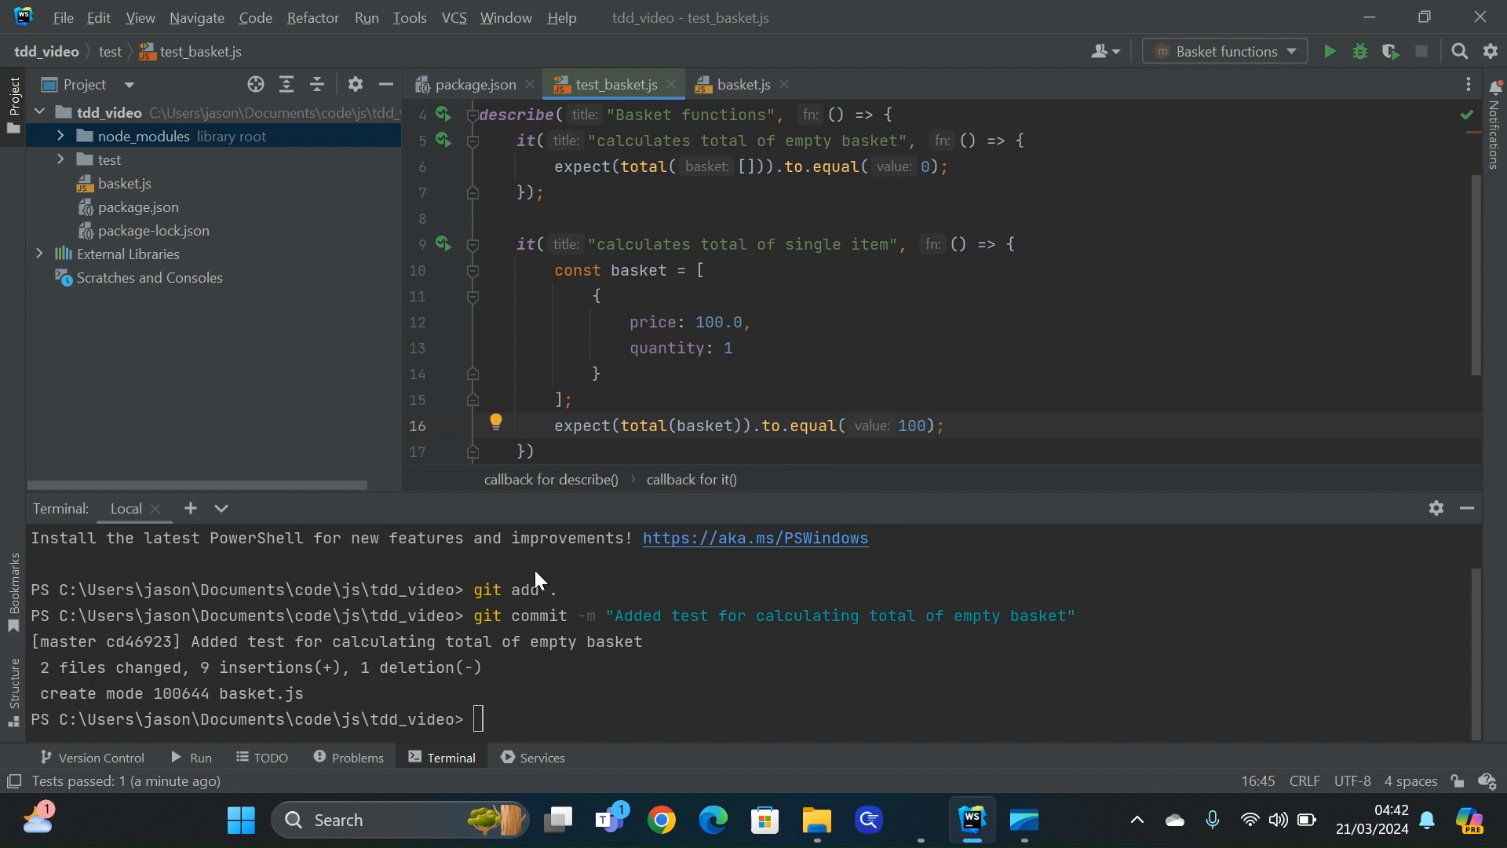
Run the suite, then have total return 0 when basket.length === 0 and 100.0 otherwise
{"action": "left_click", "coordinate": [201, 758]}
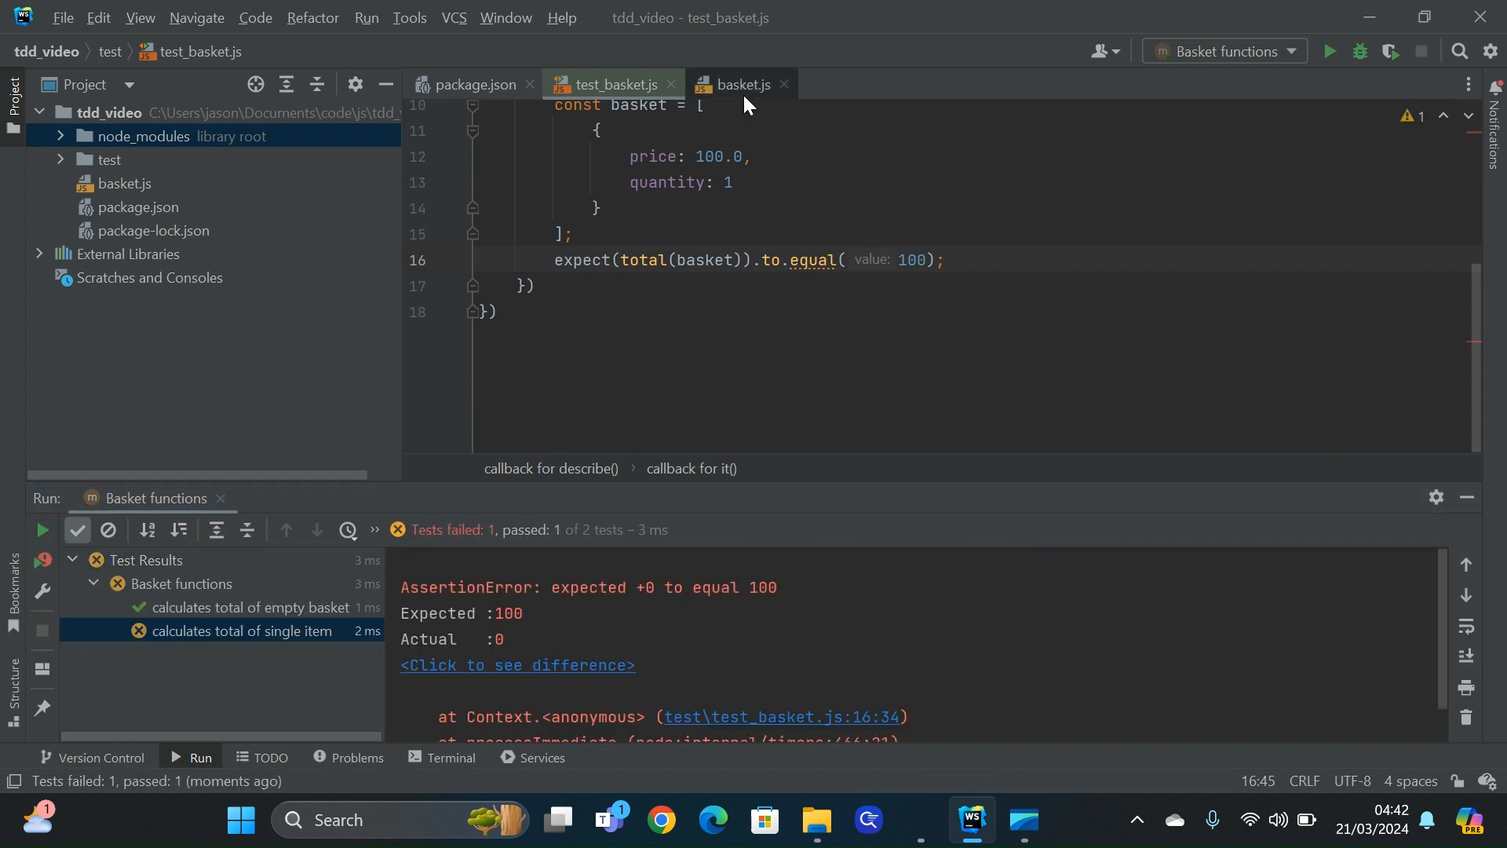
{"action": "left_click", "coordinate": [740, 85]}
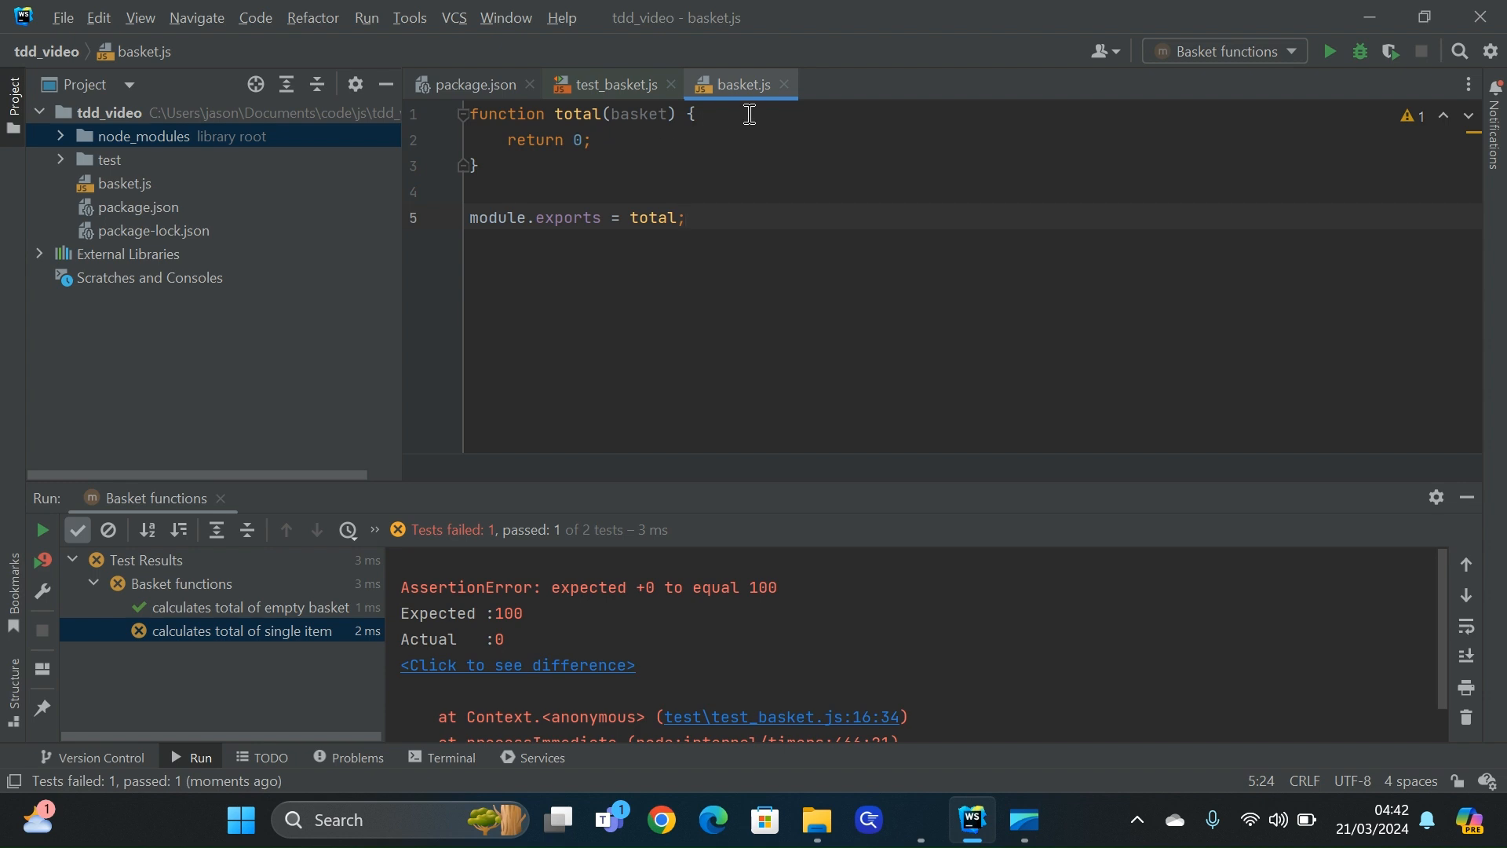
{"action": "type", "text": "if("}
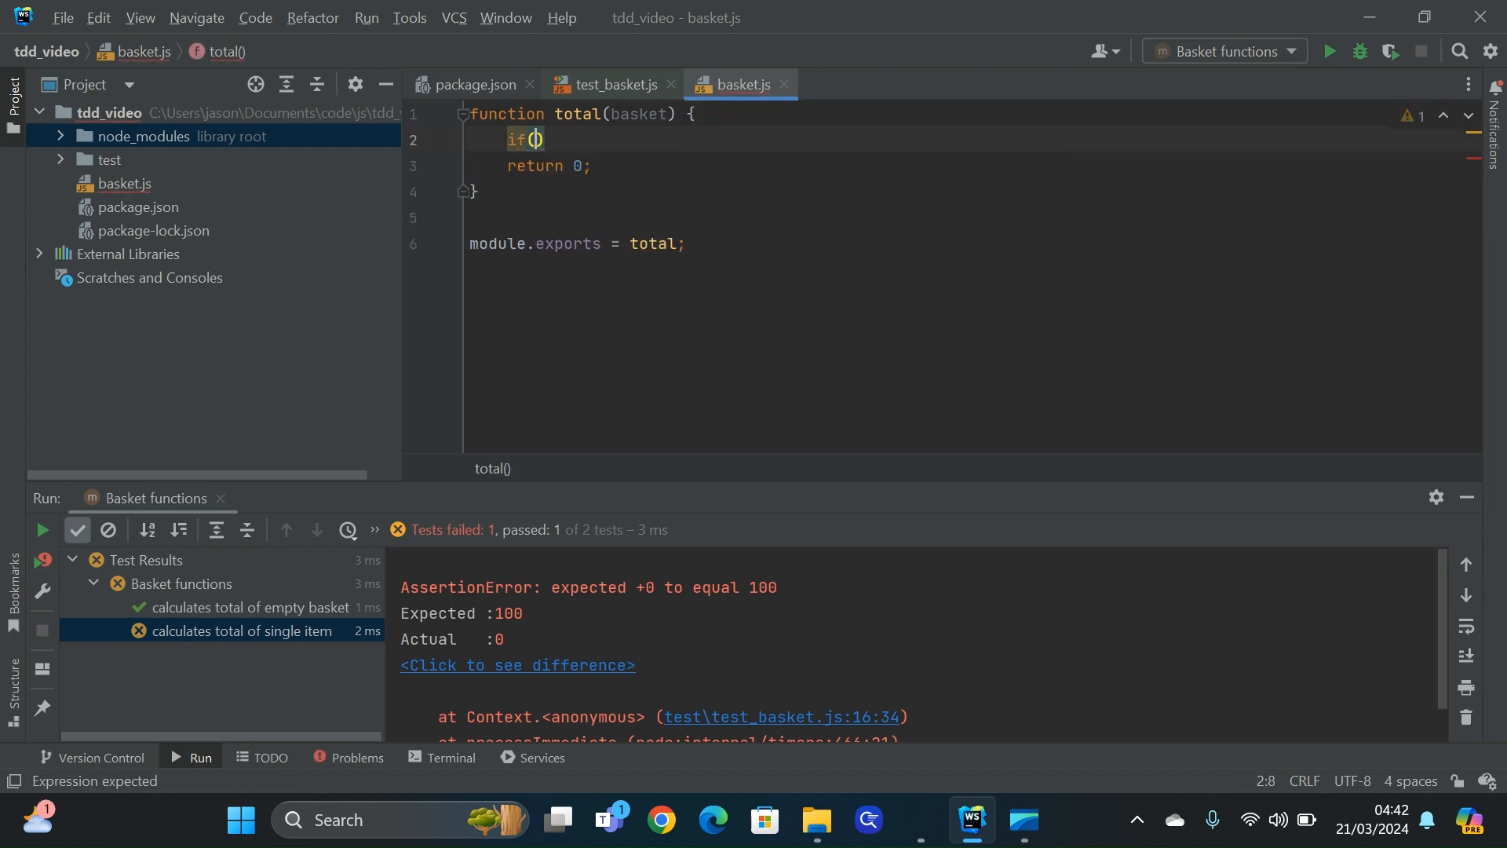
{"action": "type", "text": "basket.length === 0"}
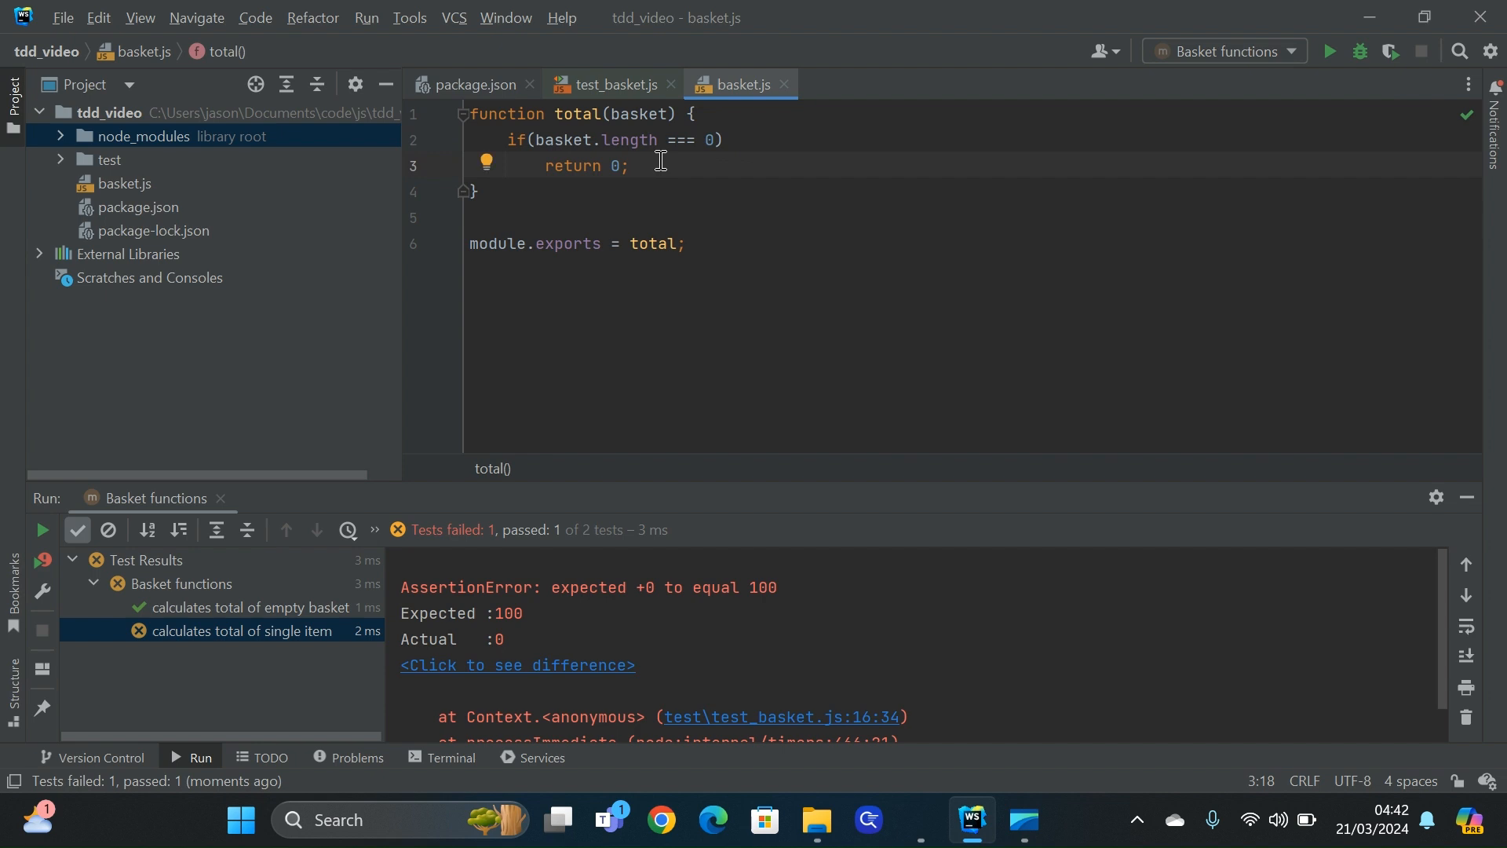
{"action": "type", "text": "return"}
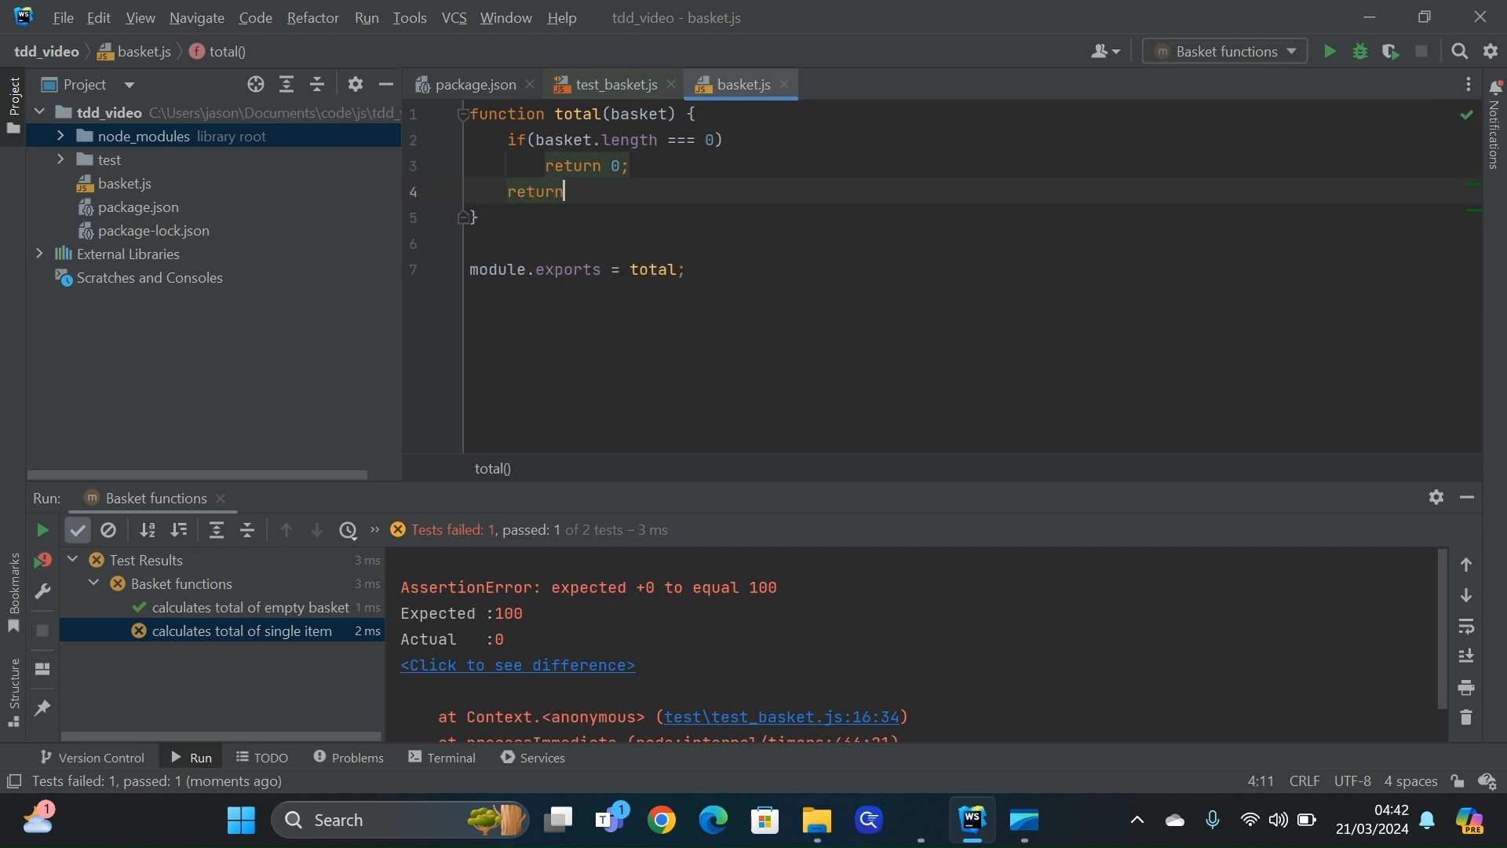
{"action": "type", "text": "100.0;"}
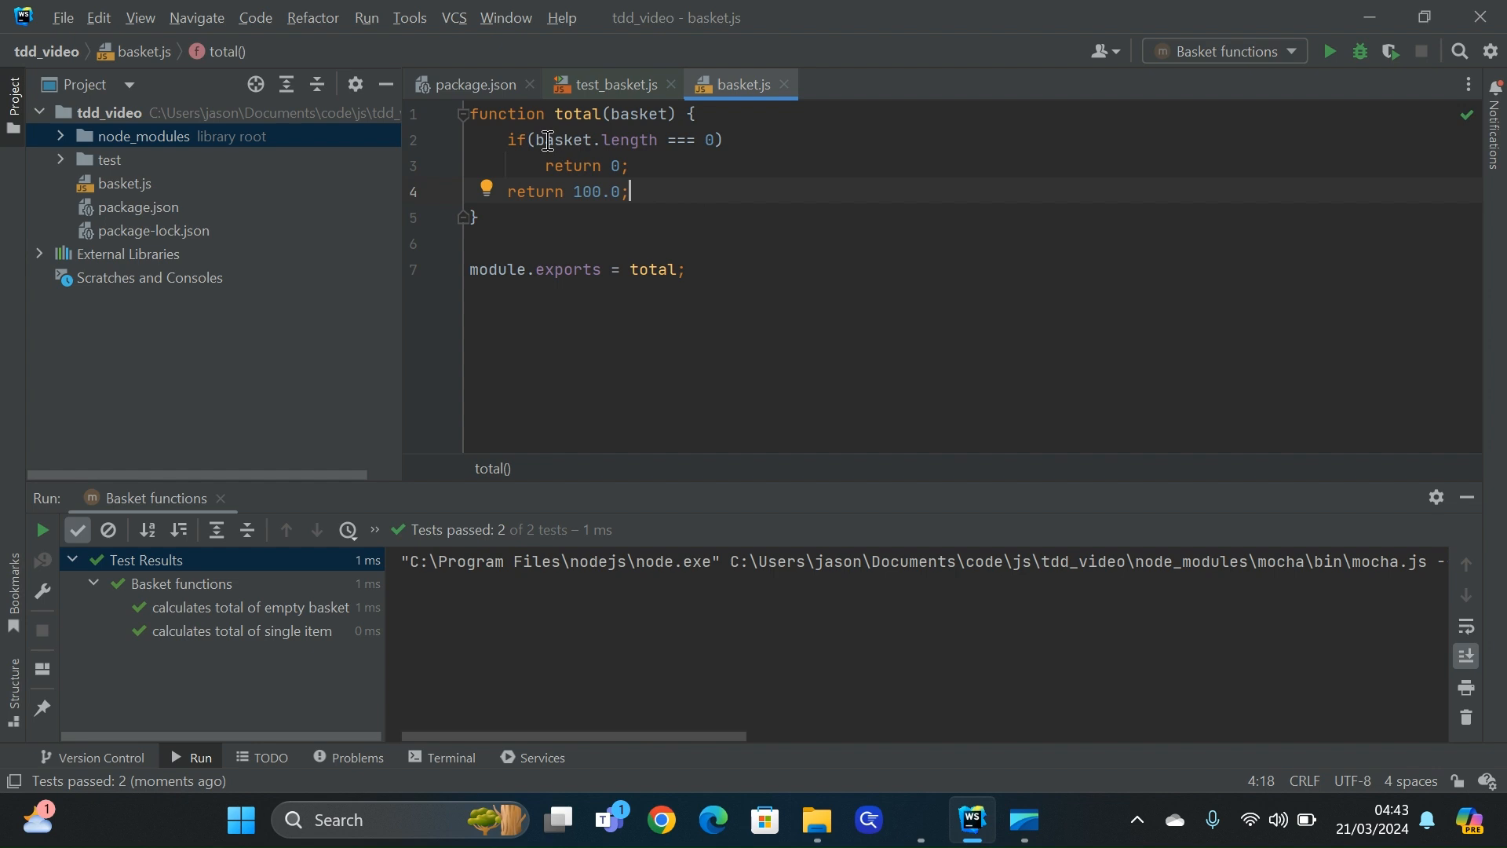
Extract the basket.length === 0 condition into a global isEmpty(basket) function
{"action": "left_click_drag", "start_coordinate": [536, 140], "coordinate": [717, 140]}
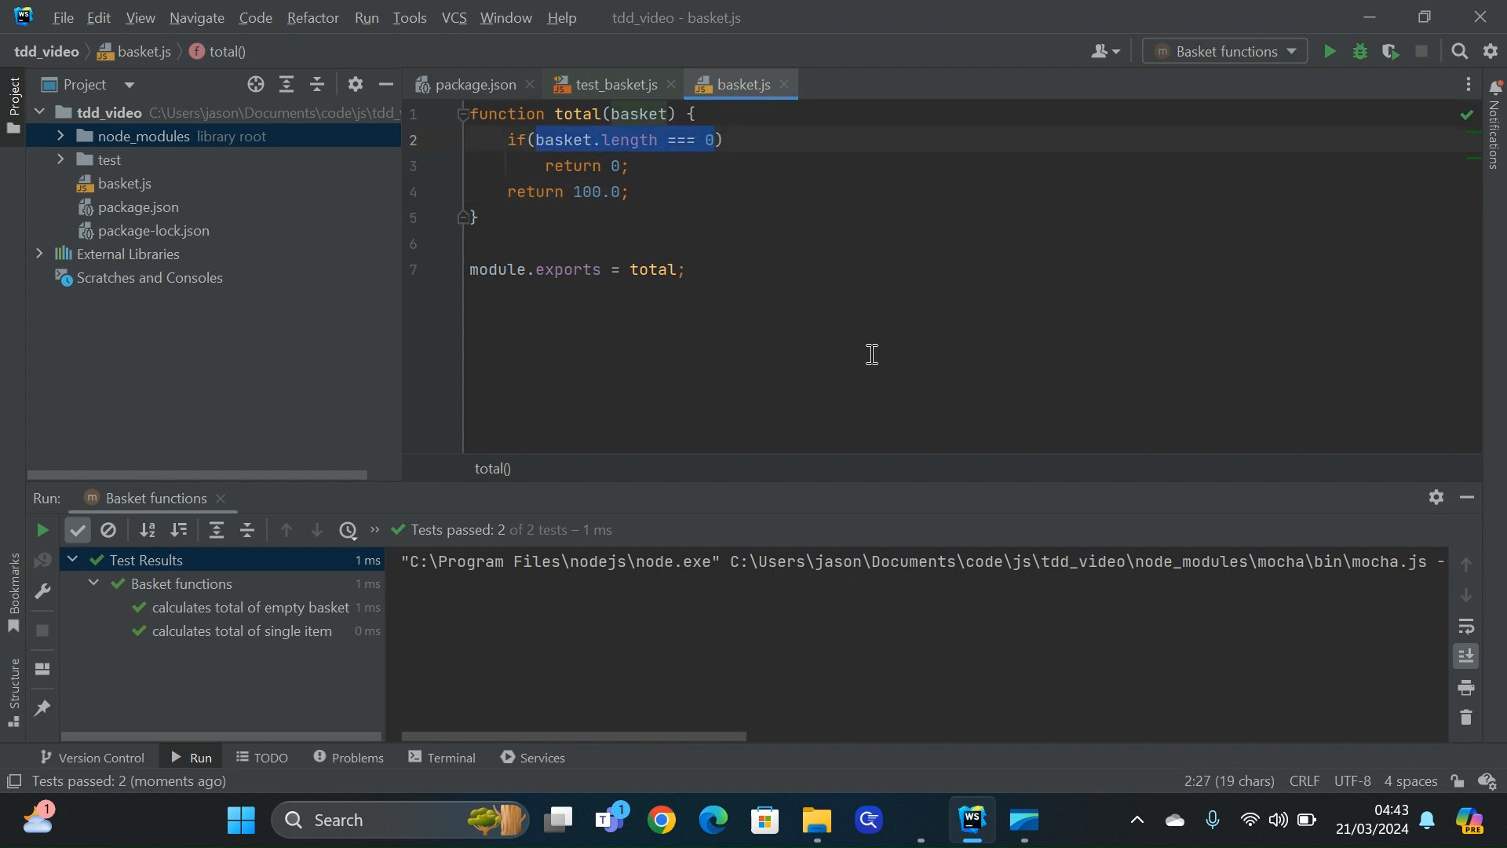
{"action": "mouse_move", "coordinate": [902, 407]}
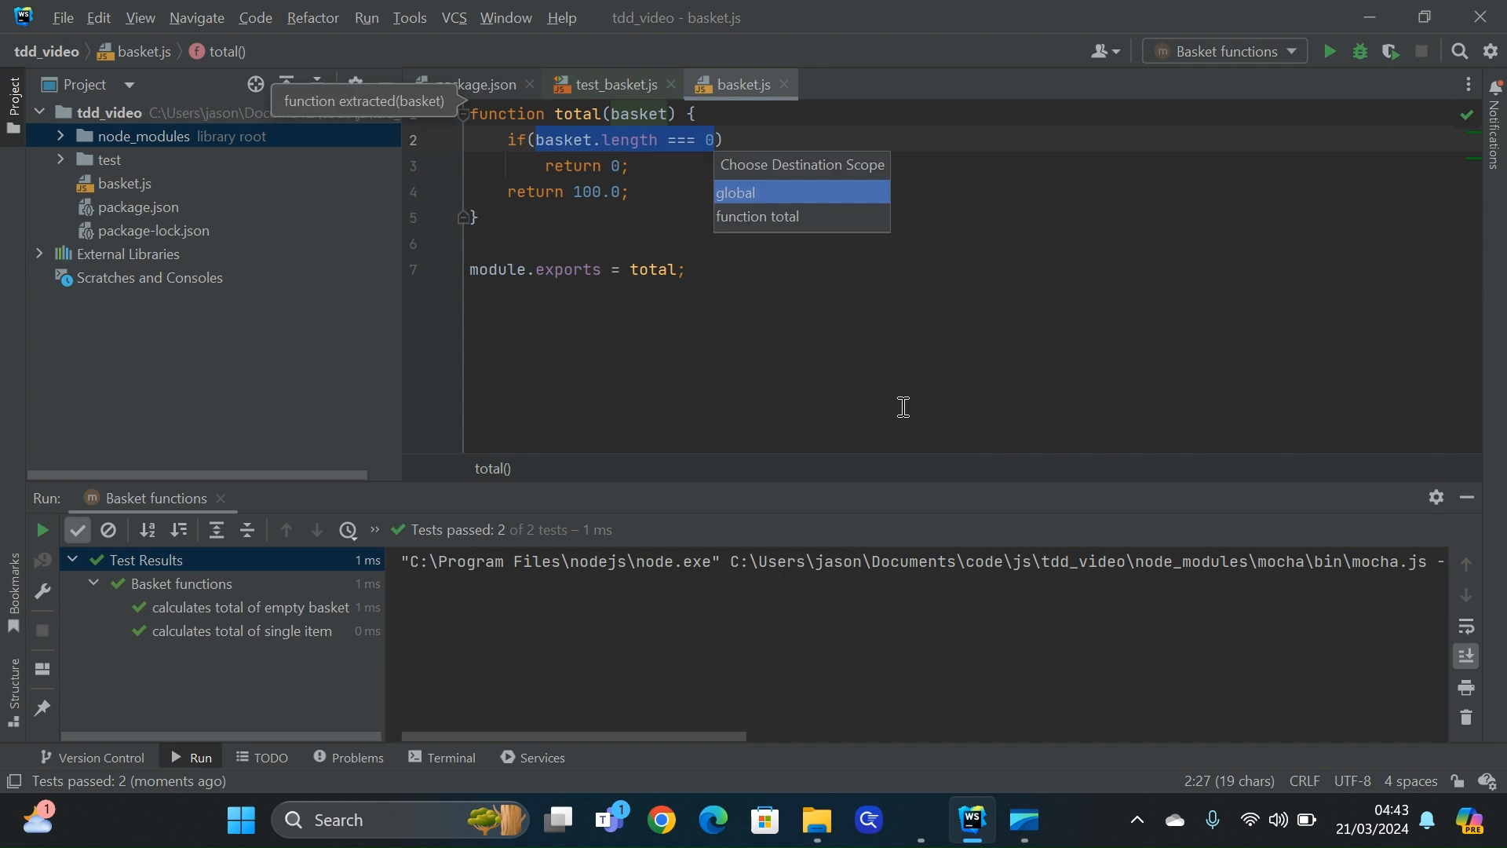
{"action": "left_click", "coordinate": [734, 192]}
{"action": "type", "text": "isE"}
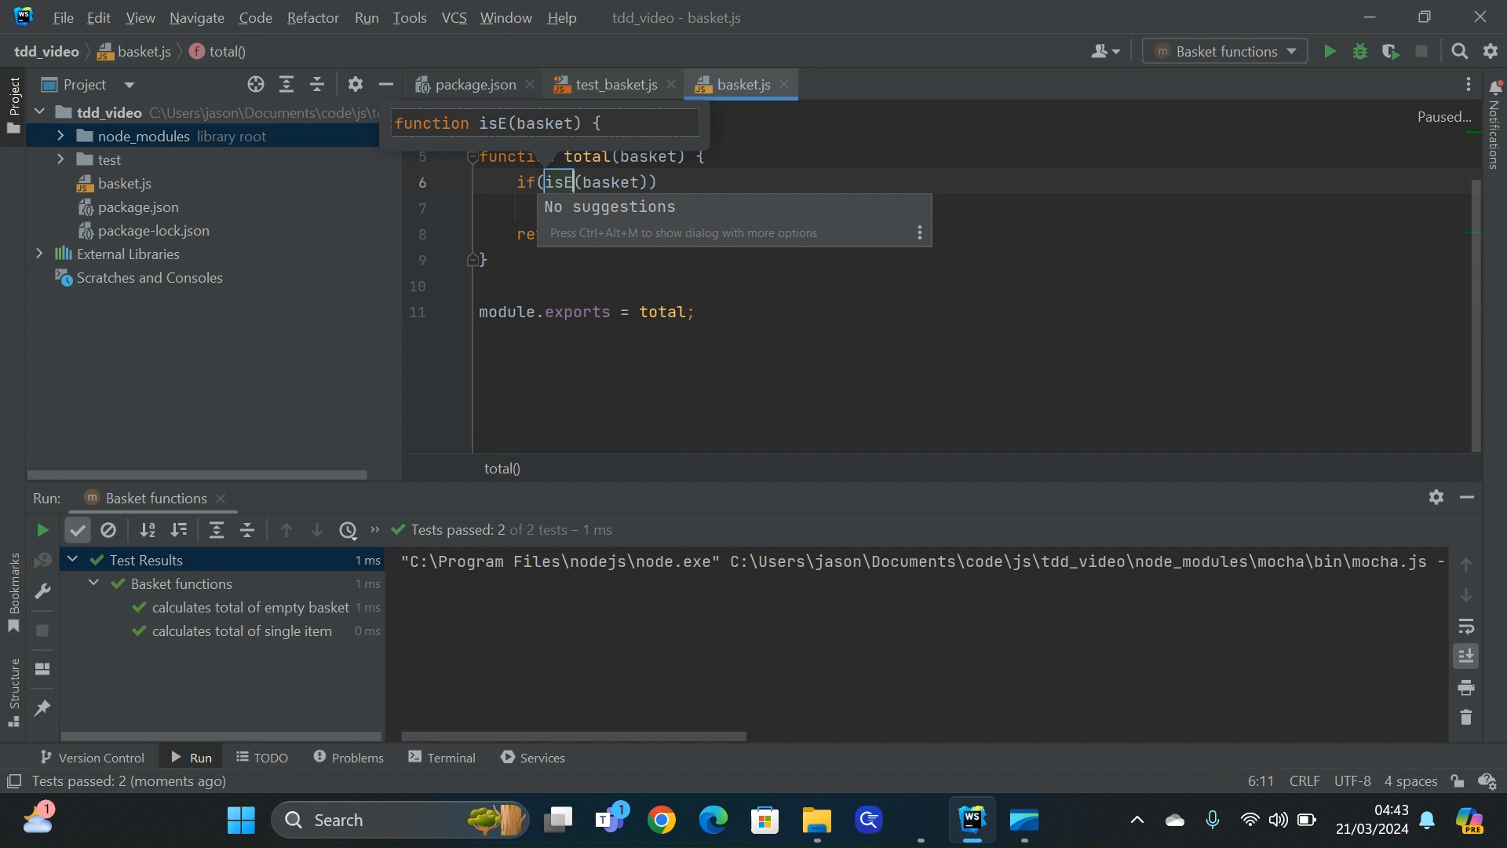
{"action": "type", "text": "mpty"}
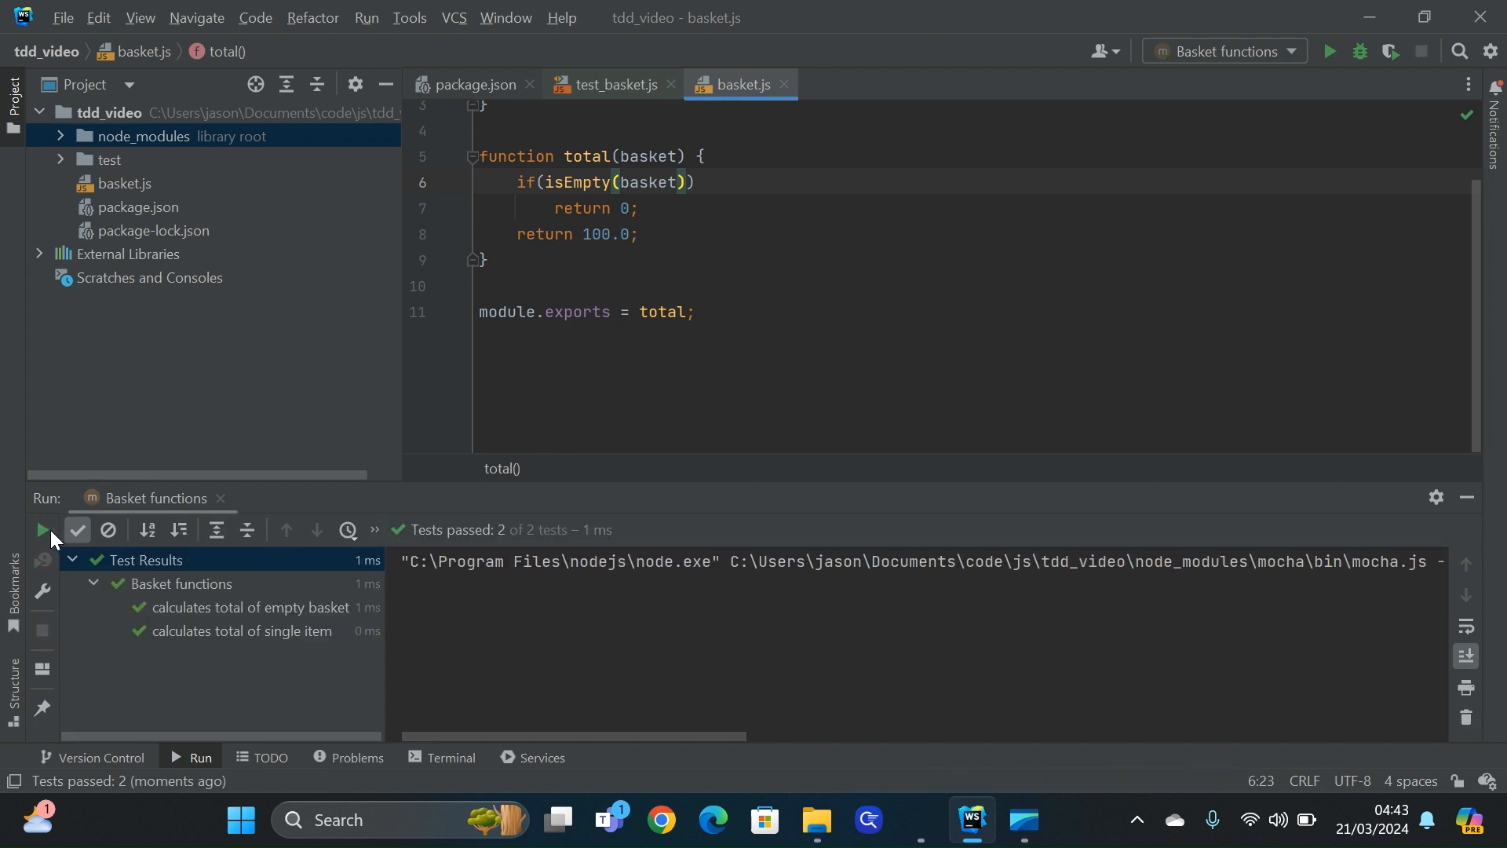
{"action": "mouse_move", "coordinate": [620, 85]}
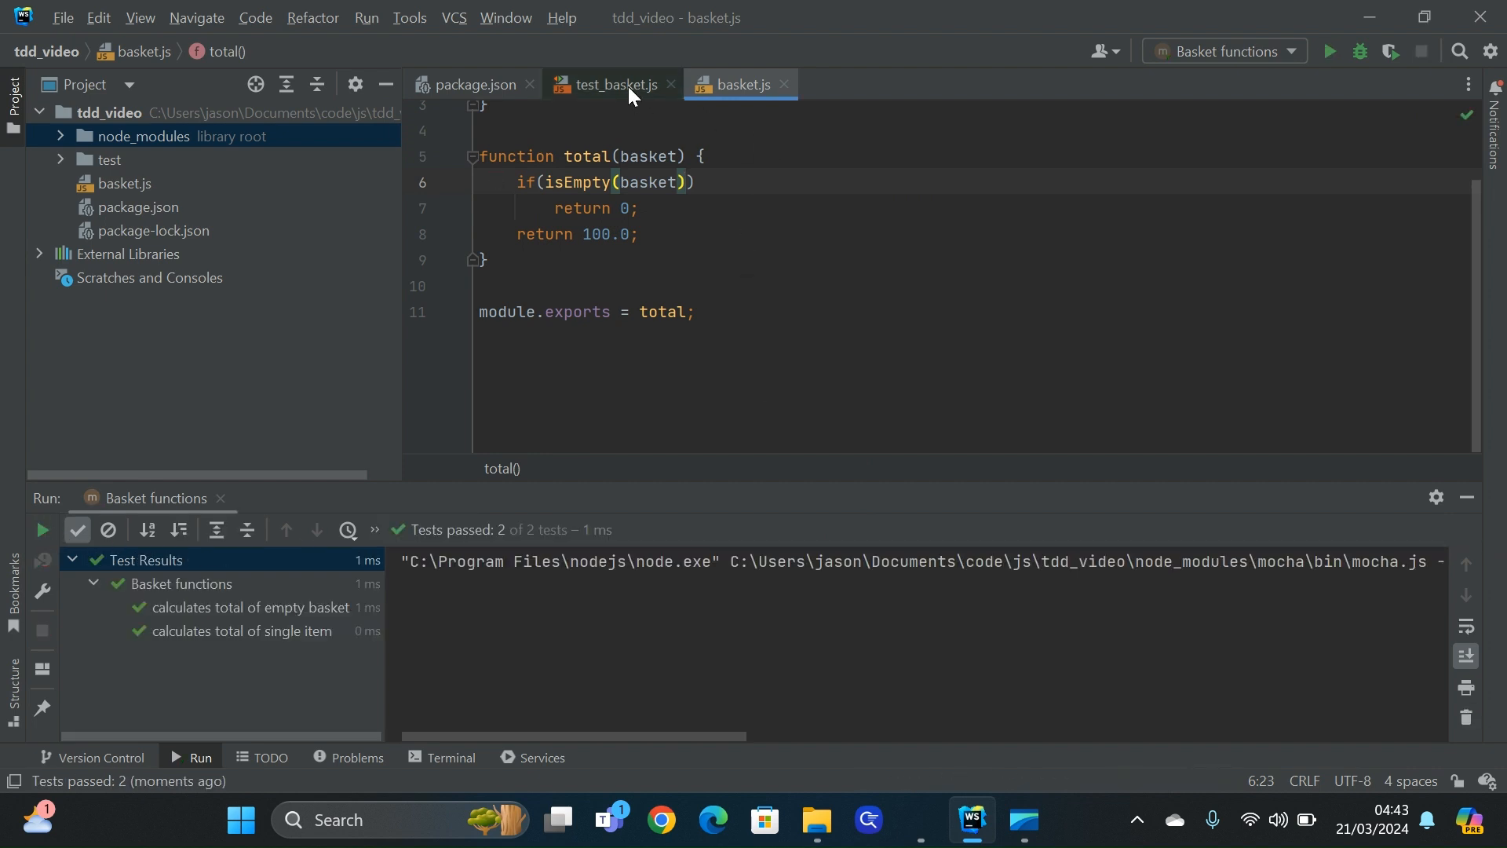
{"action": "mouse_move", "coordinate": [615, 84]}
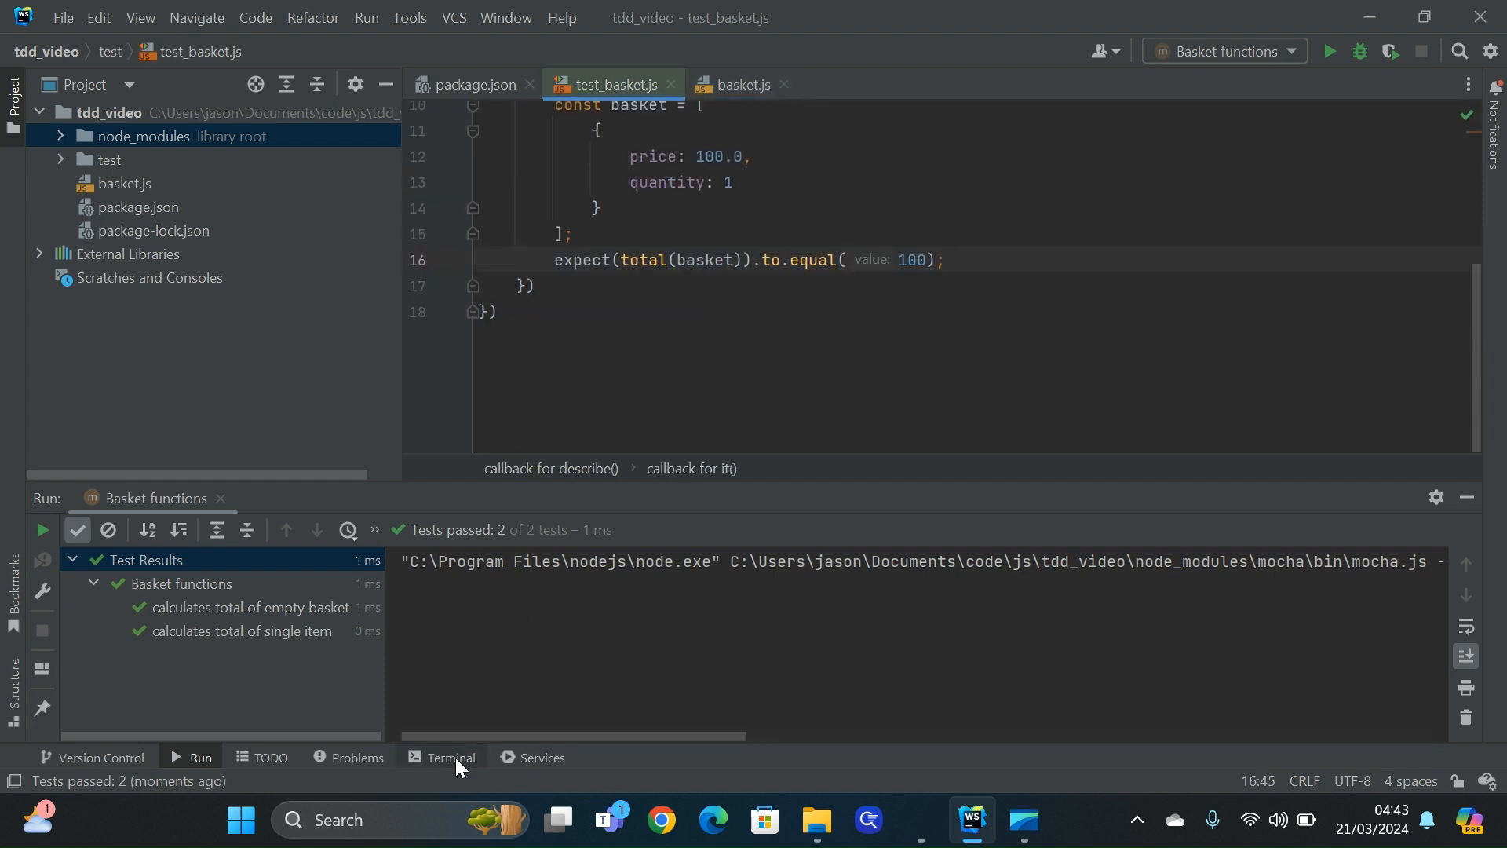
Commit with message 'Added test for calculating total of single item' and begin a third it() test
{"action": "left_click", "coordinate": [449, 758]}
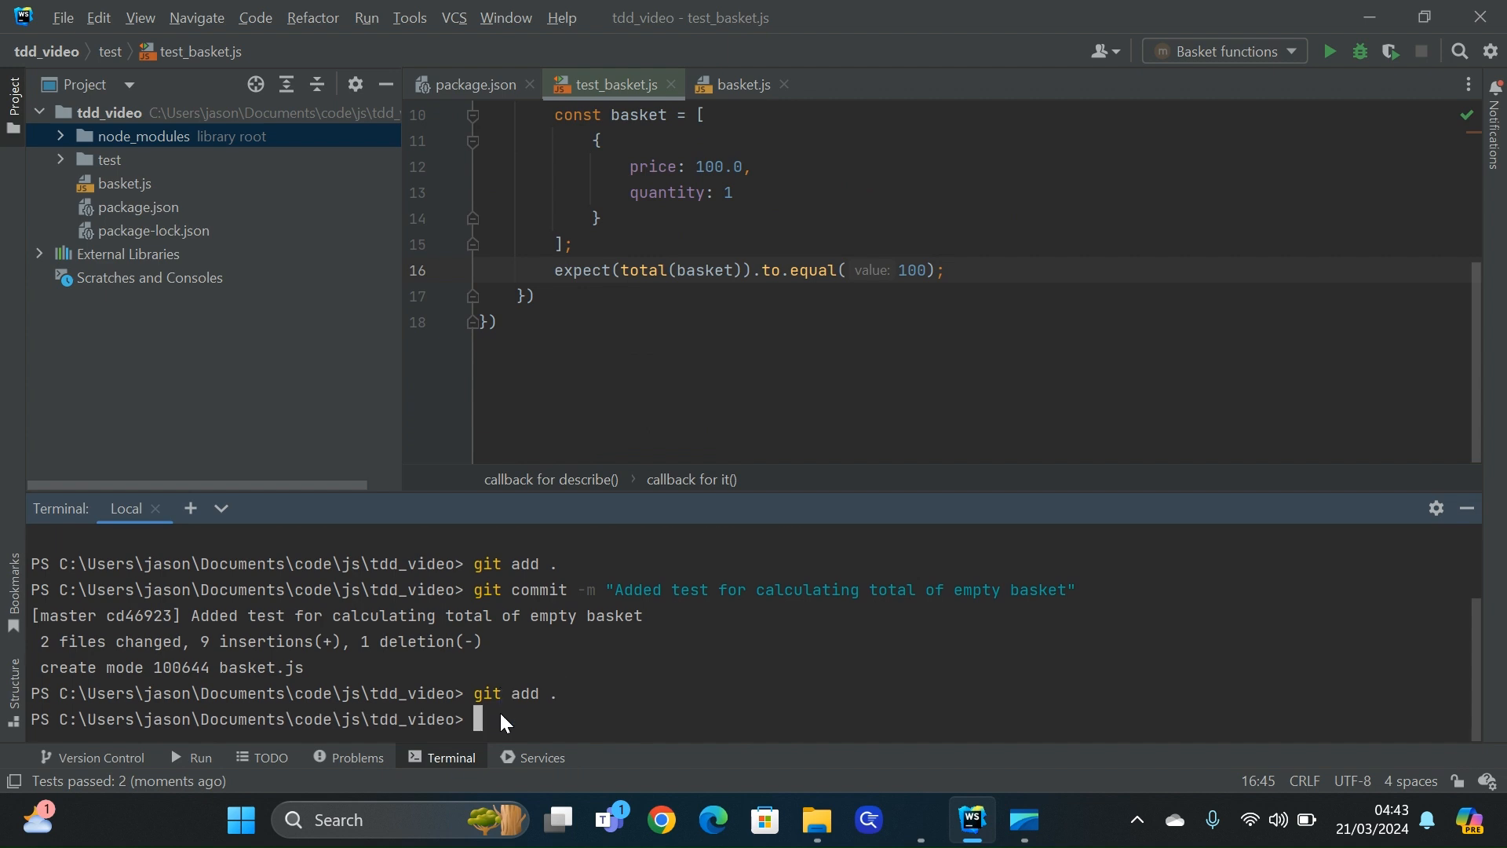
{"action": "type", "text": "git commit -m"}
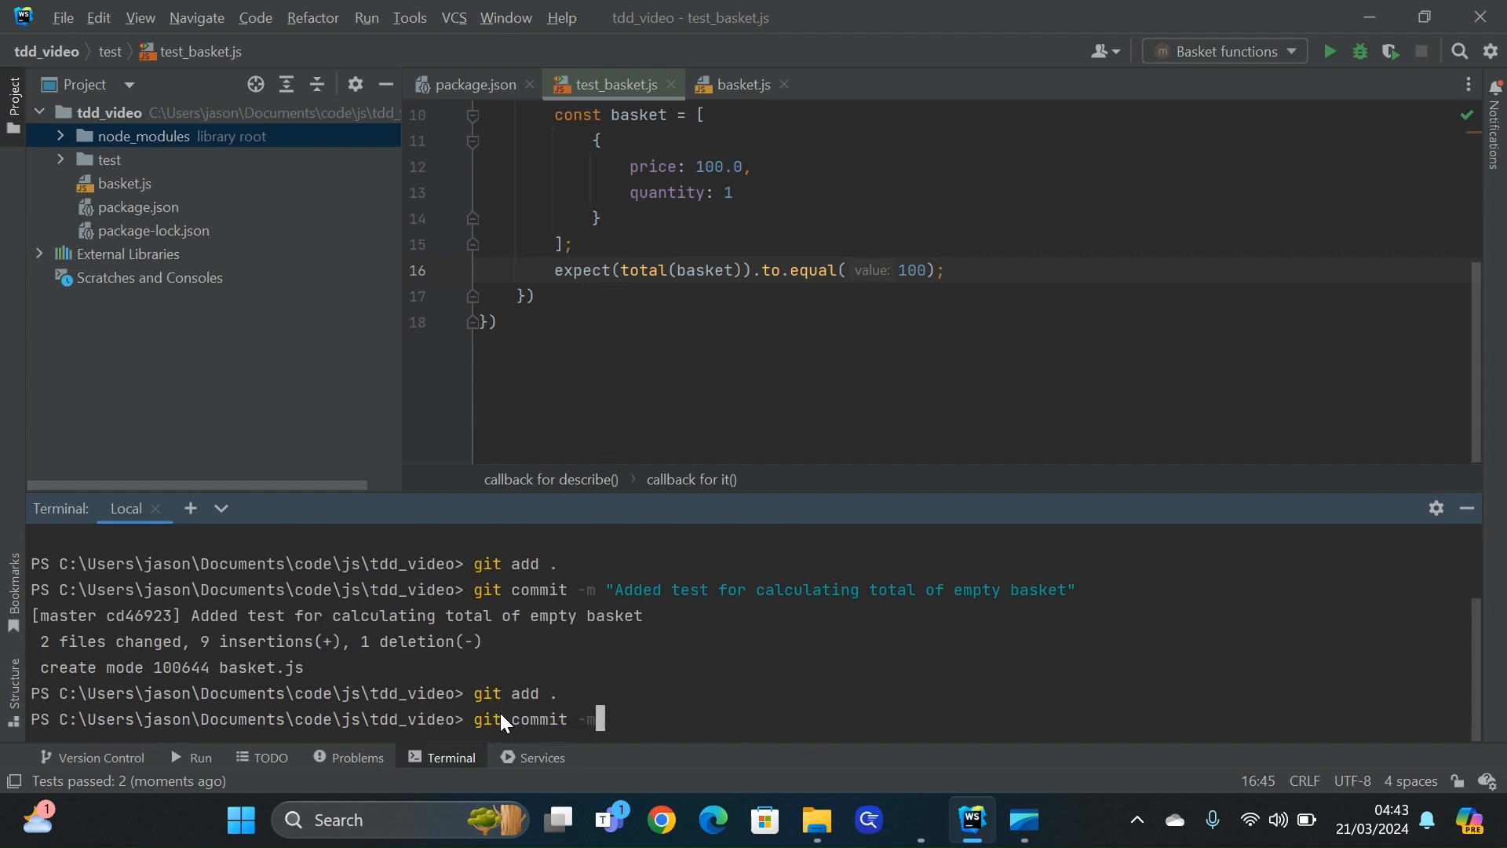
{"action": "type", "text": "\"Added test for calculating"}
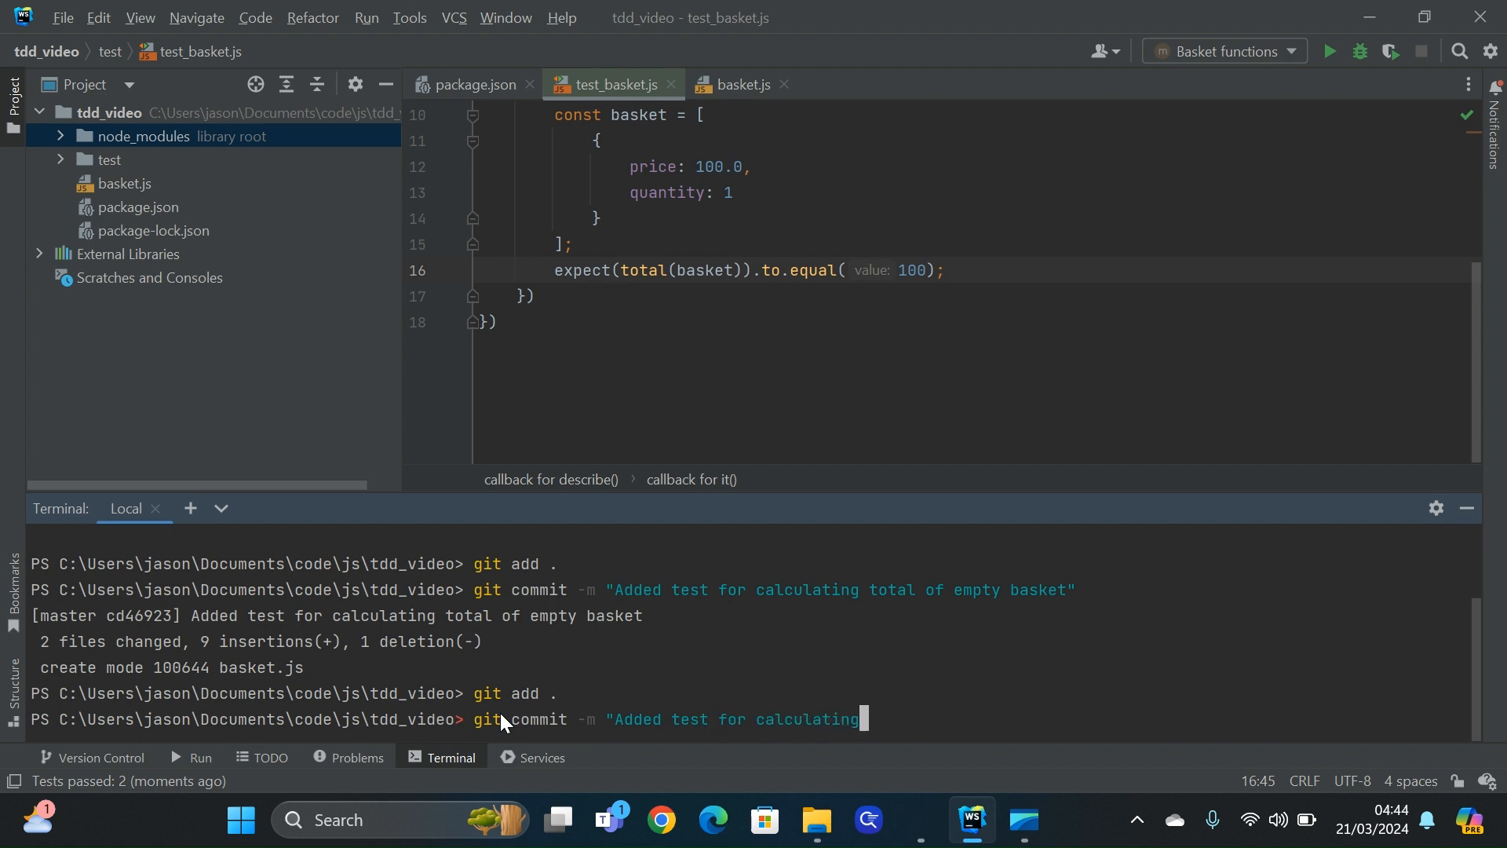
{"action": "type", "text": "total of single item"}
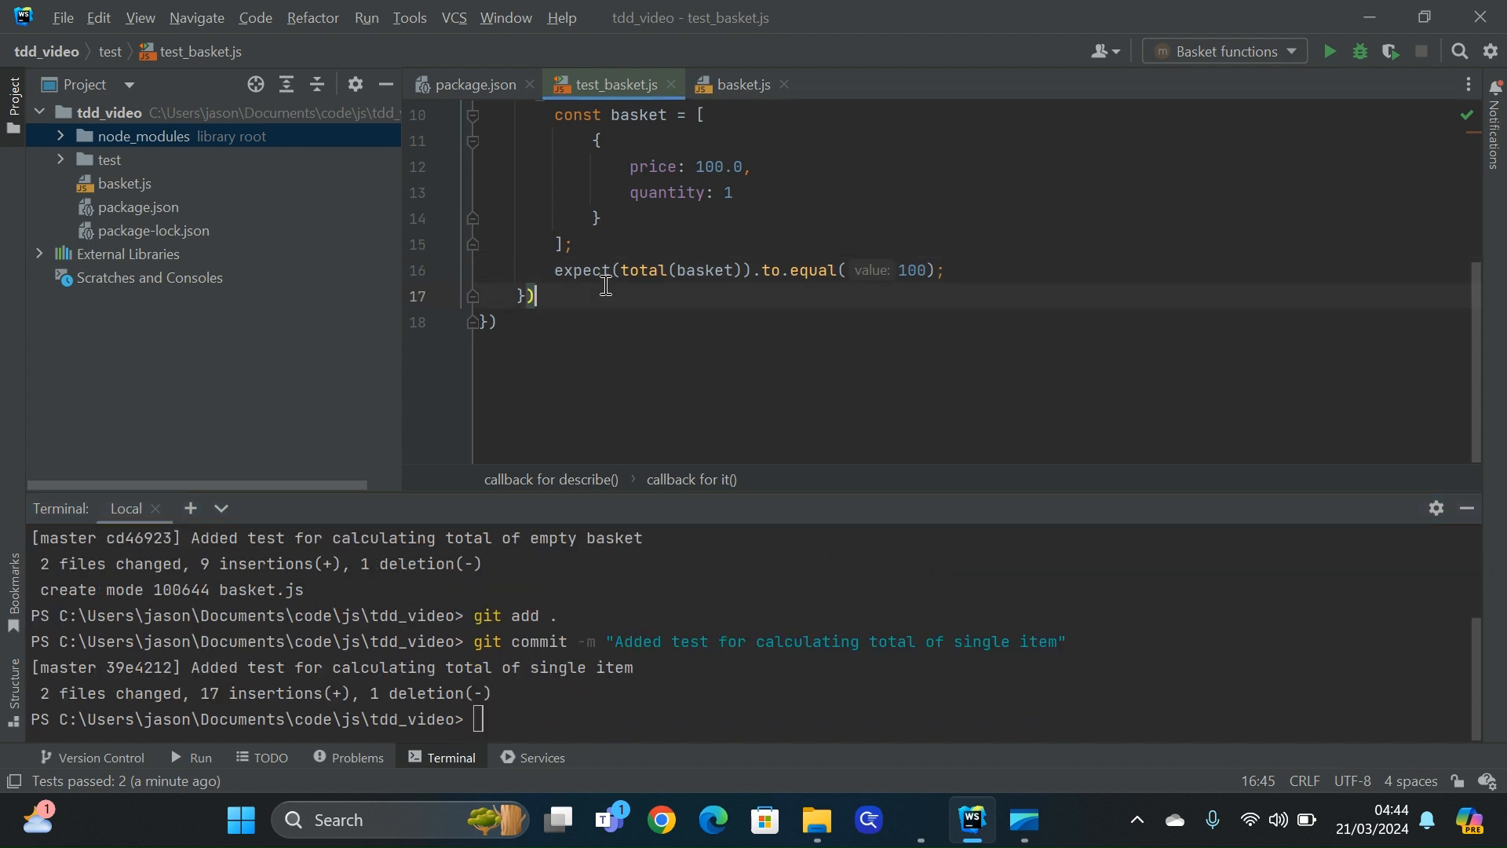
{"action": "type", "text": "it()"}
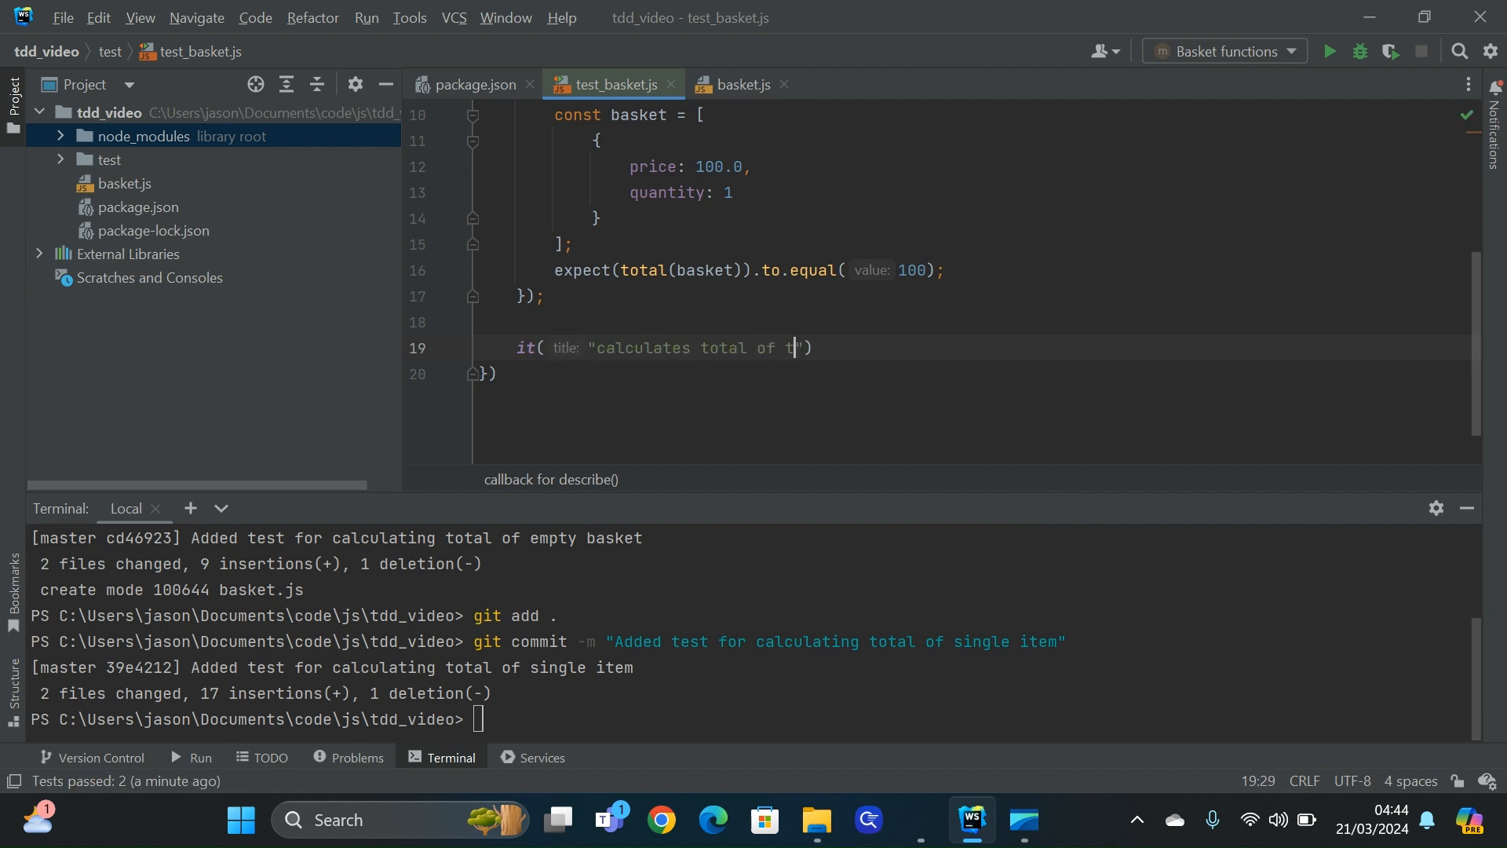
Write the two-items test: items priced 100 and 50, each quantity 1, expecting total 150
{"action": "type", "text": "wo items\", ("}
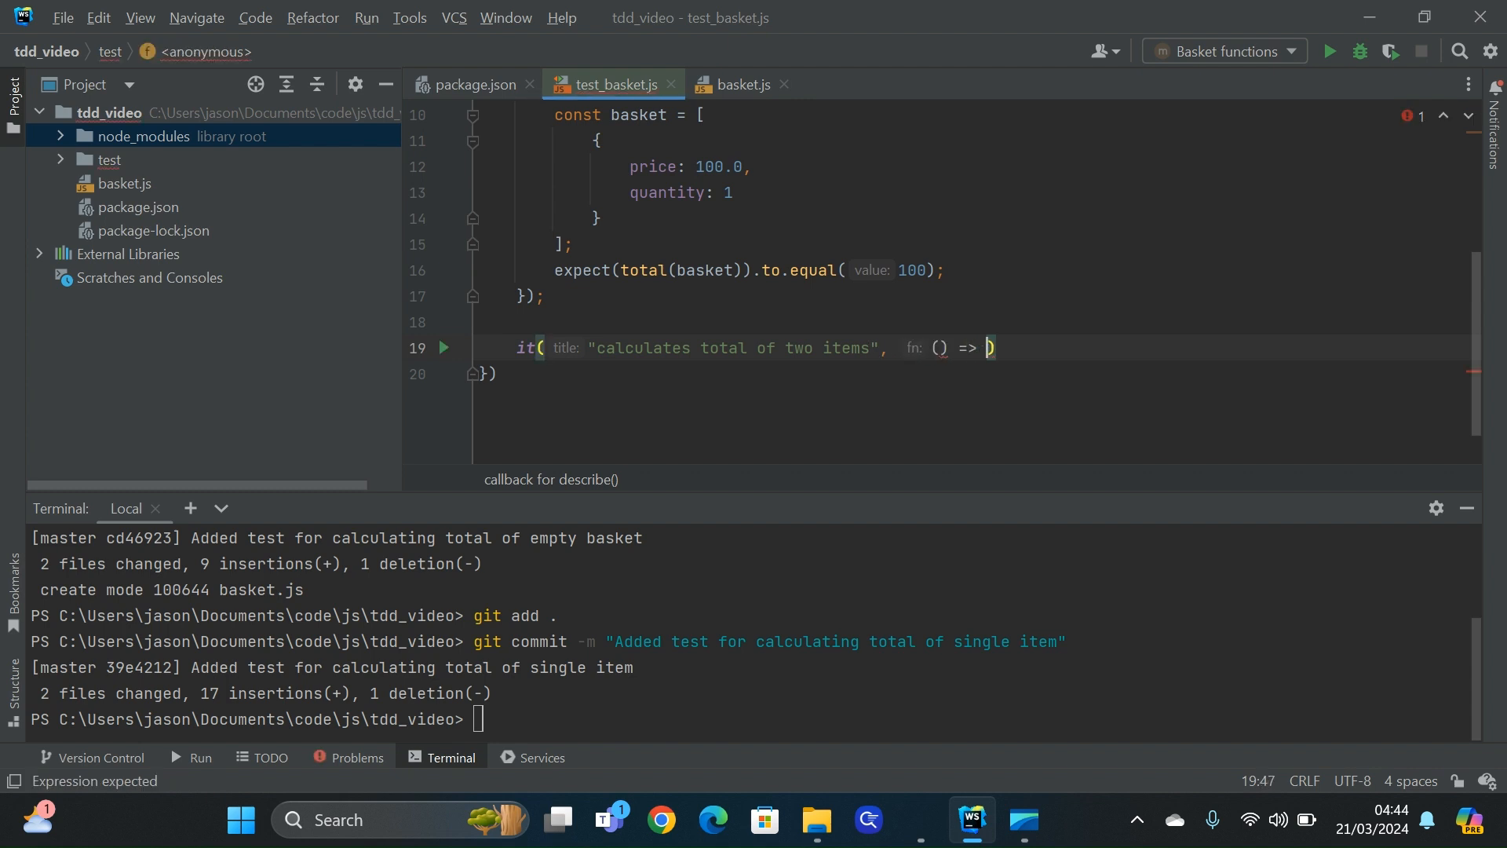
{"action": "type", "text": "expe"}
{"action": "type", "text": "let basket = ["}
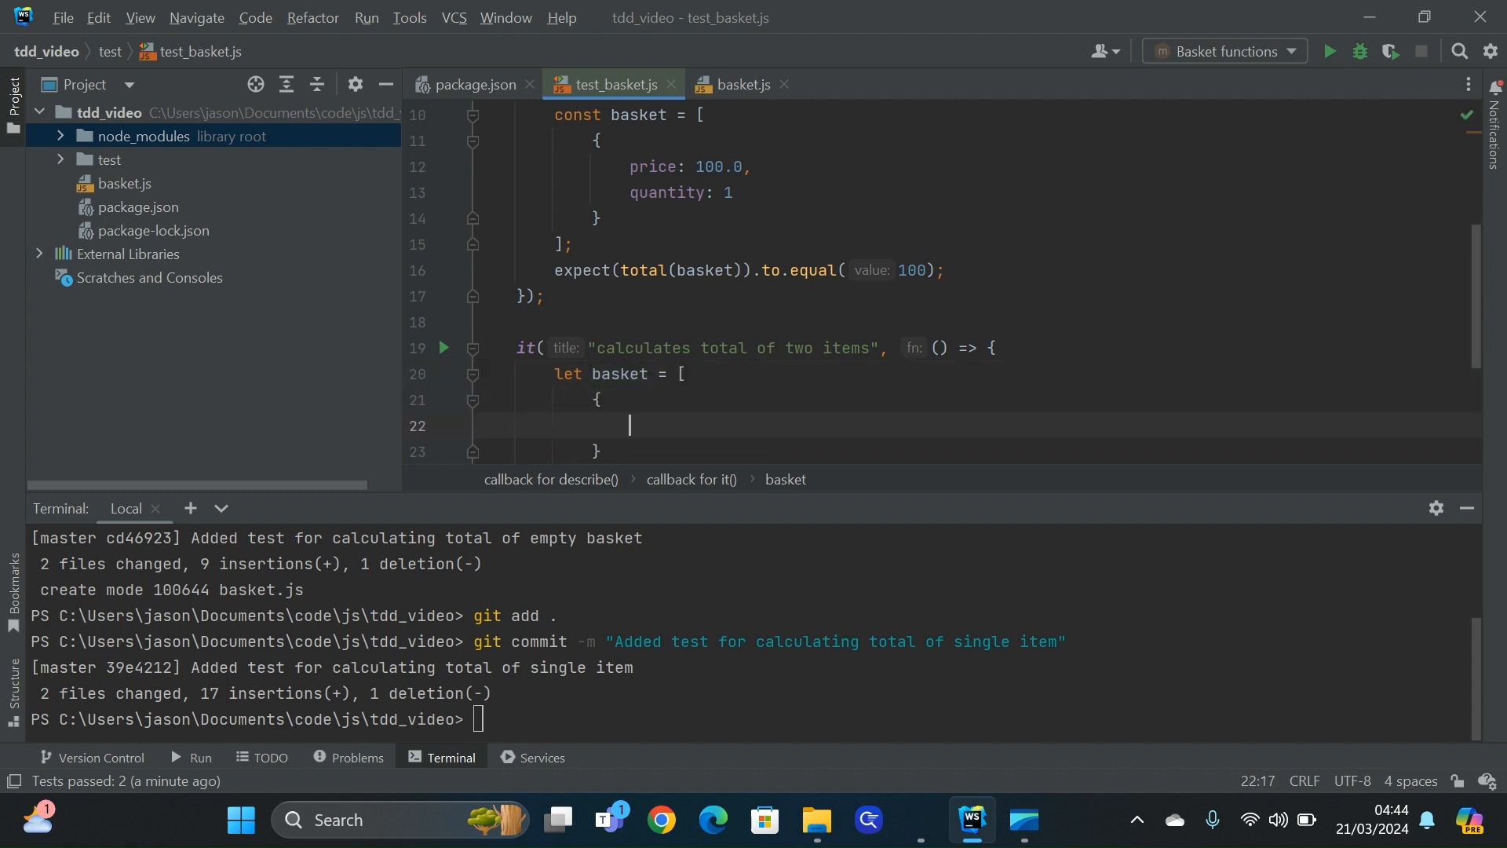
{"action": "type", "text": "price: 100,"}
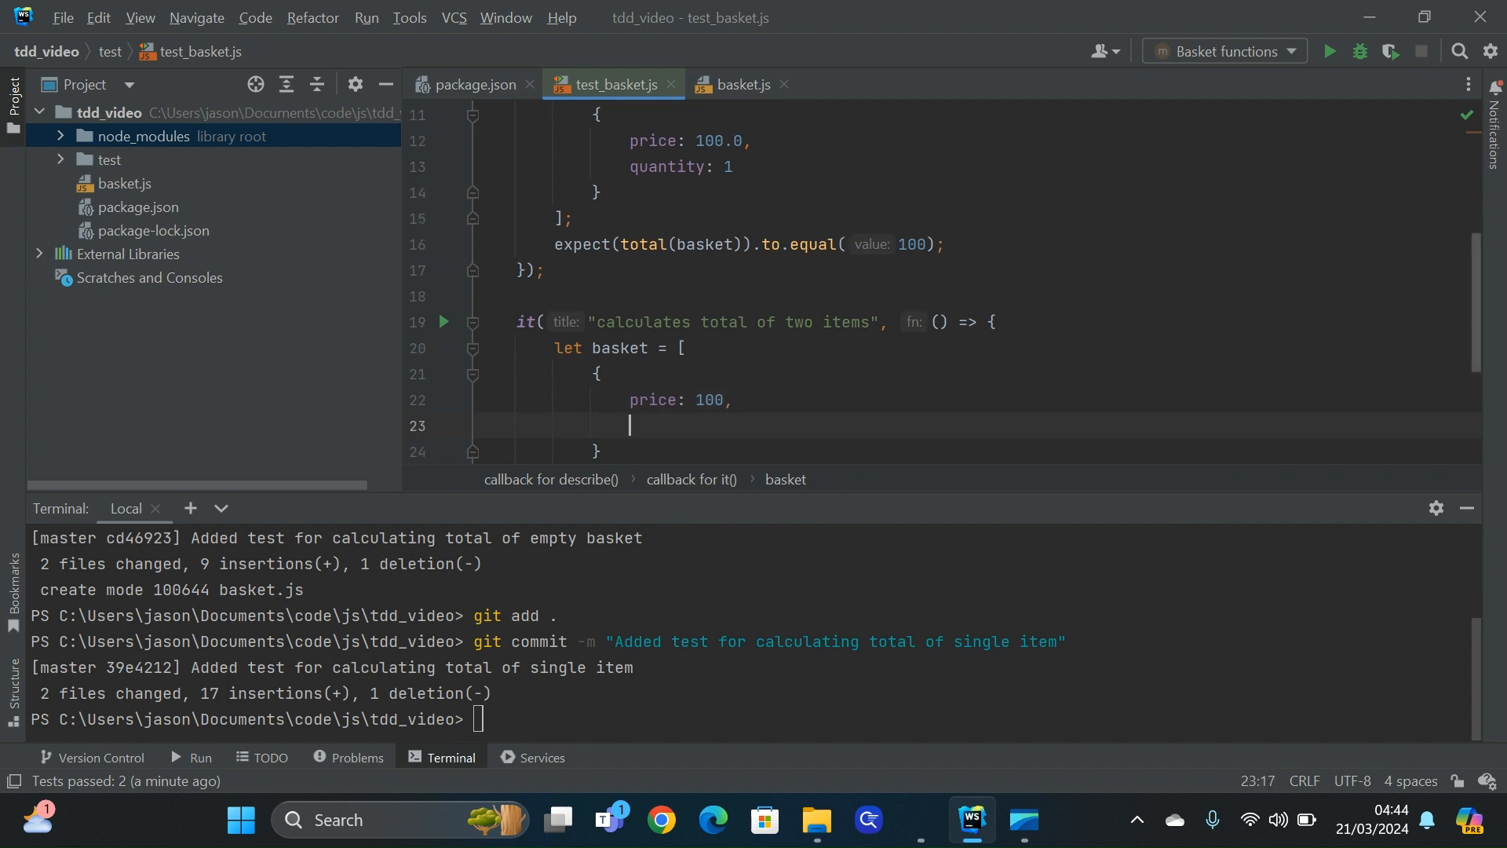
{"action": "type", "text": "quantity"}
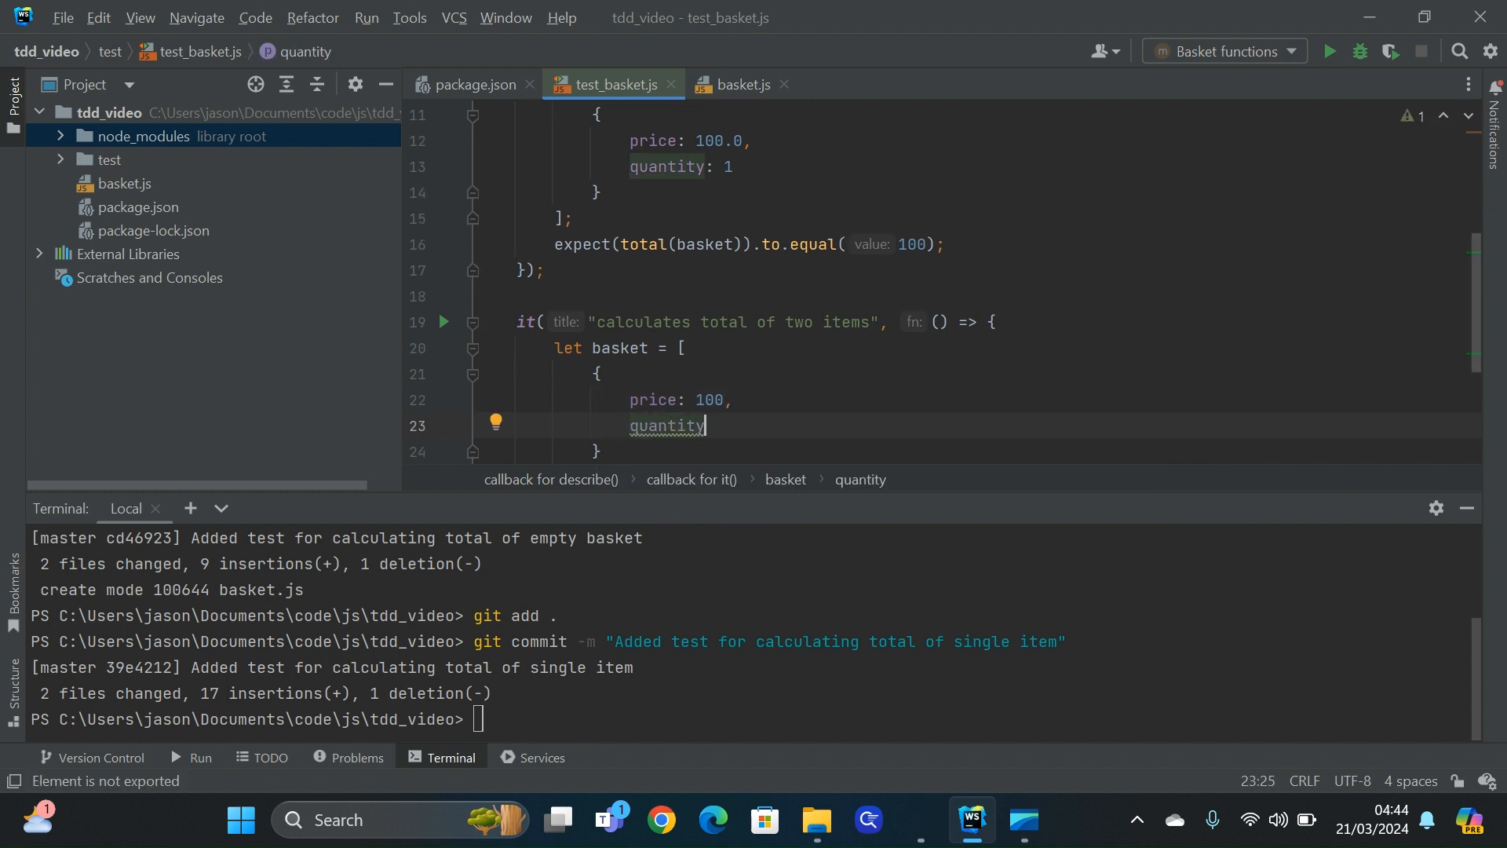
{"action": "type", "text": ": 1"}
{"action": "left_click", "coordinate": [999, 451]}
{"action": "type", "text": ","}
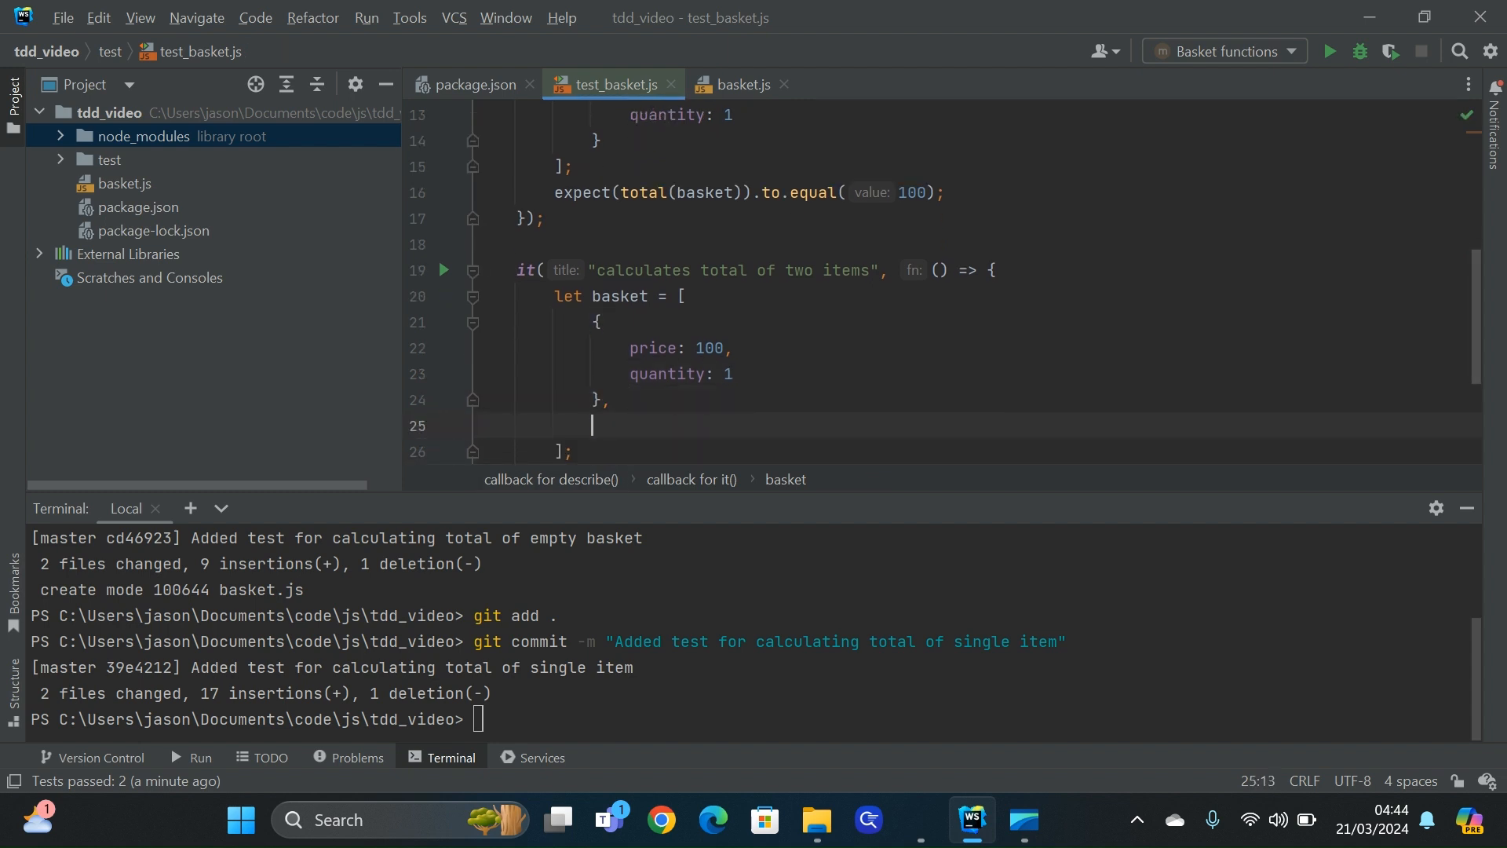
{"action": "type", "text": "price: 50"}
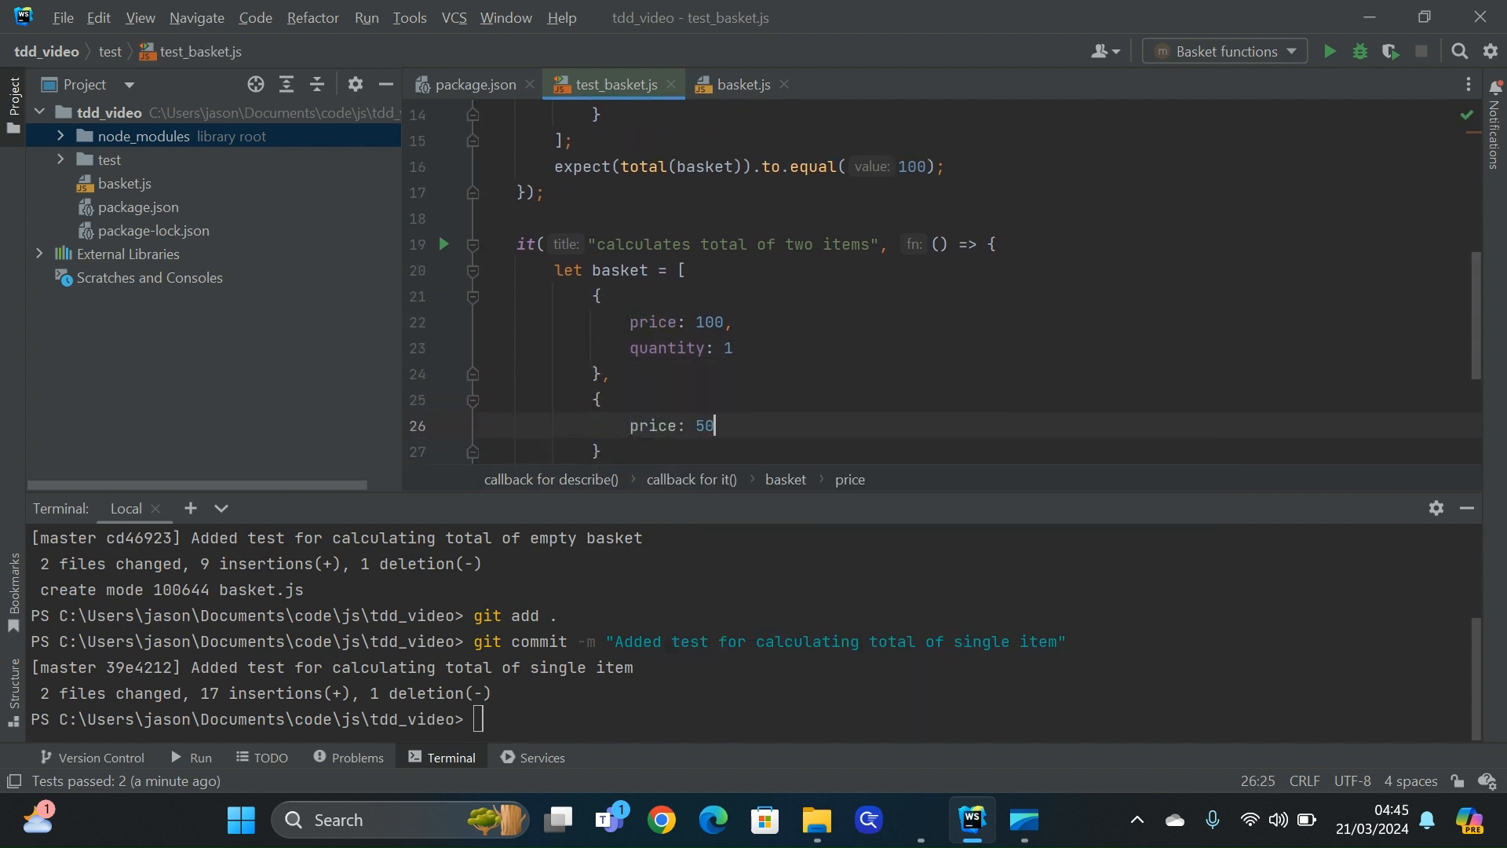
{"action": "type", "text": ","}
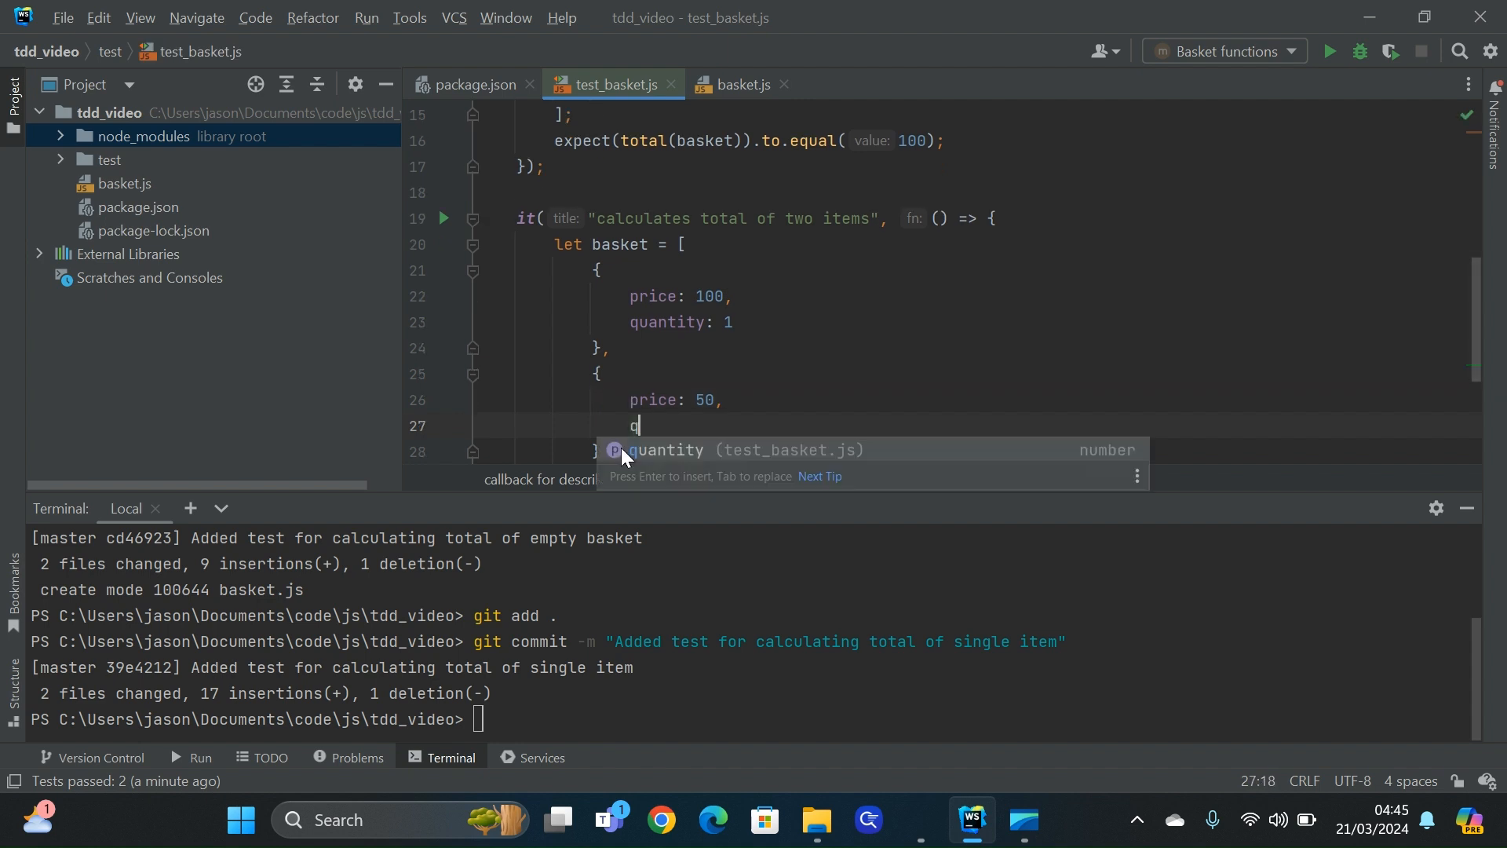
{"action": "type", "text": "quantity: 1"}
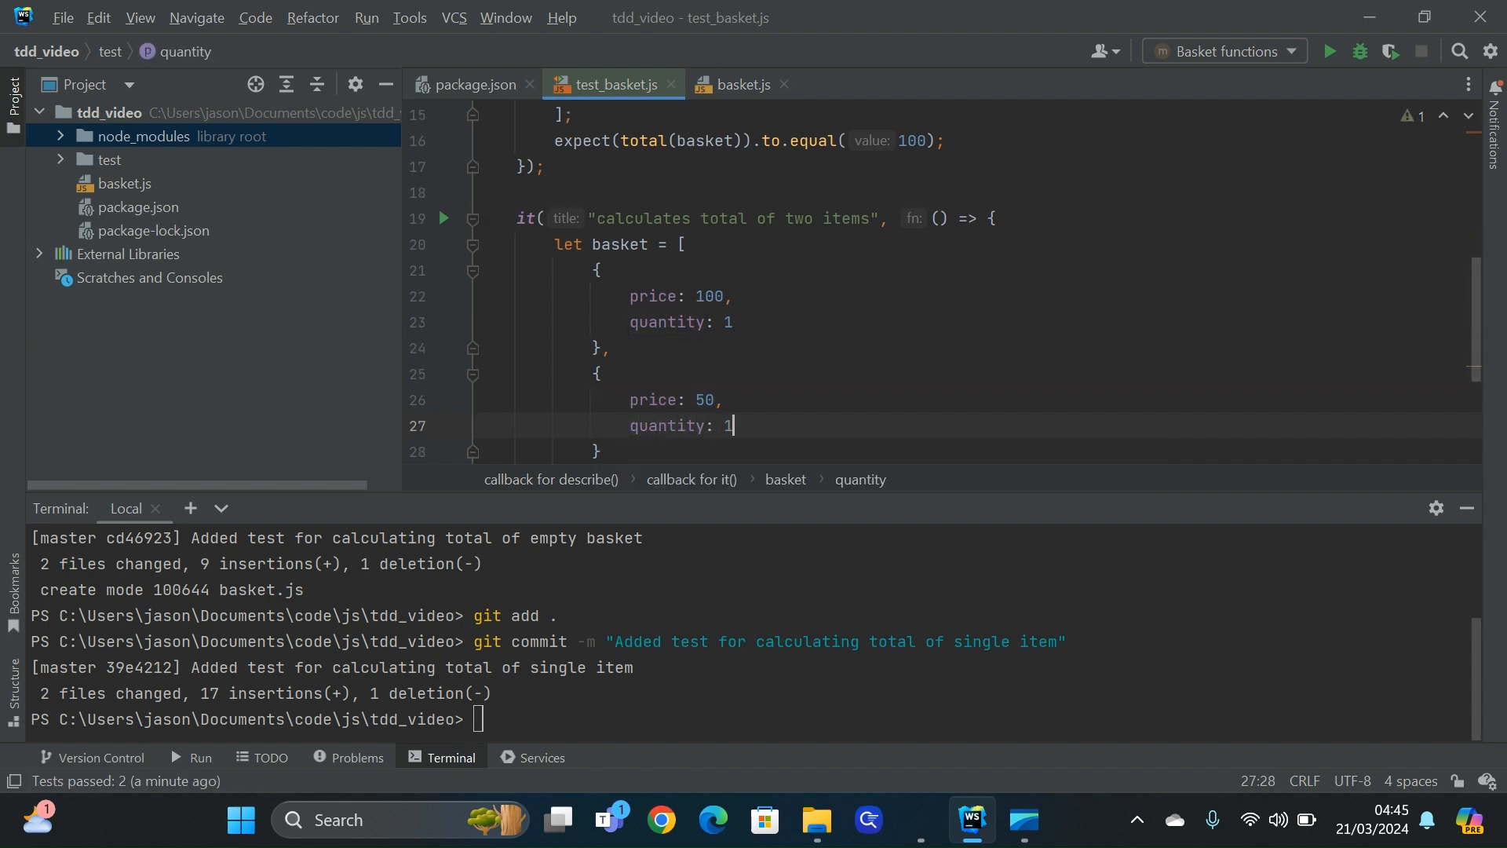
{"action": "double_click", "coordinate": [565, 245]}
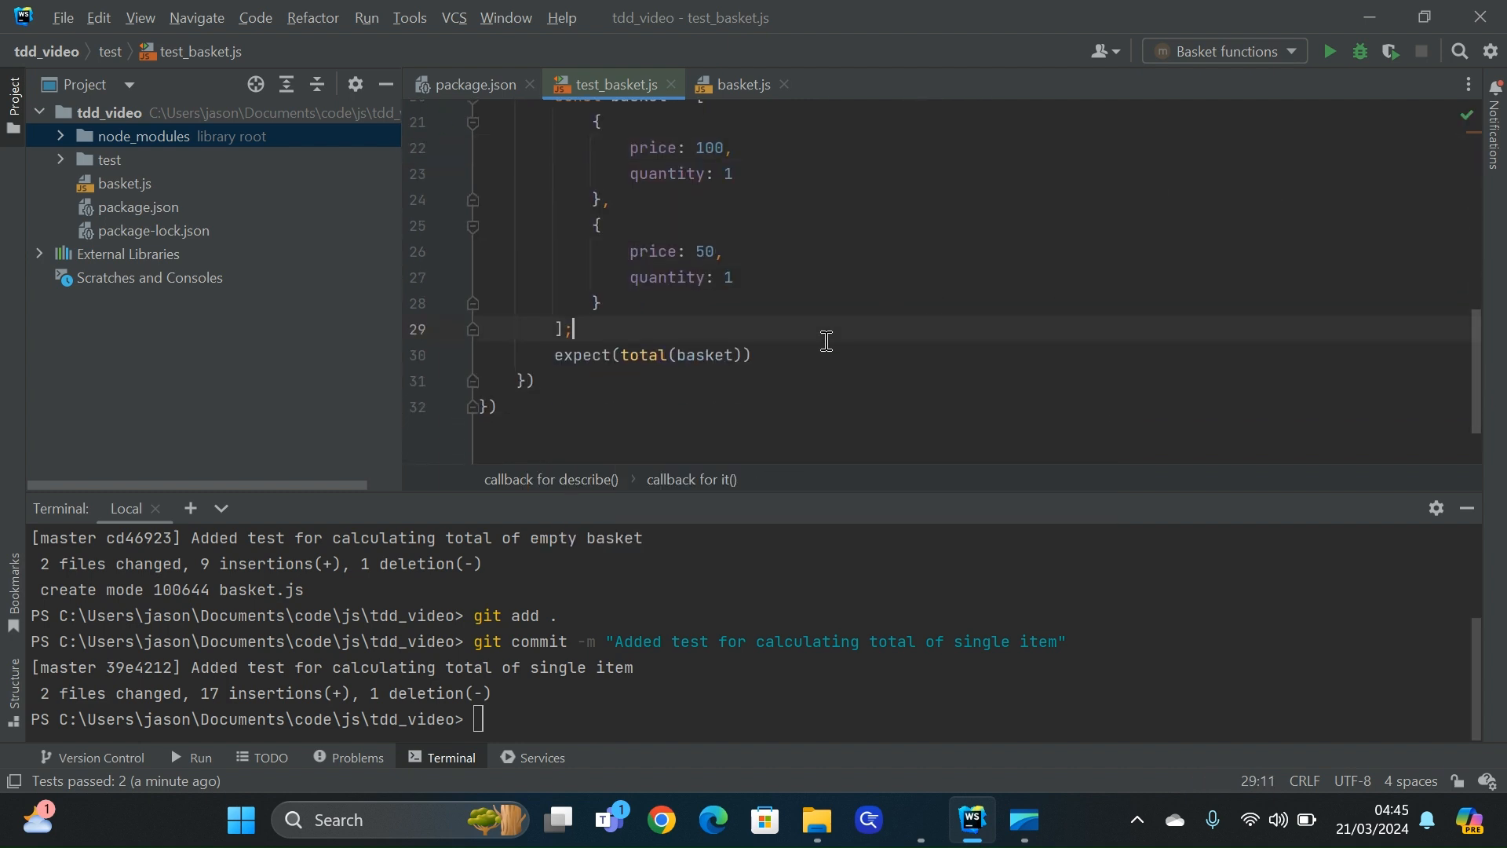
{"action": "type", "text": ".to.equal(150"}
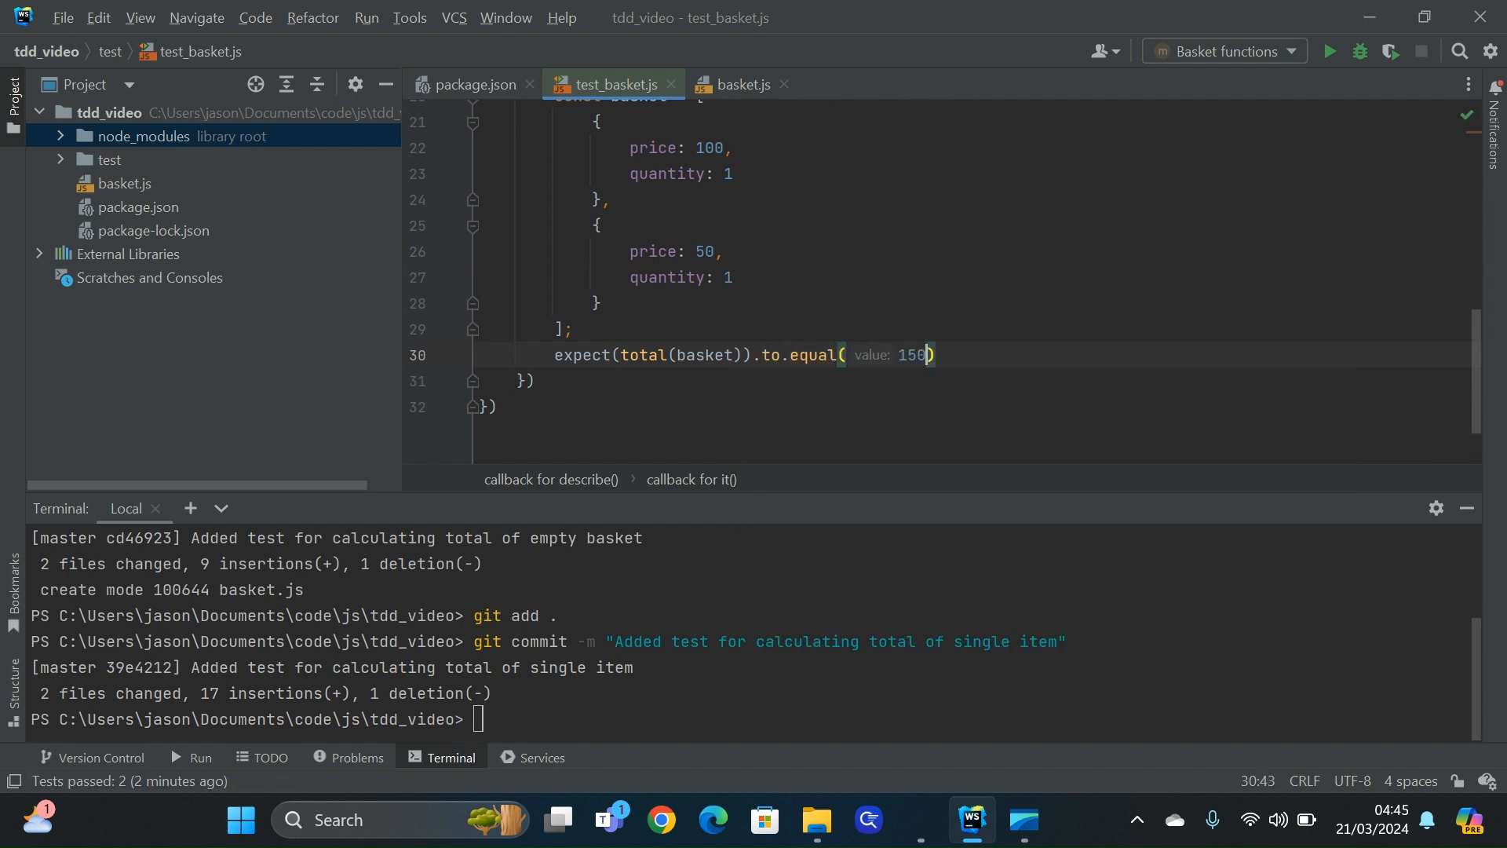
{"action": "type", "text": ";"}
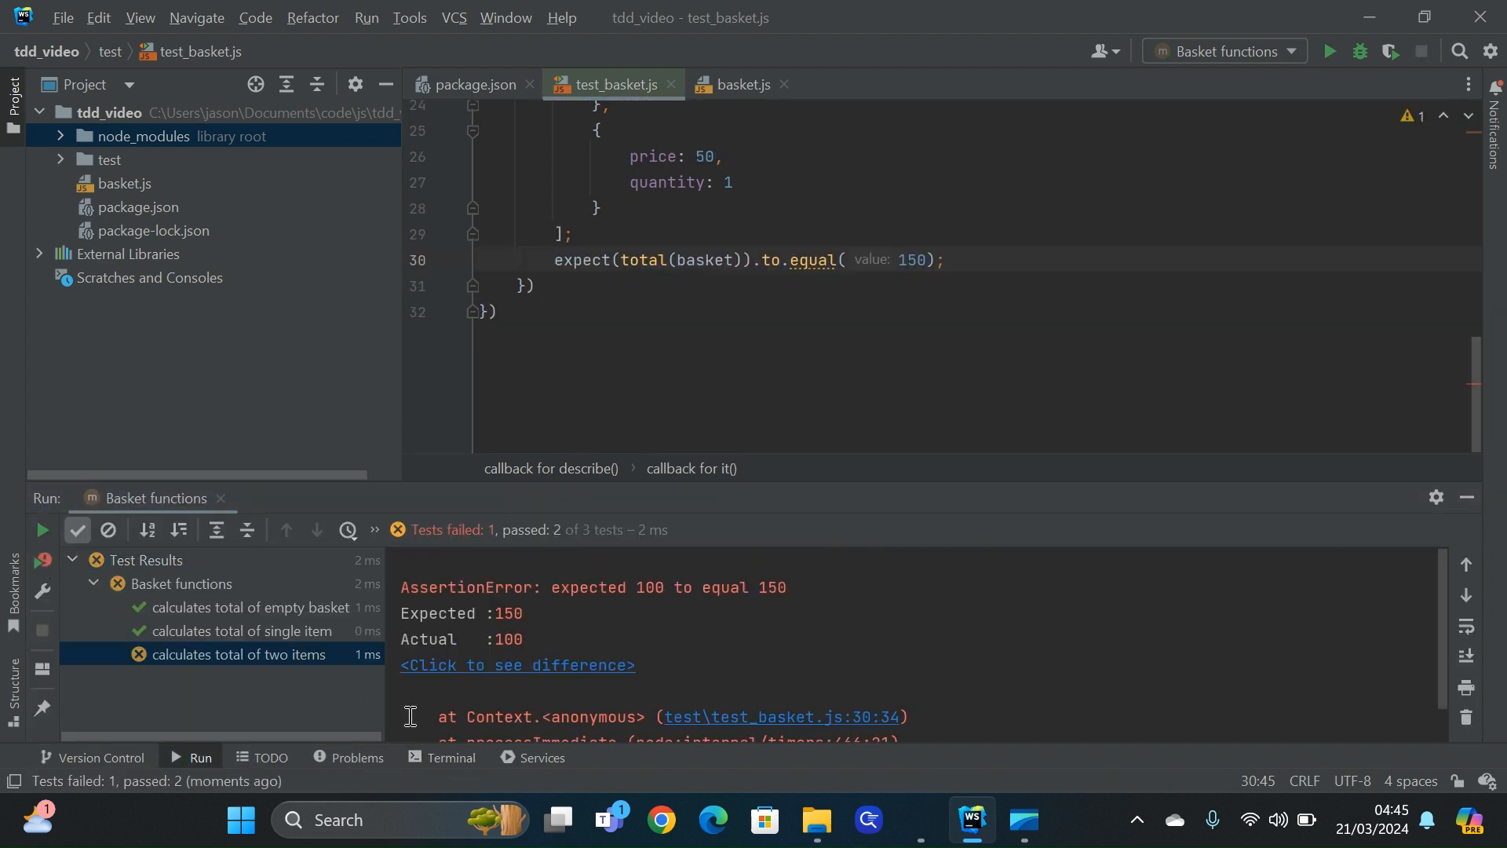
In basket.js, make total return basket.map(item => item.price).reduce((total, price) => total + price, 0)
{"action": "left_click", "coordinate": [738, 85]}
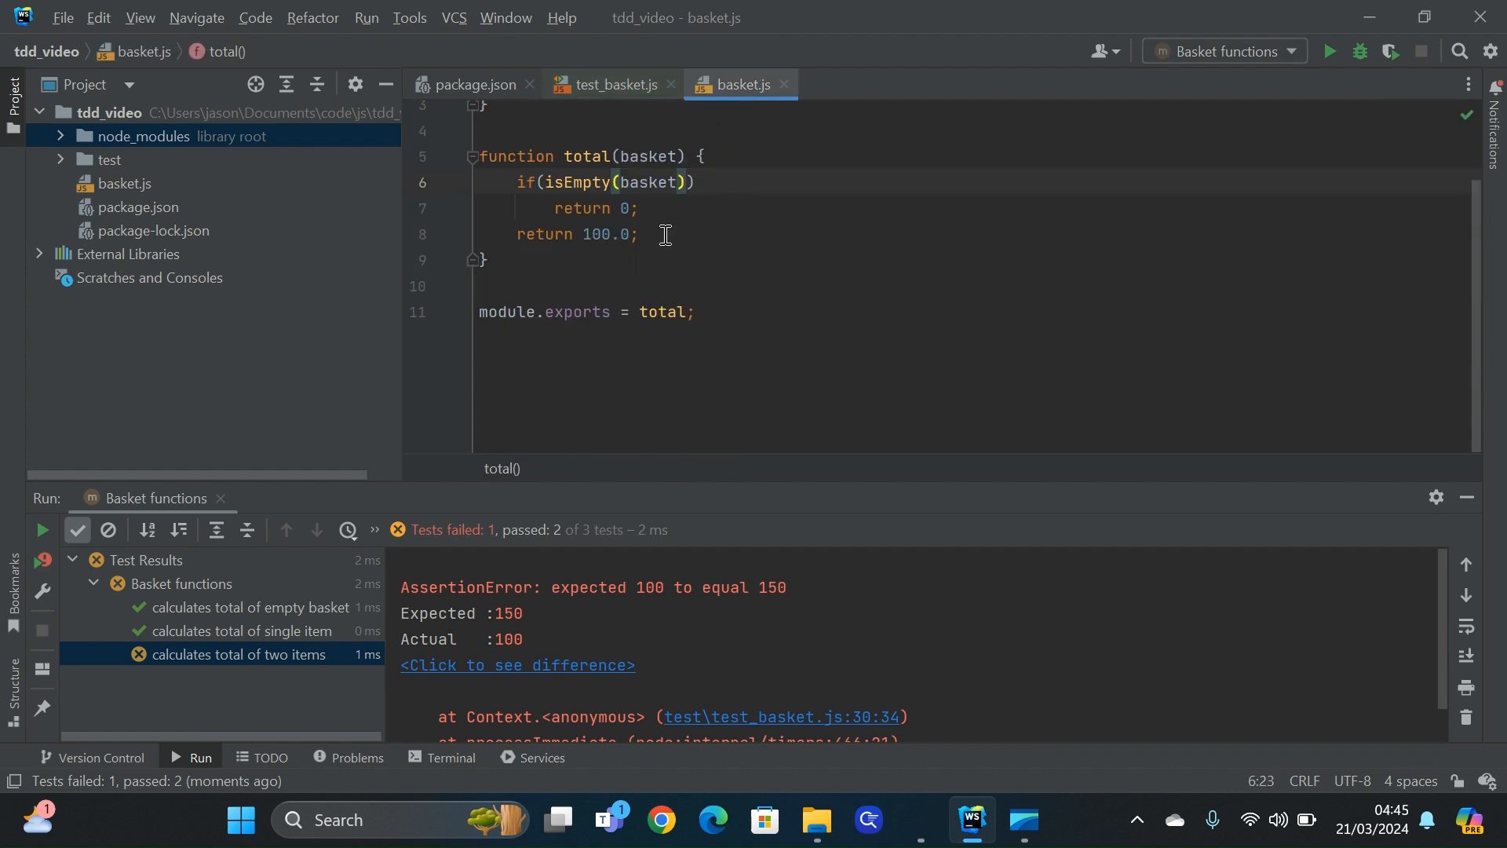
{"action": "type", "text": "retu"}
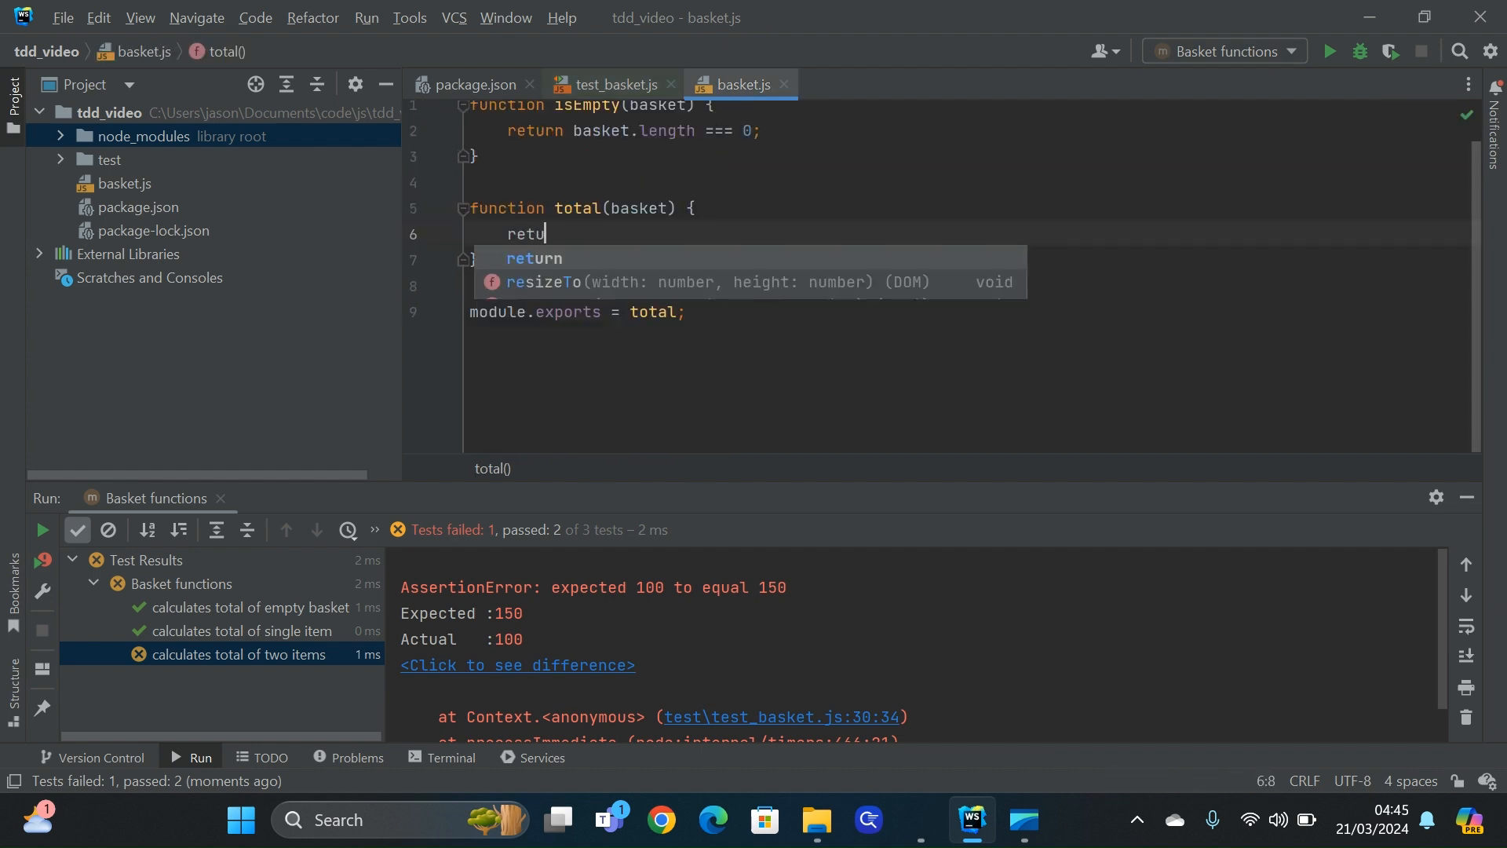
{"action": "type", "text": "rn basle"}
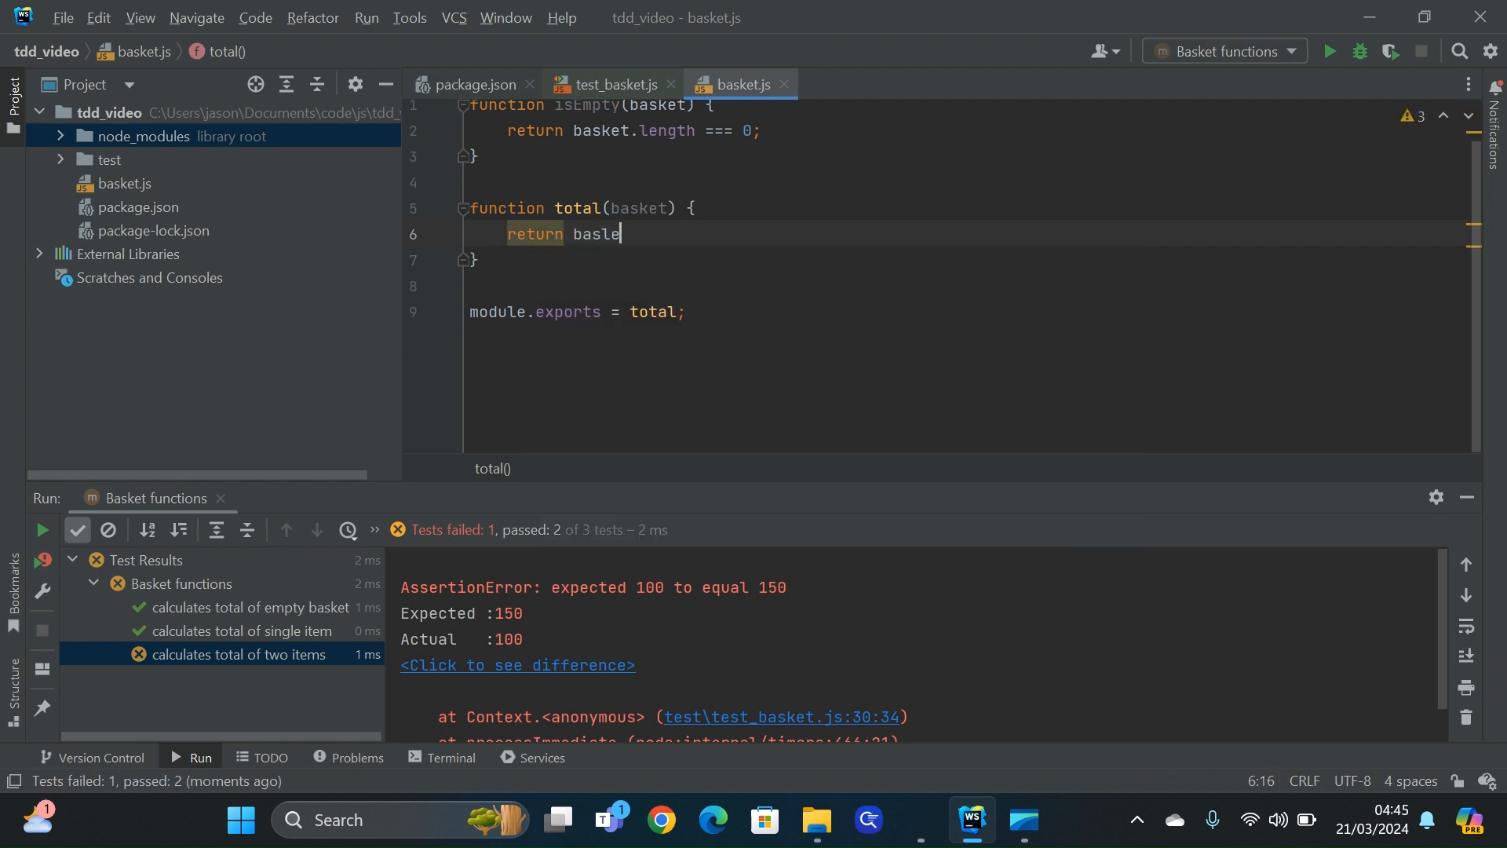
{"action": "type", "text": "basket."}
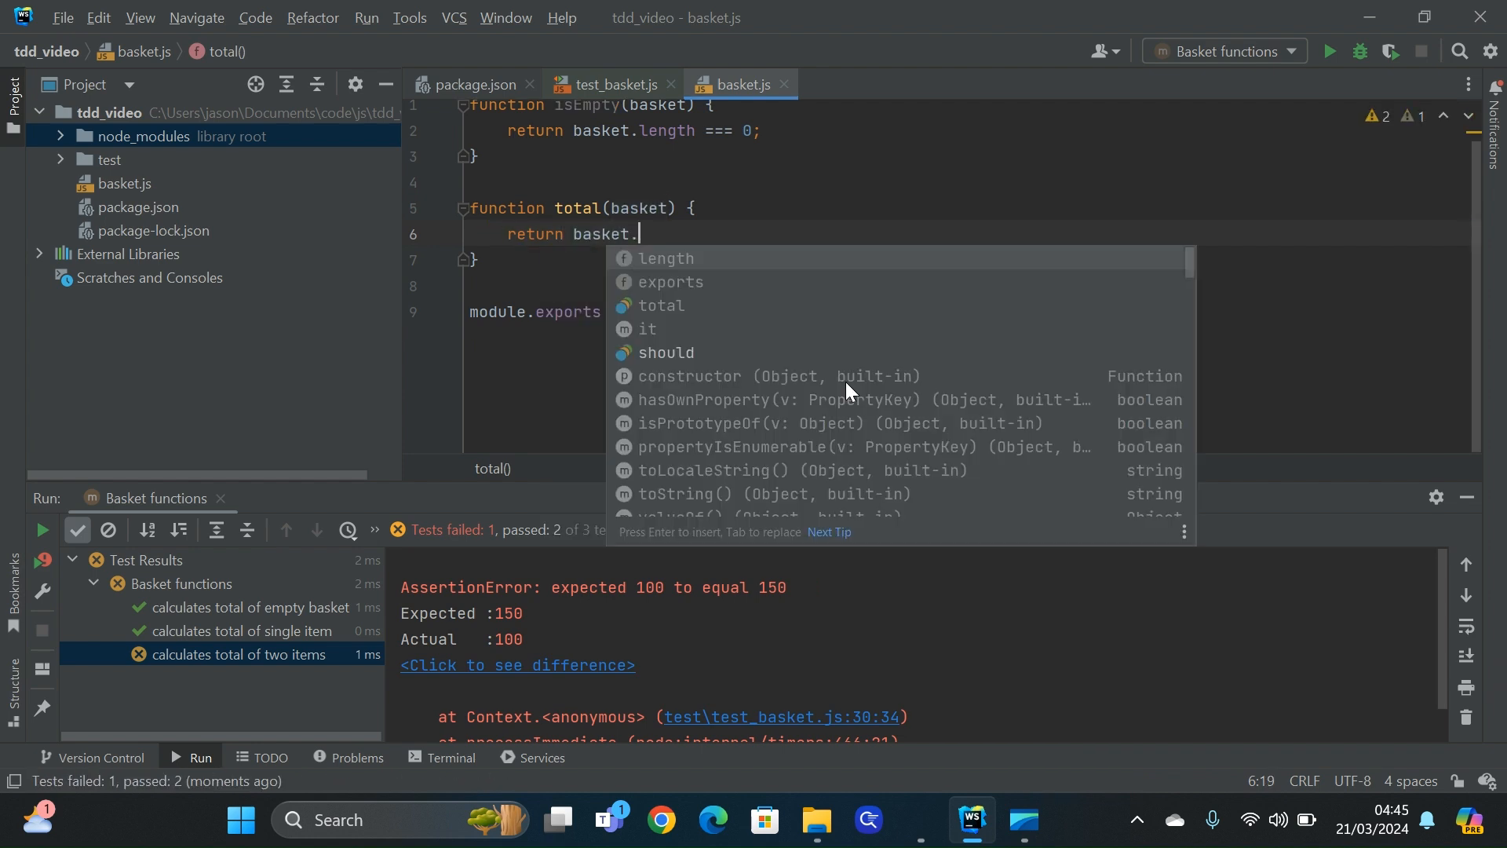
{"action": "type", "text": "map(item => item.price"}
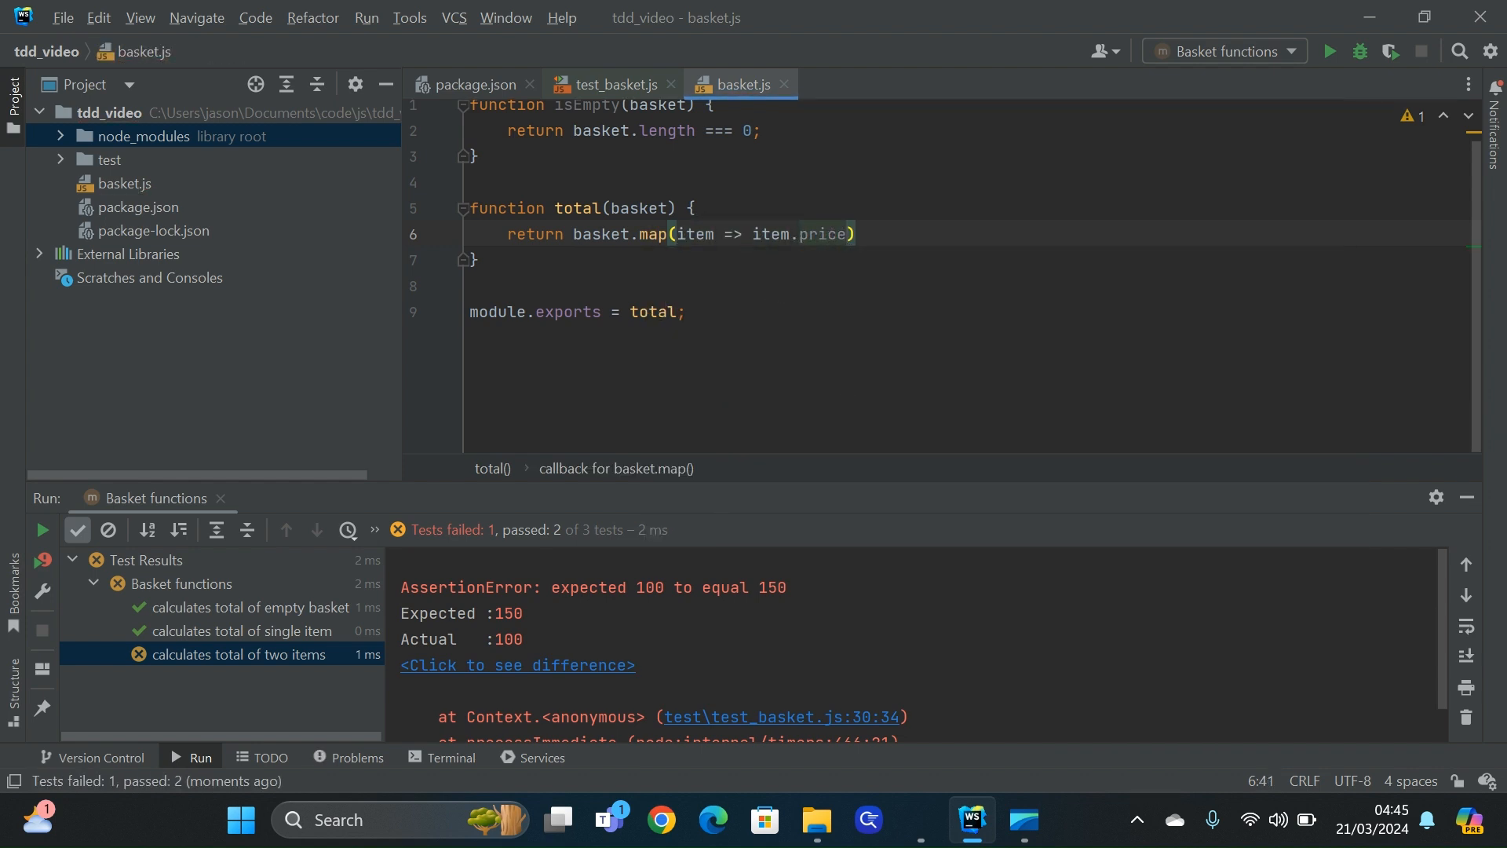
{"action": "type", "text": ".red"}
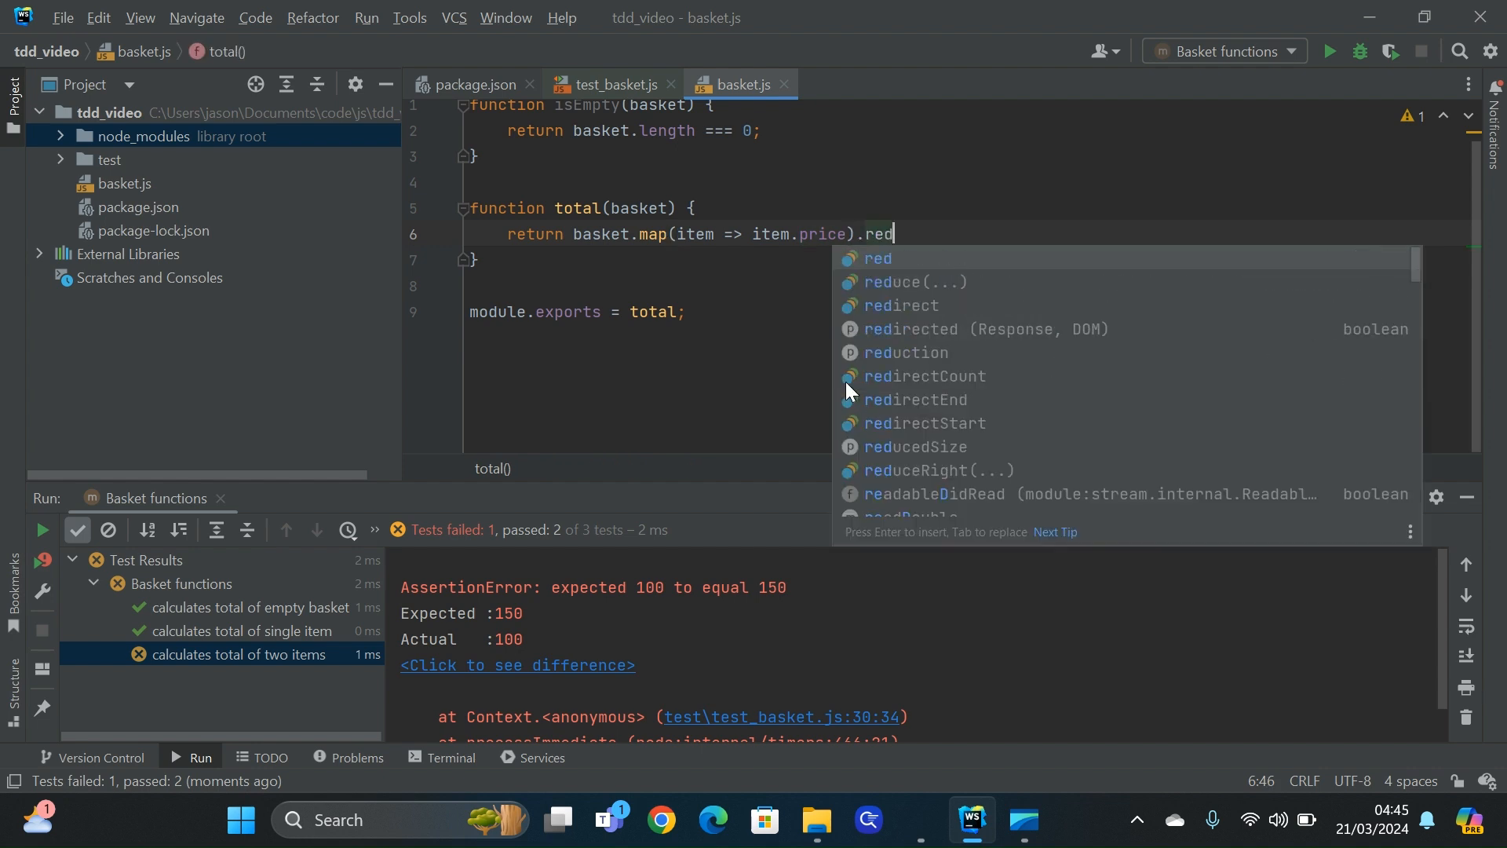
{"action": "type", "text": "uce(("}
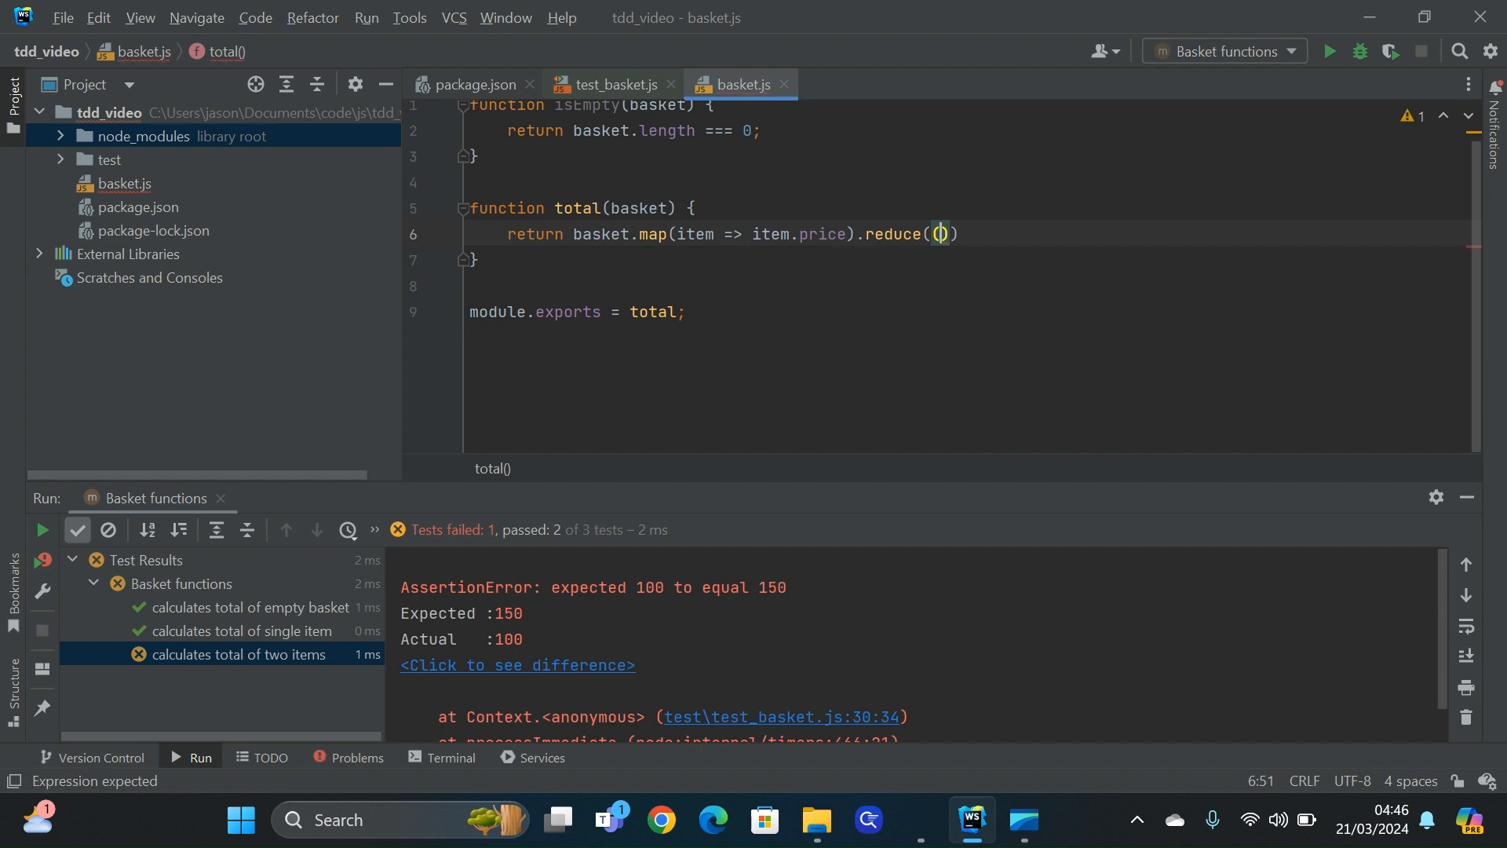
{"action": "type", "text": "total"}
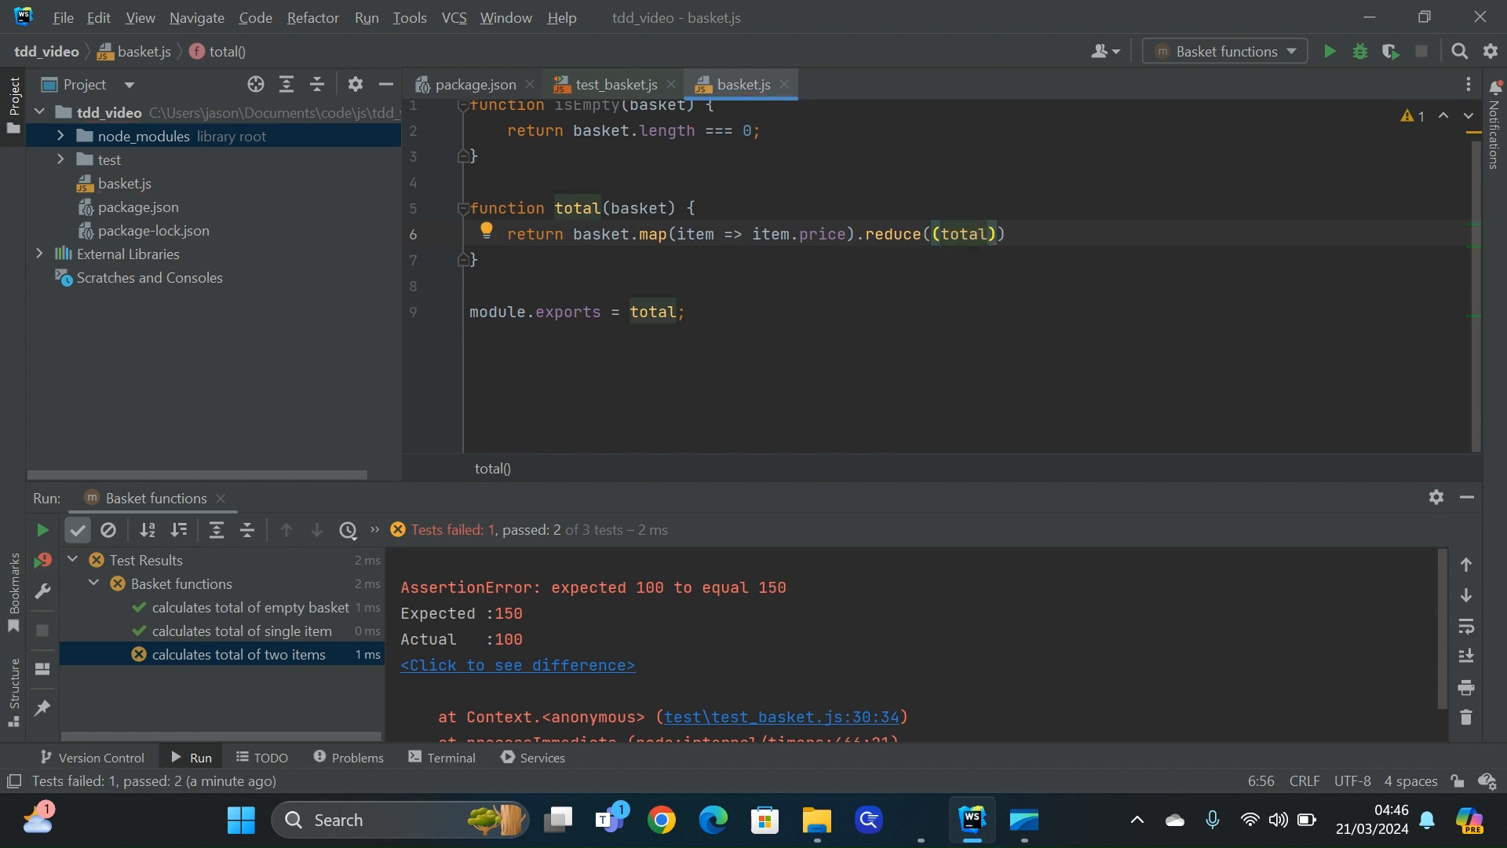
{"action": "type", "text": ", price"}
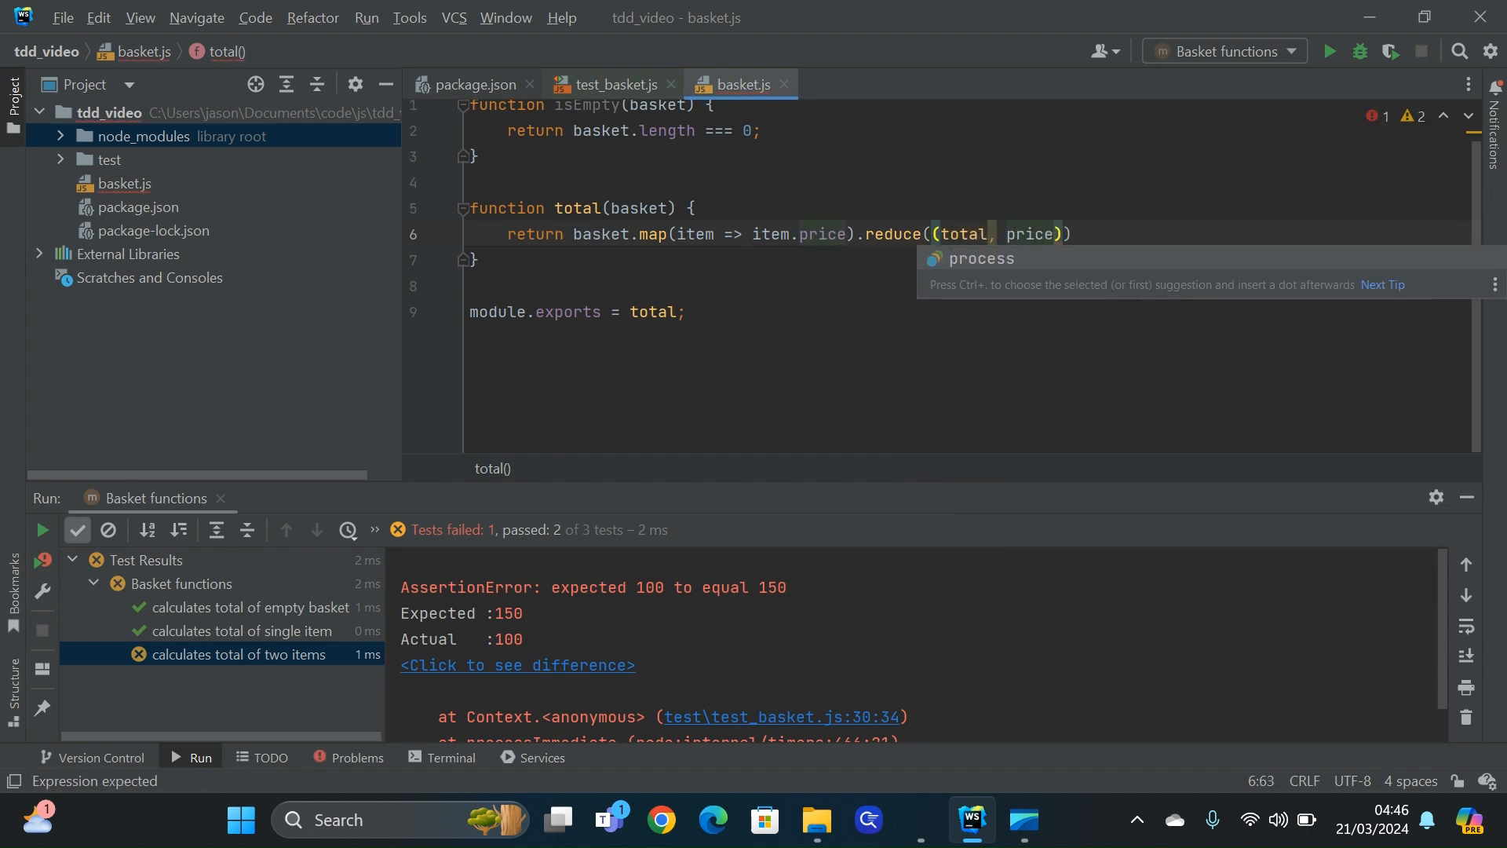
{"action": "type", "text": "=>"}
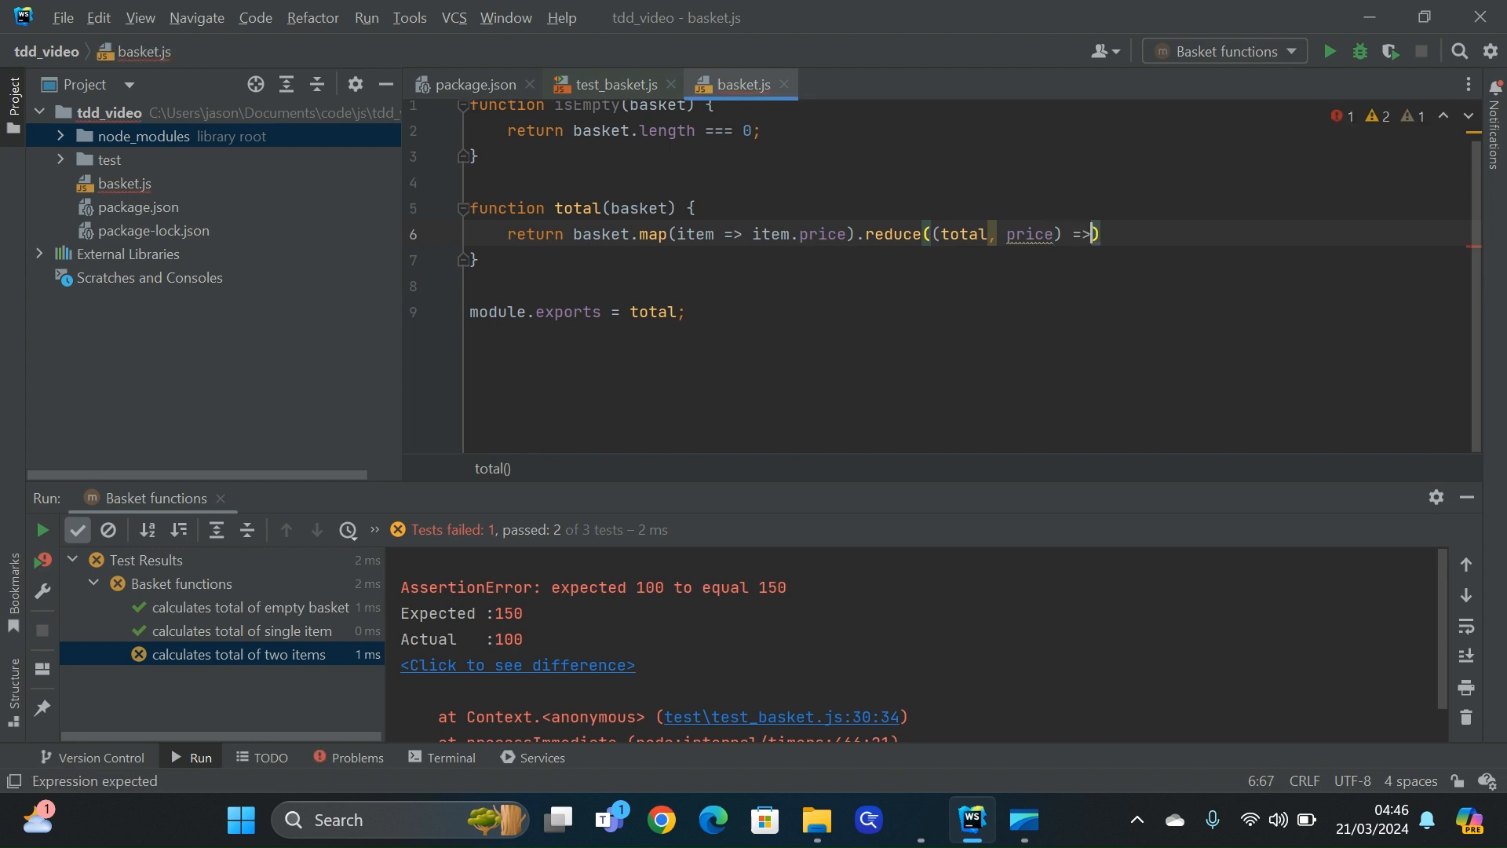
{"action": "type", "text": "total + pric"}
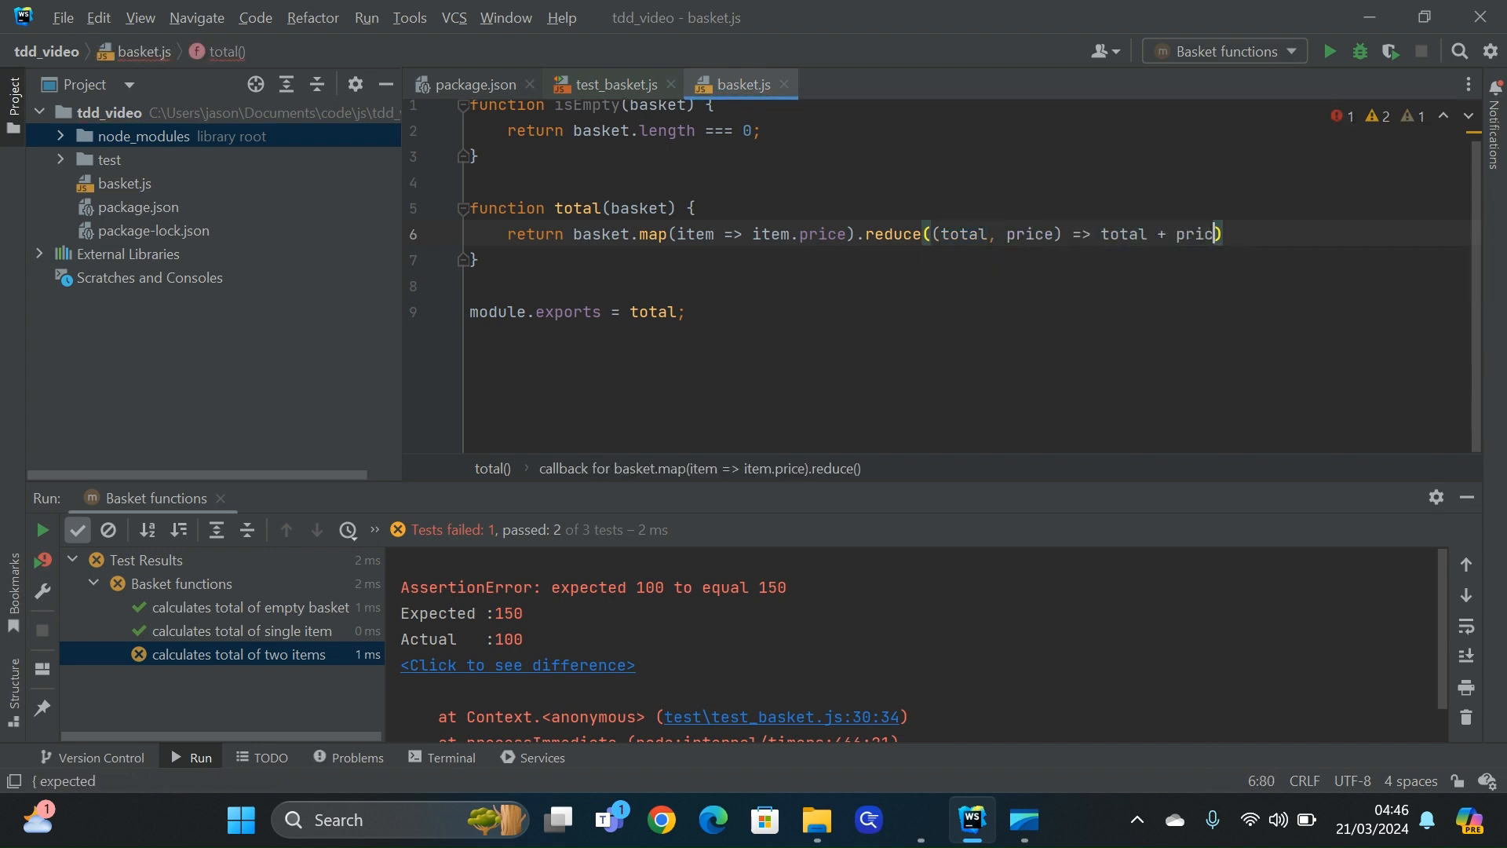
{"action": "type", "text": ", 0"}
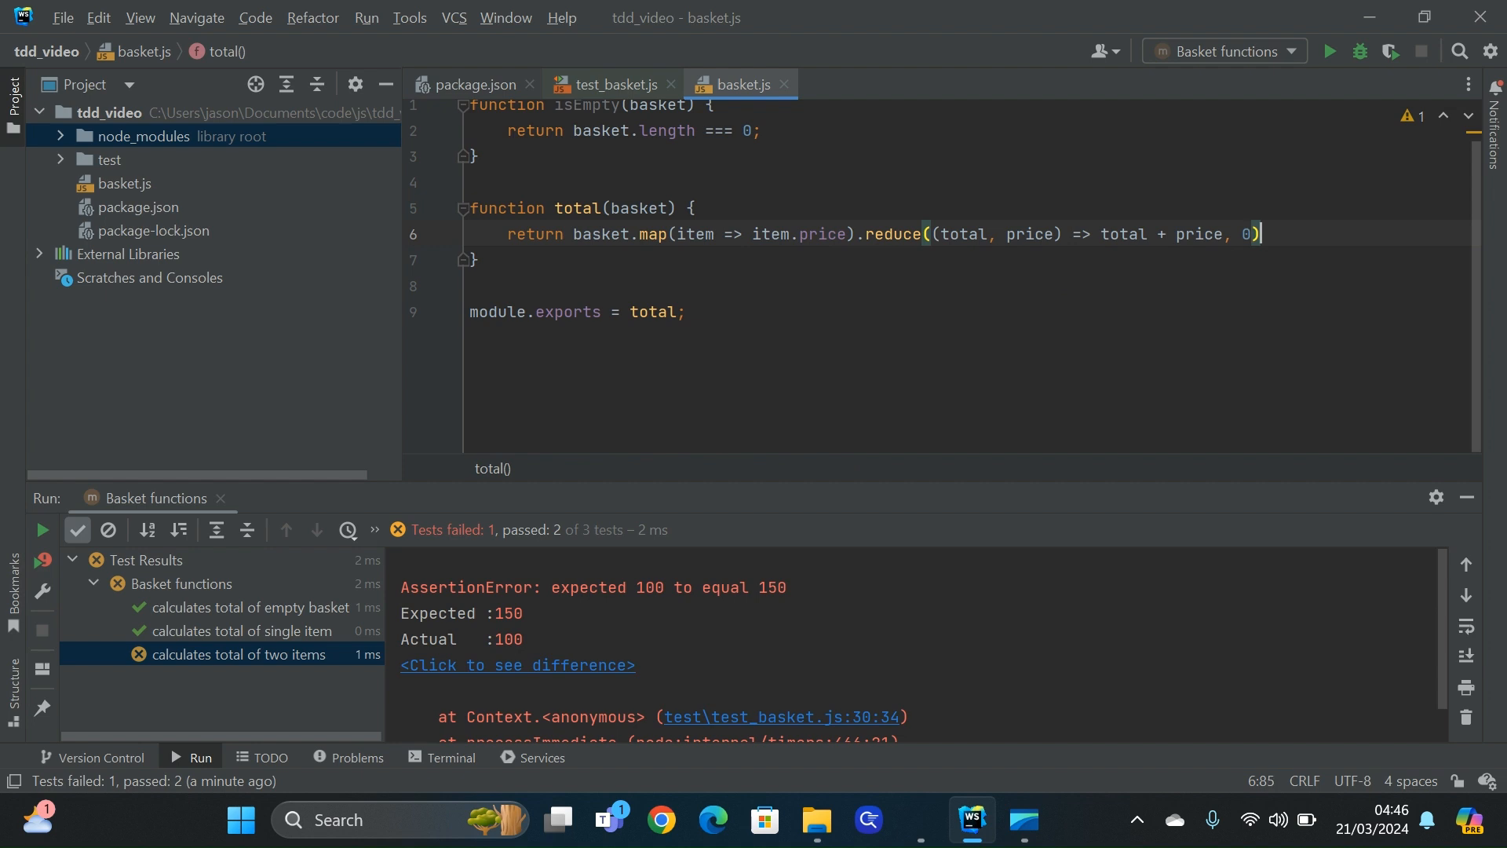
{"action": "type", "text": ";"}
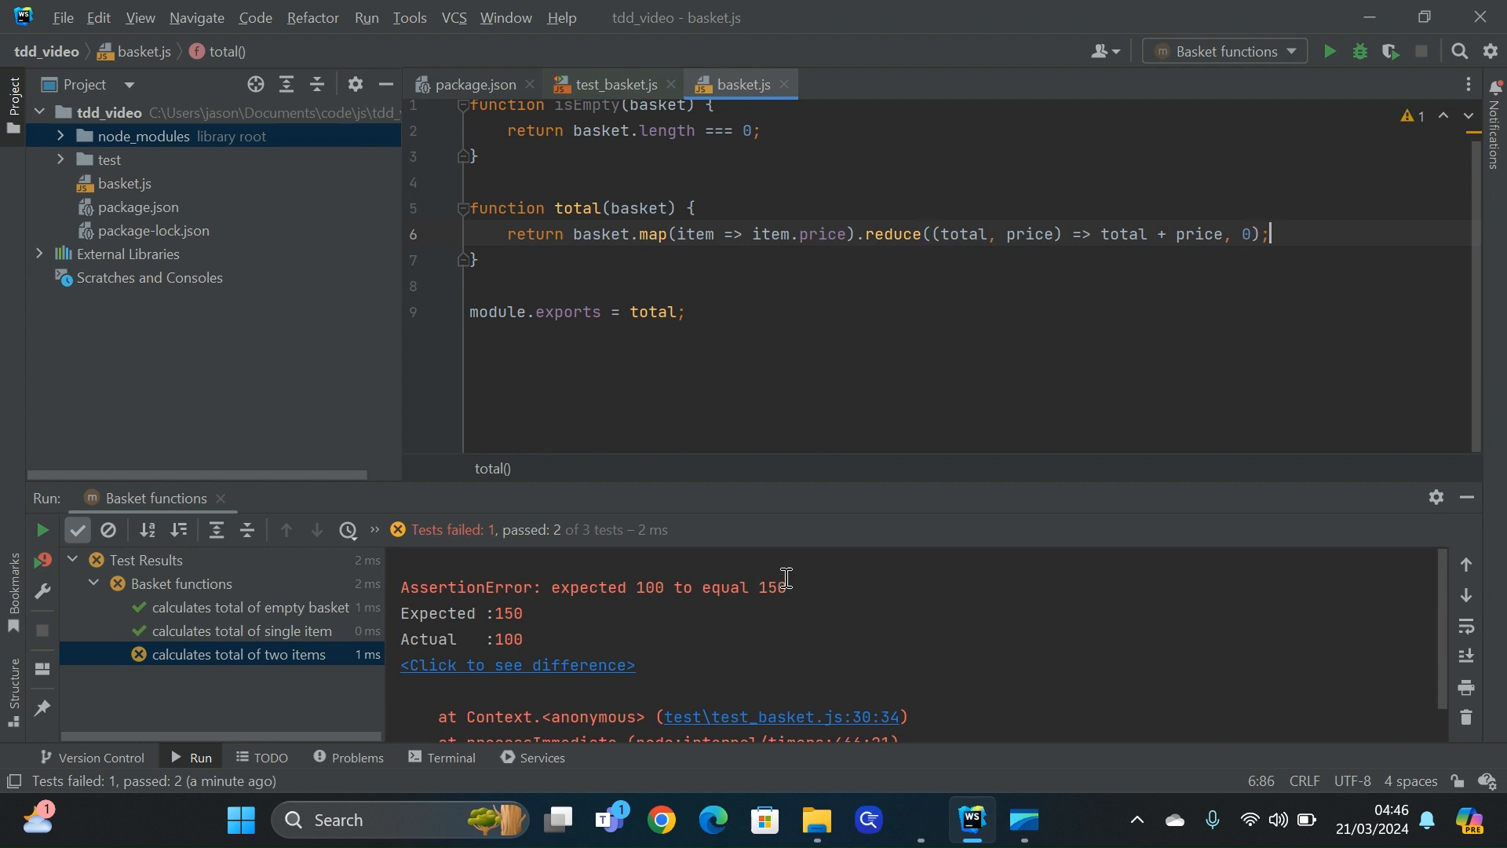
Rerun the three basket tests, then put total's .map and .reduce calls on separate lines
{"action": "left_click", "coordinate": [612, 85]}
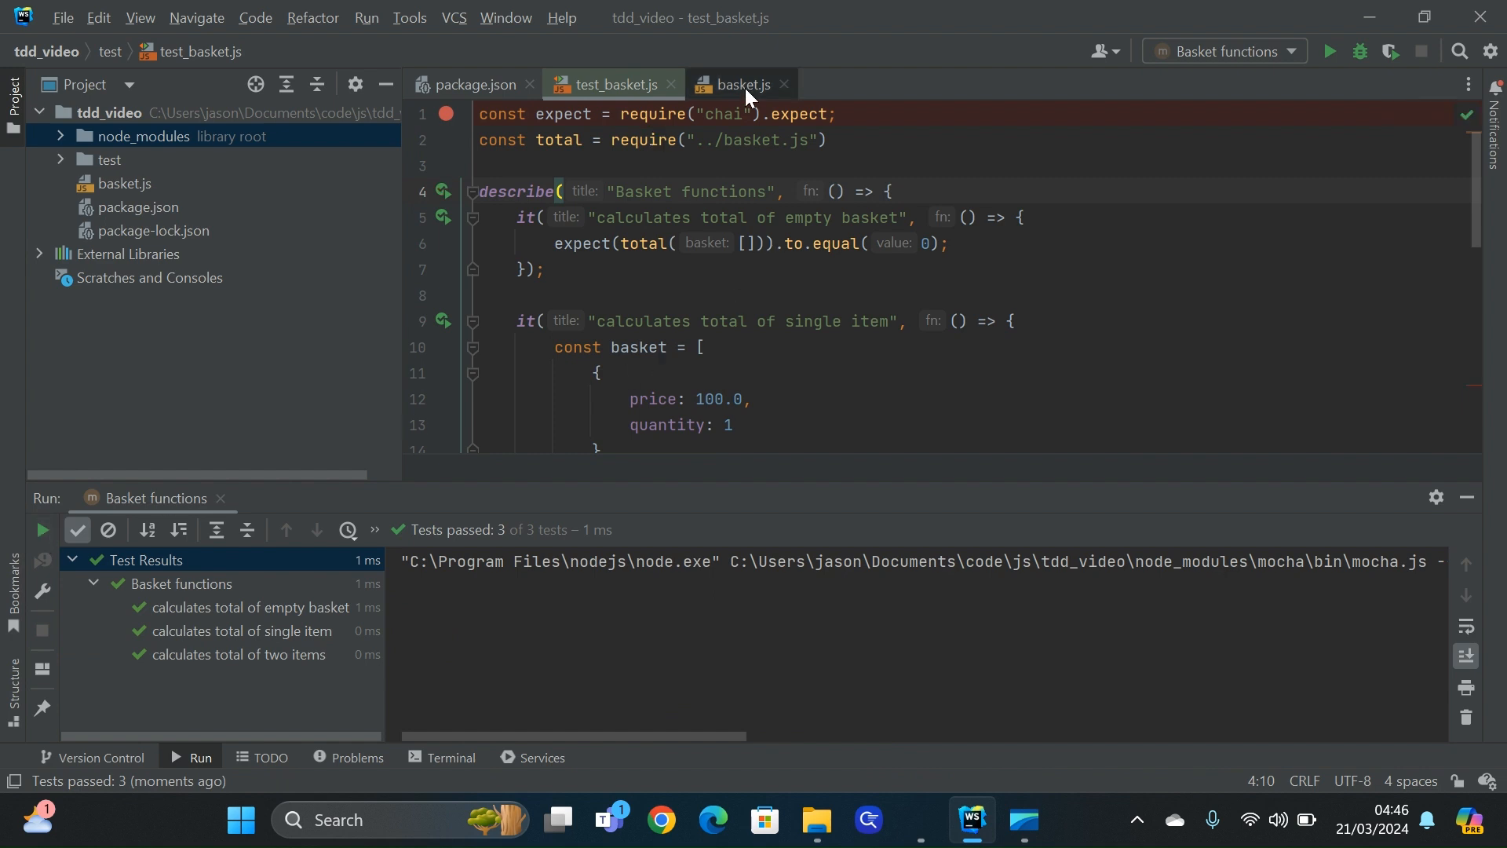
{"action": "left_click", "coordinate": [740, 85]}
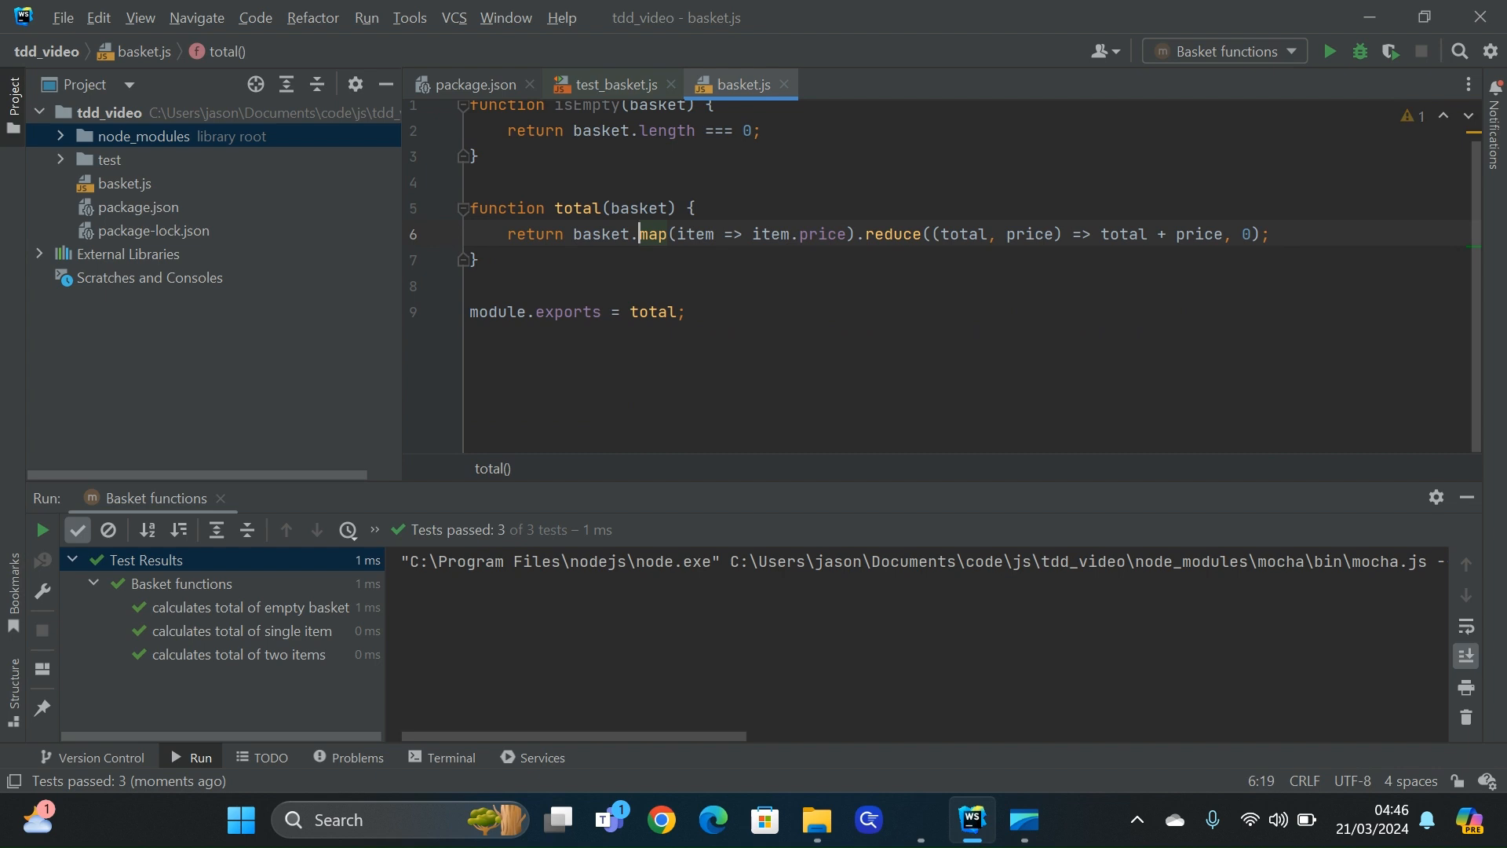
{"action": "key", "text": "Enter"}
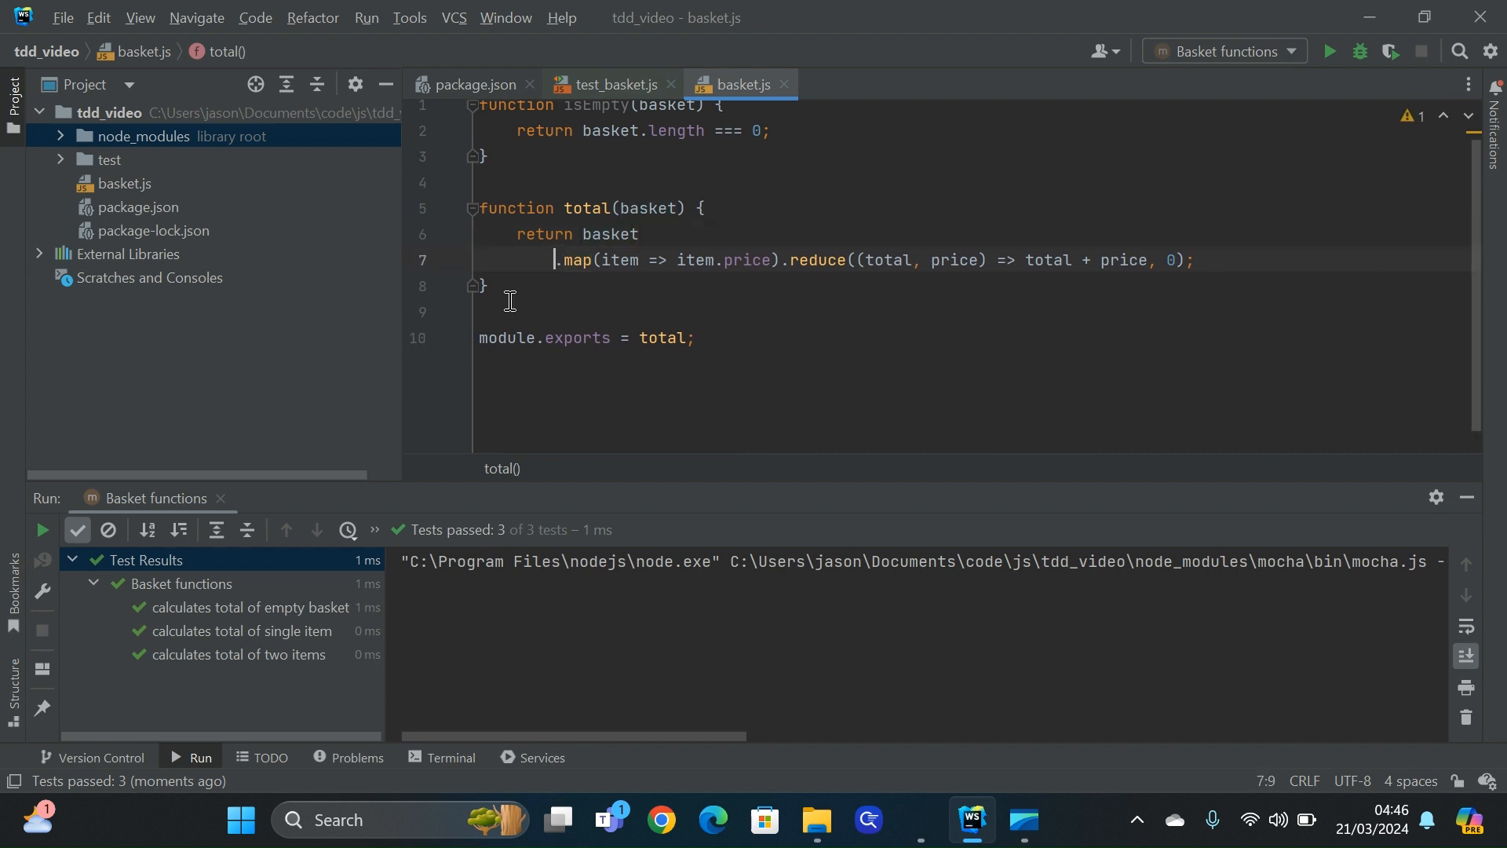
{"action": "key", "text": "Enter"}
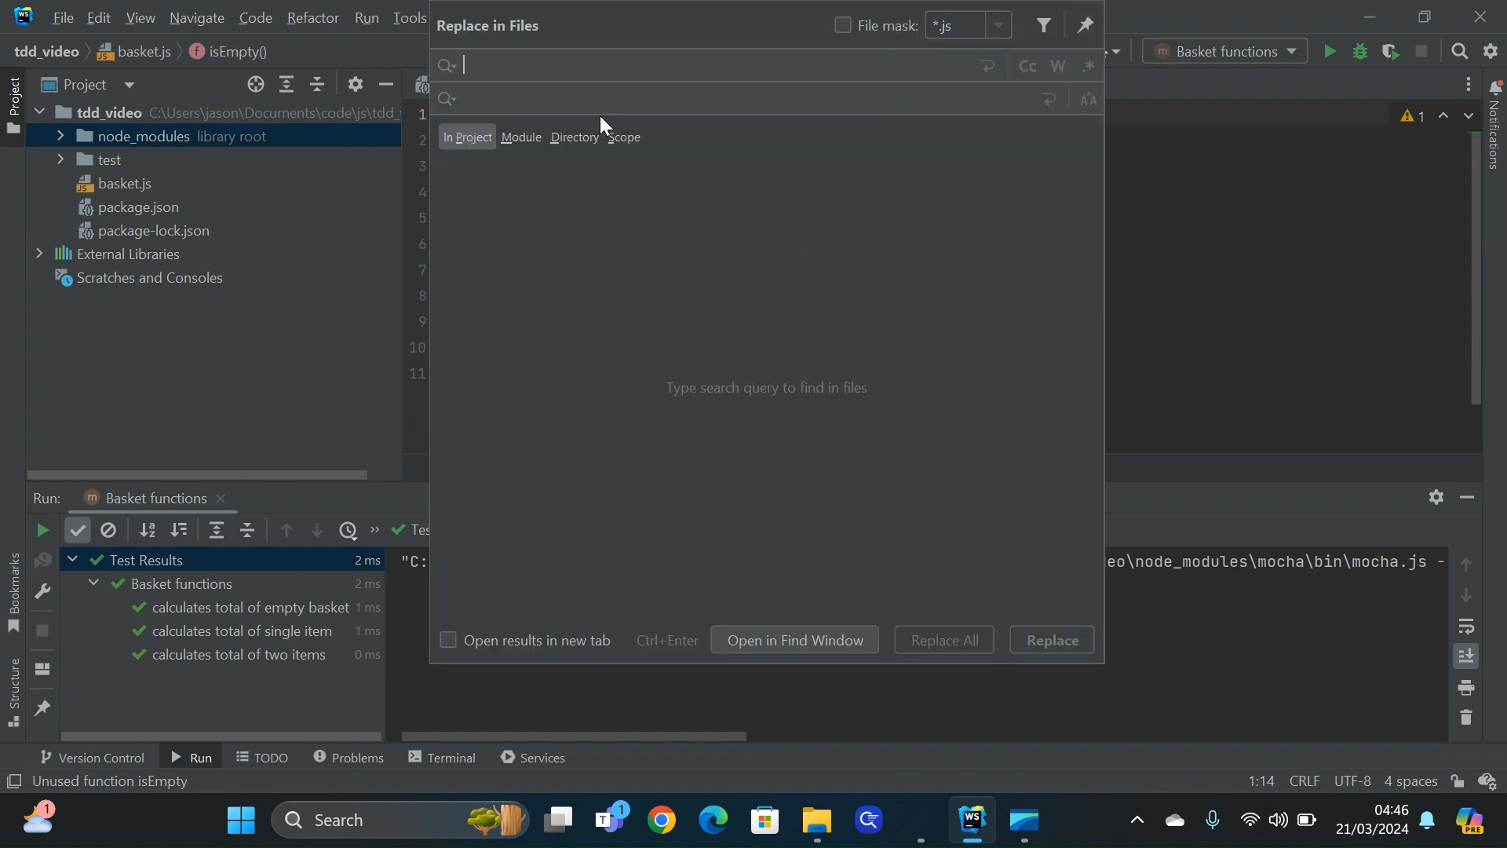
Safe-delete the unused isEmpty function, leaving only total and its export in basket.js
{"action": "key", "text": "Escape"}
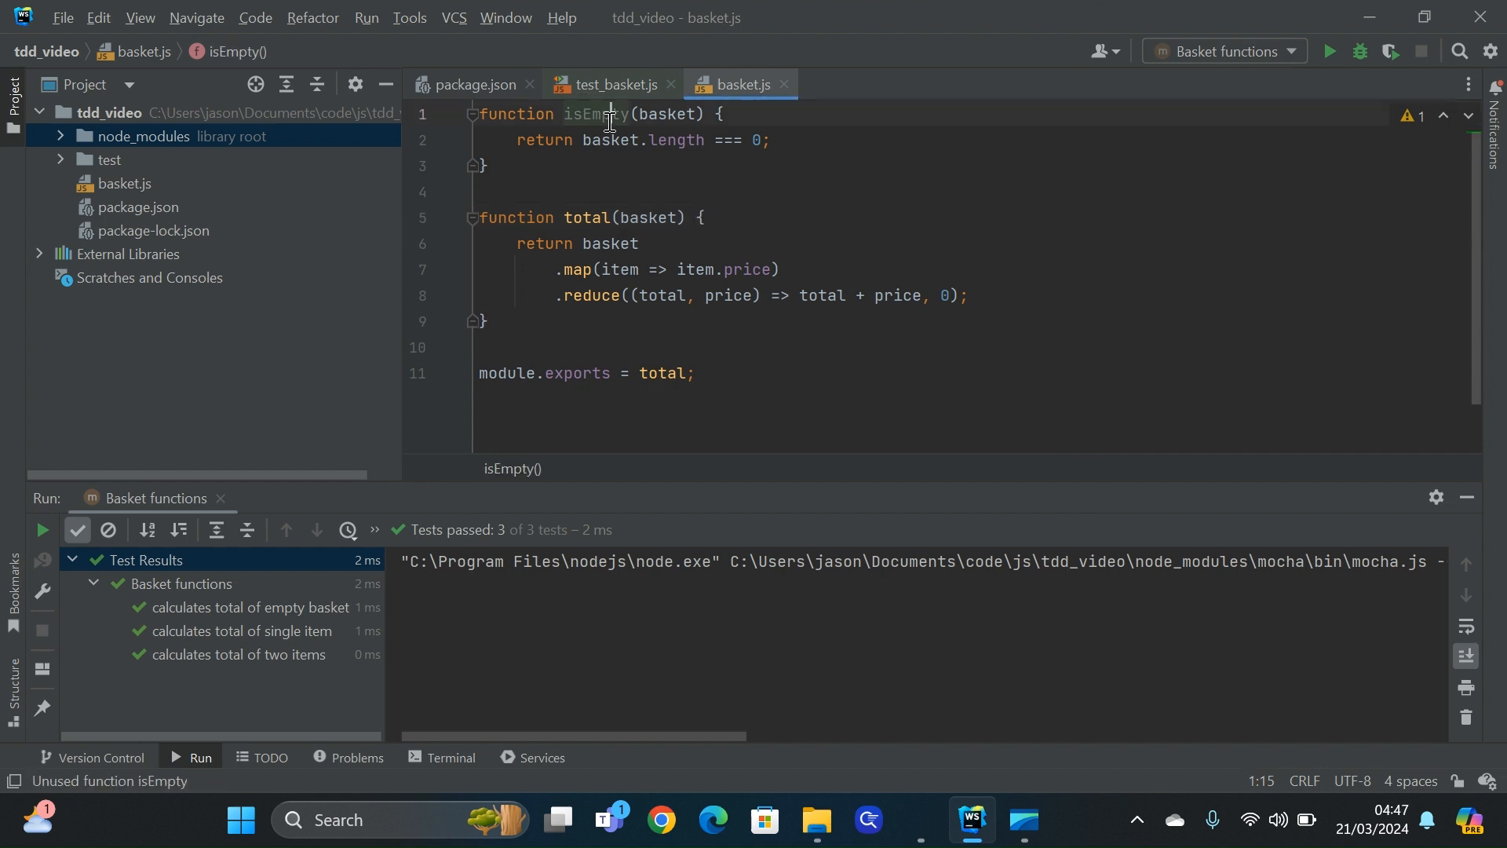
{"action": "right_click", "coordinate": [608, 120]}
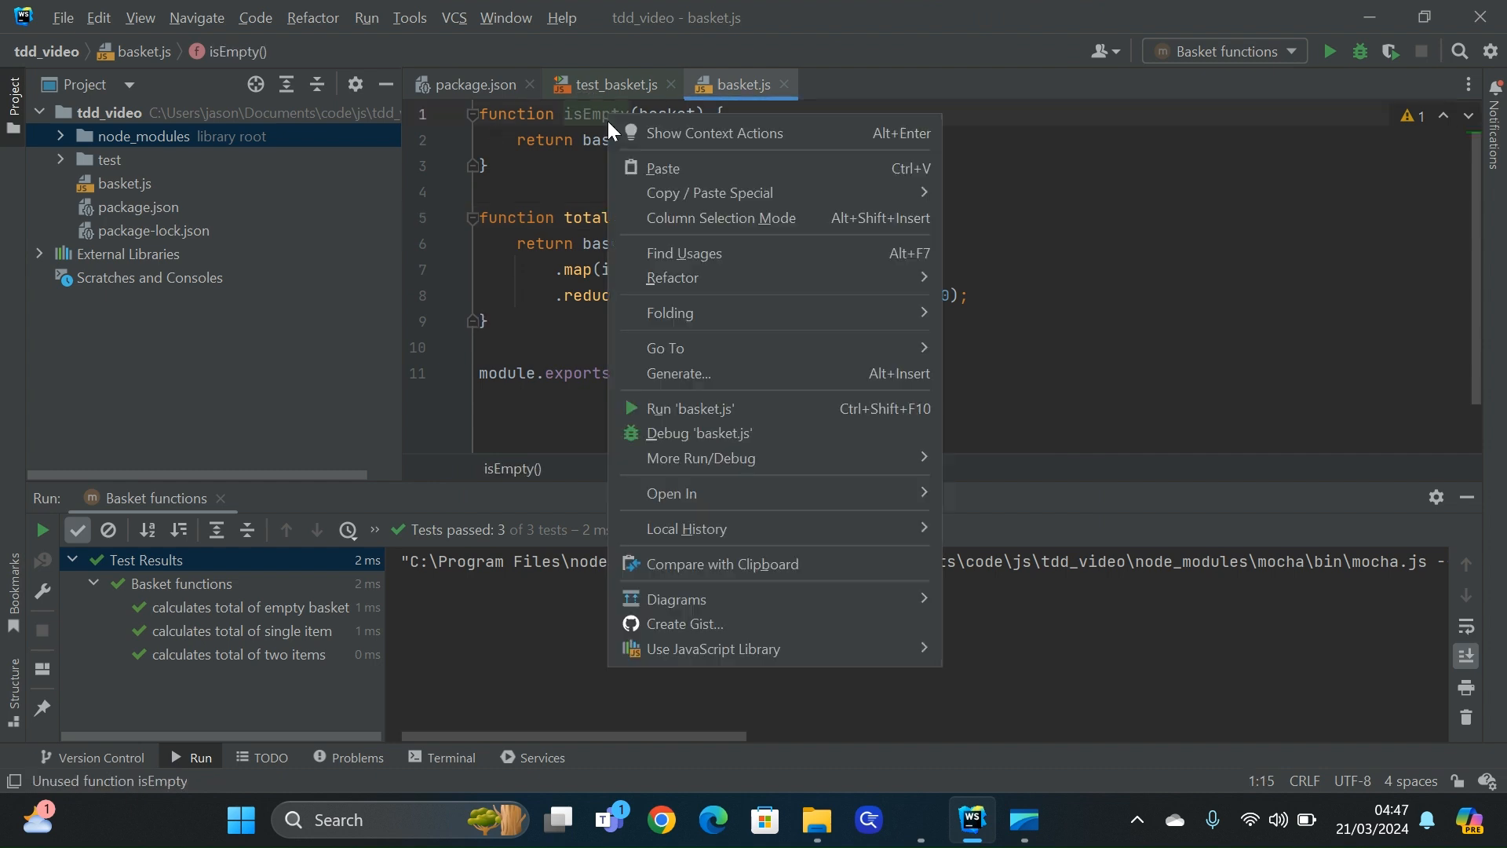
{"action": "mouse_move", "coordinate": [673, 278]}
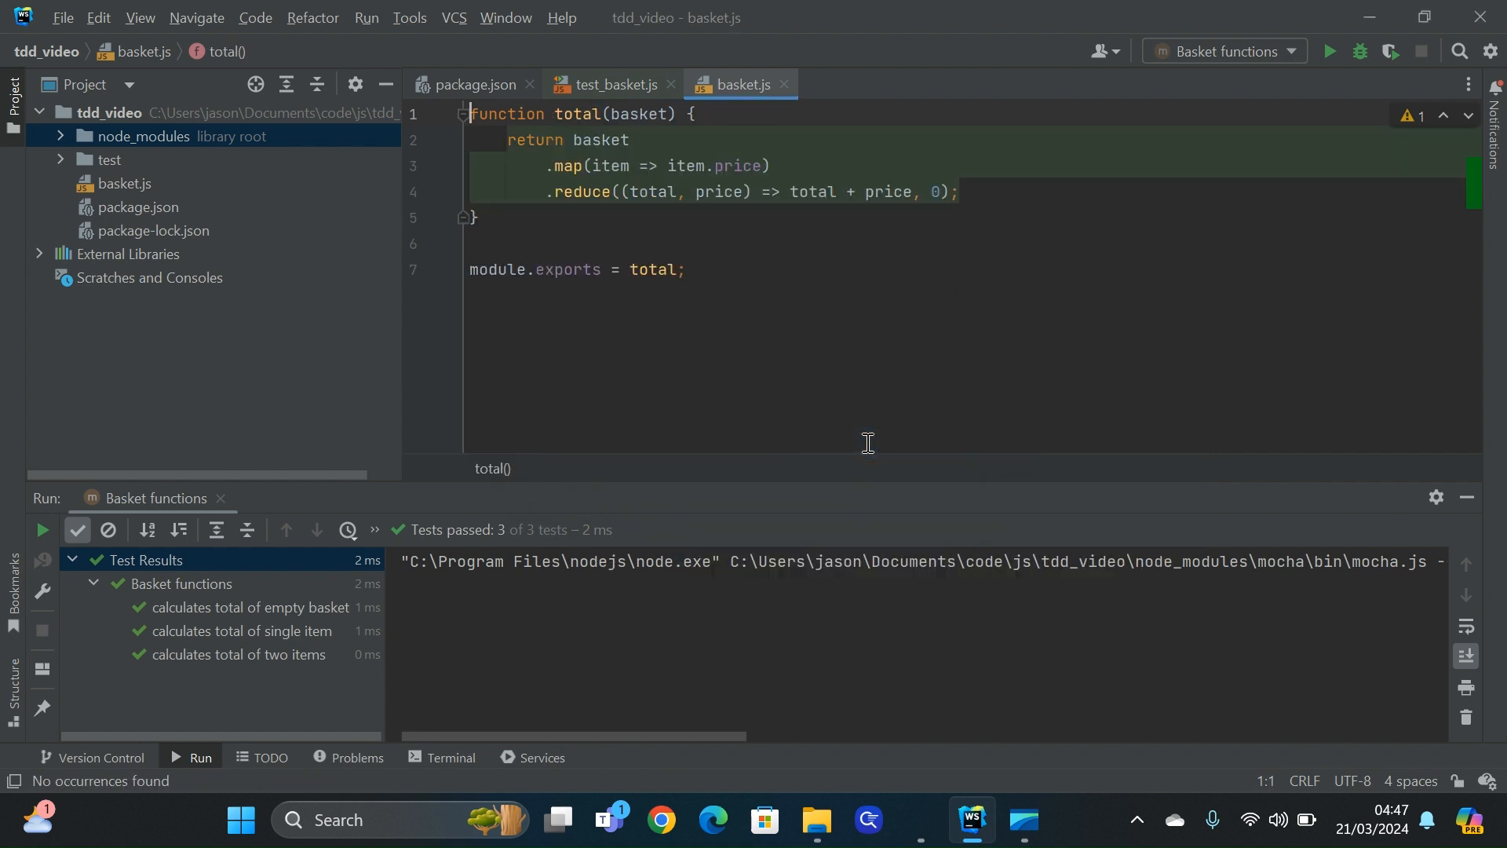
{"action": "left_click", "coordinate": [1331, 51]}
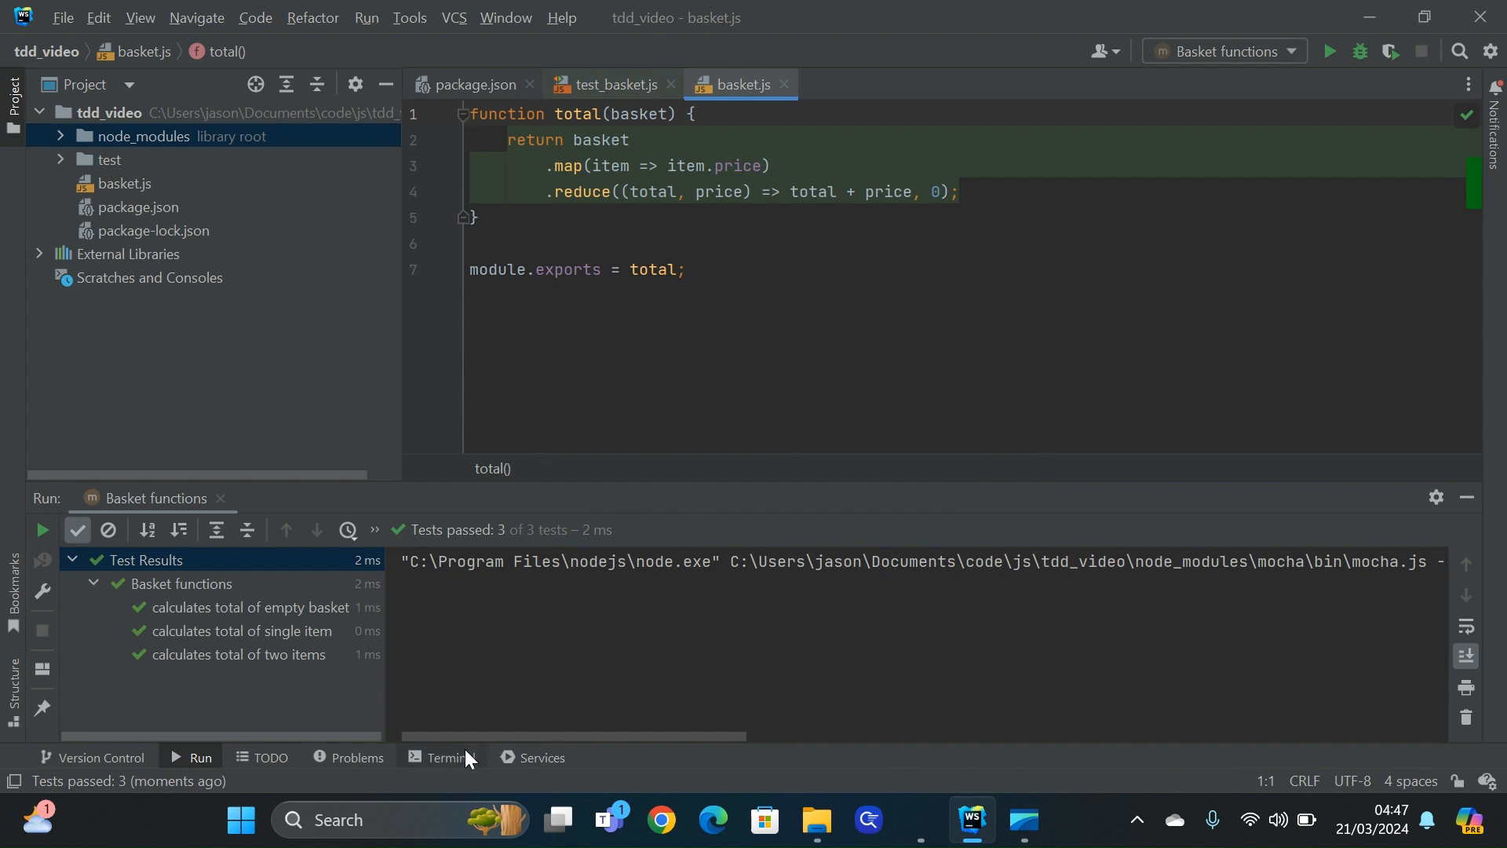
Commit with message "Added test for calculating total of two items" and reopen test_basket.js
{"action": "left_click", "coordinate": [448, 759]}
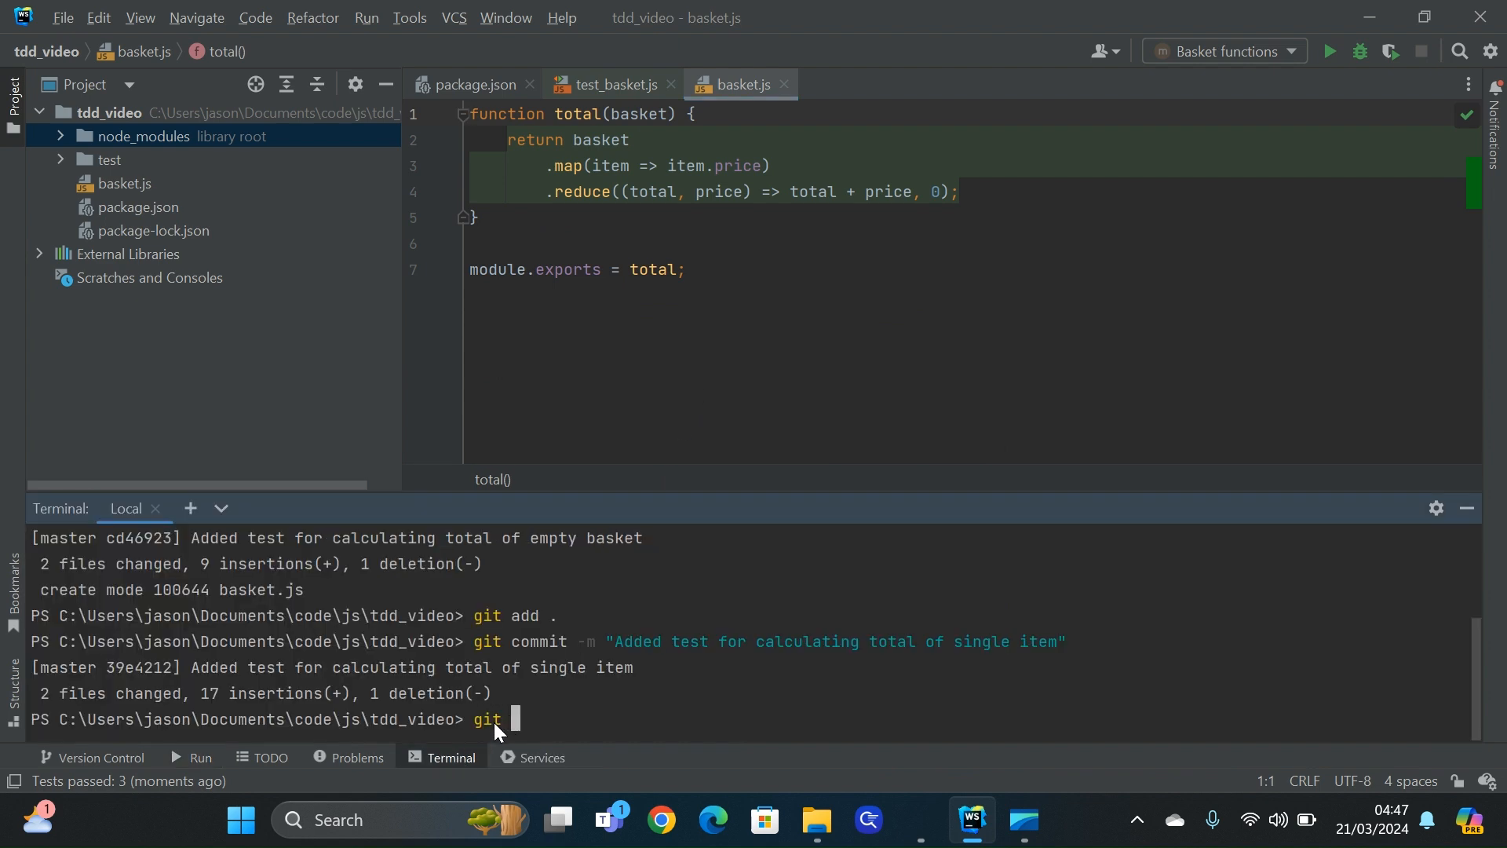
{"action": "key", "text": "Enter"}
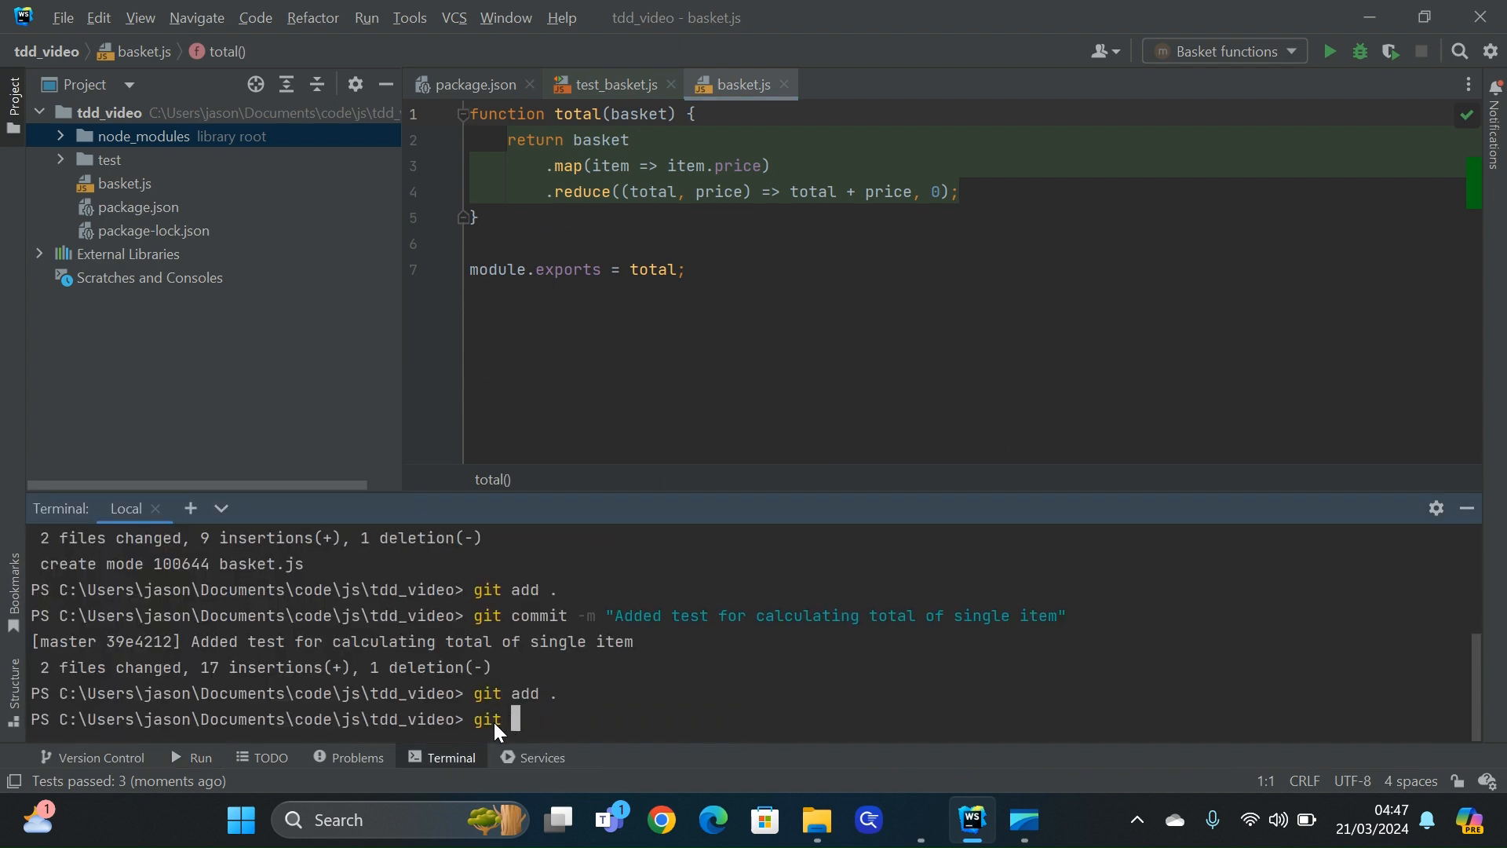
{"action": "type", "text": "commit -m \"Added test for calculating t"}
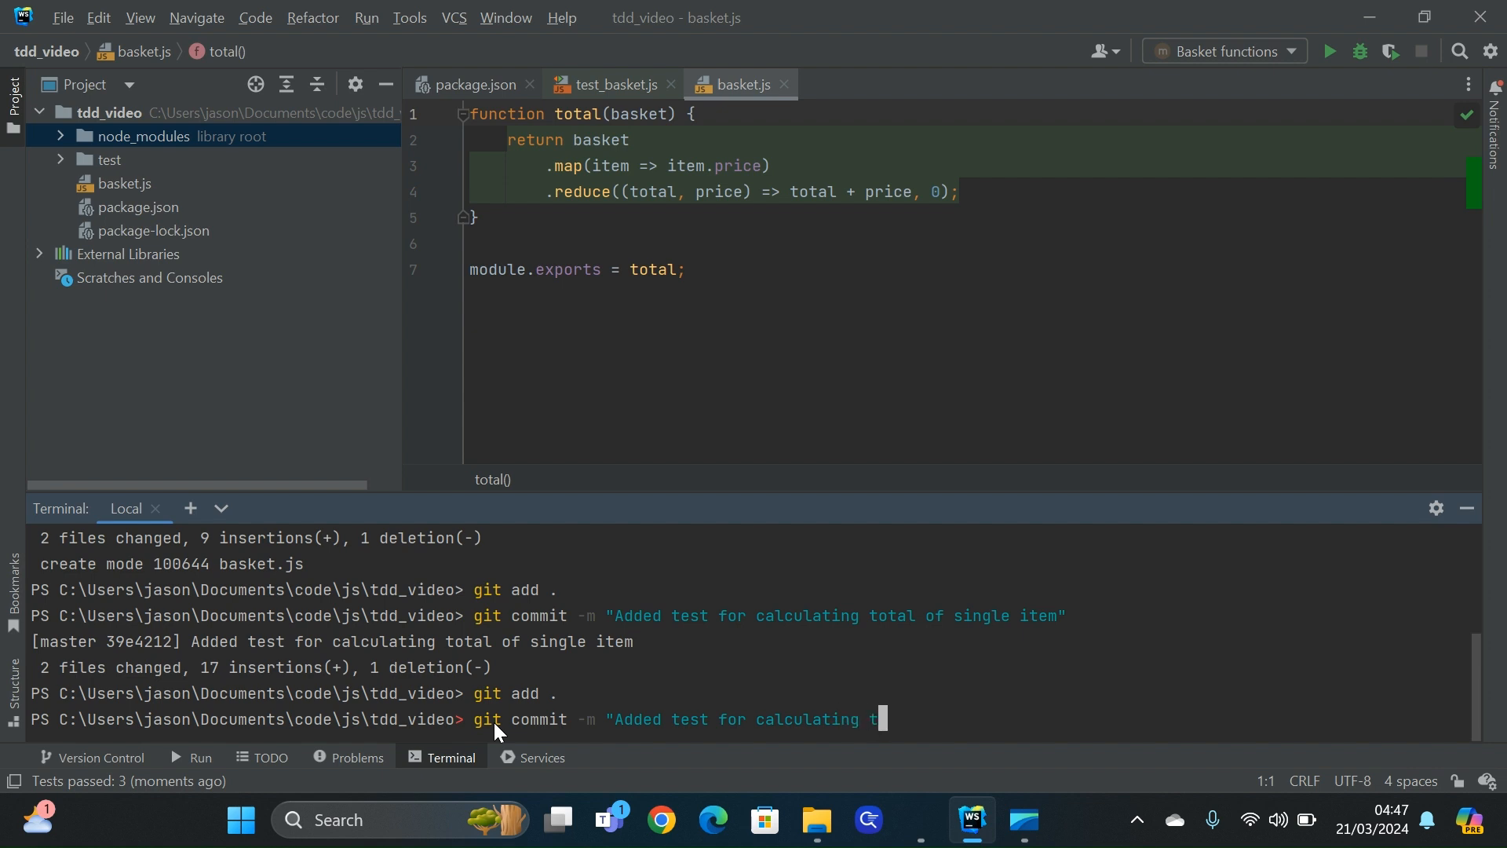
{"action": "type", "text": "otal of two items"}
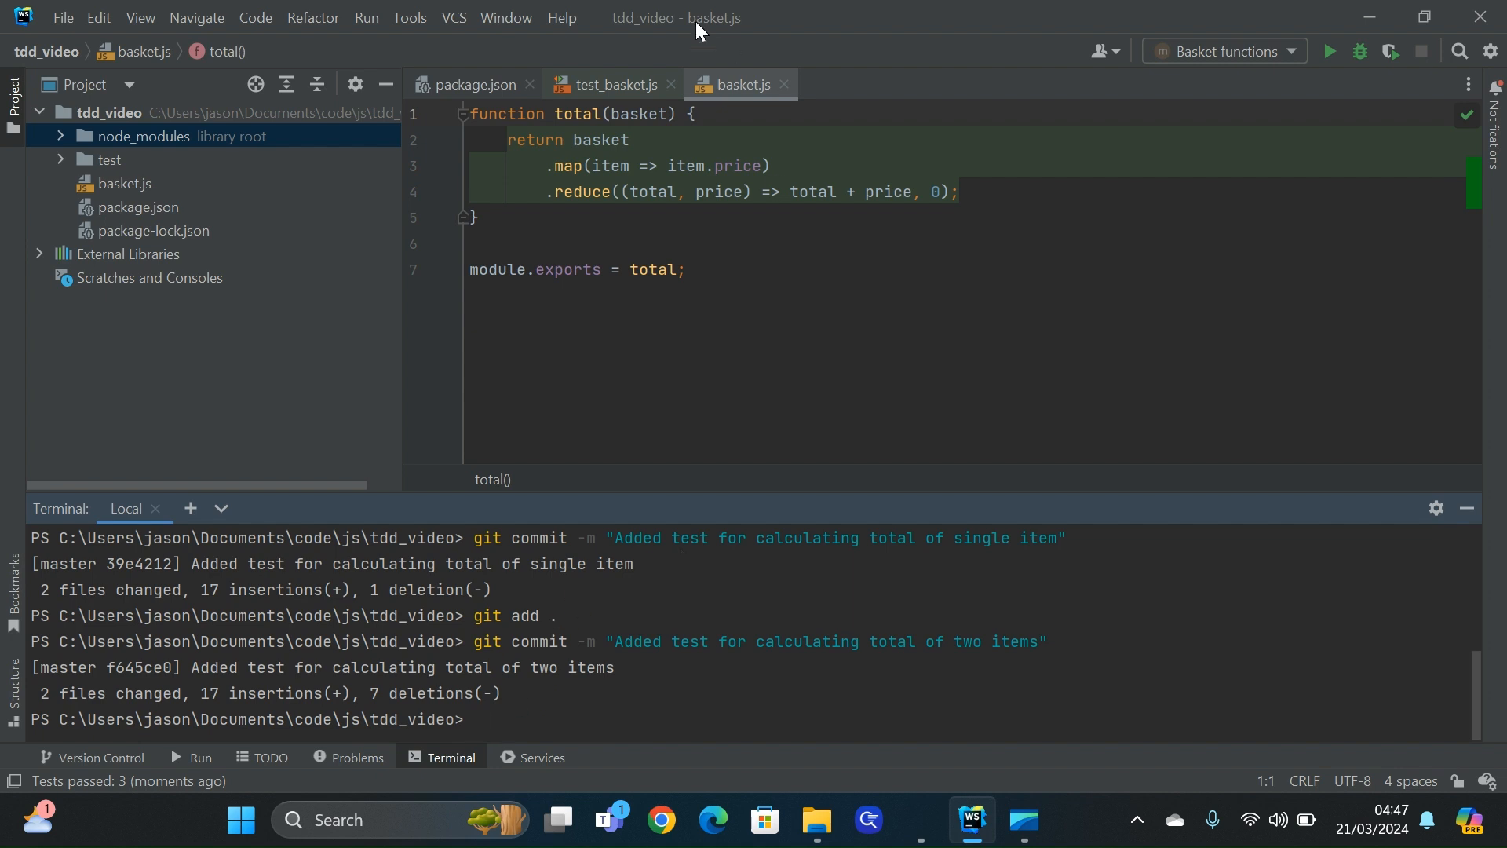
{"action": "left_click", "coordinate": [613, 85]}
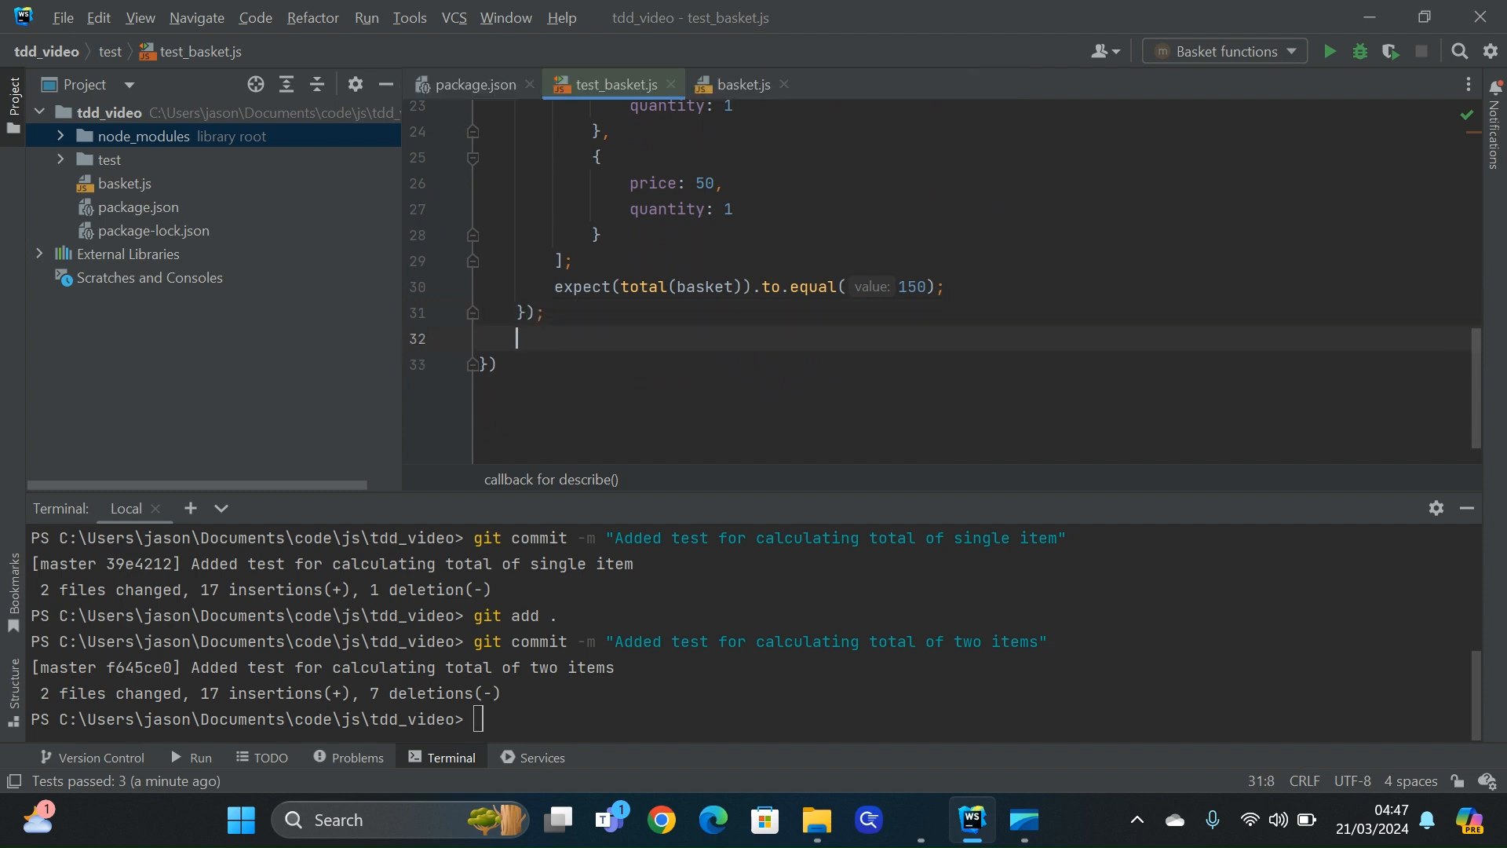
Start the test "calculates total of item of quantity two" with its arrow-function body
{"action": "type", "text": "it(\""}
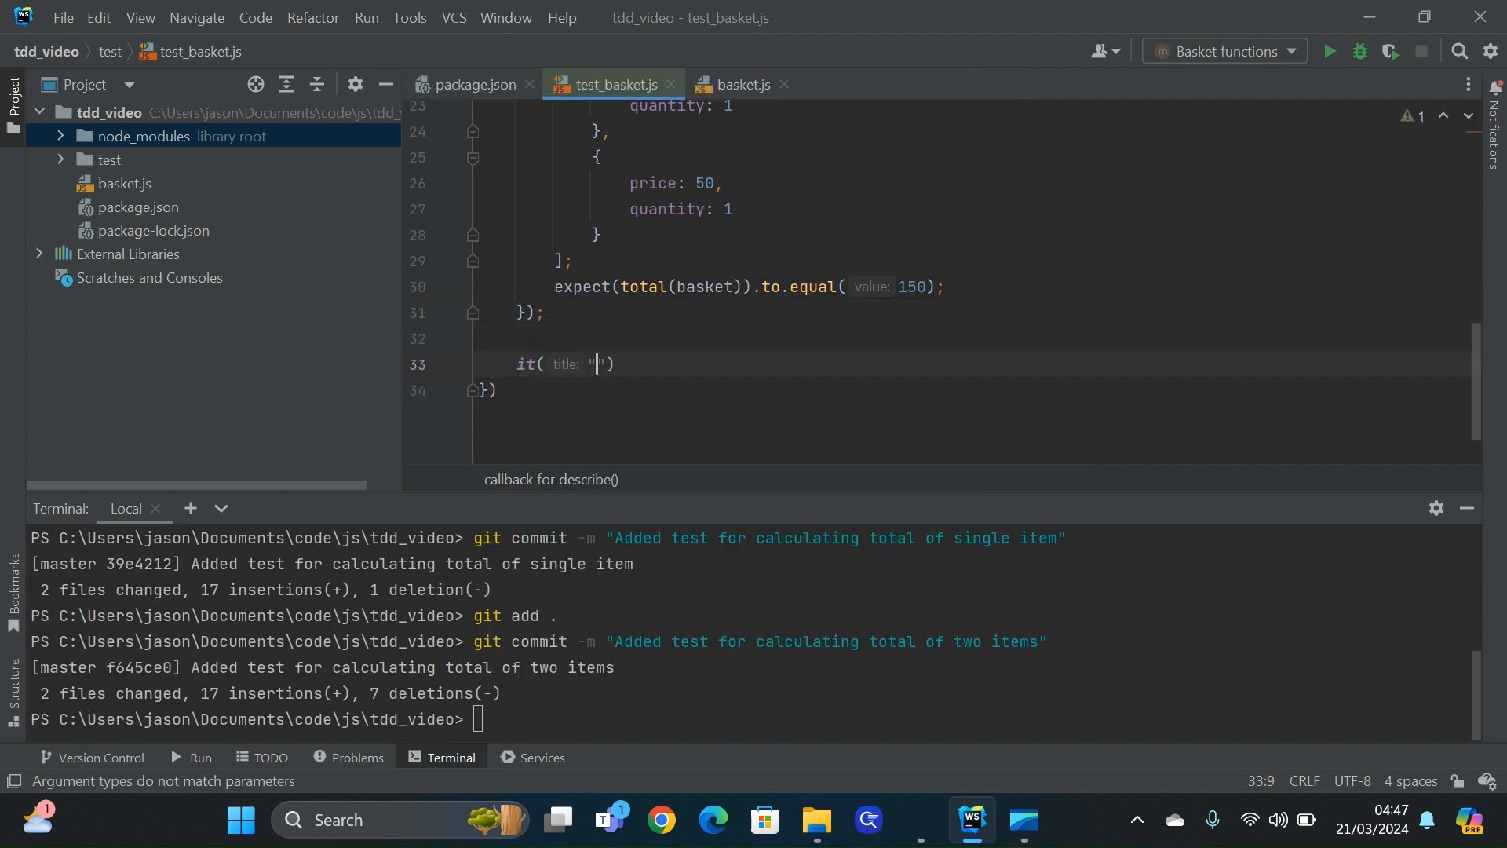
{"action": "type", "text": "calculates total of"}
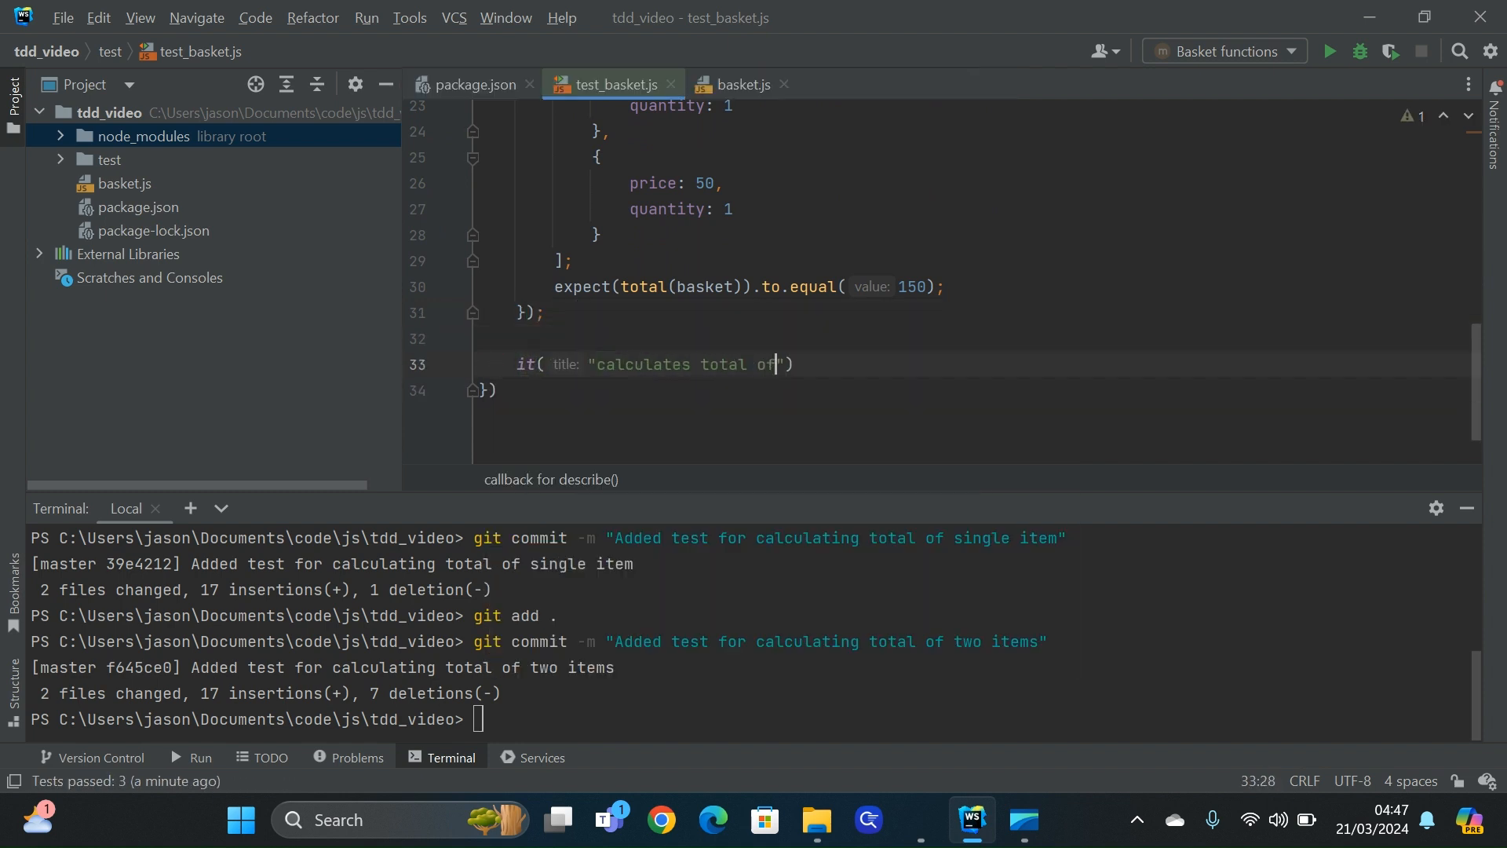
{"action": "type", "text": "item of quantity"}
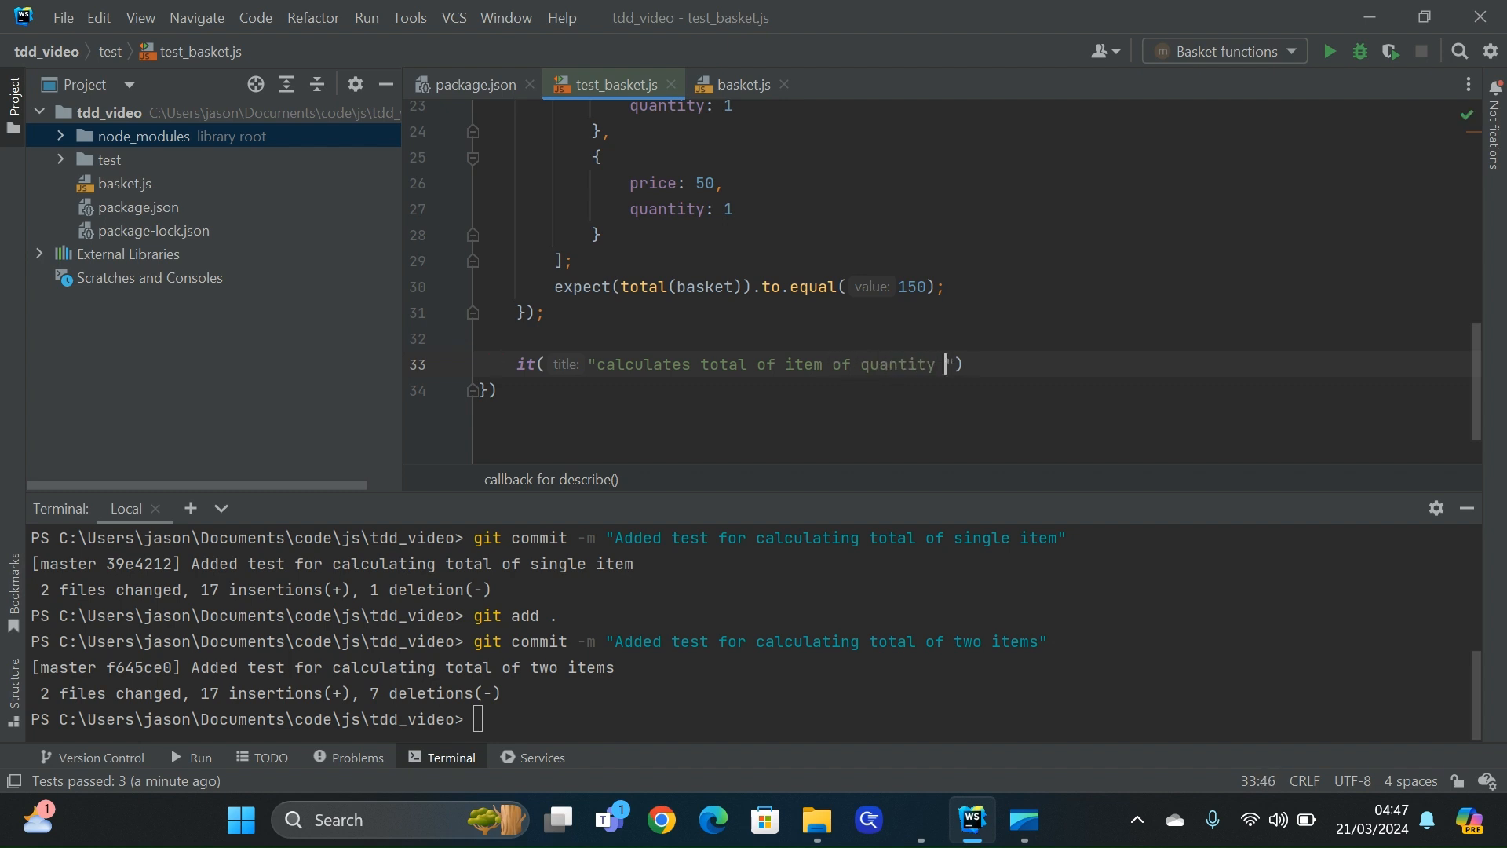
{"action": "type", "text": "two"}
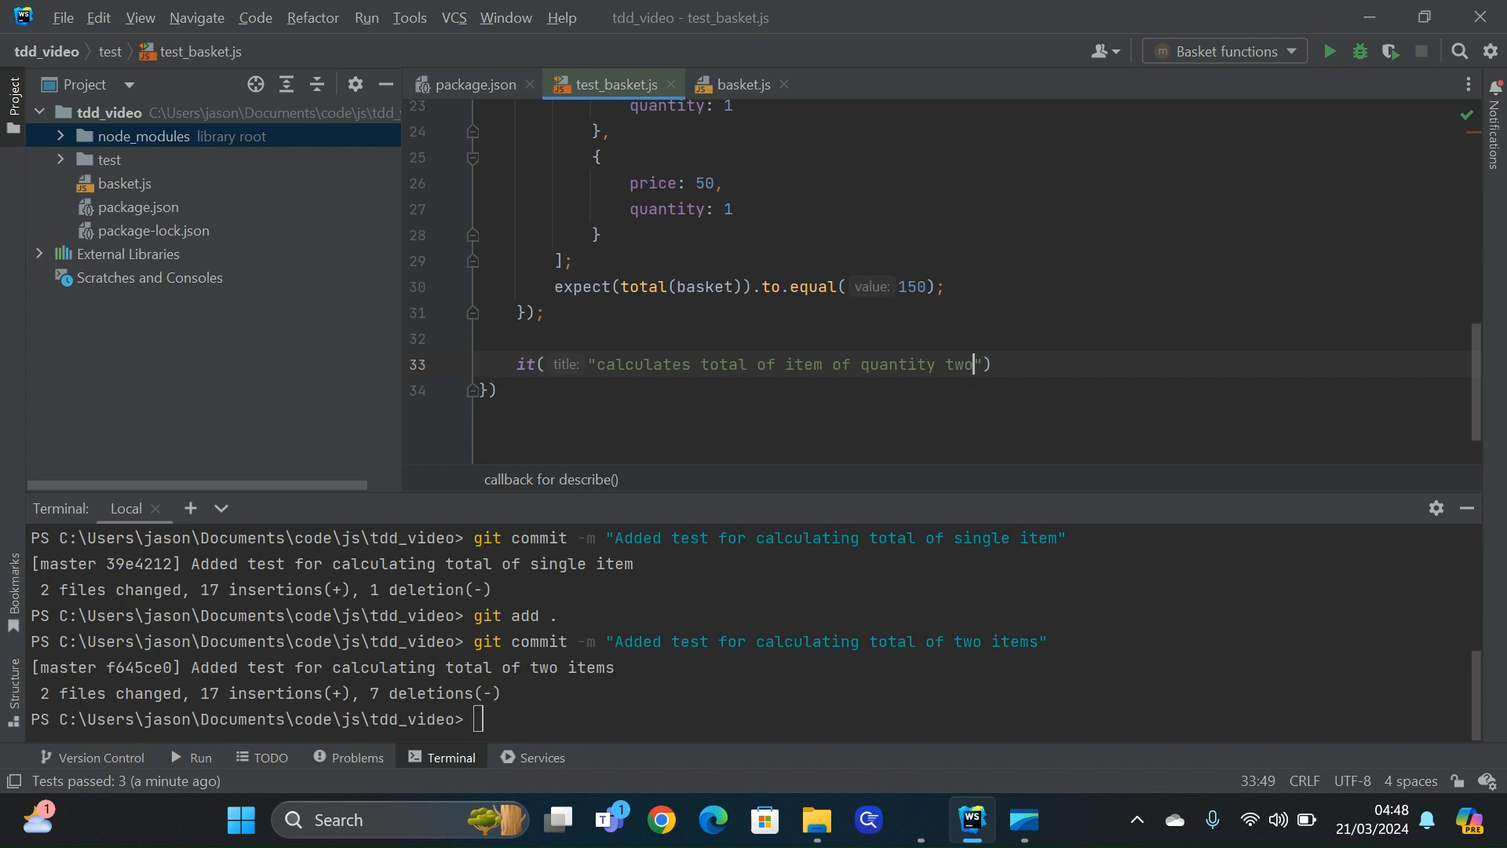
{"action": "type", "text": ", () =>"}
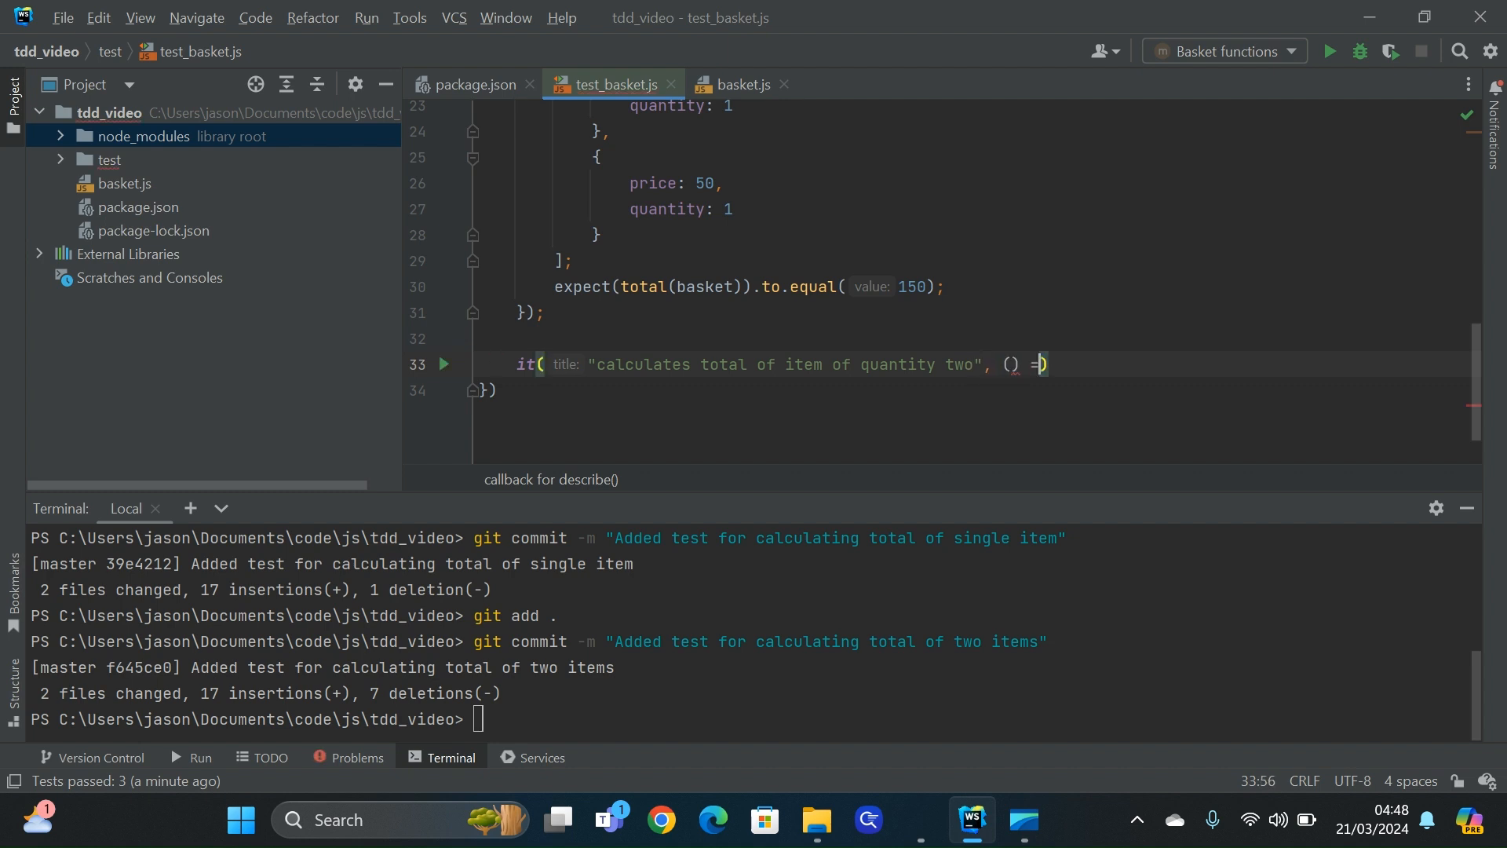
{"action": "type", "text": "expect(total"}
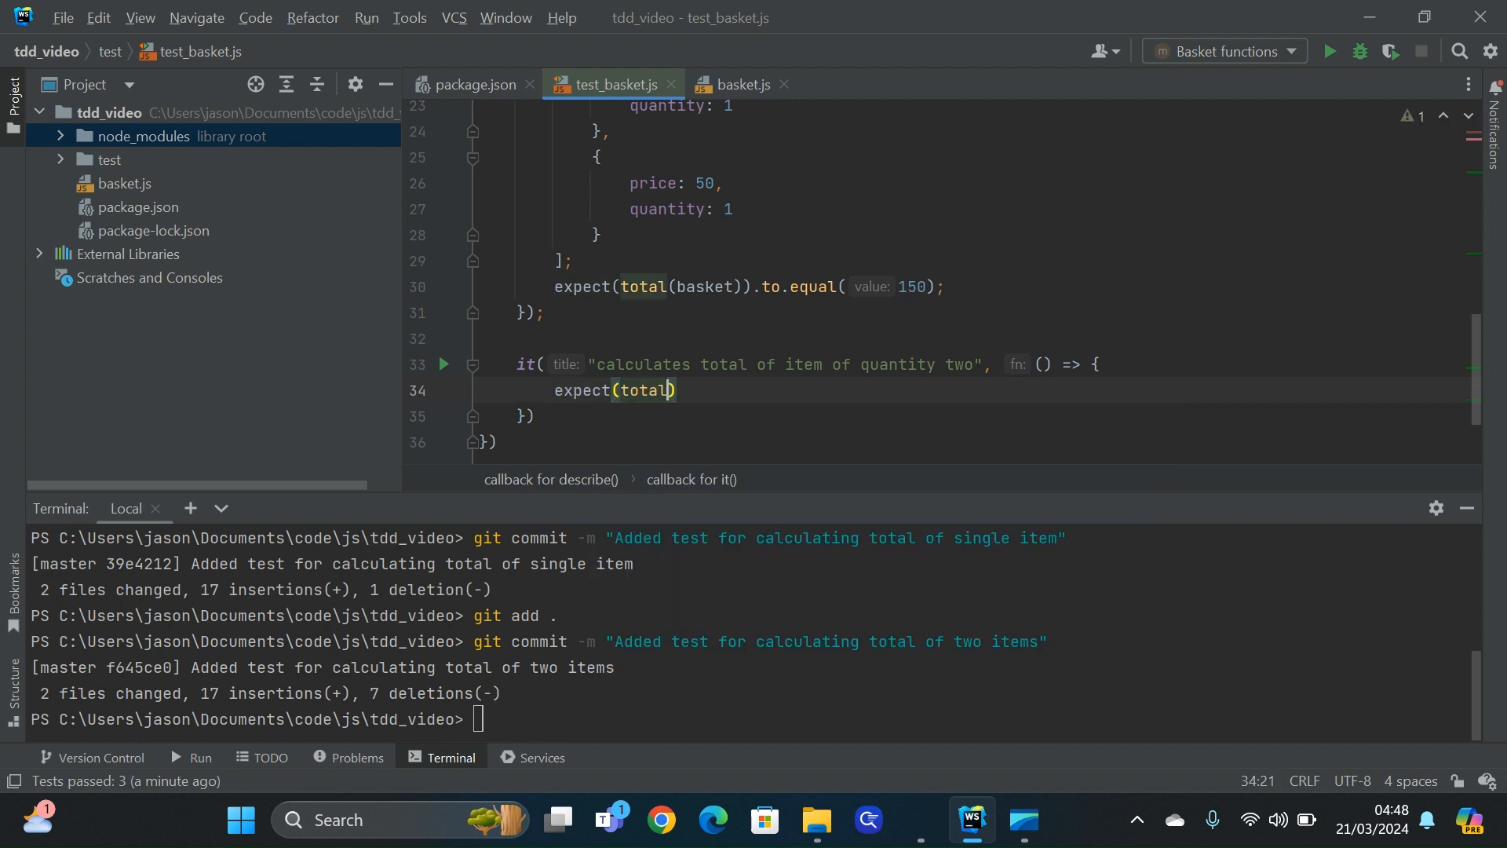
{"action": "type", "text": "basket"}
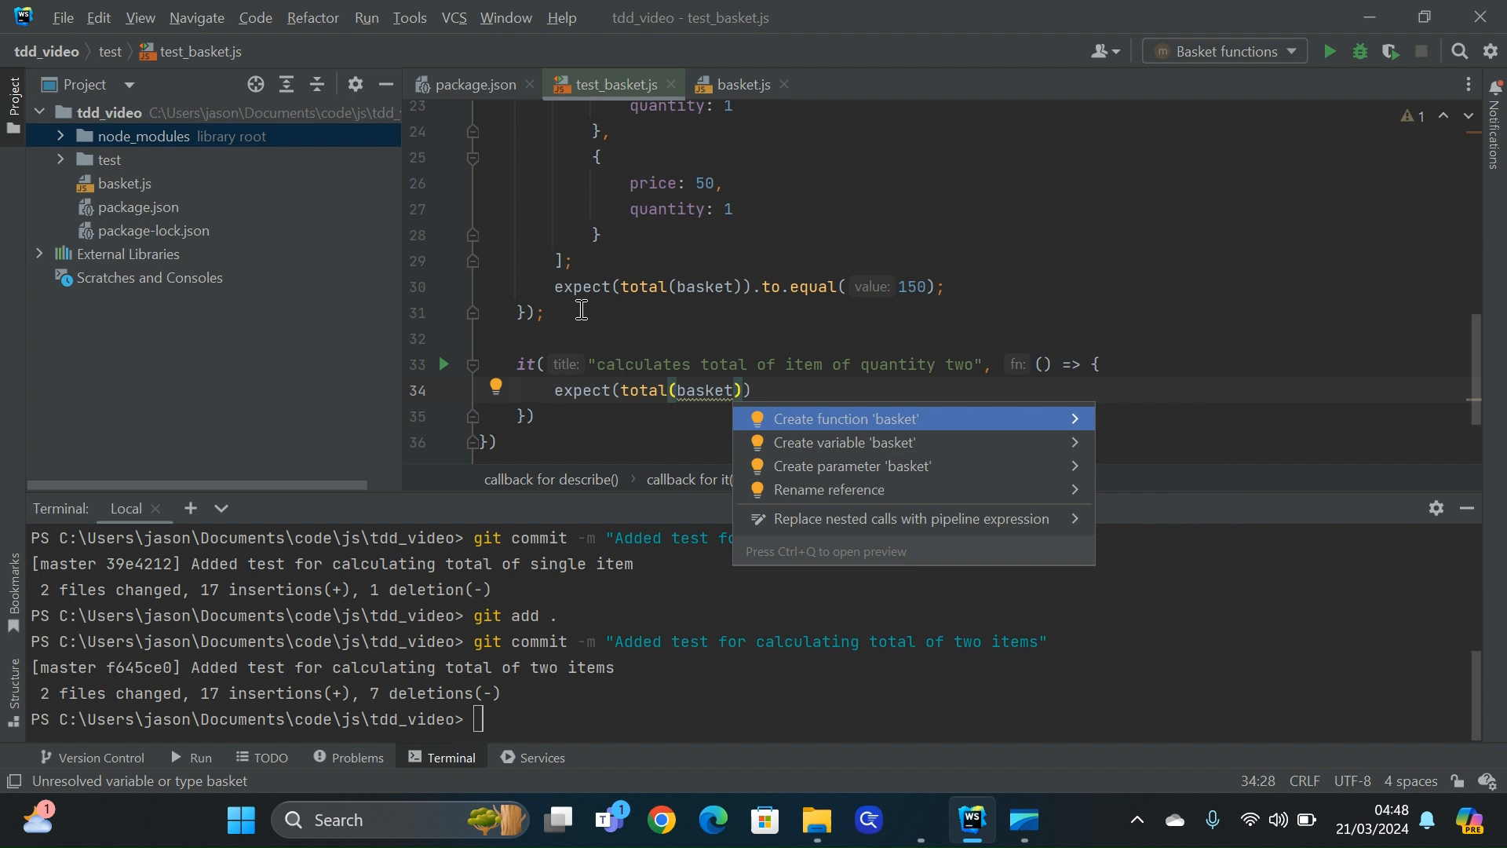
Declare basket [{price: 100, quantity: 2}] and expect total(basket) to equal 200
{"action": "left_click", "coordinate": [843, 442]}
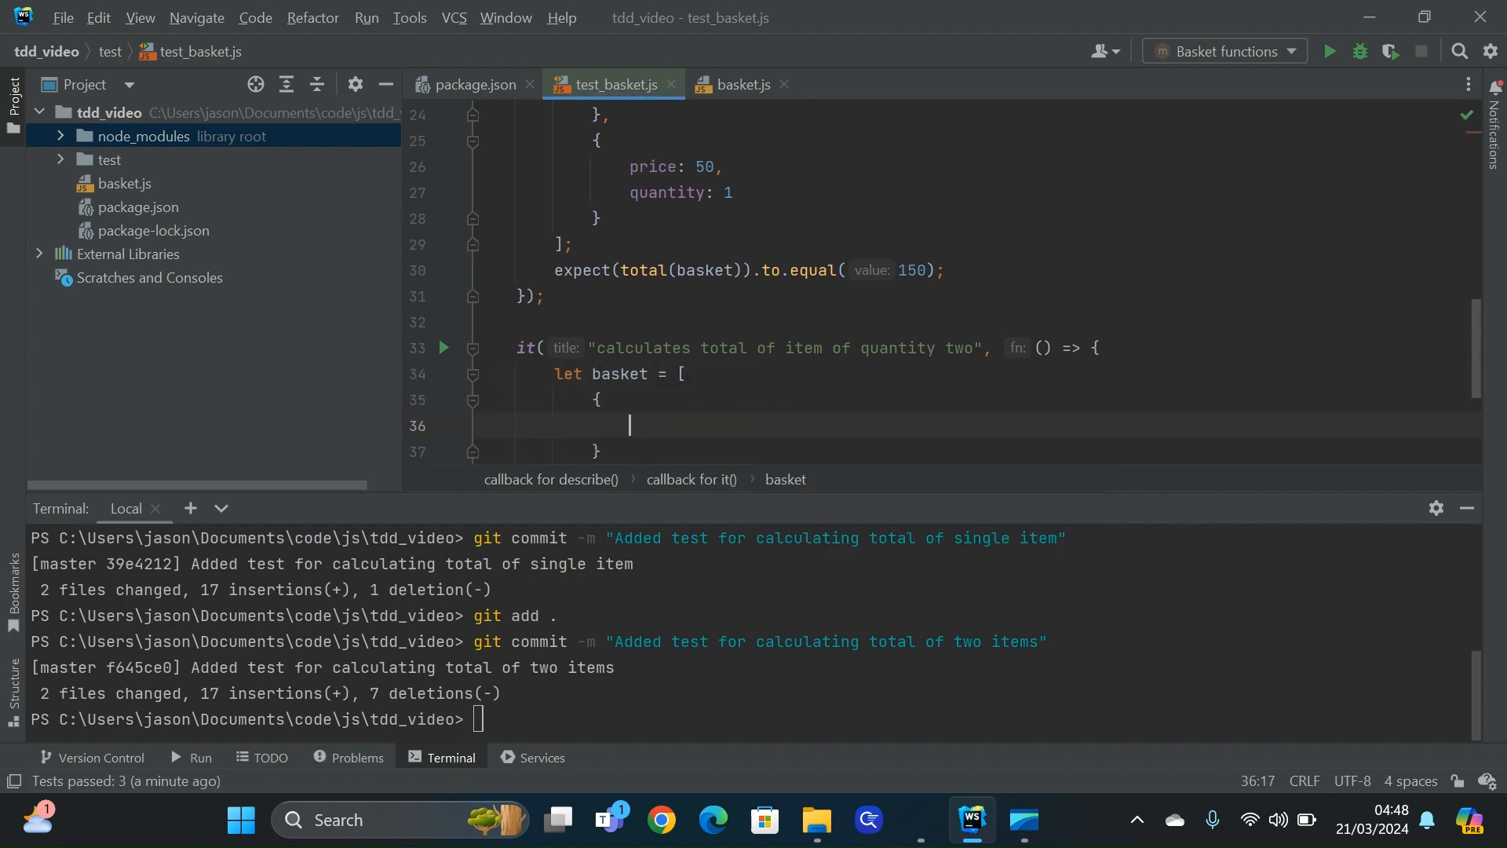
{"action": "type", "text": "price: 100,"}
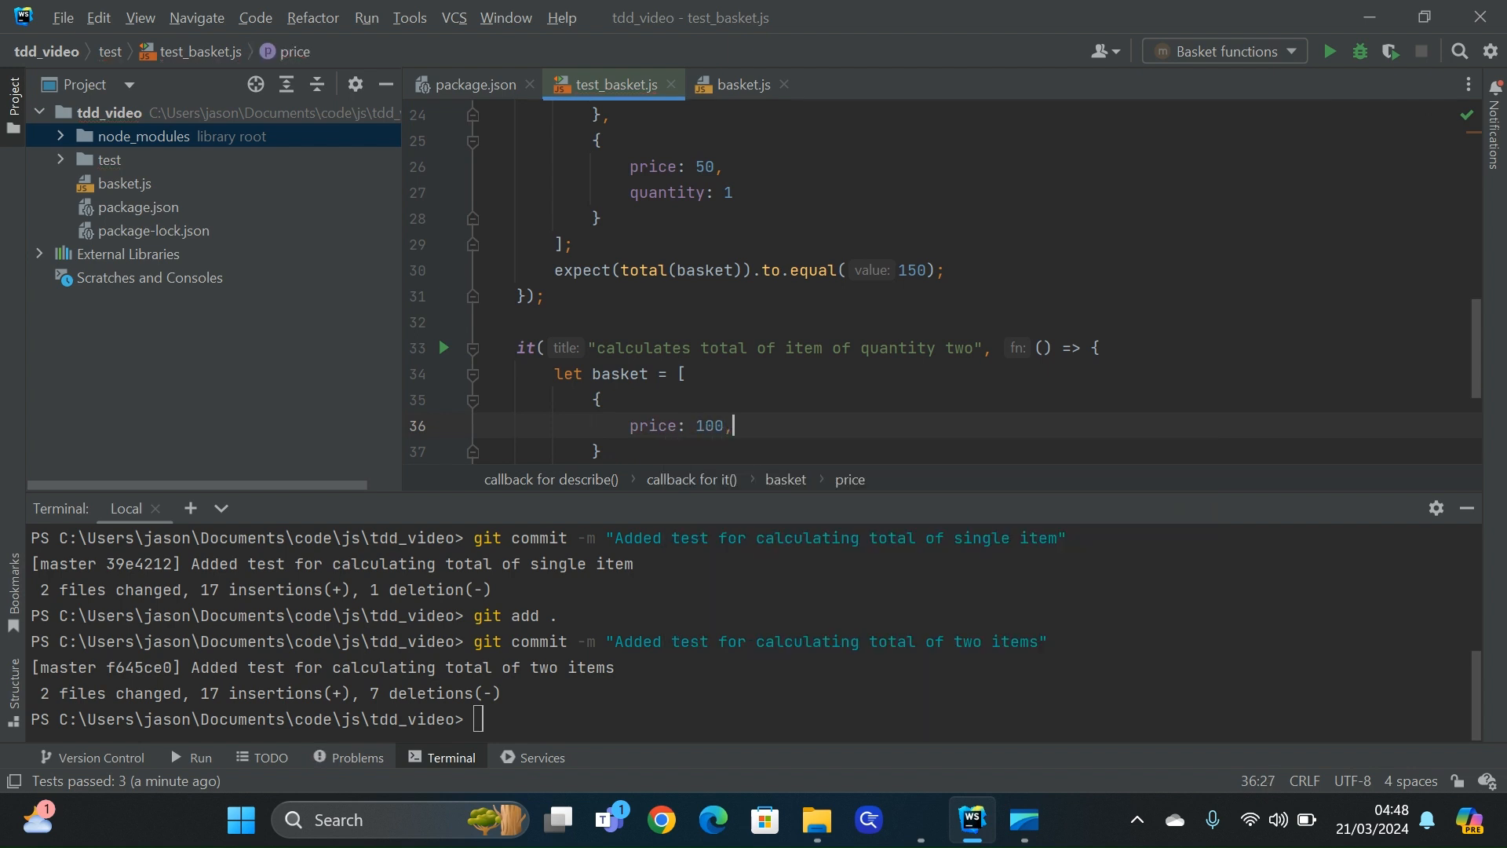
{"action": "type", "text": "quantity"}
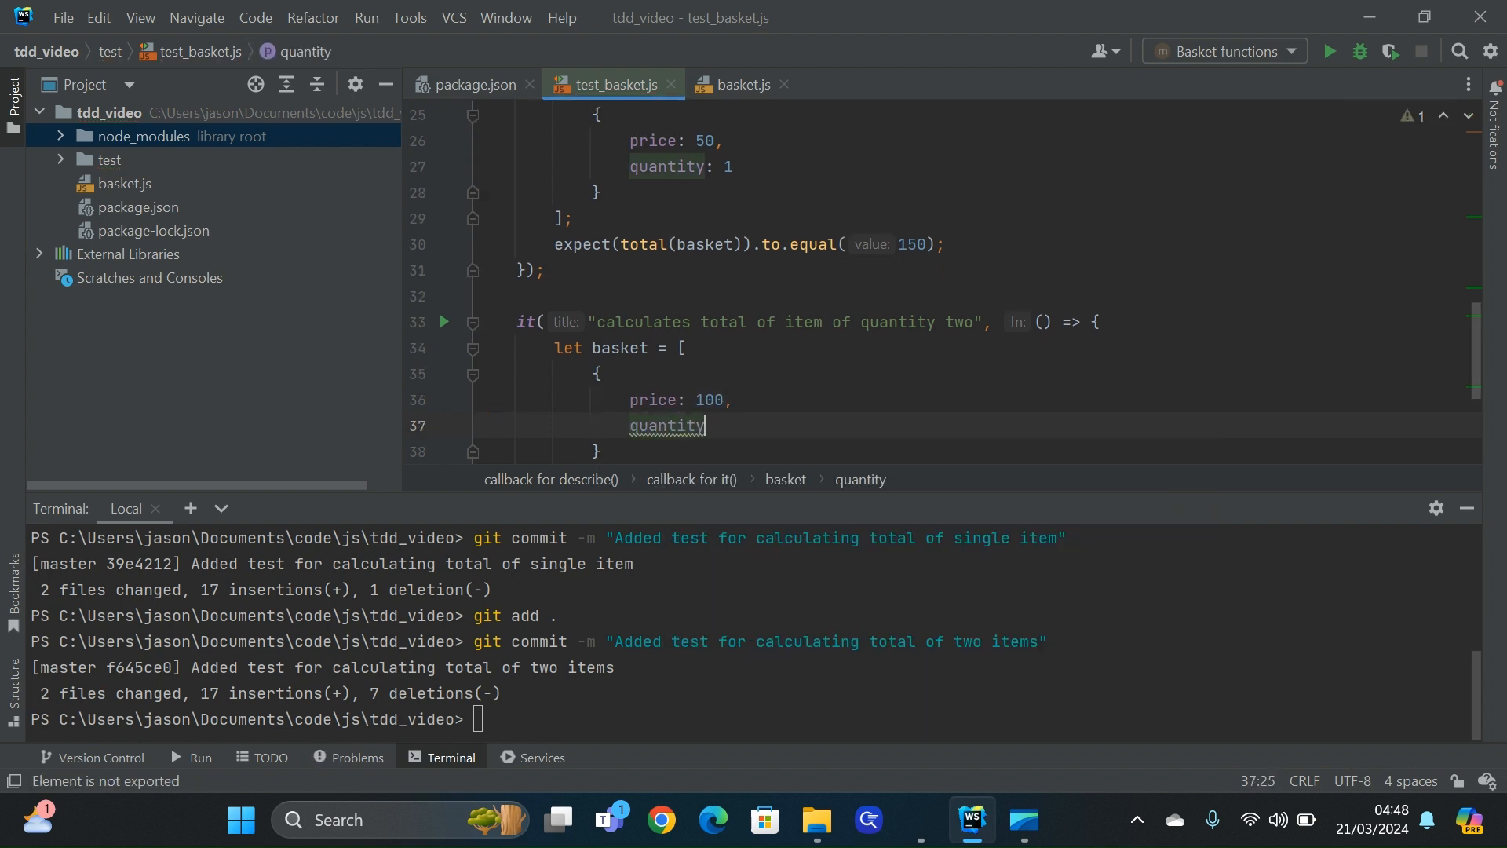
{"action": "type", "text": ": 2"}
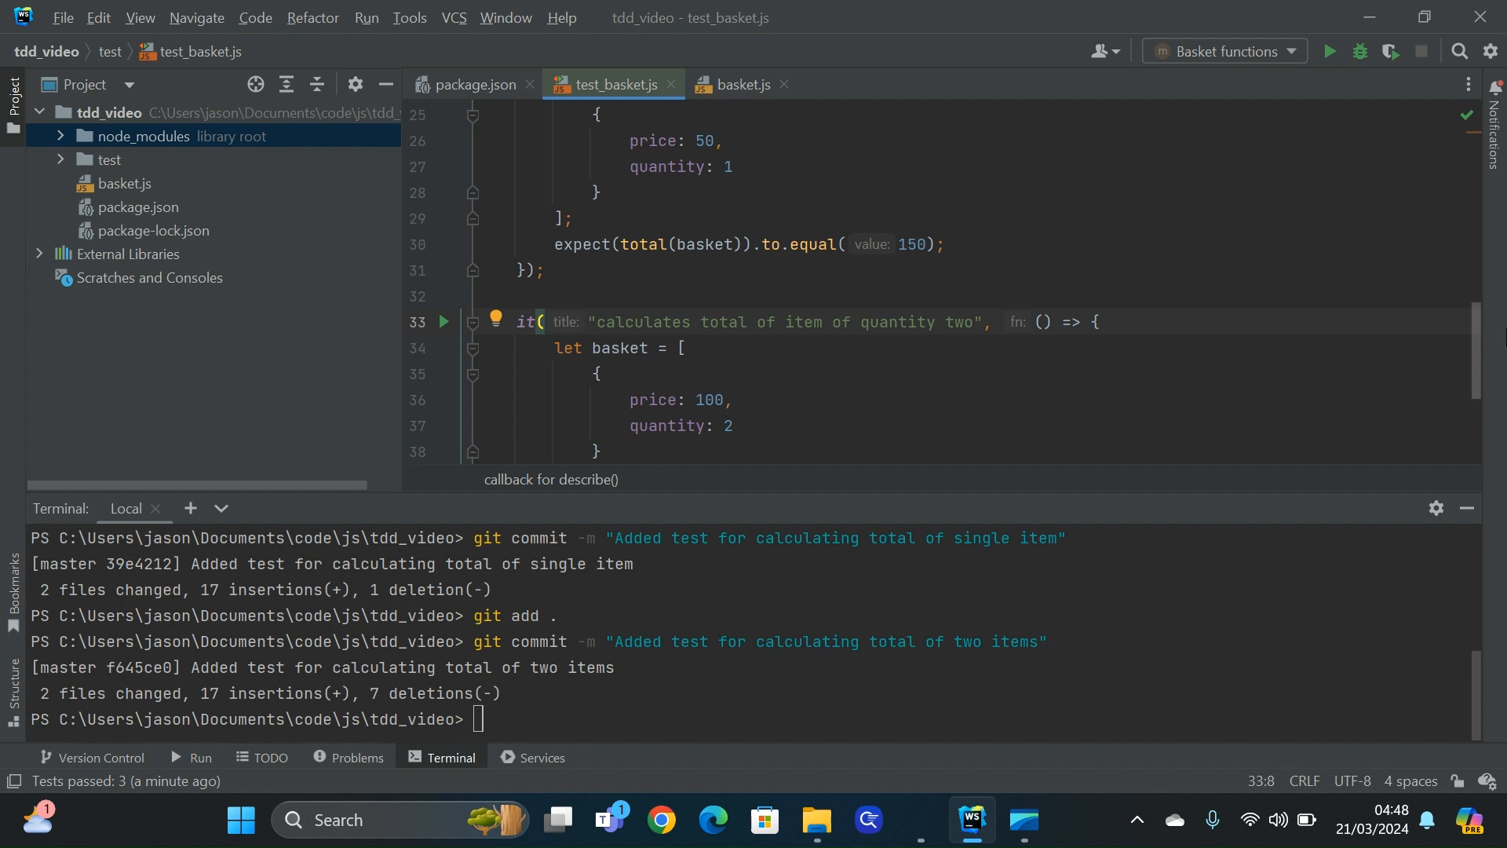
{"action": "type", "text": "expect(total(basket))"}
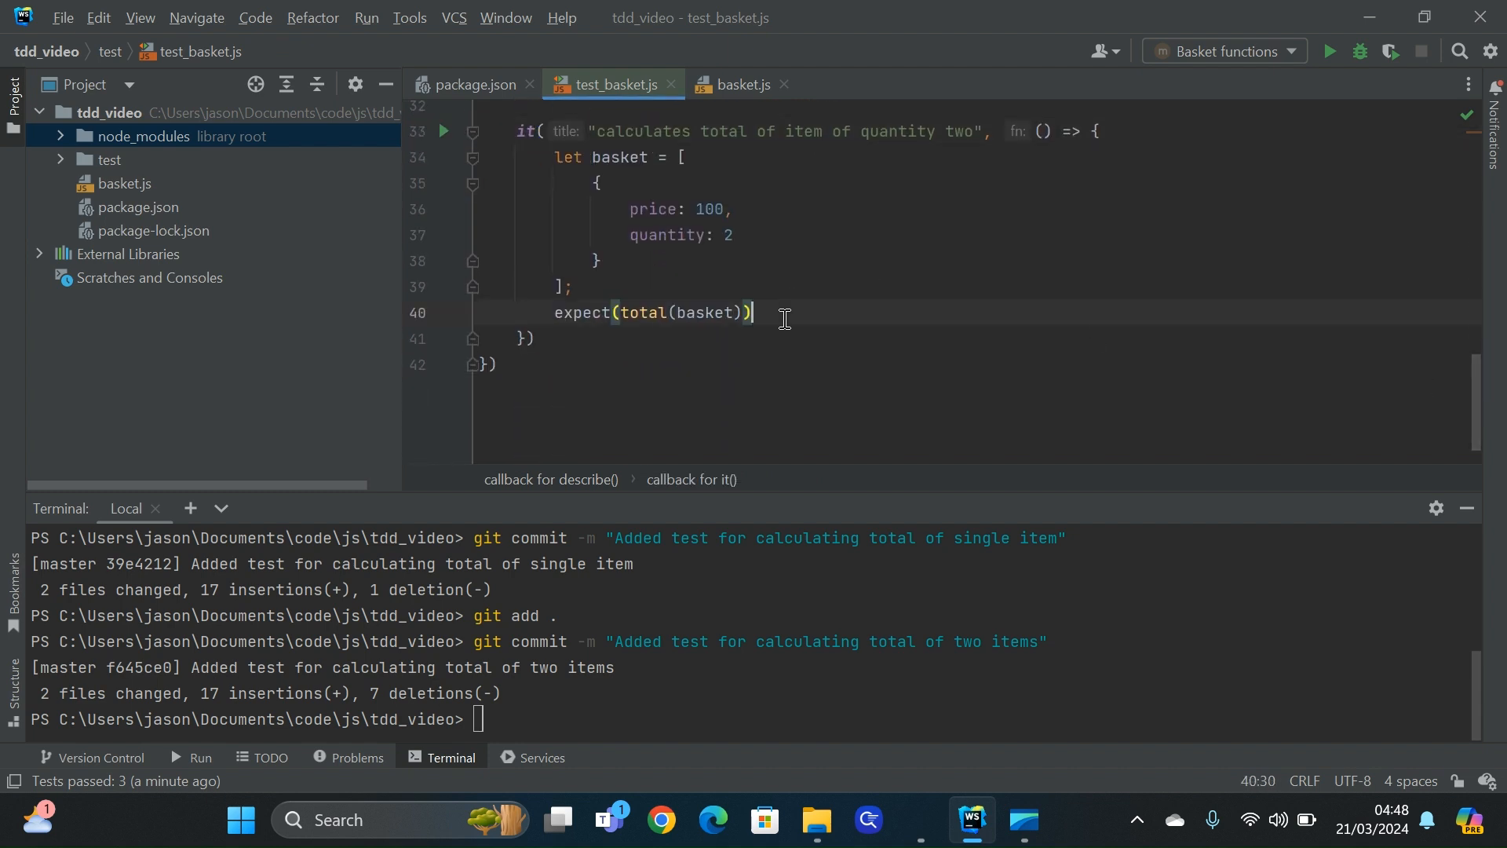
{"action": "type", "text": ".to.equal(200"}
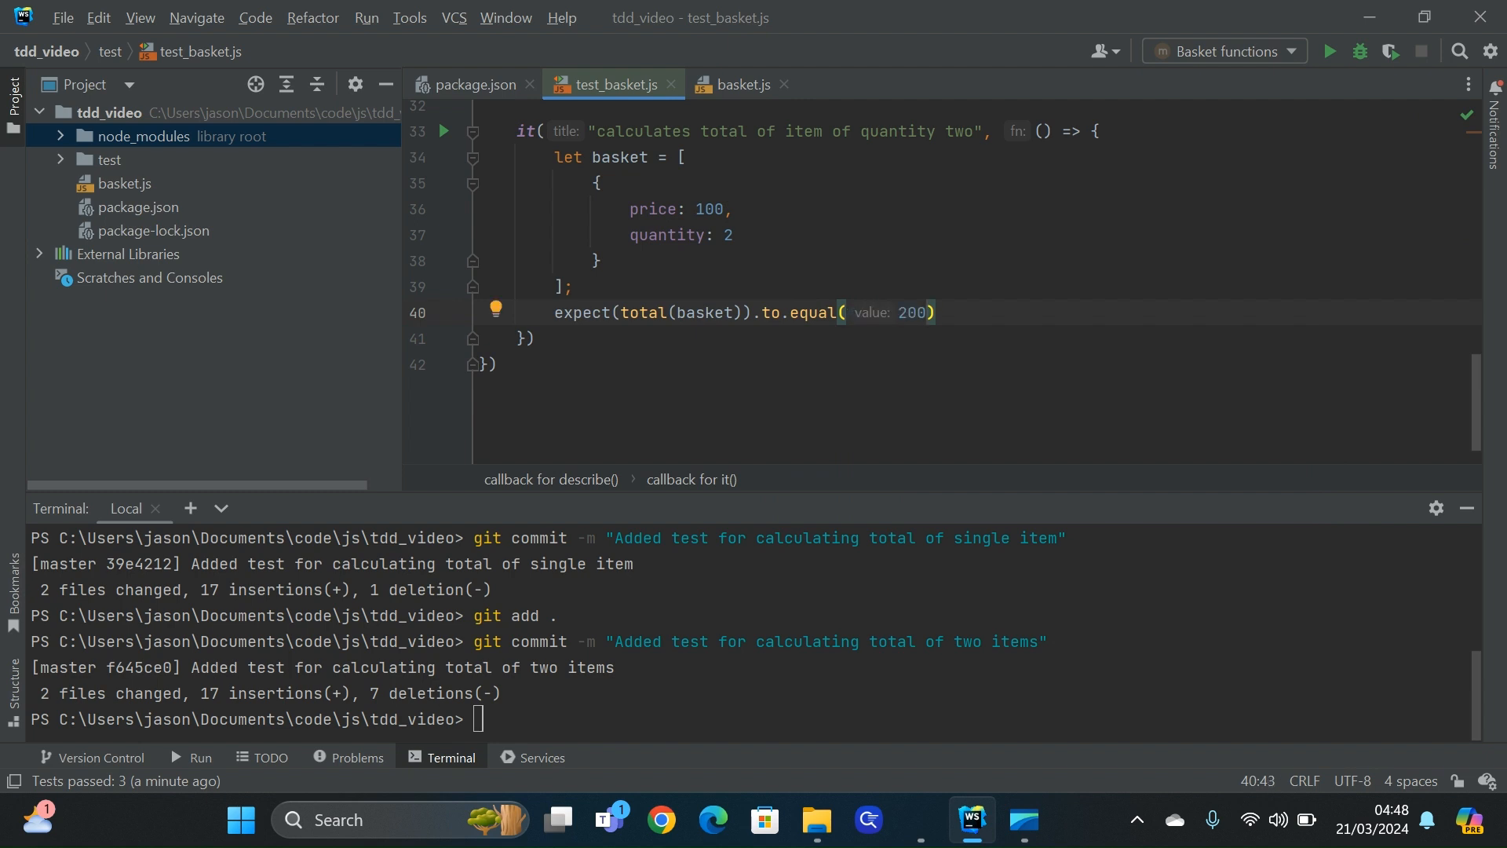
{"action": "type", "text": ";"}
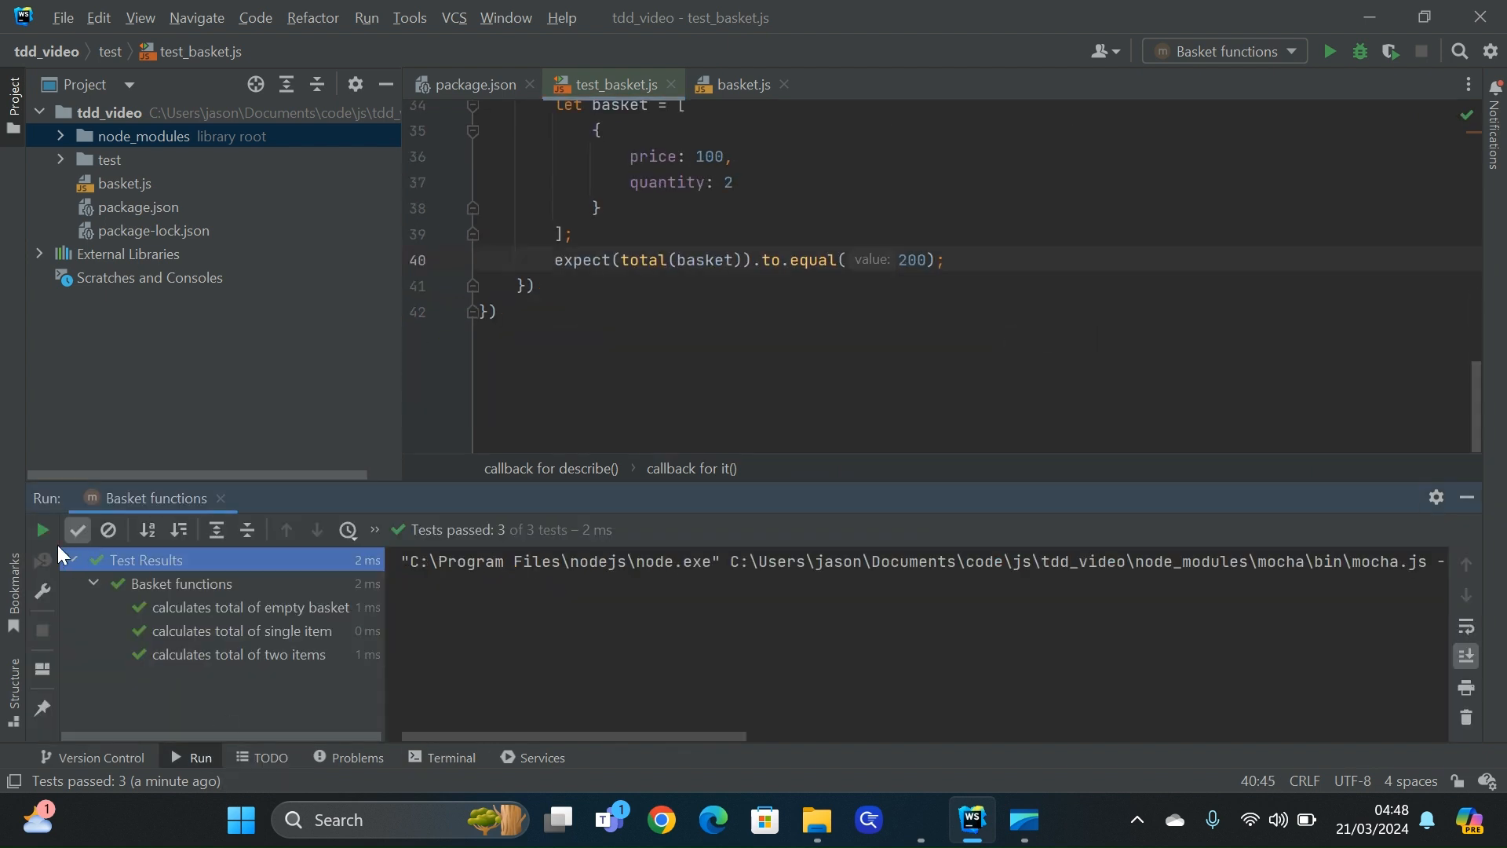
Make total map each item to price * quantity and rerun so all four tests pass
{"action": "left_click", "coordinate": [41, 531]}
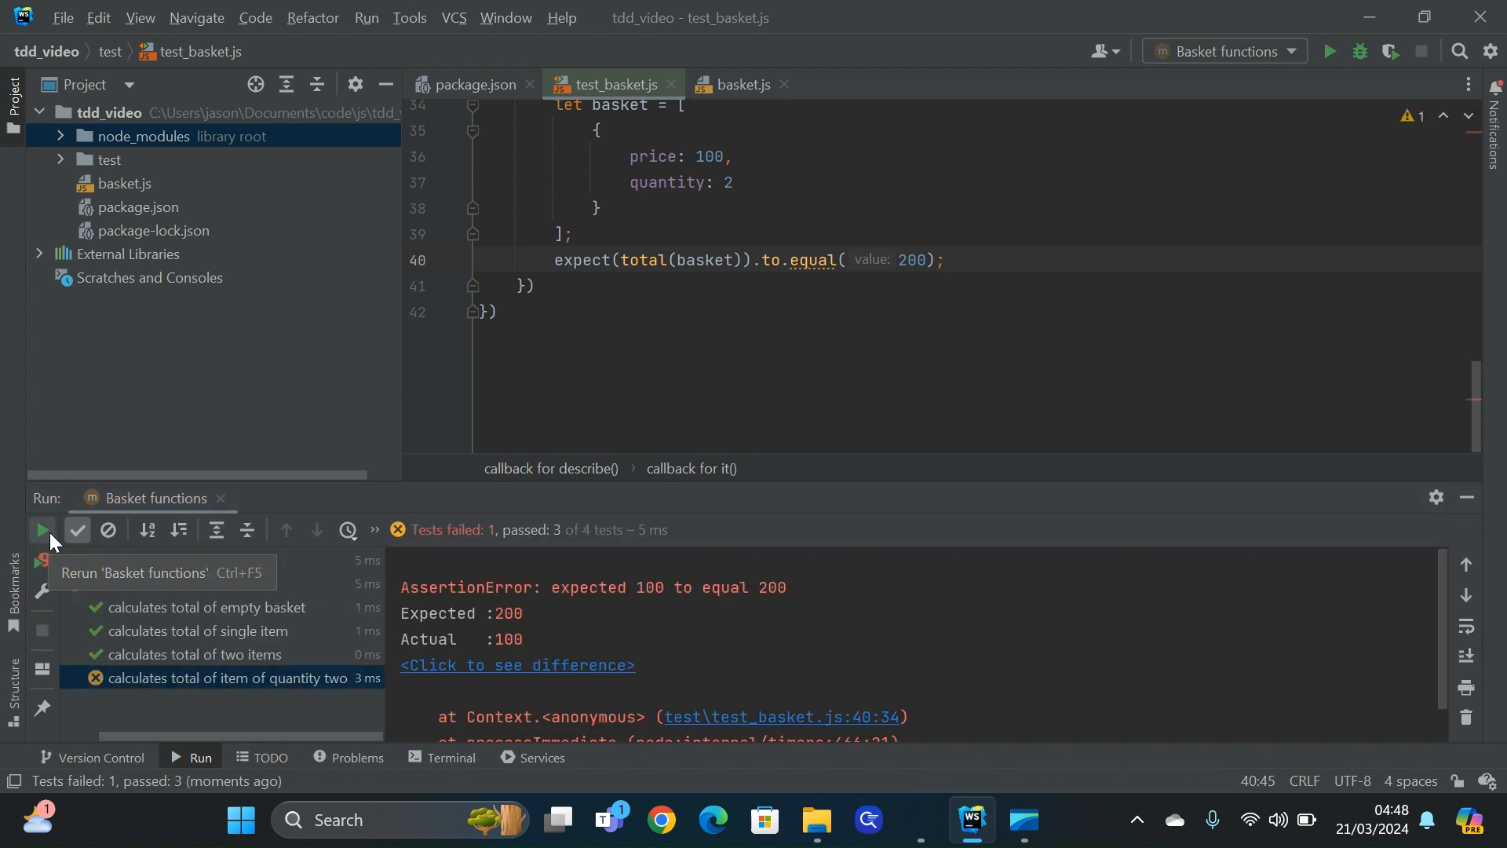
{"action": "left_click", "coordinate": [737, 84]}
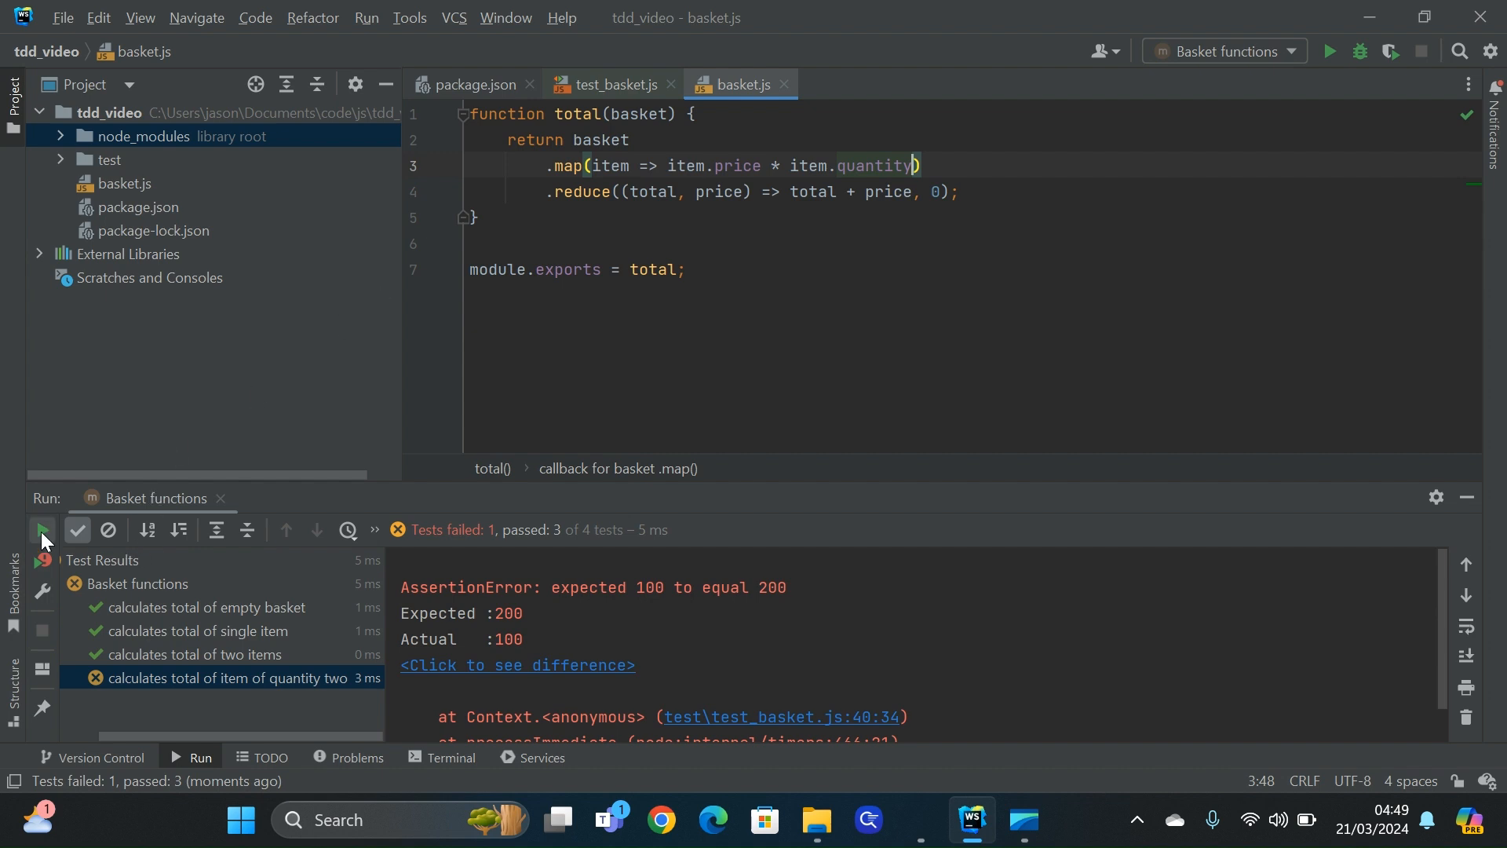
{"action": "left_click", "coordinate": [40, 530]}
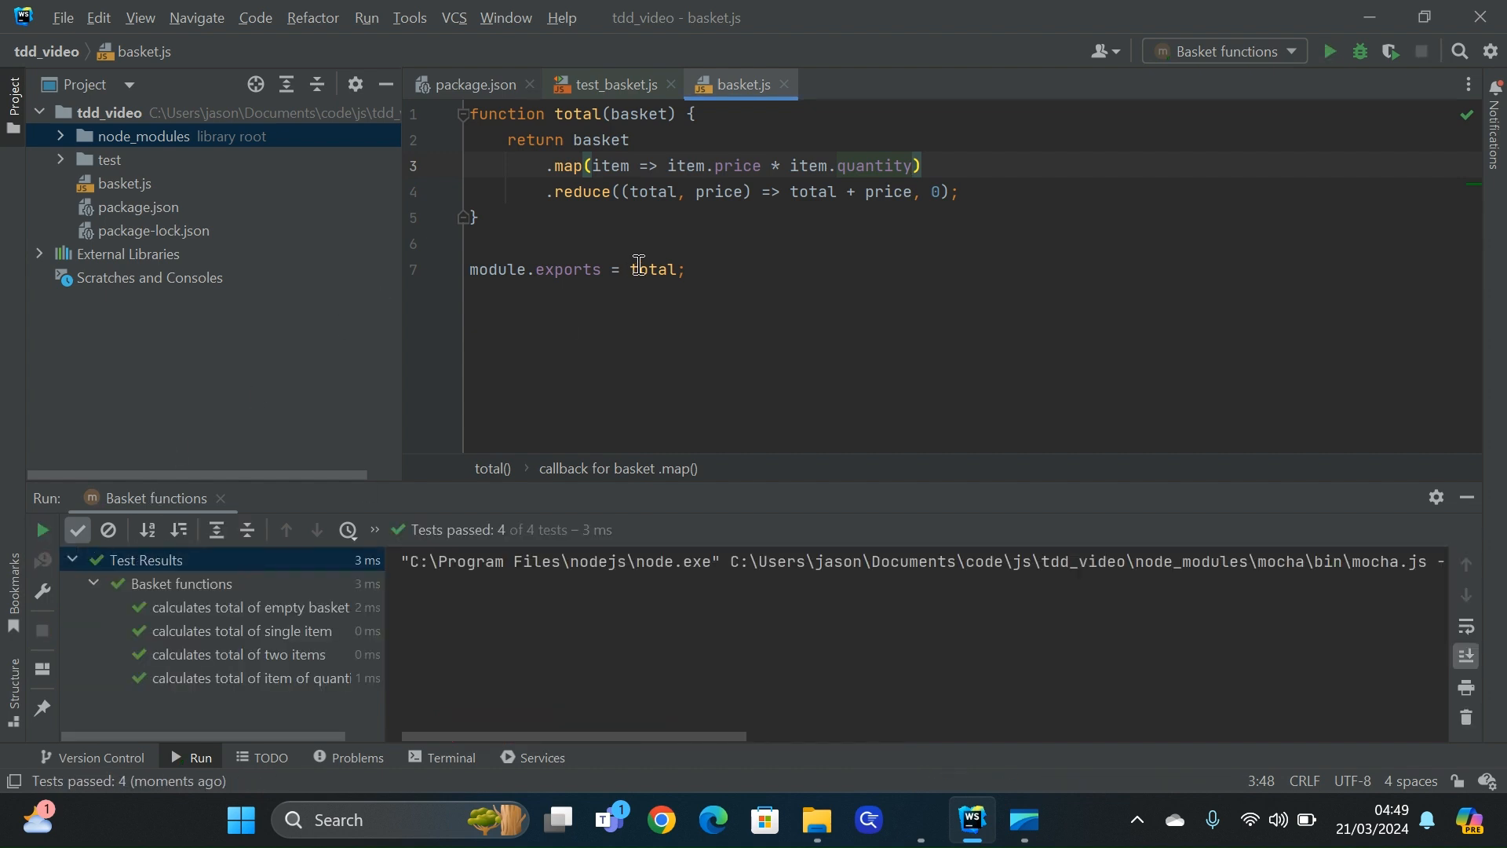
{"action": "double_click", "coordinate": [684, 166]}
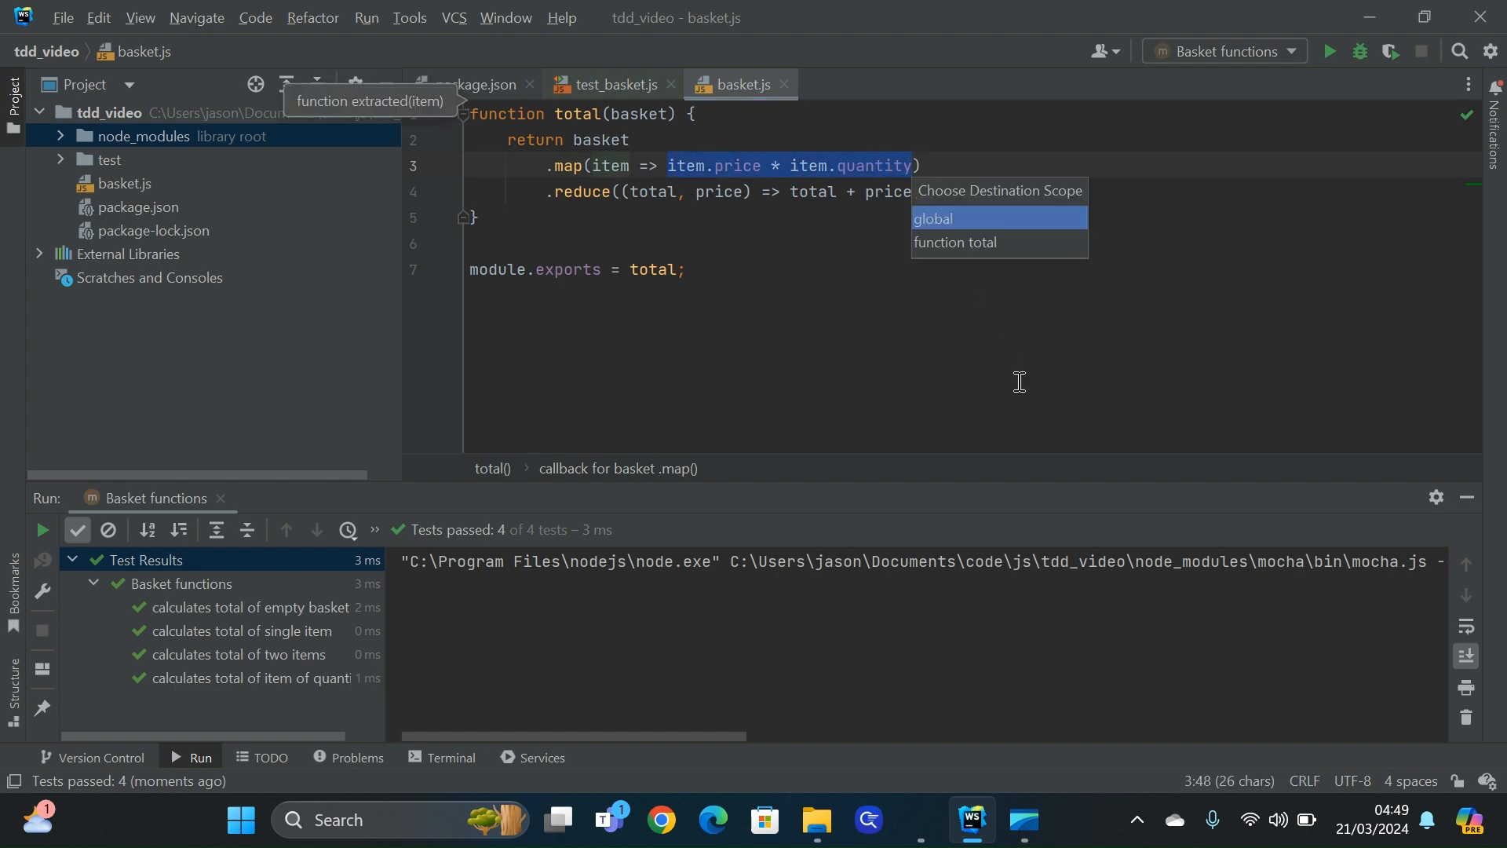
Extract price * quantity into a global subtotal function and stage the changes with git add
{"action": "left_click", "coordinate": [931, 218]}
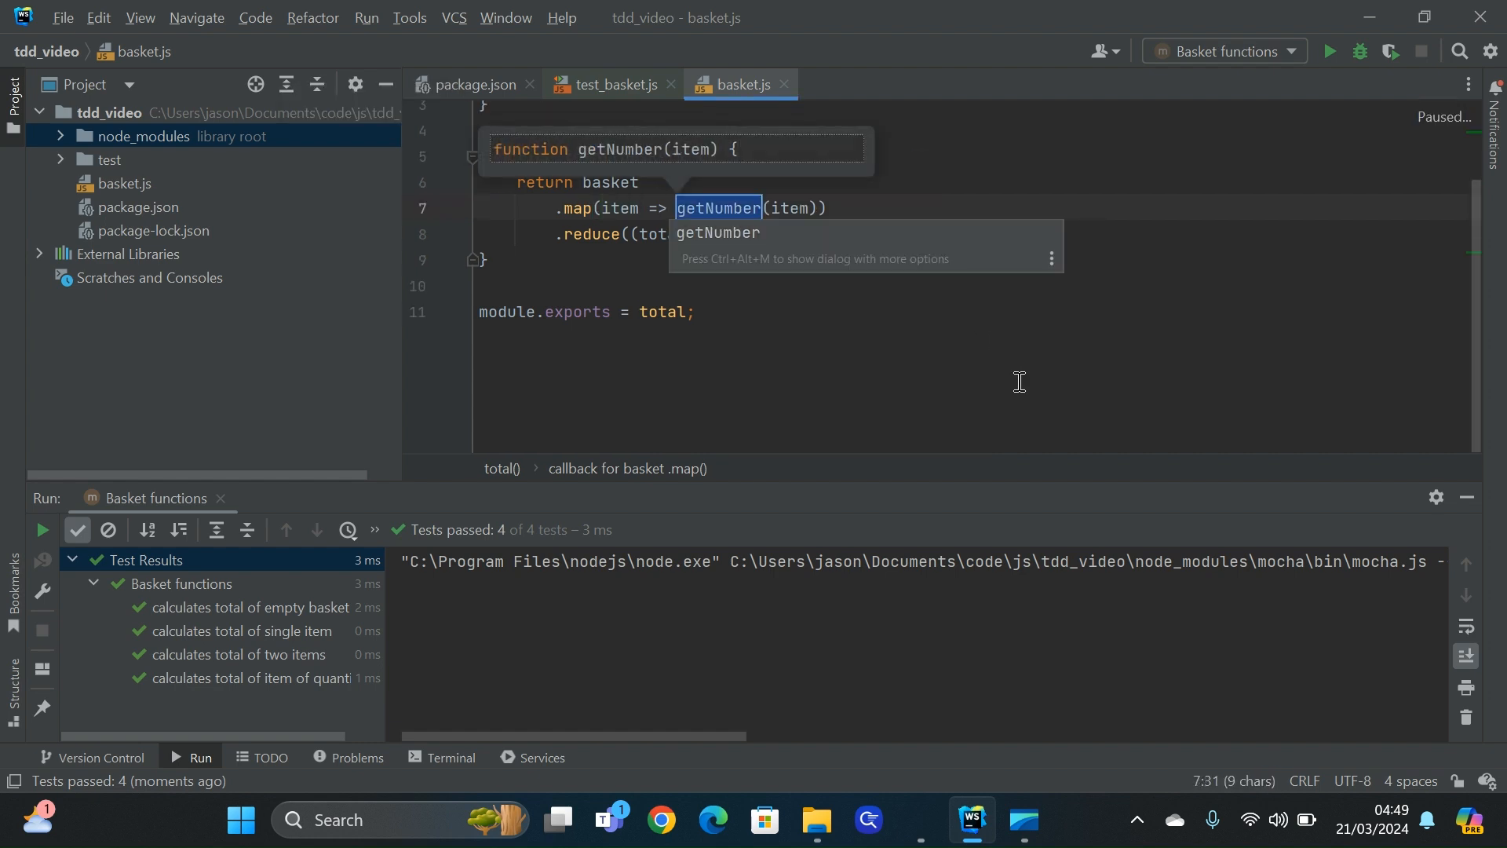
{"action": "type", "text": "subtotal"}
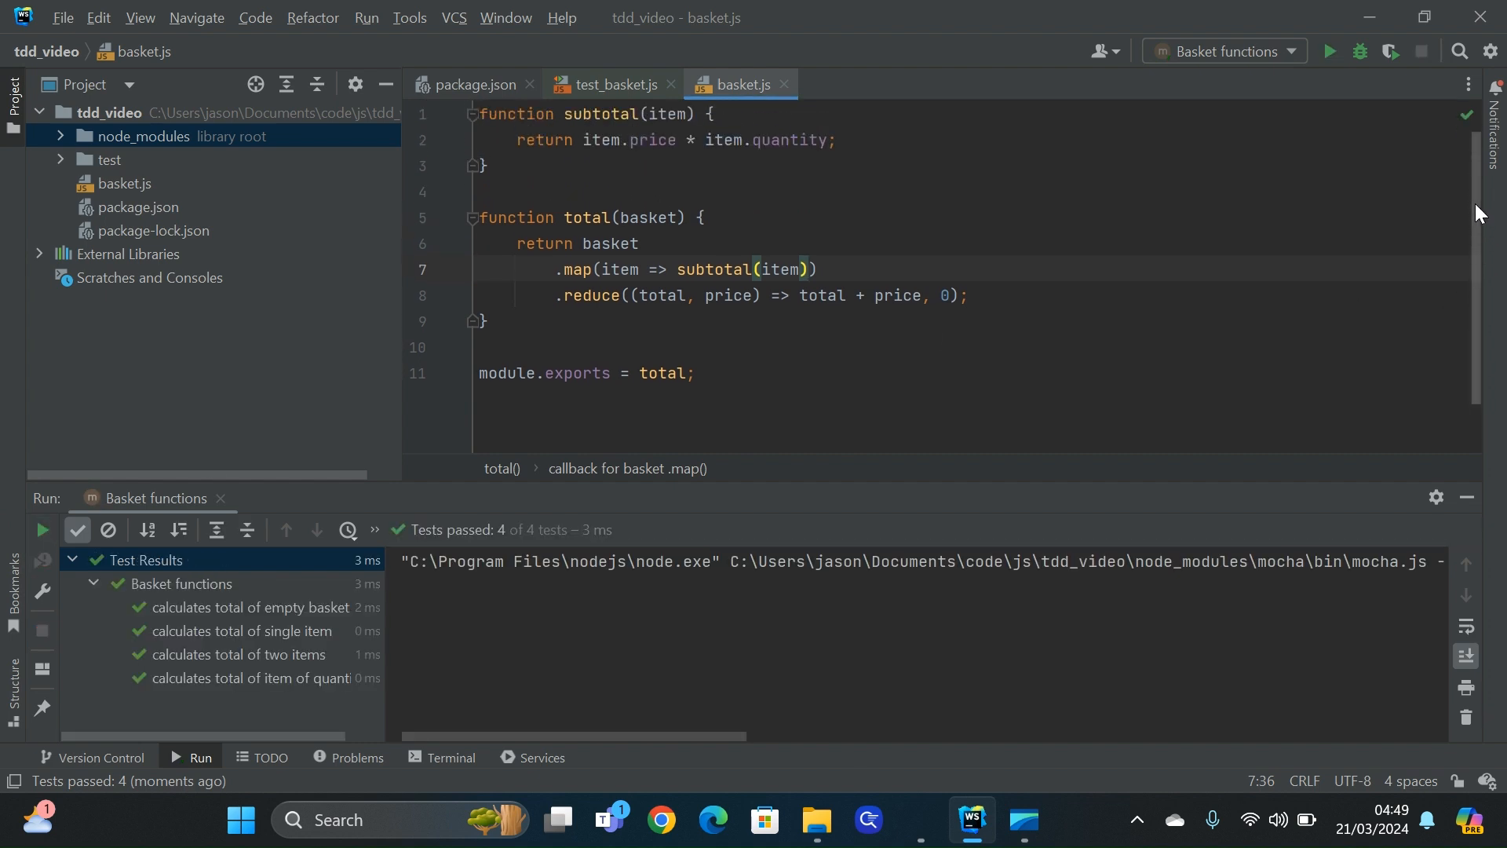
{"action": "scroll", "scroll_direction": "down", "scroll_amount": 3}
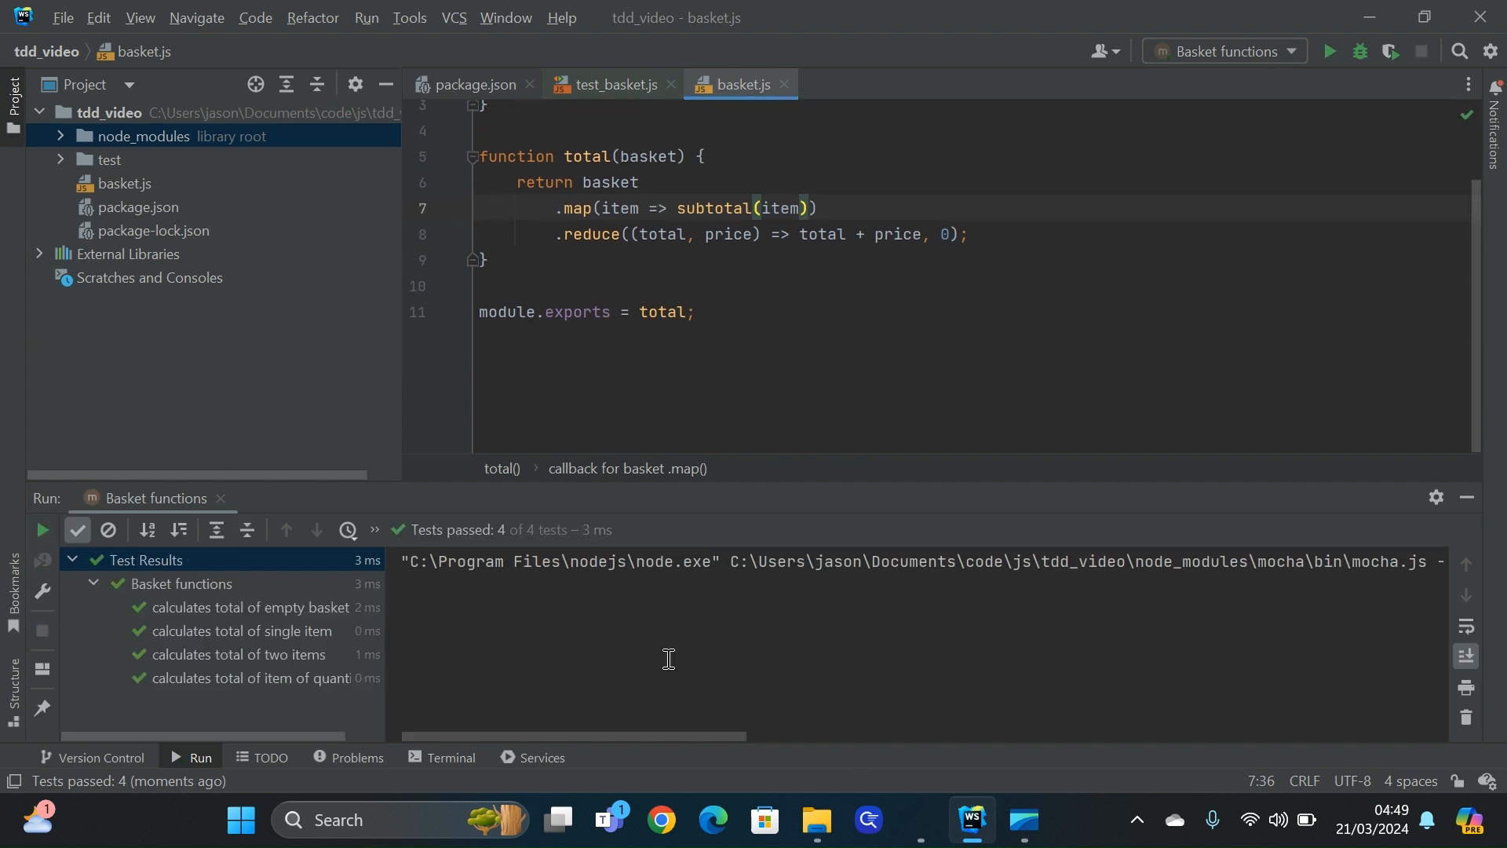
{"action": "left_click", "coordinate": [442, 759]}
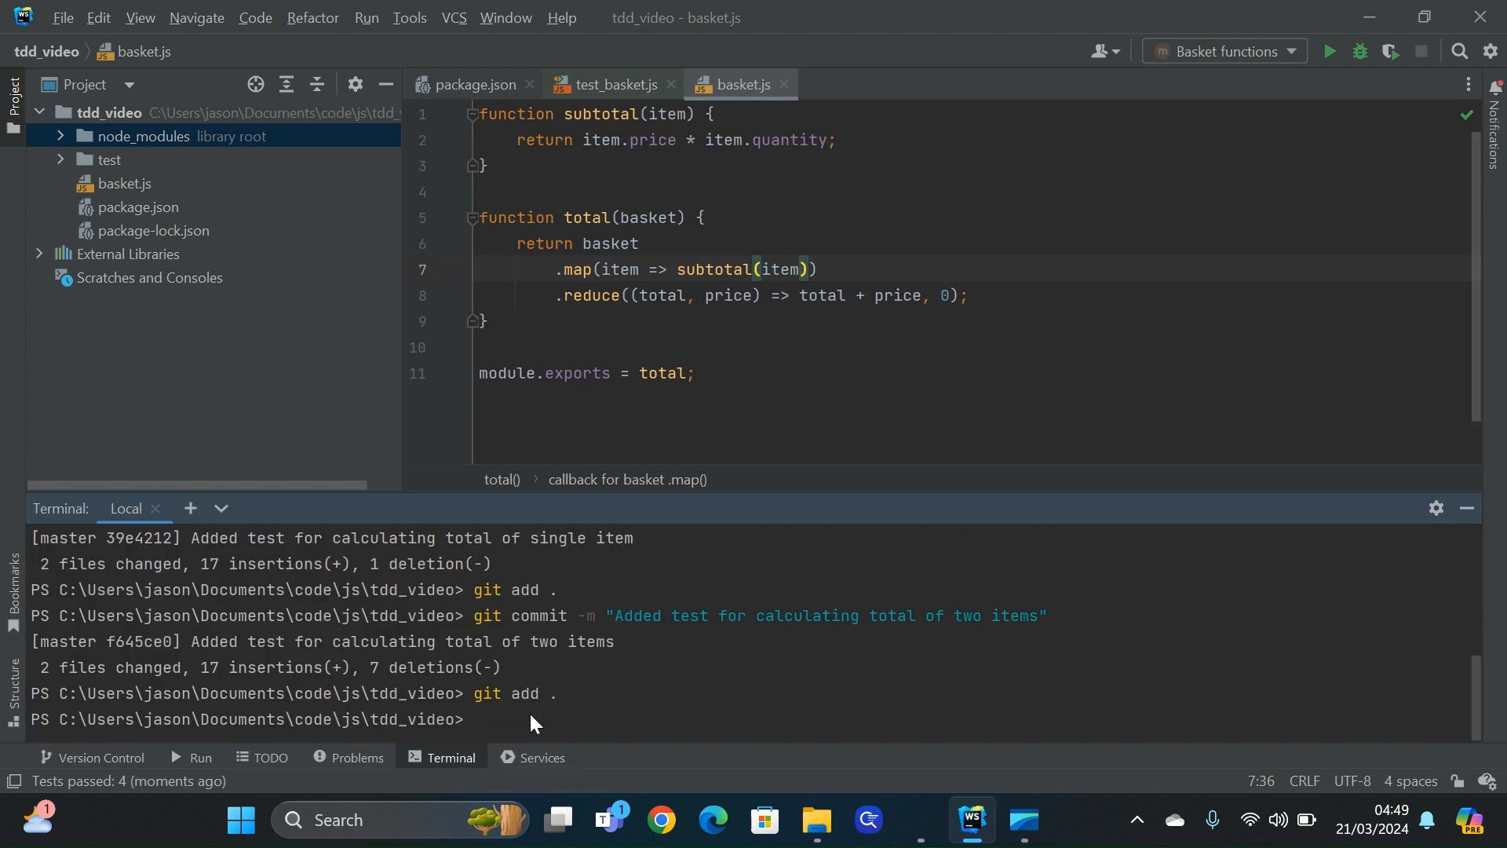
Start the git commit -m command with a message beginning "Added te"
{"action": "type", "text": "git commit -m"}
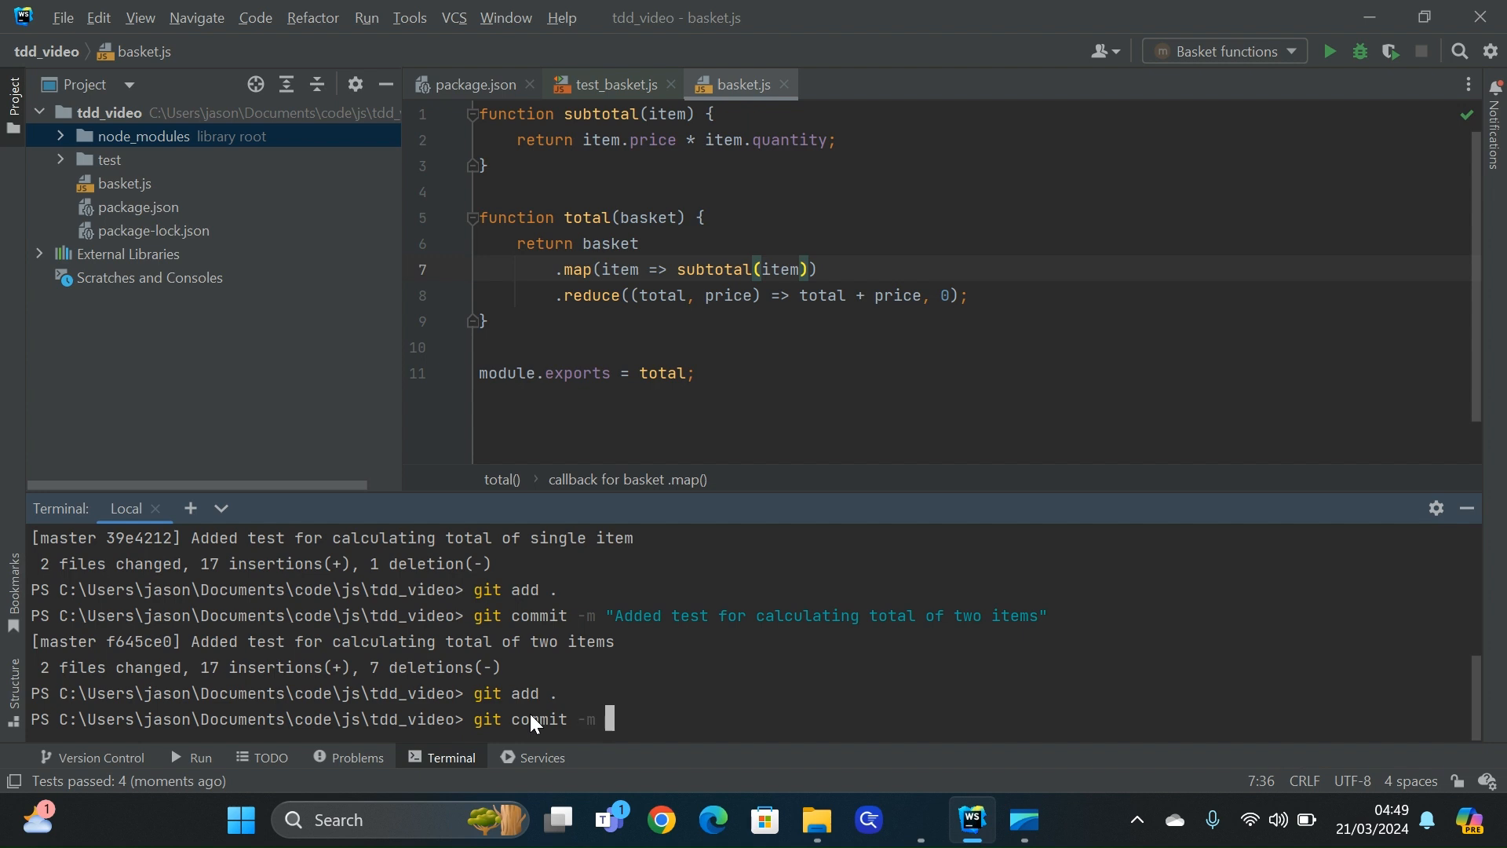
{"action": "type", "text": "\"Added te"}
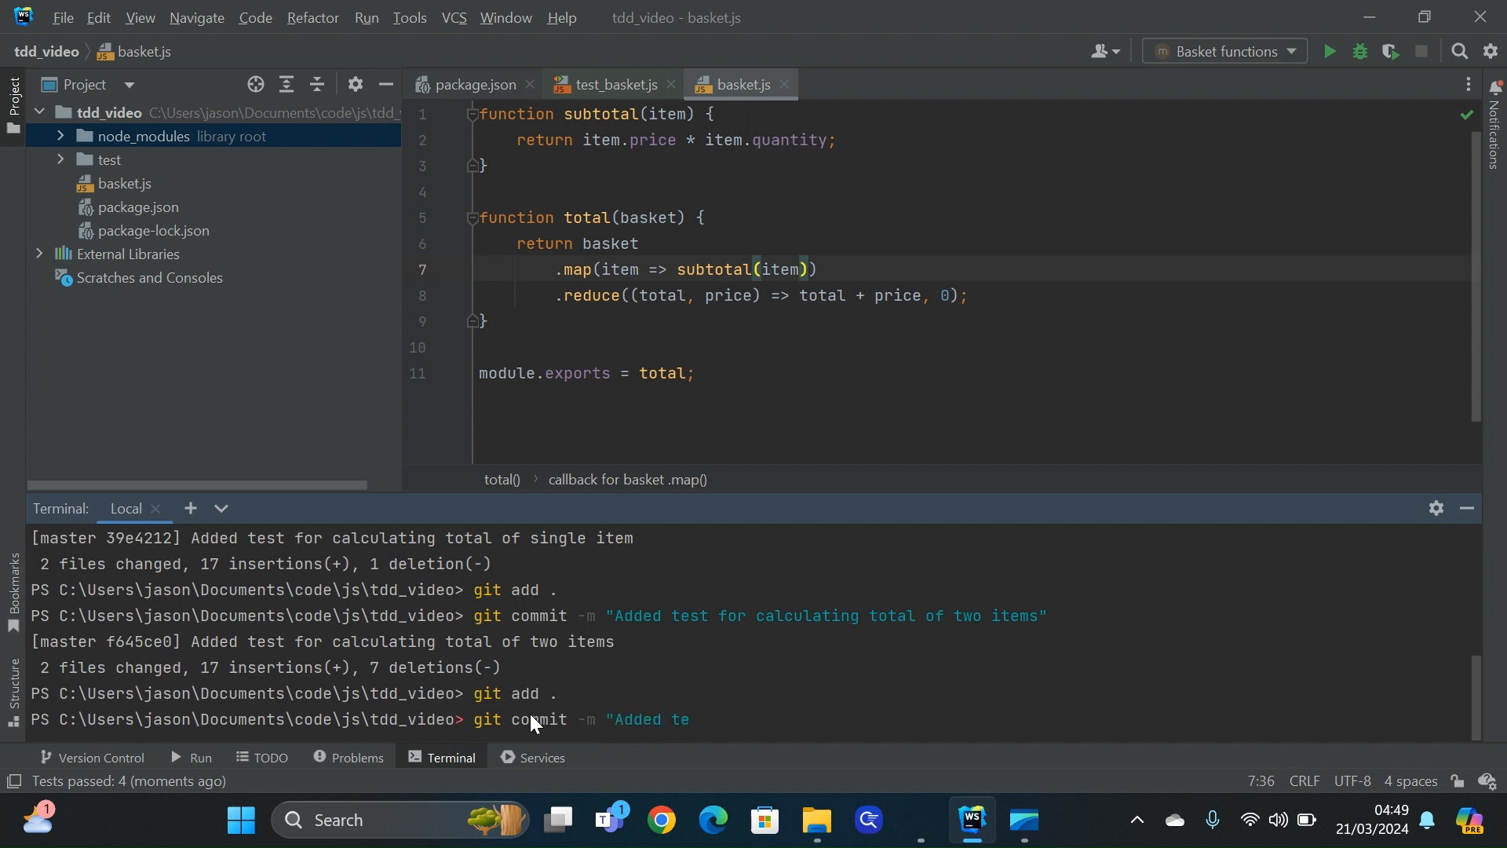